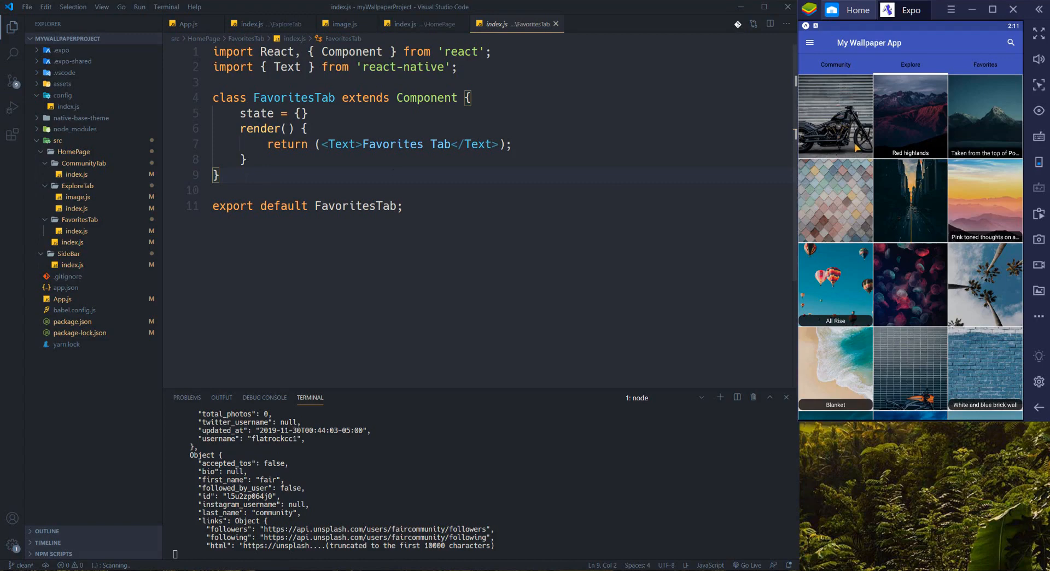
pyautogui.moveTo(840, 81)
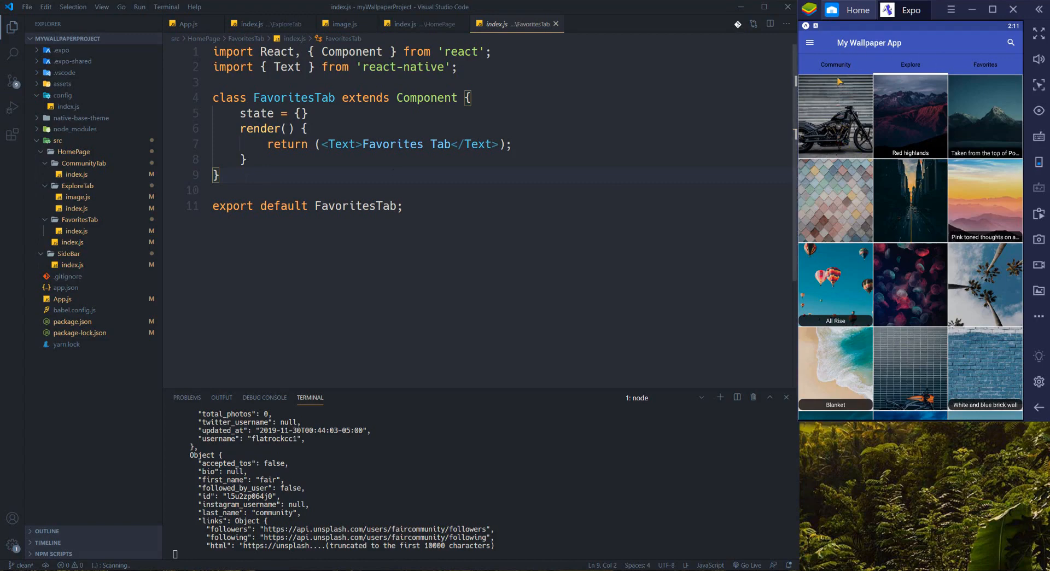
pyautogui.moveTo(823, 71)
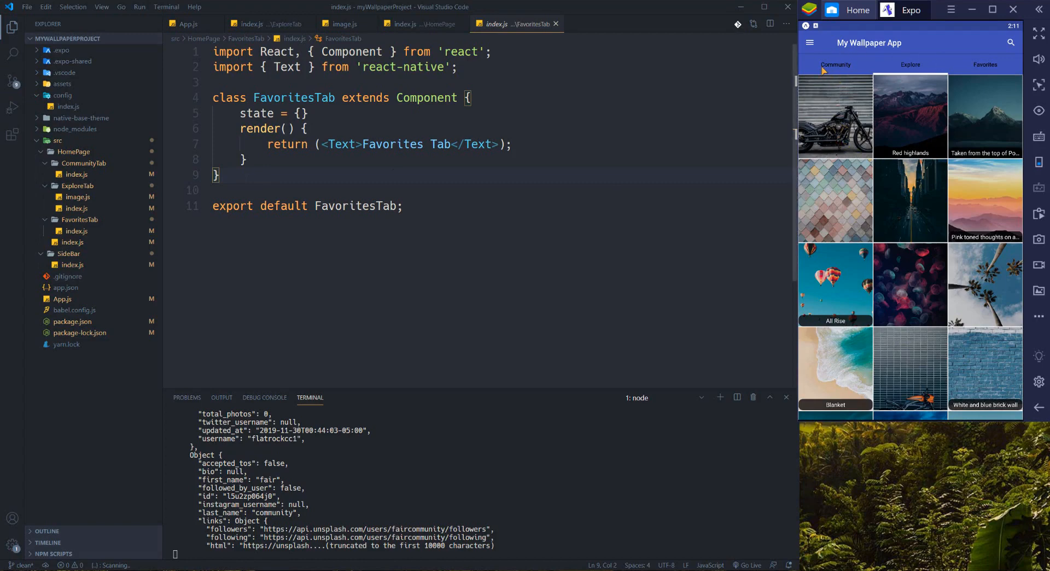
# - Browse the Community and Explore tabs in the emulator, ending on Favorites
pyautogui.click(835, 64)
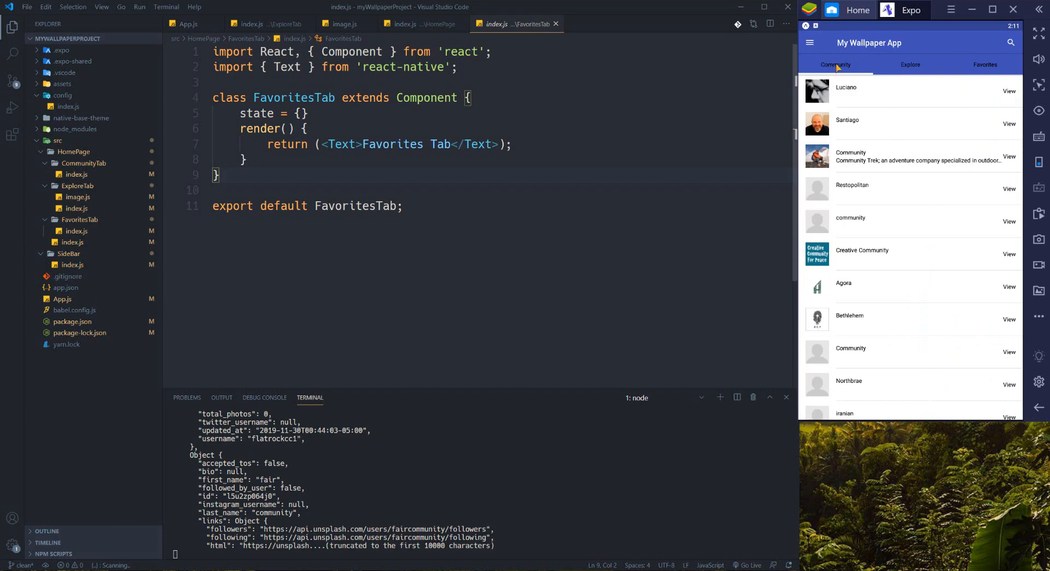
pyautogui.click(909, 64)
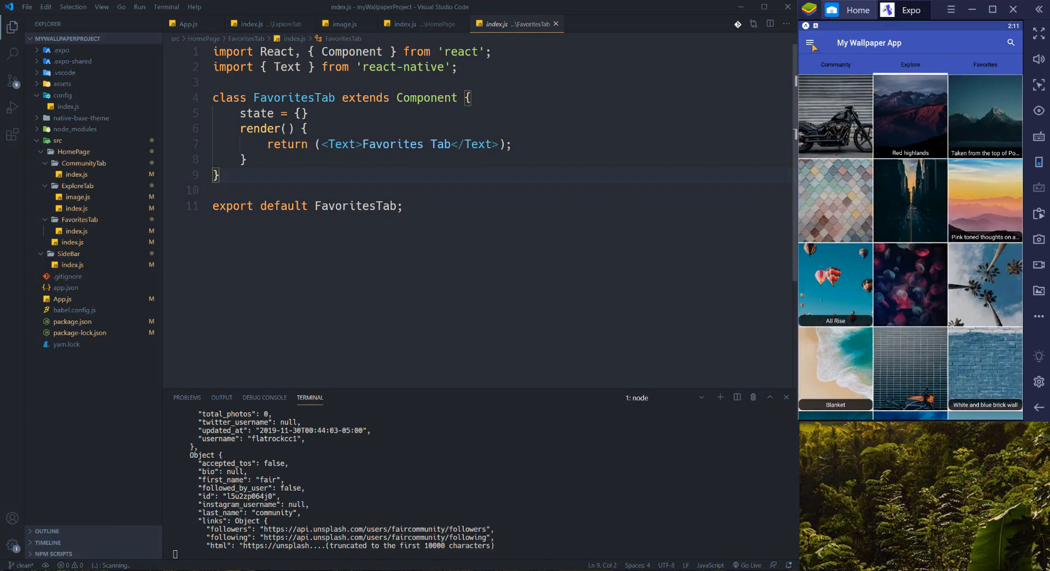
pyautogui.click(812, 43)
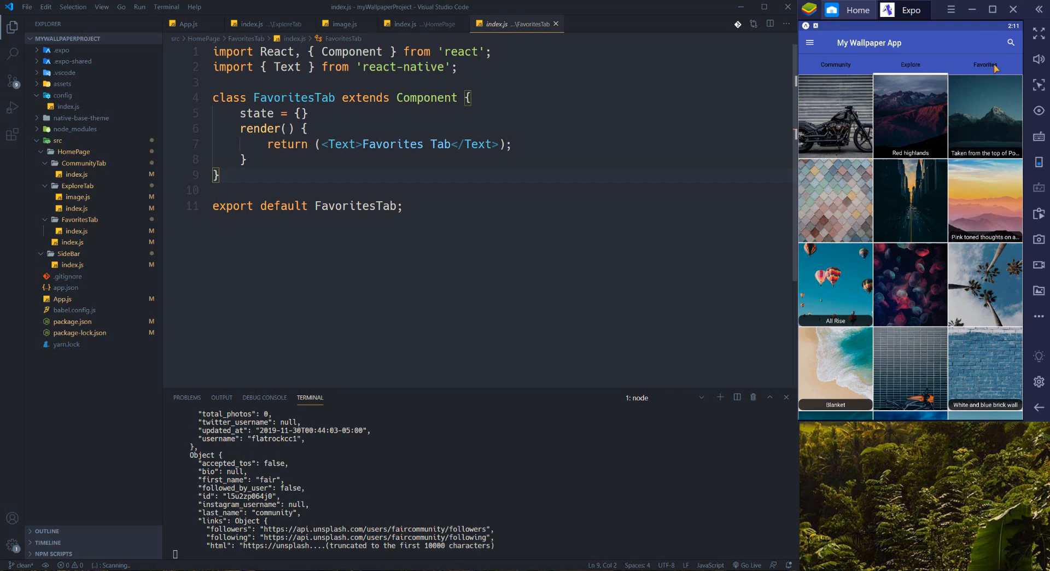
pyautogui.moveTo(921, 122)
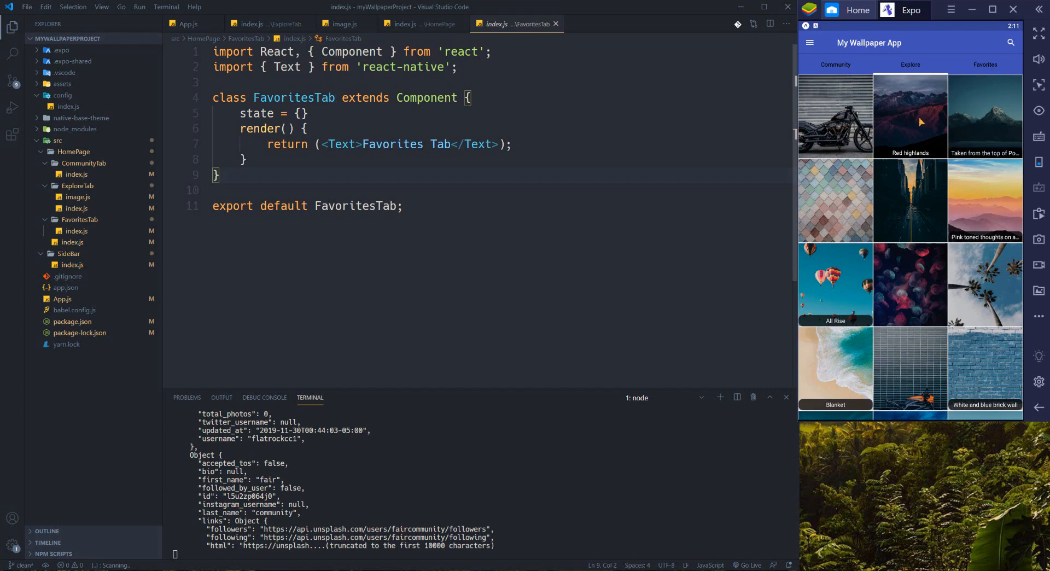
pyautogui.moveTo(1013, 50)
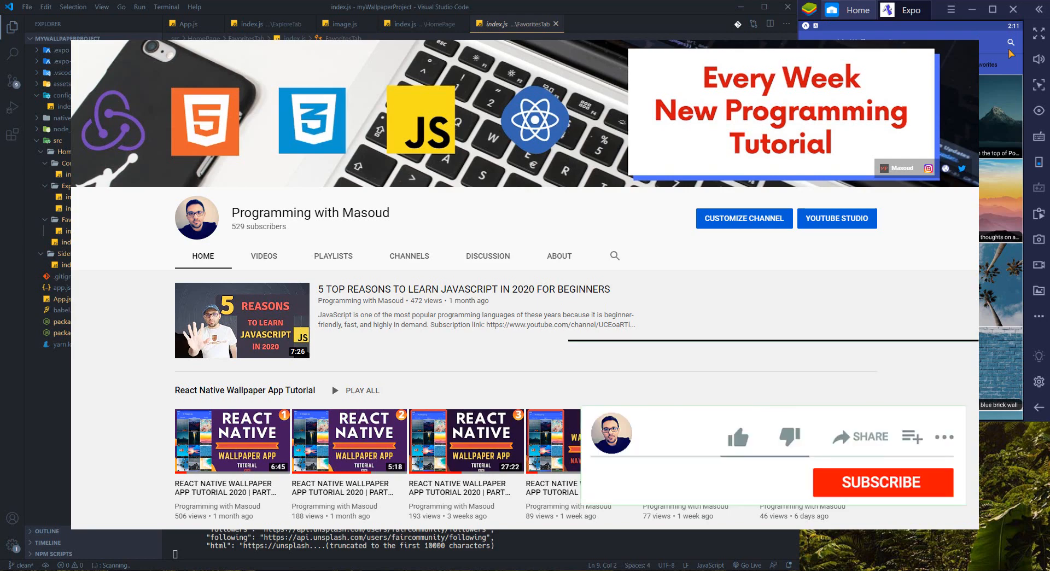
pyautogui.click(881, 482)
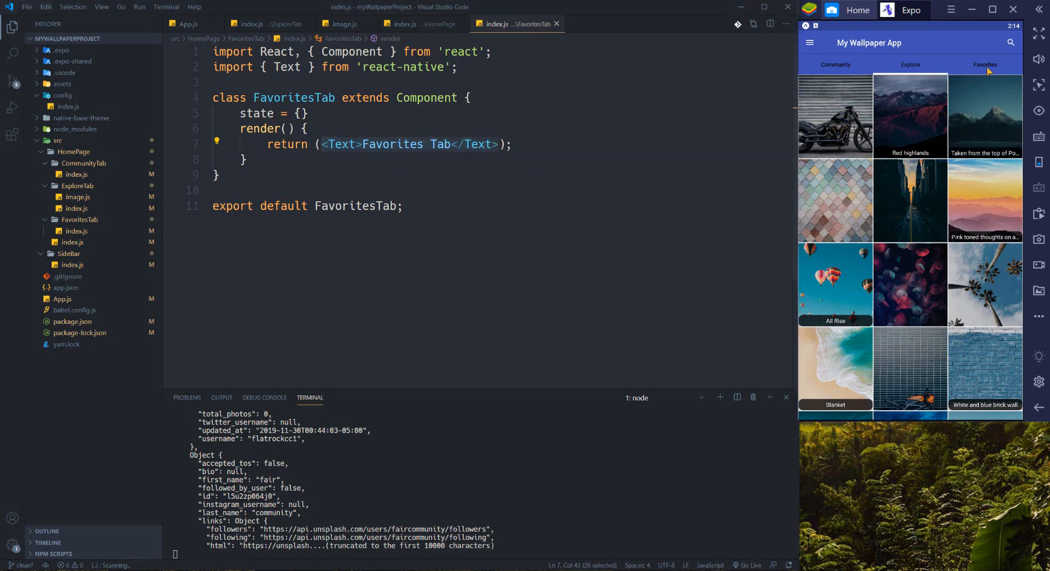
pyautogui.click(984, 64)
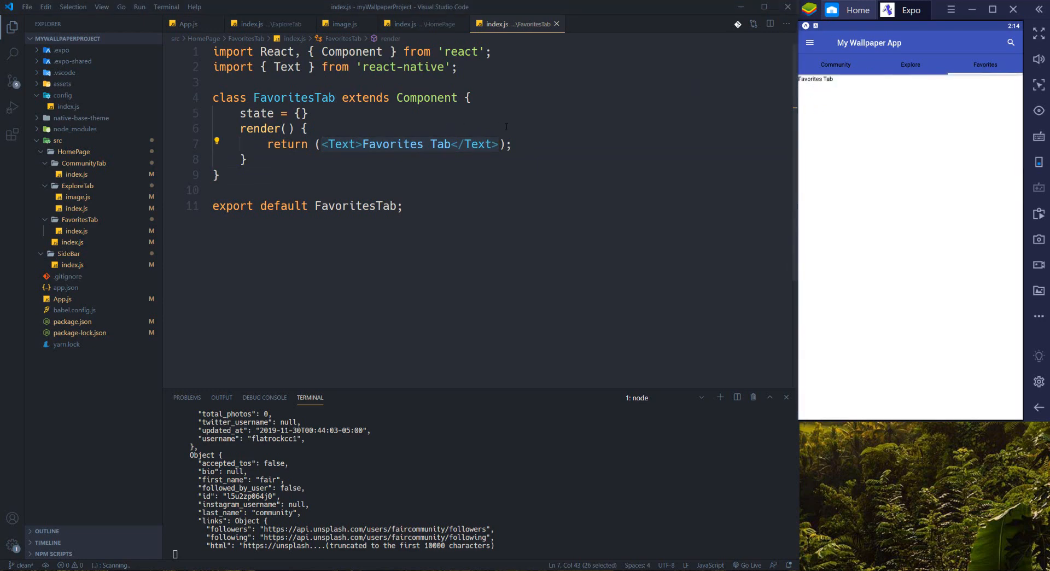
# - Replace FavoritesTab's Text element with <View style={styles}>
pyautogui.click(499, 144)
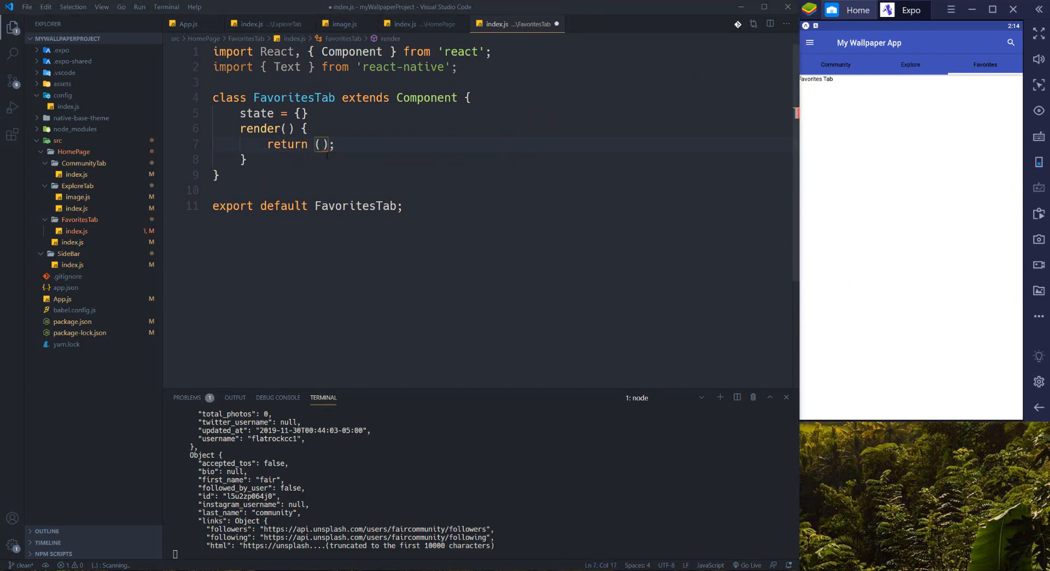
pyautogui.write('<View')
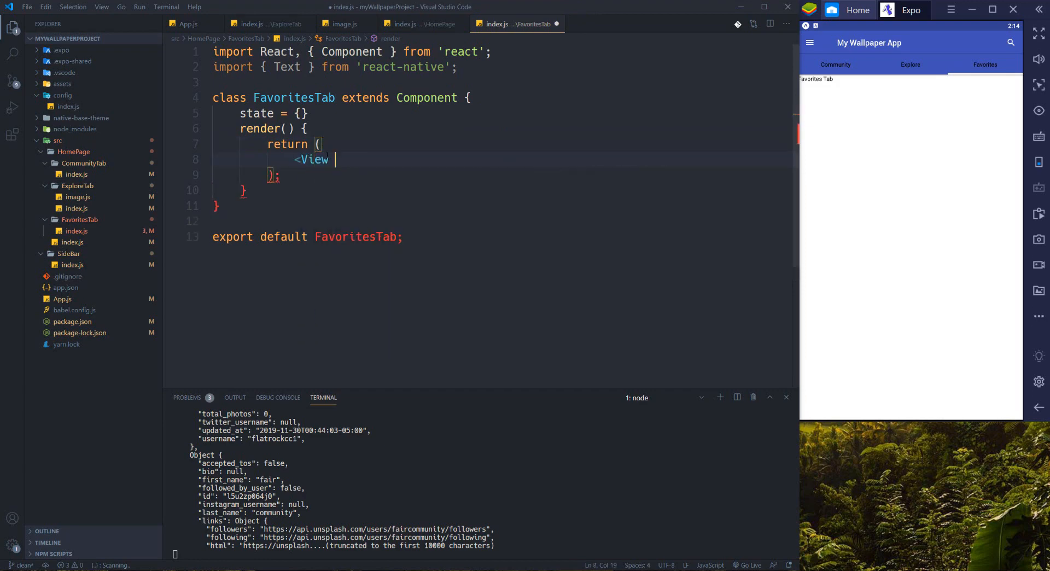
pyautogui.write('style')
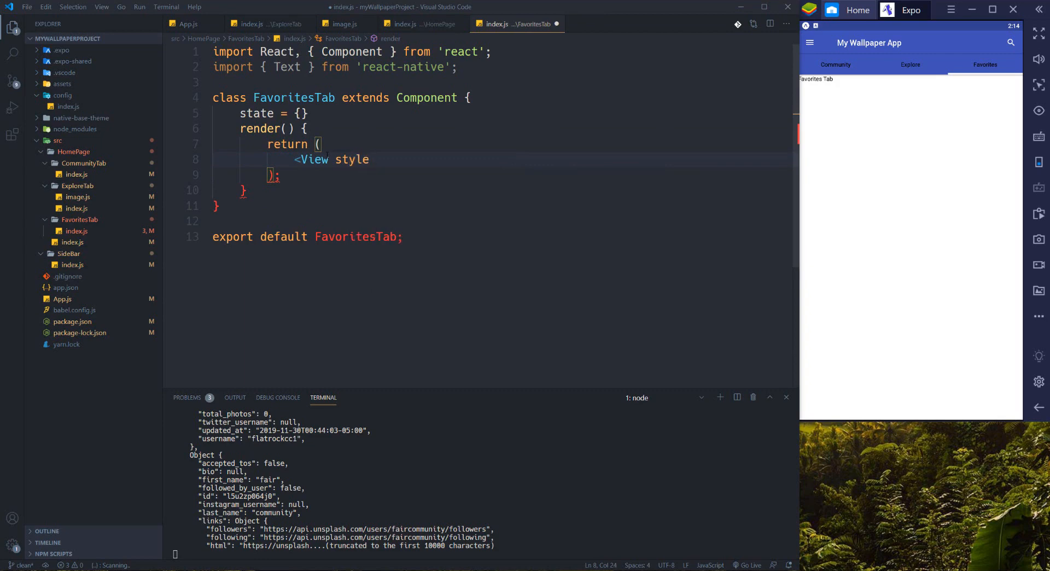
pyautogui.write('={s}')
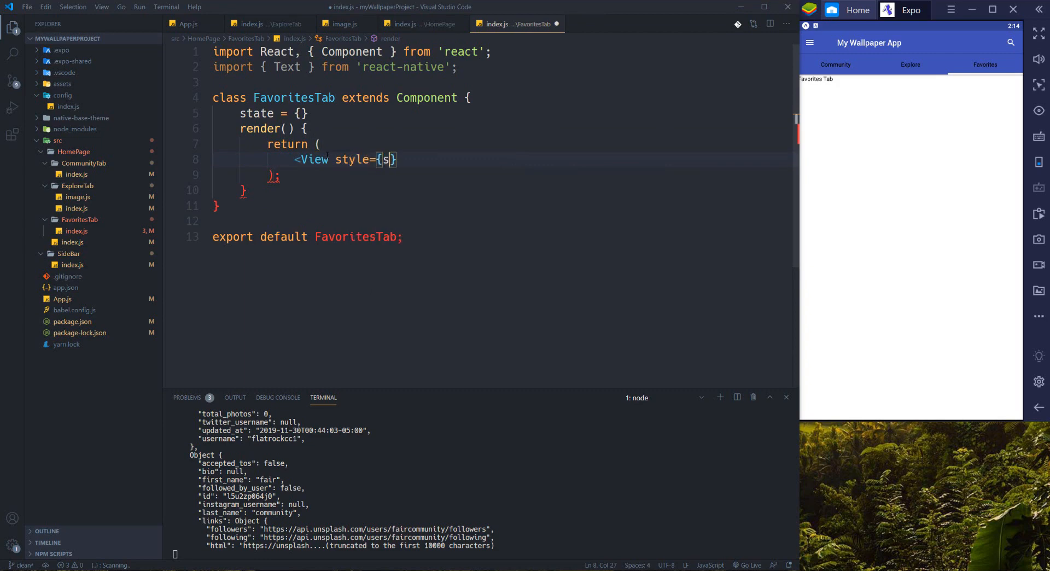
pyautogui.write('tyles')
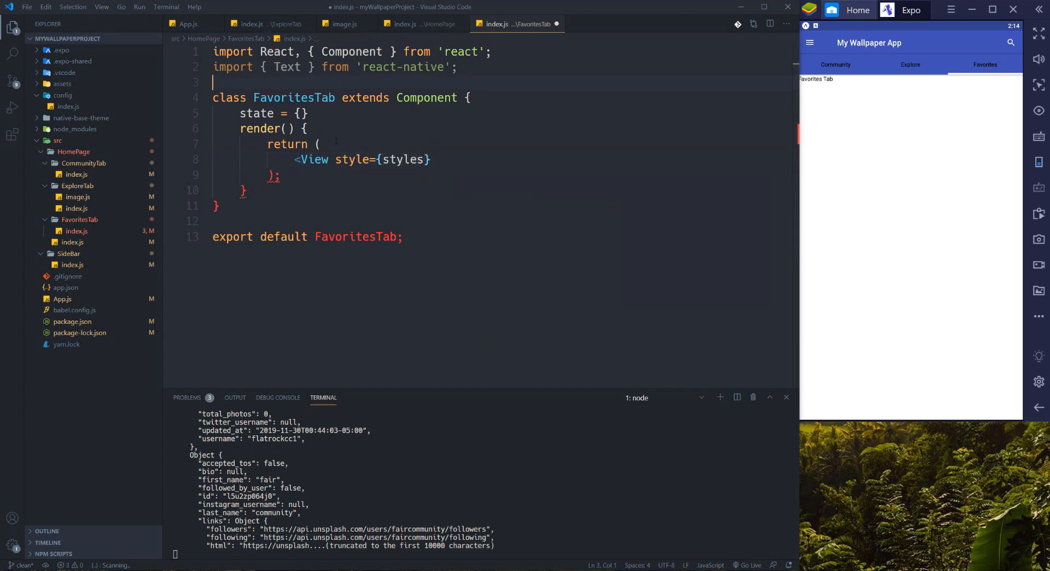
# - Define styles = StyleSheet.create with MainContainer: justifyContent 'center', flex 1
pyautogui.press('Backspace')
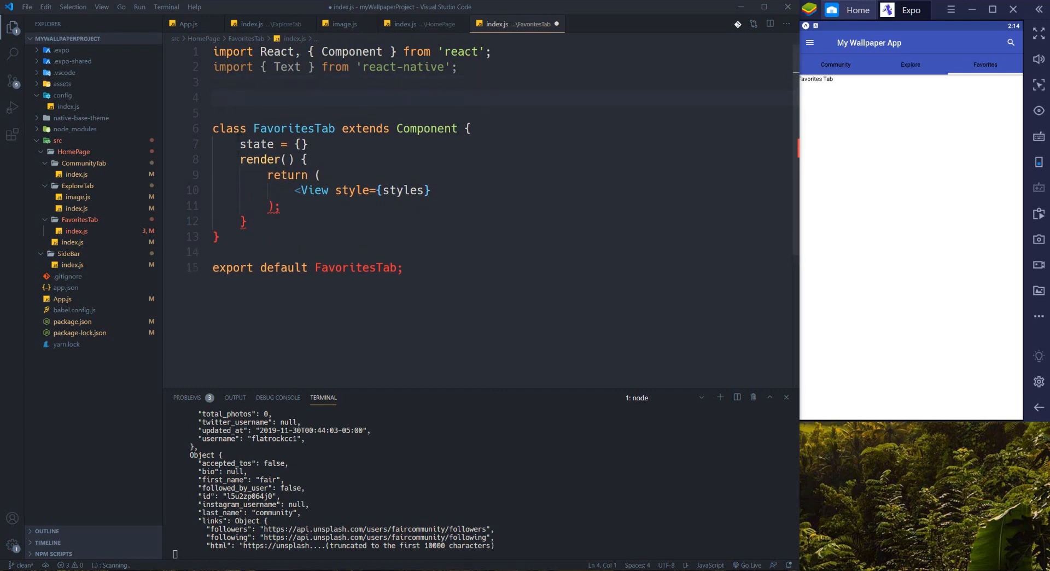
pyautogui.write('const styles=')
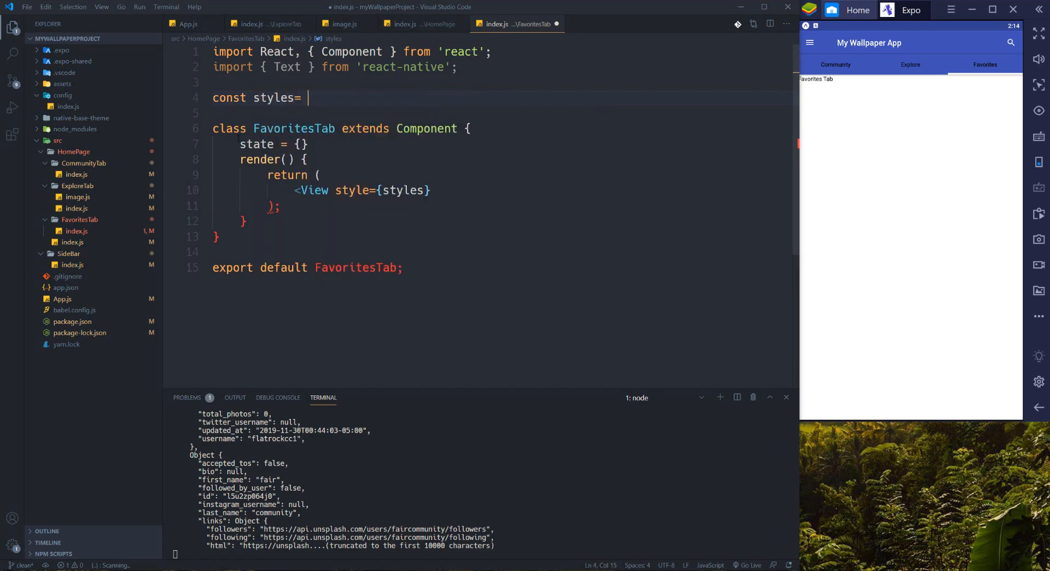
pyautogui.write('StyleSheet')
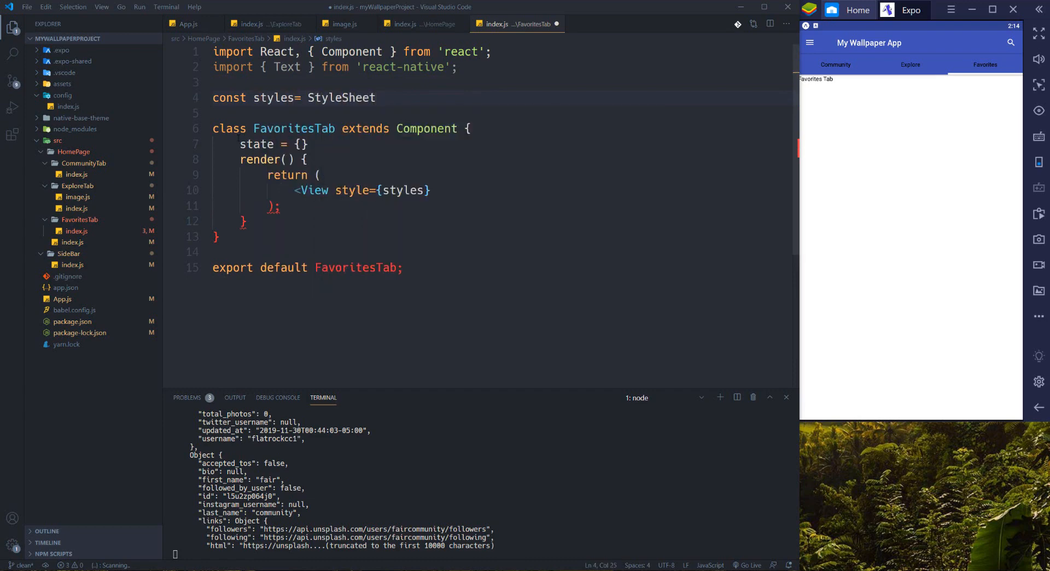
pyautogui.write('.create')
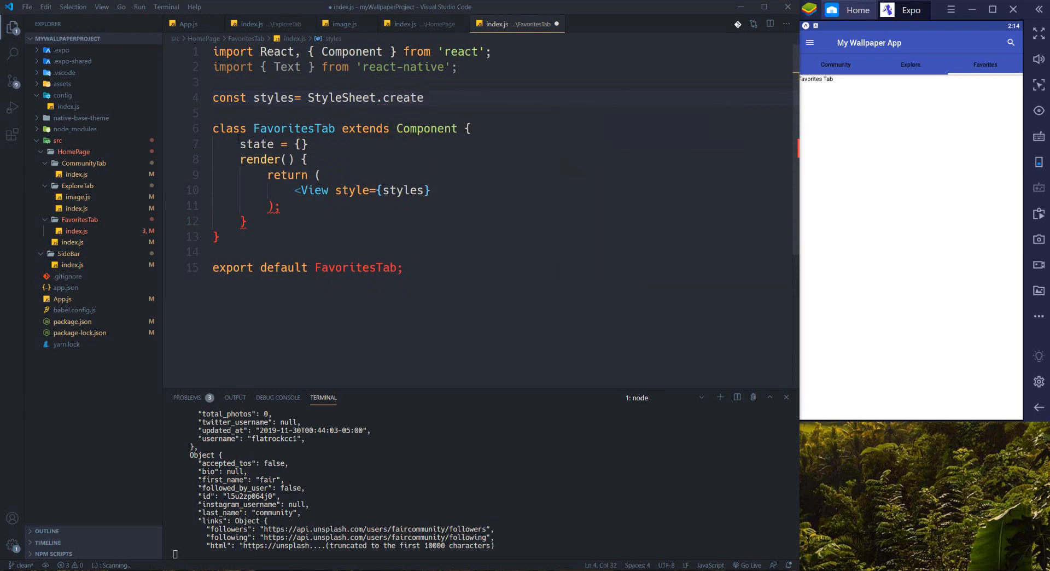
pyautogui.write('{')
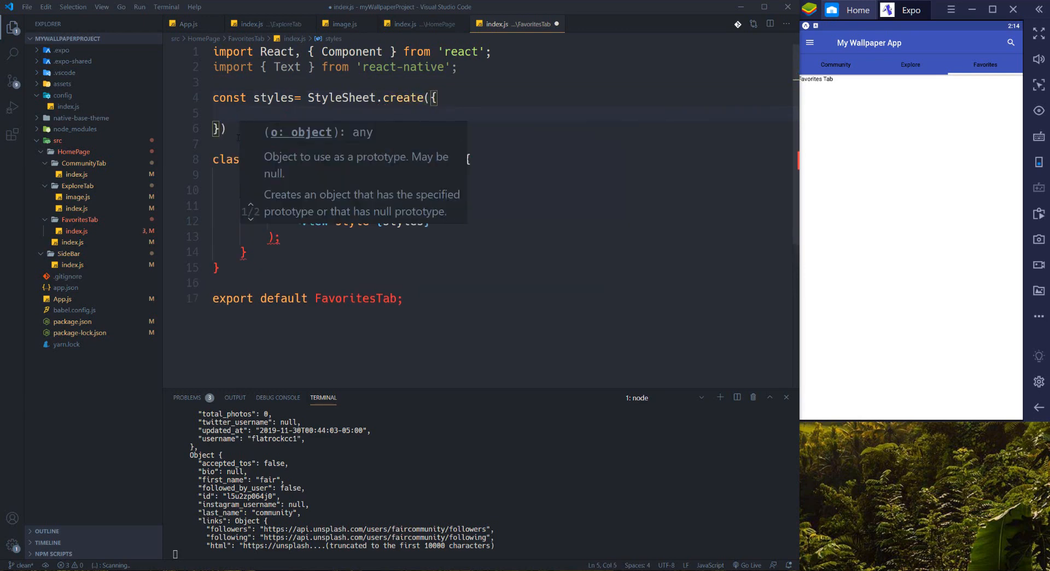
pyautogui.write('Main')
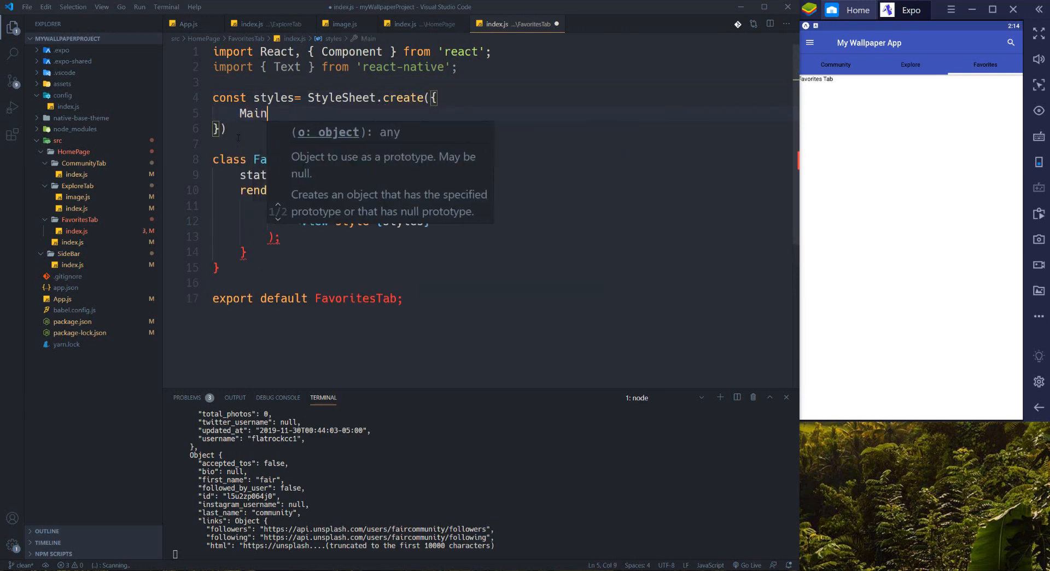
pyautogui.write('Container:{')
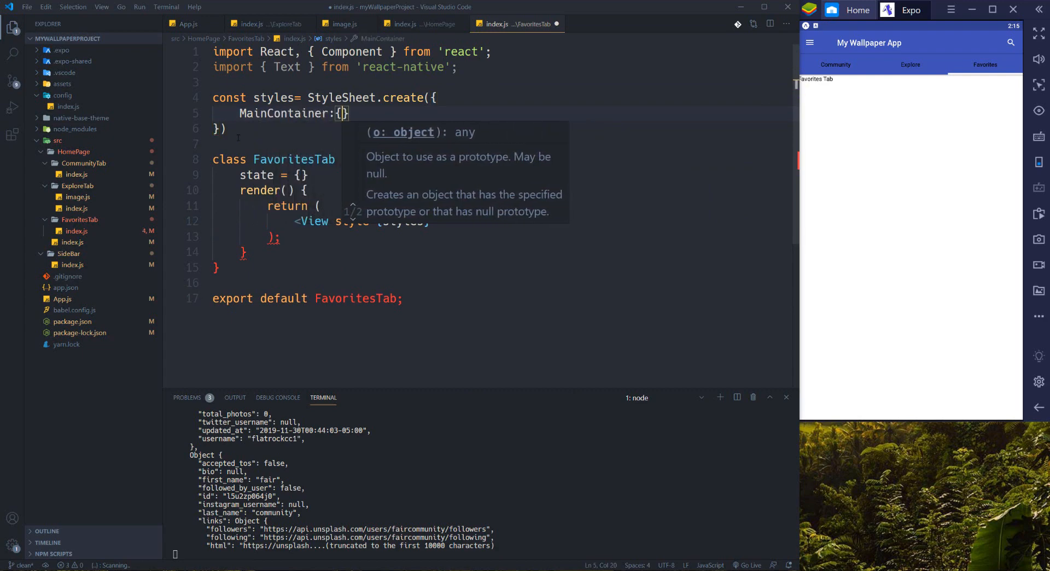
pyautogui.write('justifyContent')
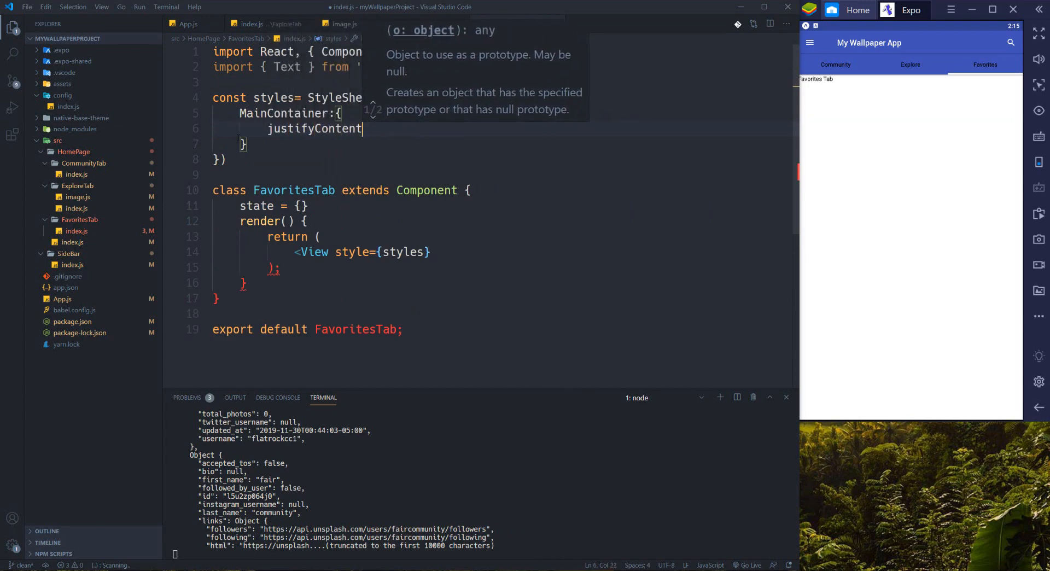
pyautogui.write(": 'center'")
pyautogui.write('flex:')
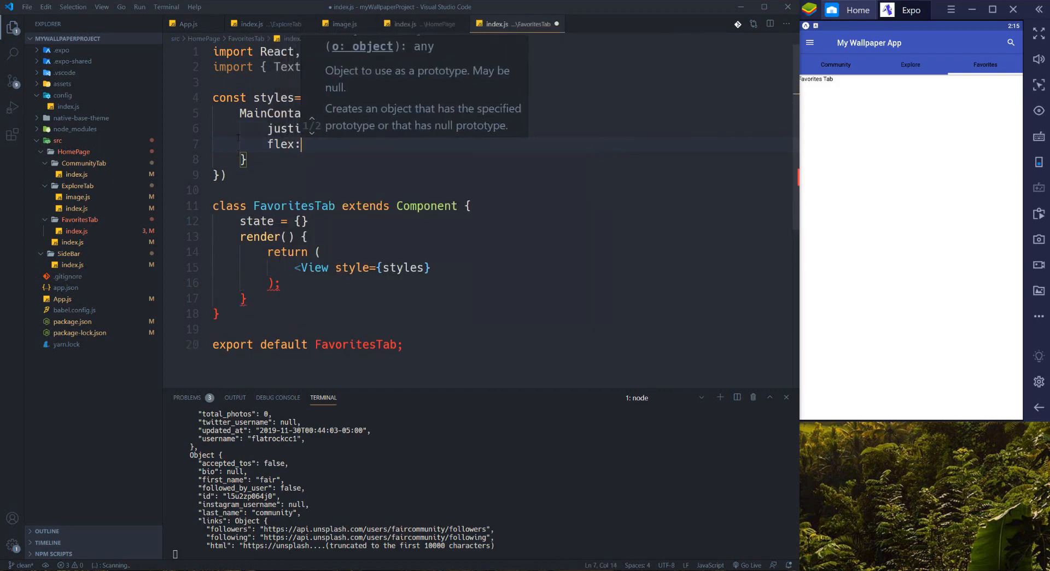
pyautogui.write('1')
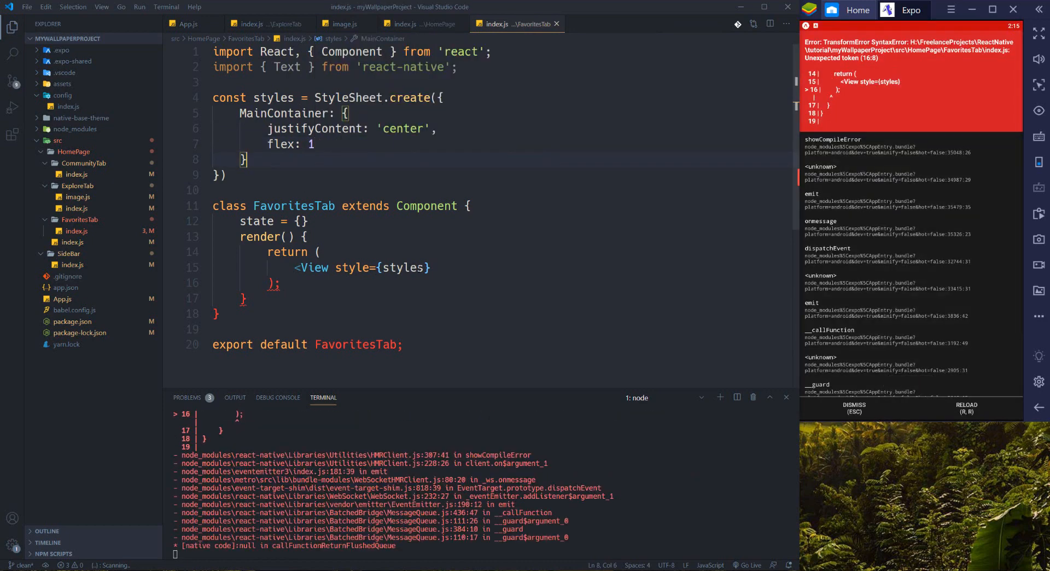
# - Use styles.MainContainer on a closed View and import StyleSheet and View
pyautogui.write('.MainContainer')
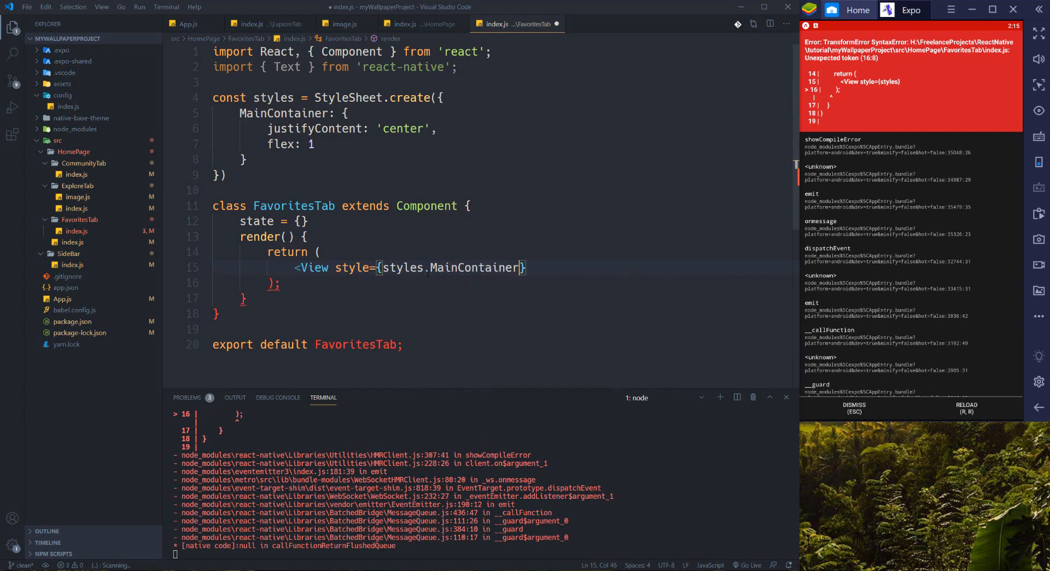
pyautogui.write('></View>')
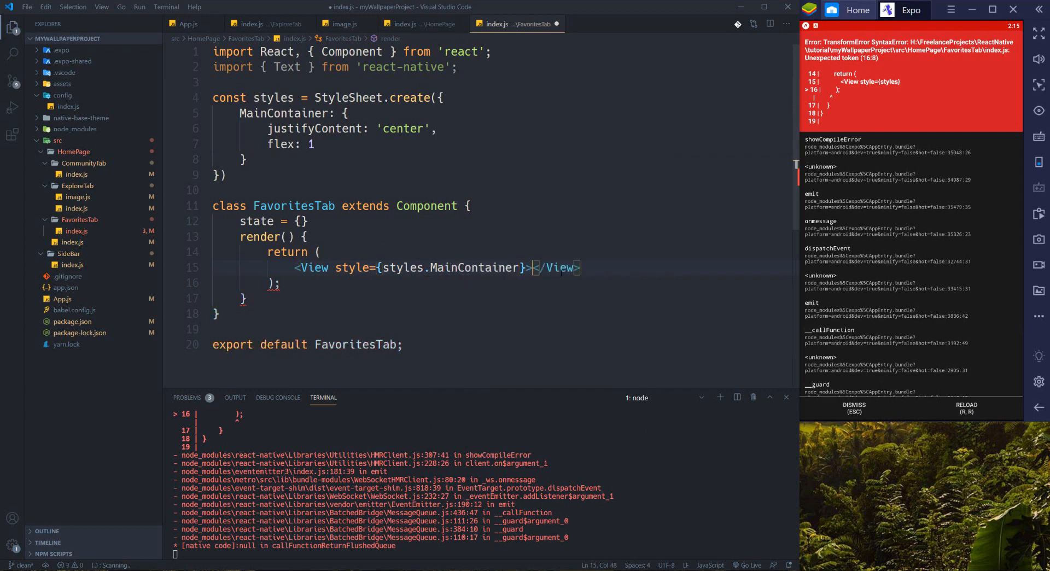
pyautogui.press('Enter')
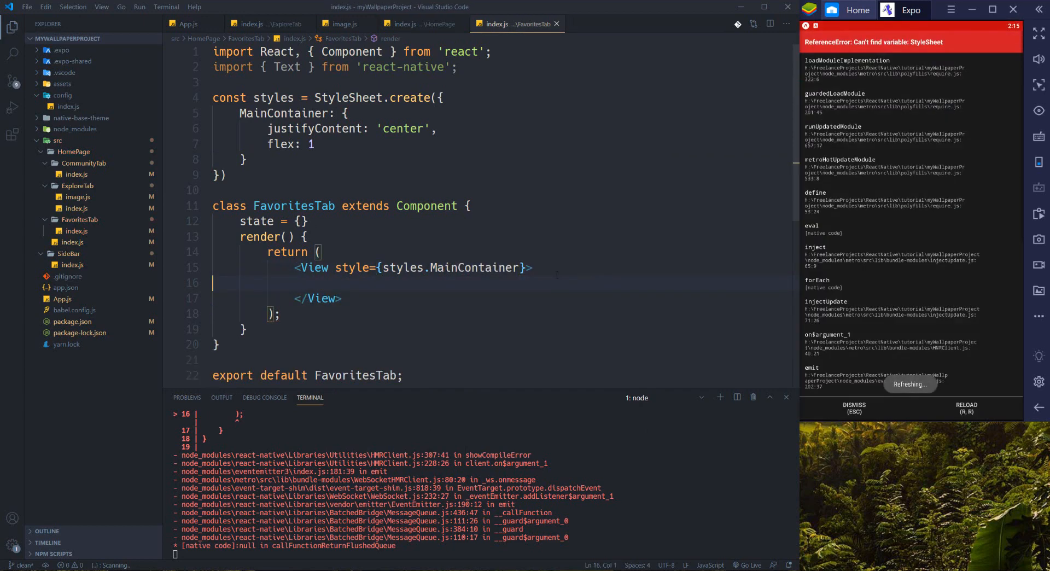
pyautogui.doubleClick(348, 98)
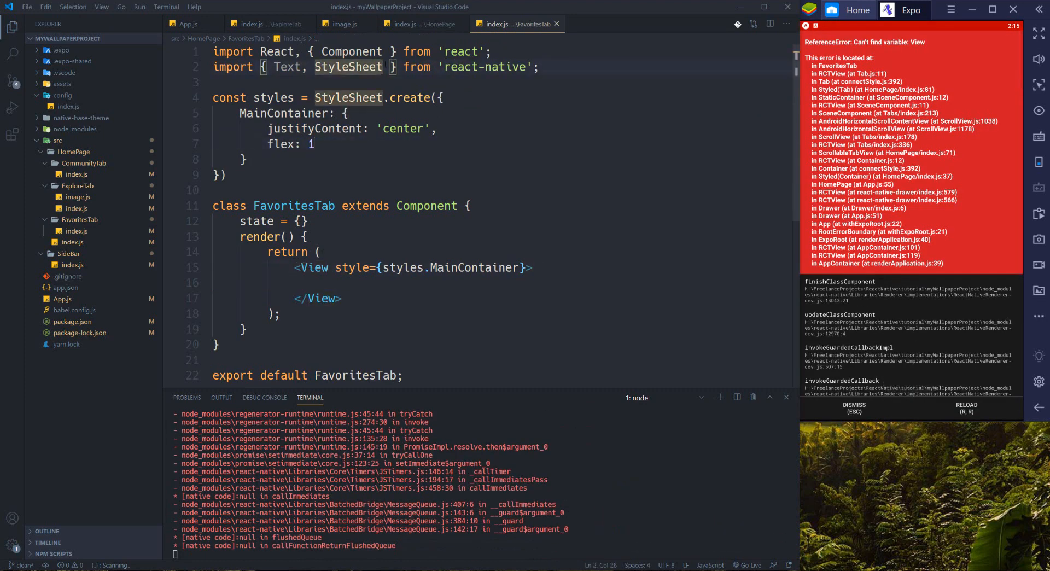
pyautogui.write('View')
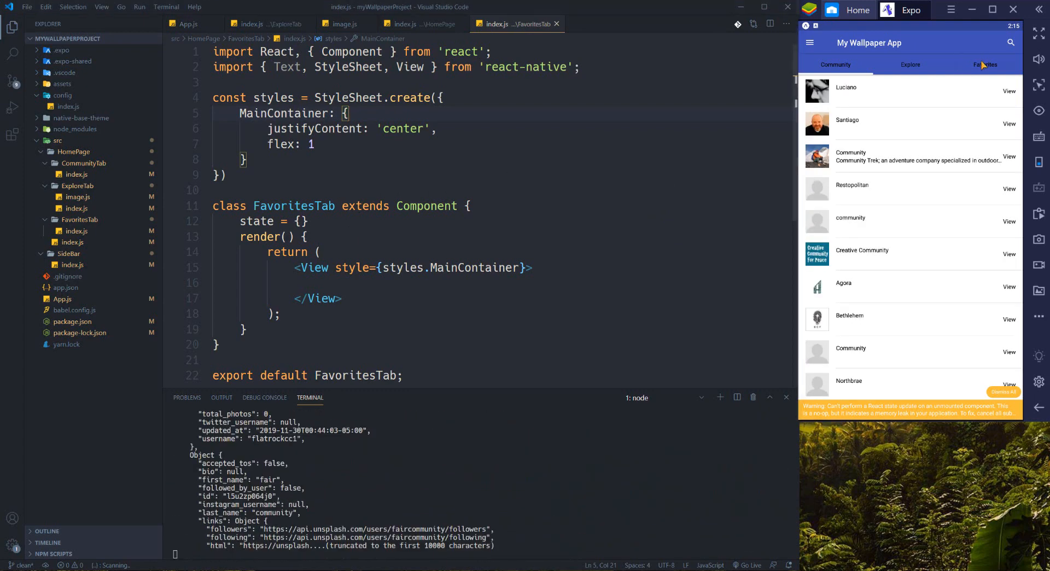
# - Add a FlatList inside the View with data={this.props.favorites}
pyautogui.click(984, 64)
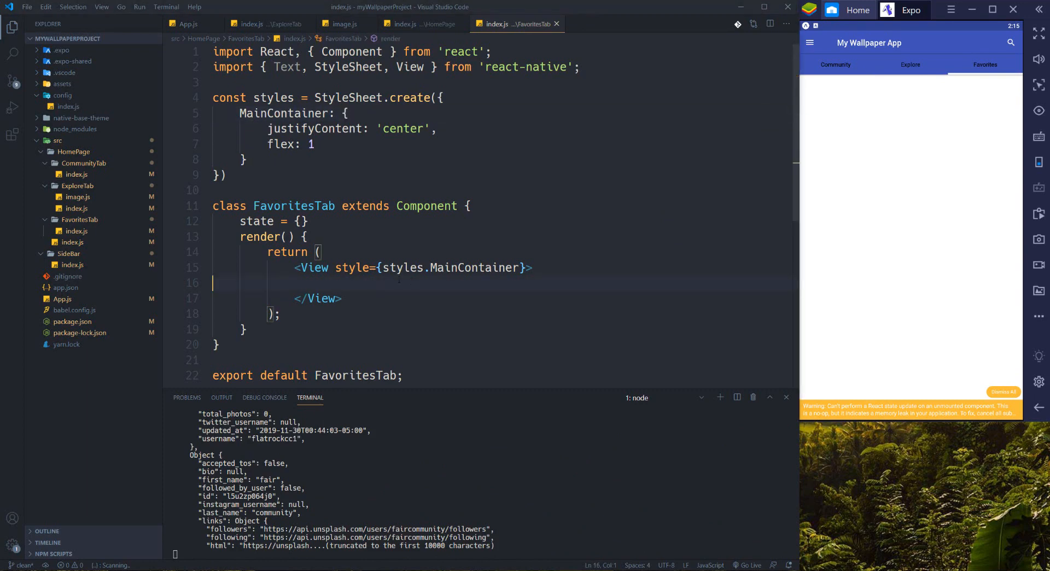
pyautogui.click(423, 282)
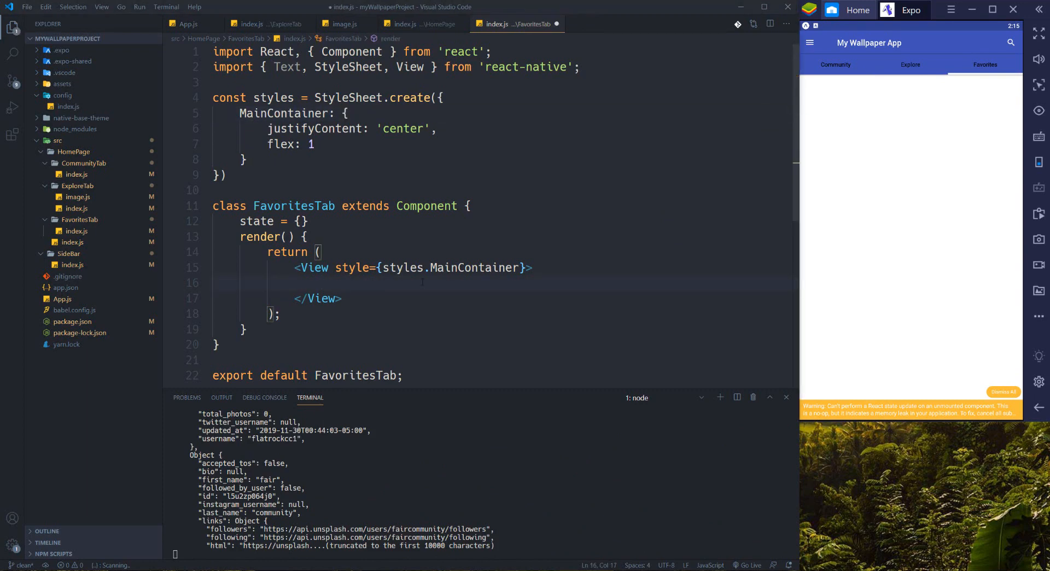
pyautogui.write('<')
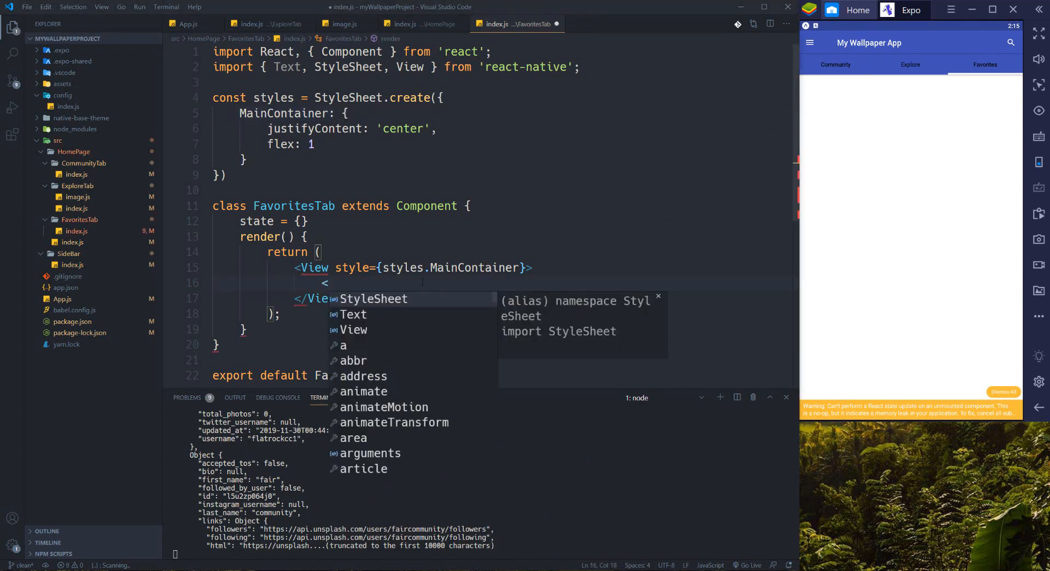
pyautogui.write('FlatList')
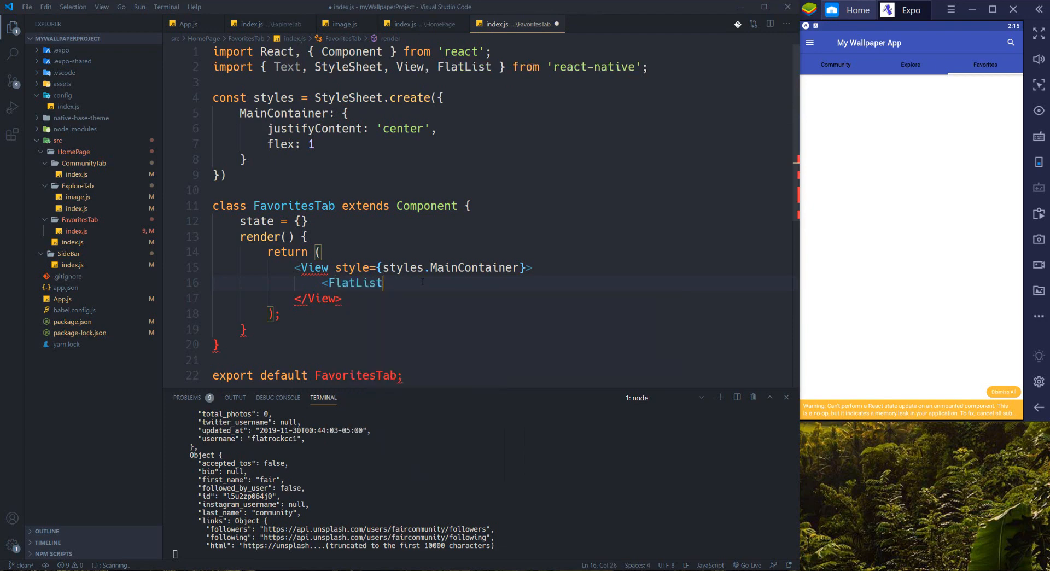
pyautogui.press('Enter')
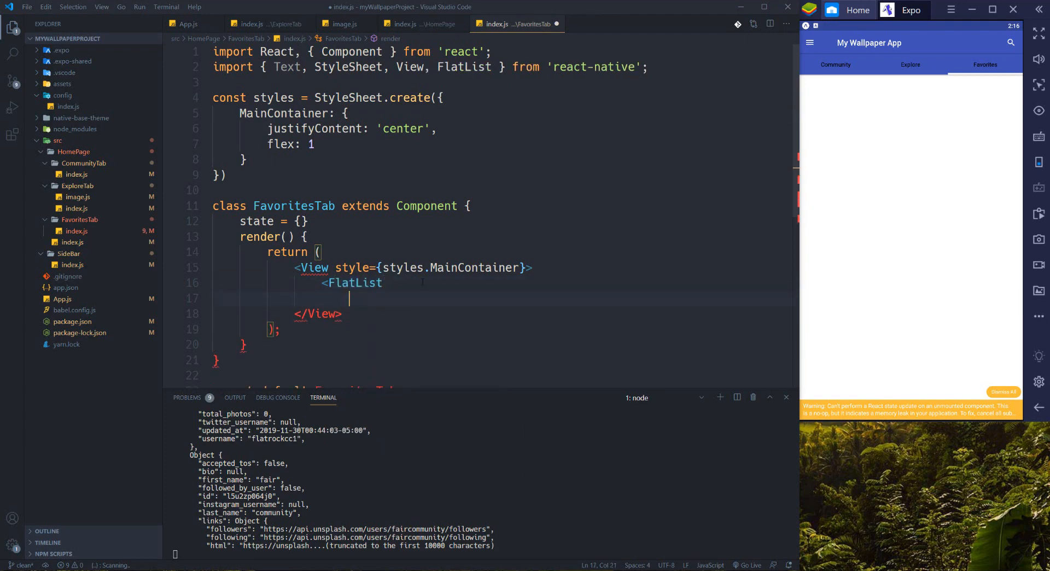
pyautogui.write('data={')
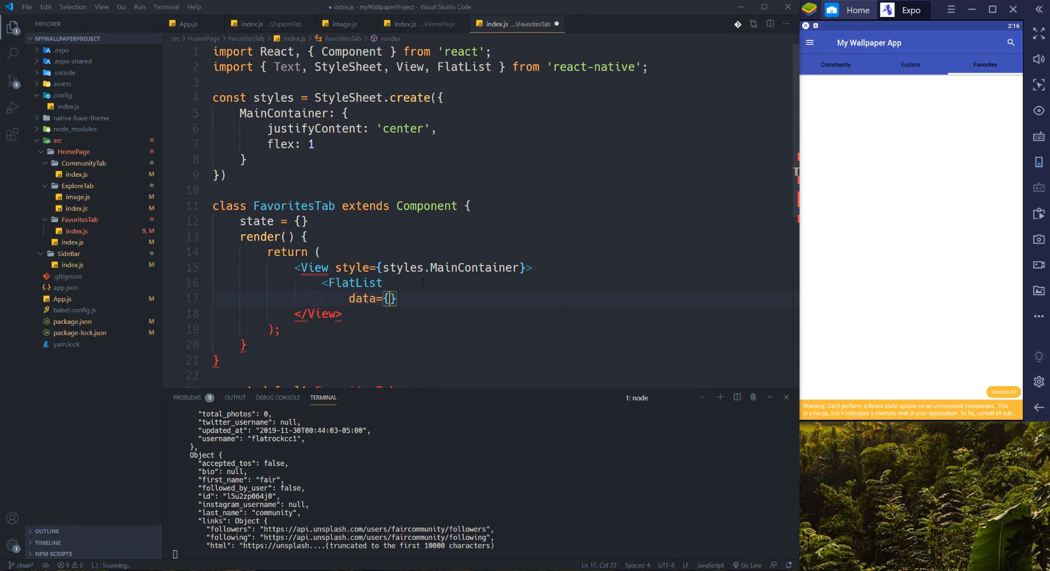
pyautogui.write('this.pr')
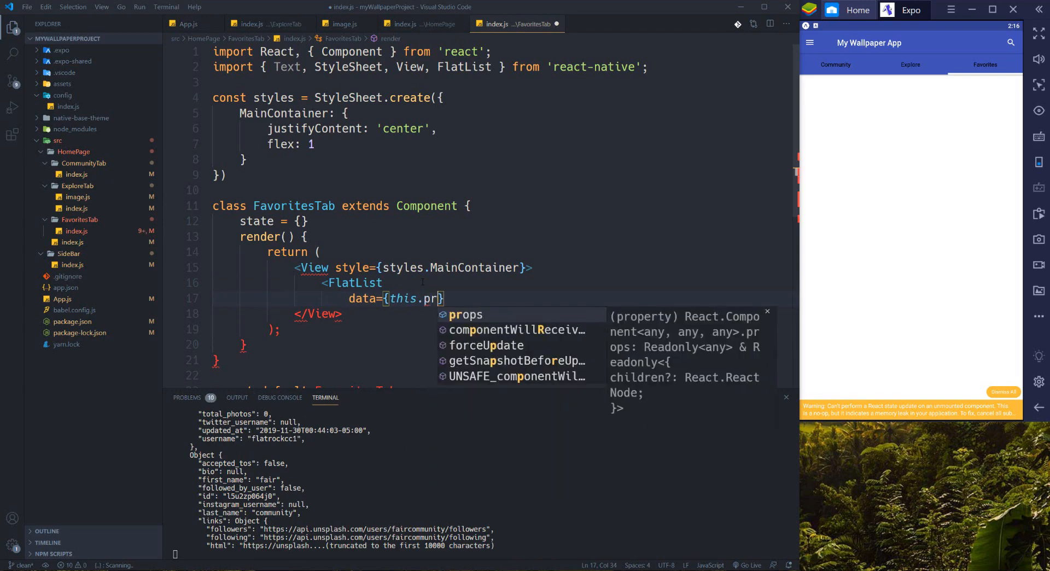
pyautogui.write('ops.f')
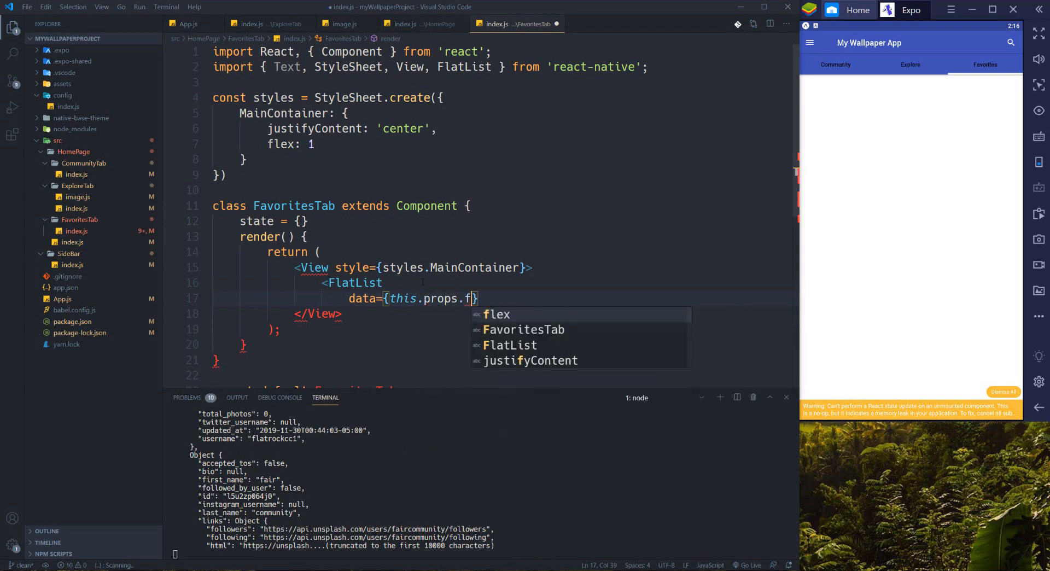
pyautogui.write('avorites')
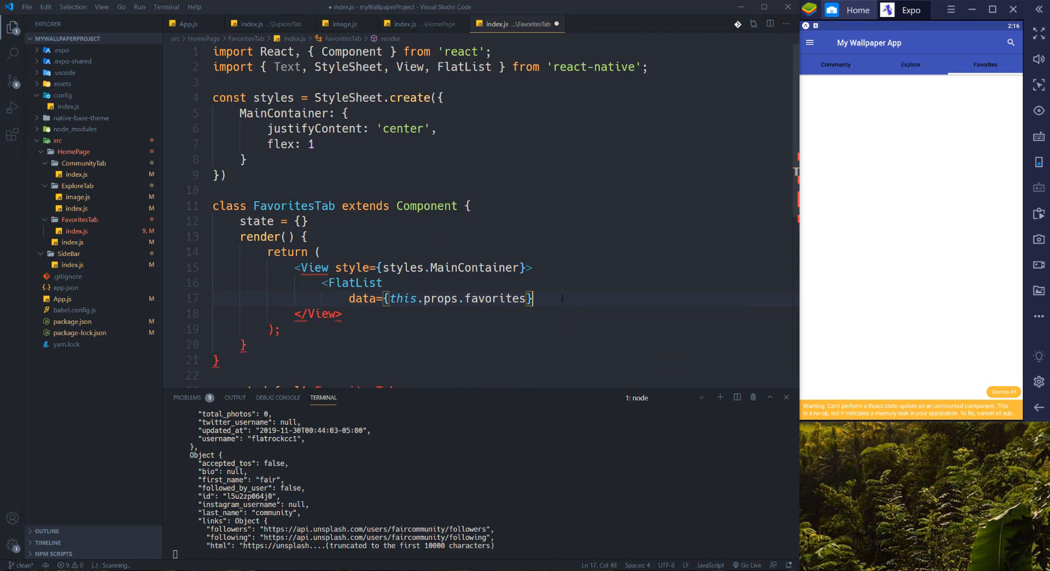
# - Give the FlatList renderItem={this.renderRow} and a keyExtractor returning the item id
pyautogui.write('renderItem')
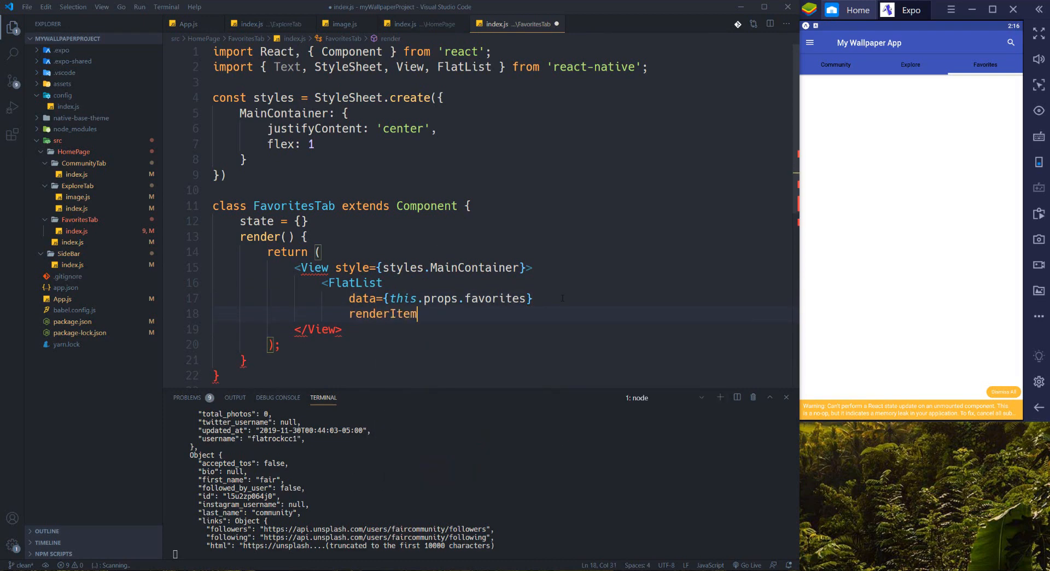
pyautogui.write('=')
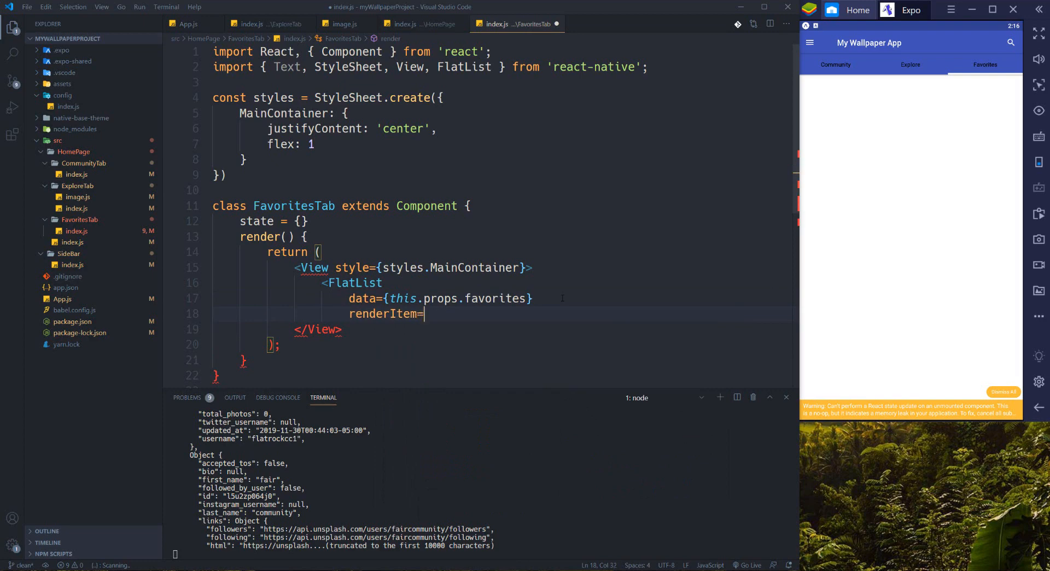
pyautogui.write('{thi')
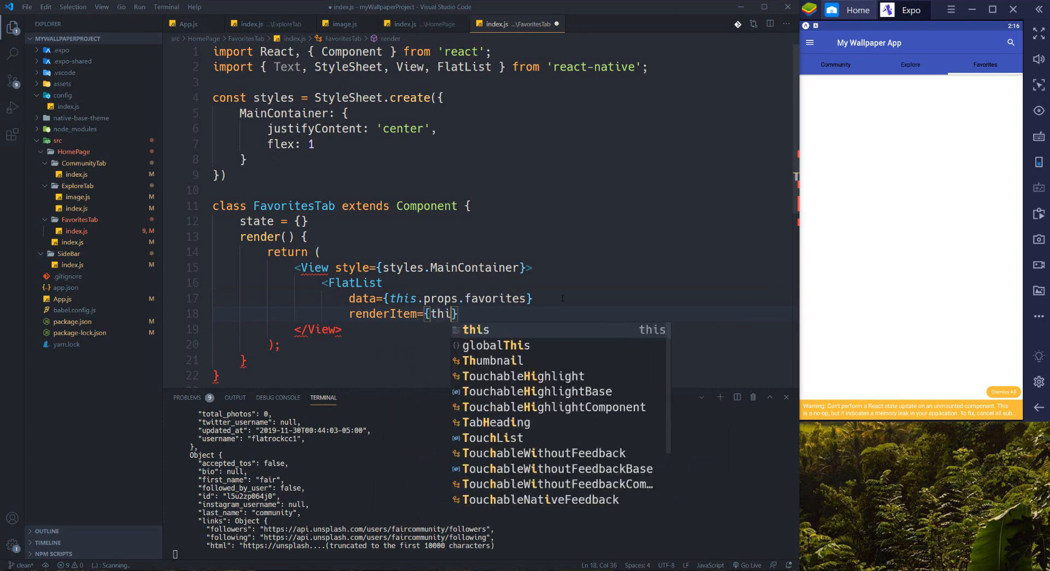
pyautogui.write('.renderRow')
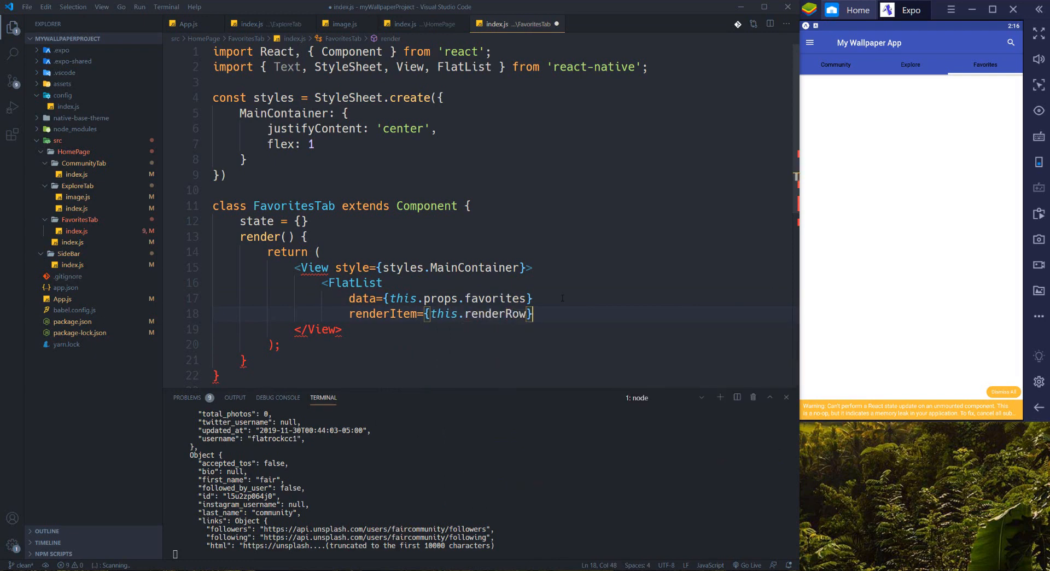
pyautogui.write('keyExtractor')
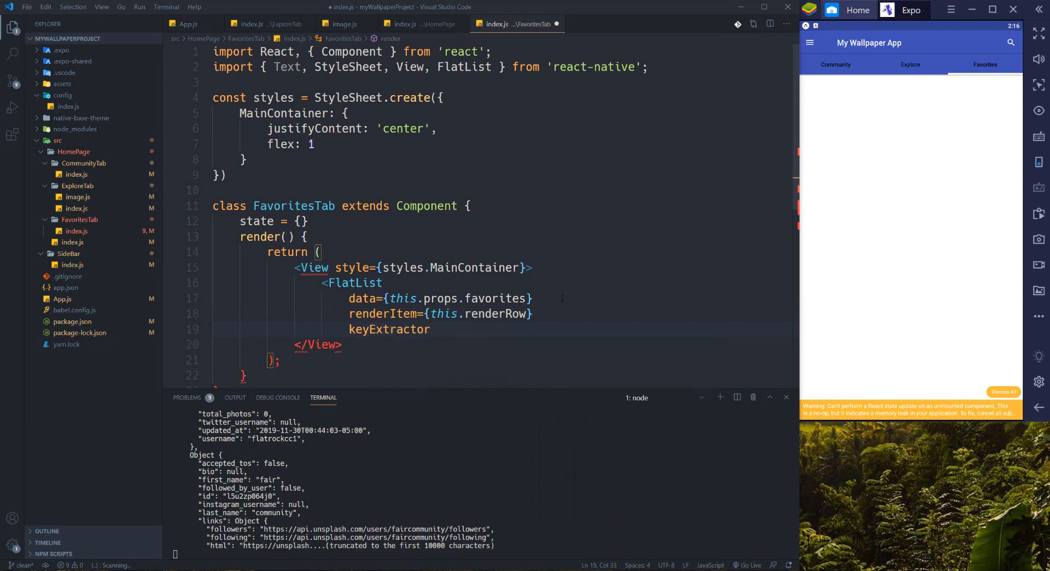
pyautogui.write('=')
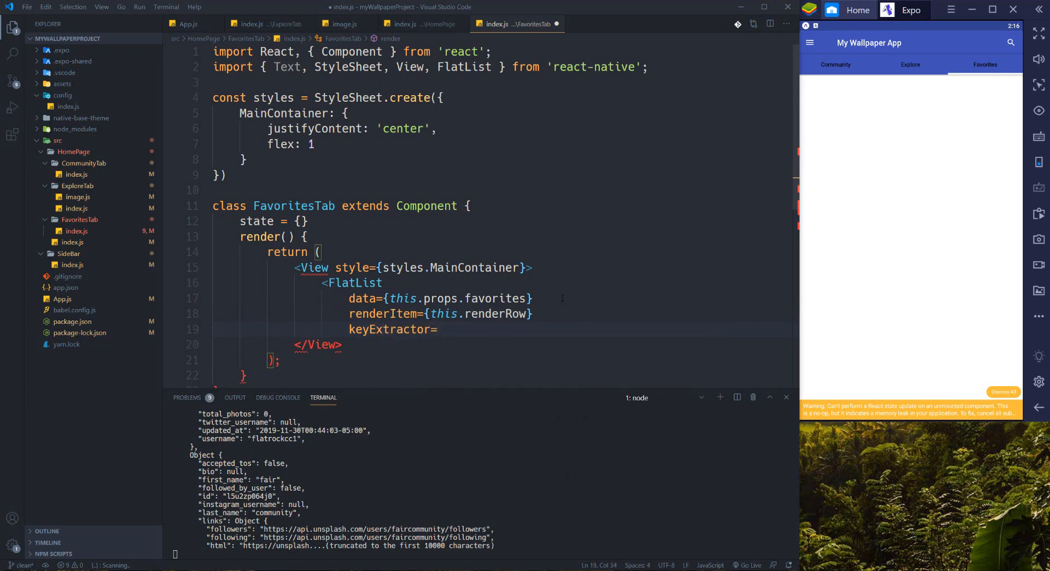
pyautogui.write('{()}')
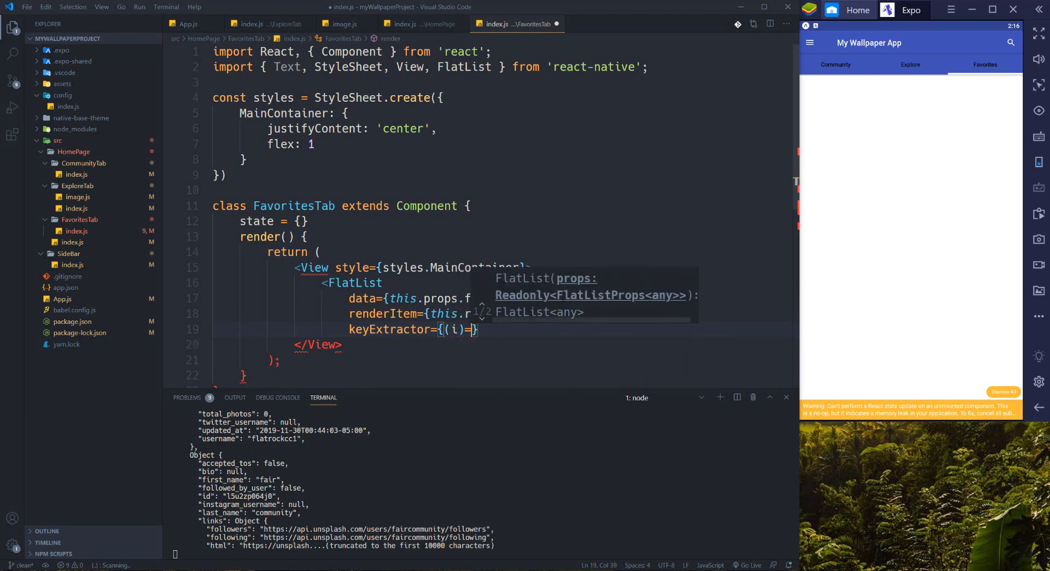
pyautogui.write('i.')
pyautogui.write('numColumns=')
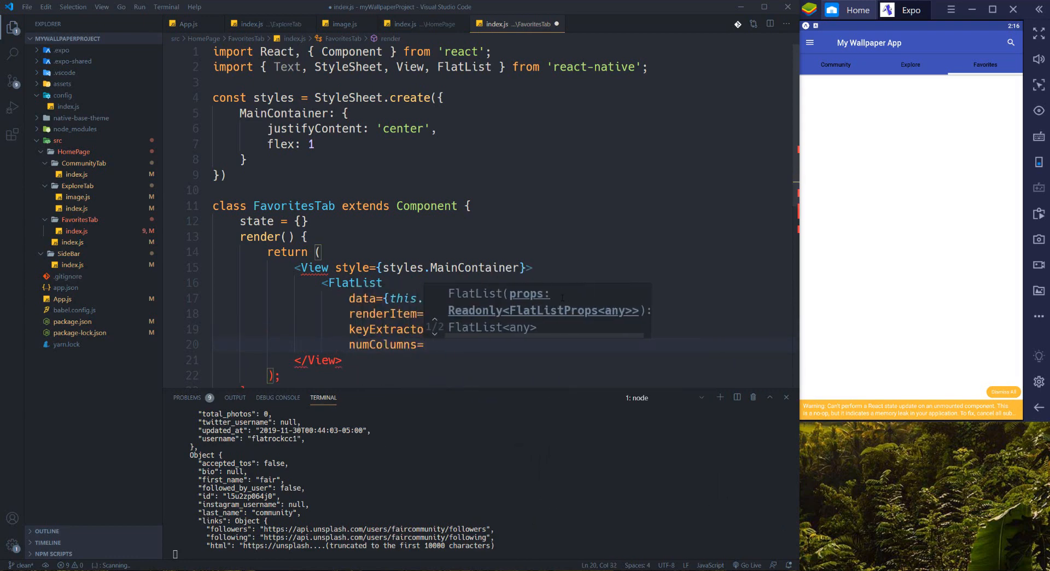
# - Set numColumns={2} and ListEmptyComponent={this.renderEmptyContainer} on the FlatList
pyautogui.write('{2}')
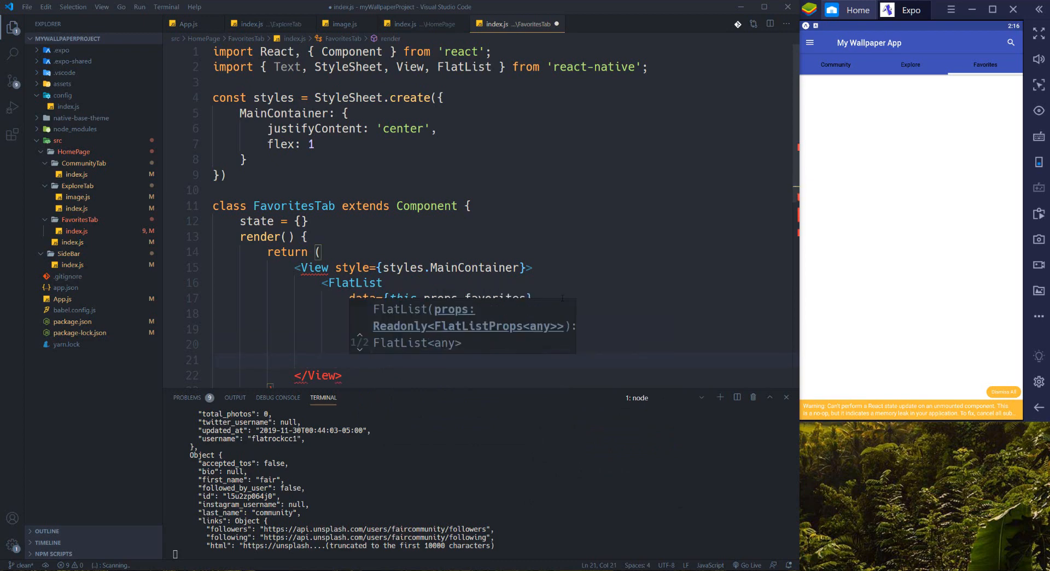
pyautogui.write('ListEmptyComponent')
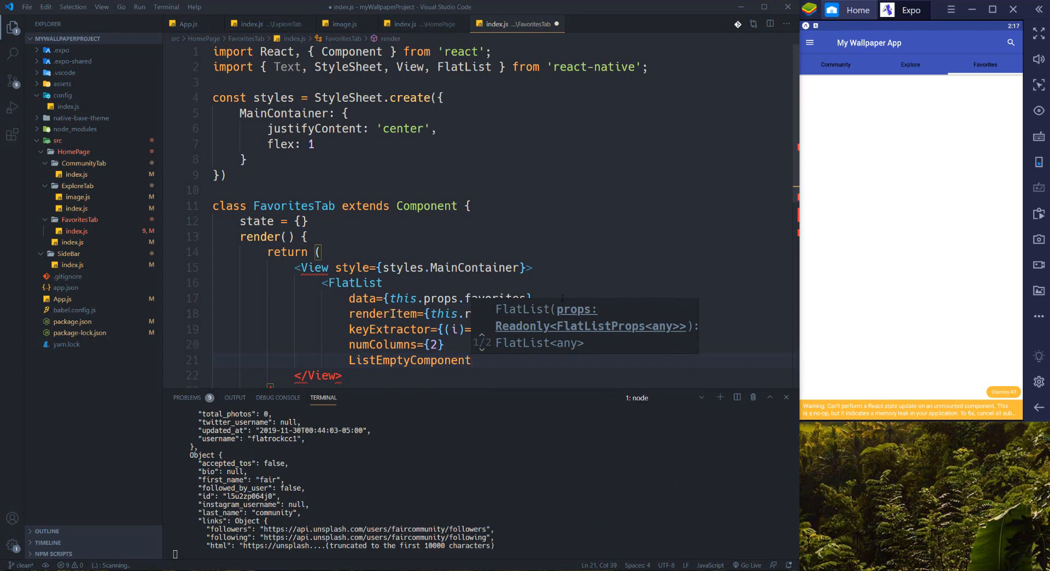
pyautogui.write('={}')
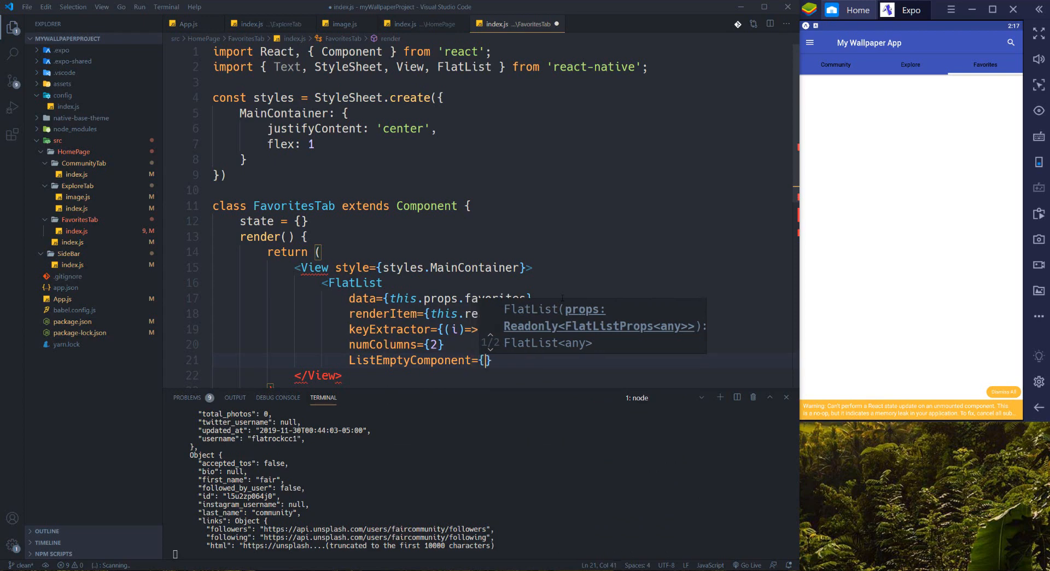
pyautogui.write('this')
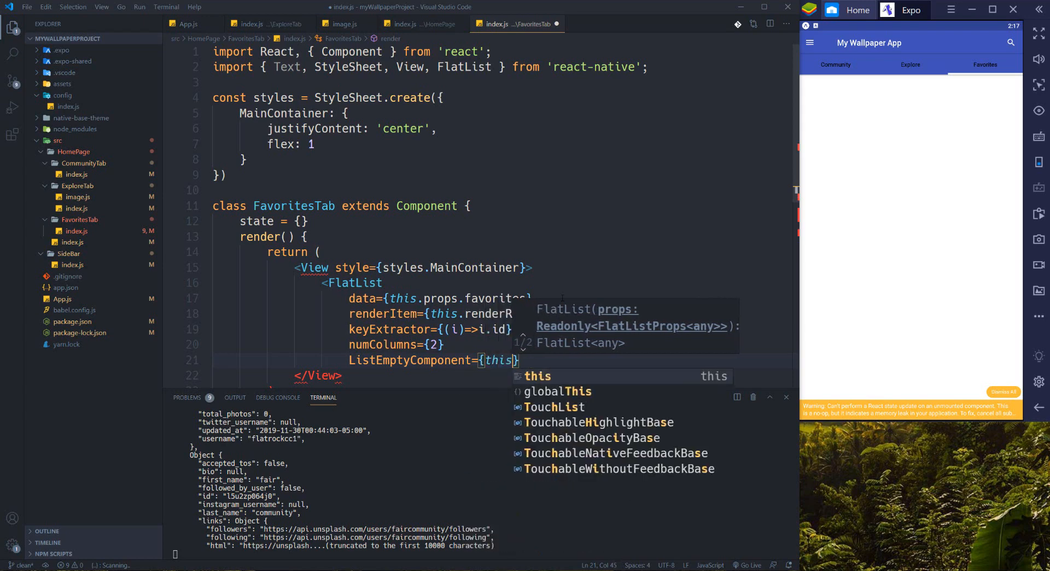
pyautogui.write('.renderEmptyContainer(')
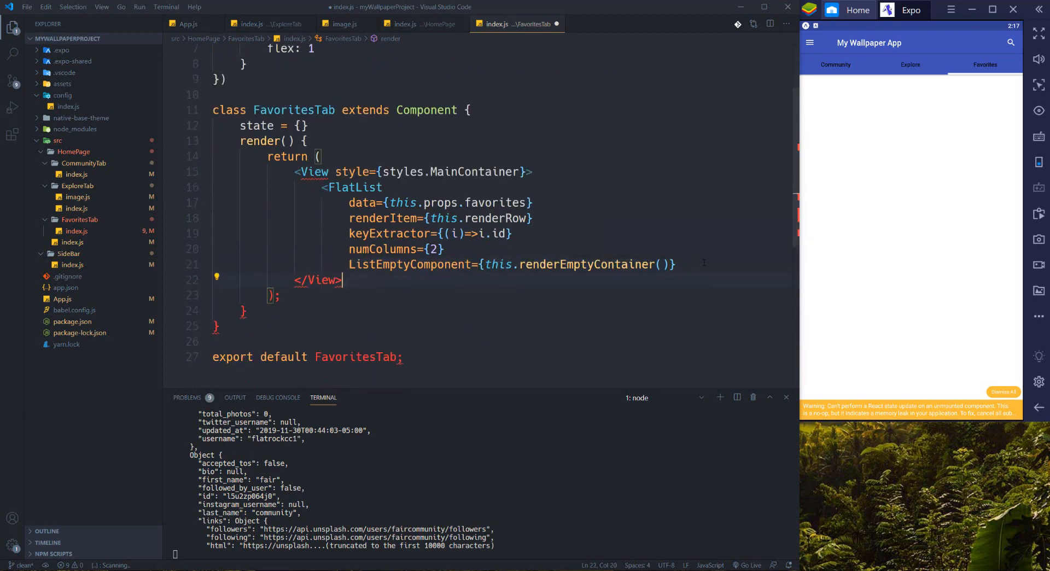
# - Self-close the FlatList and start renderRow({item}) returning a View with flex:1 style
pyautogui.write('/')
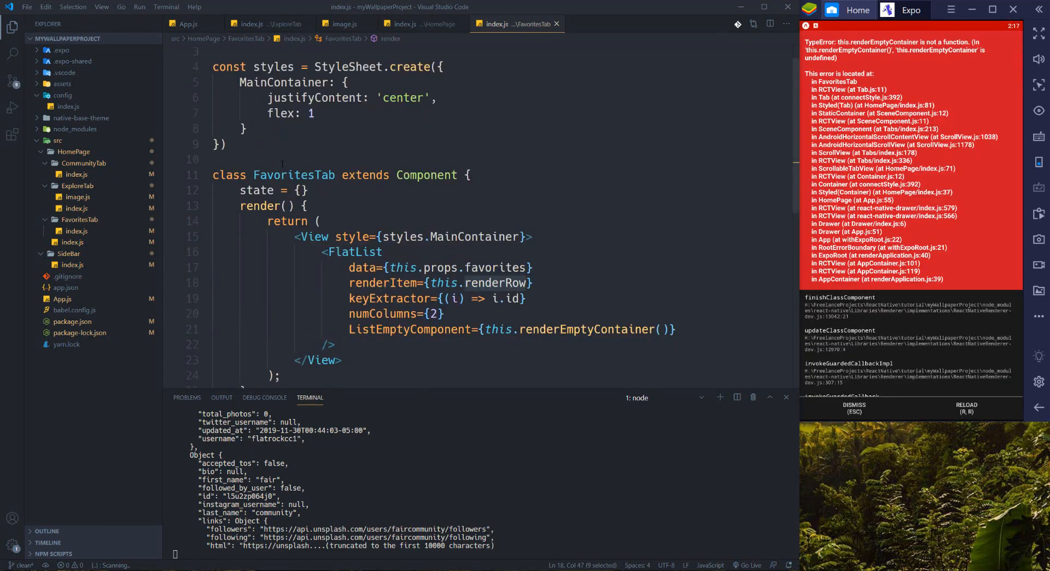
pyautogui.press('Enter')
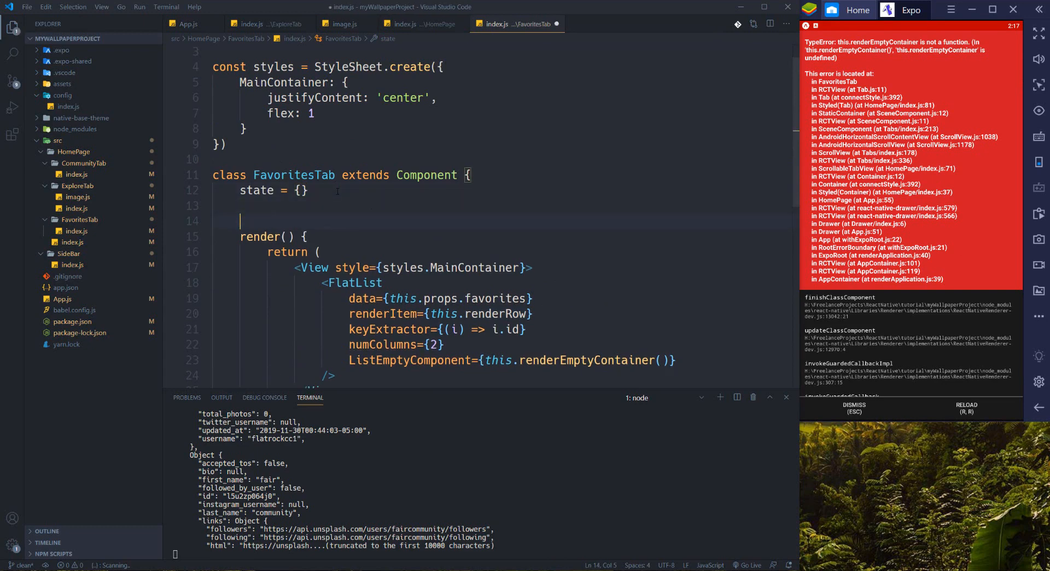
pyautogui.write('renderRow=(')
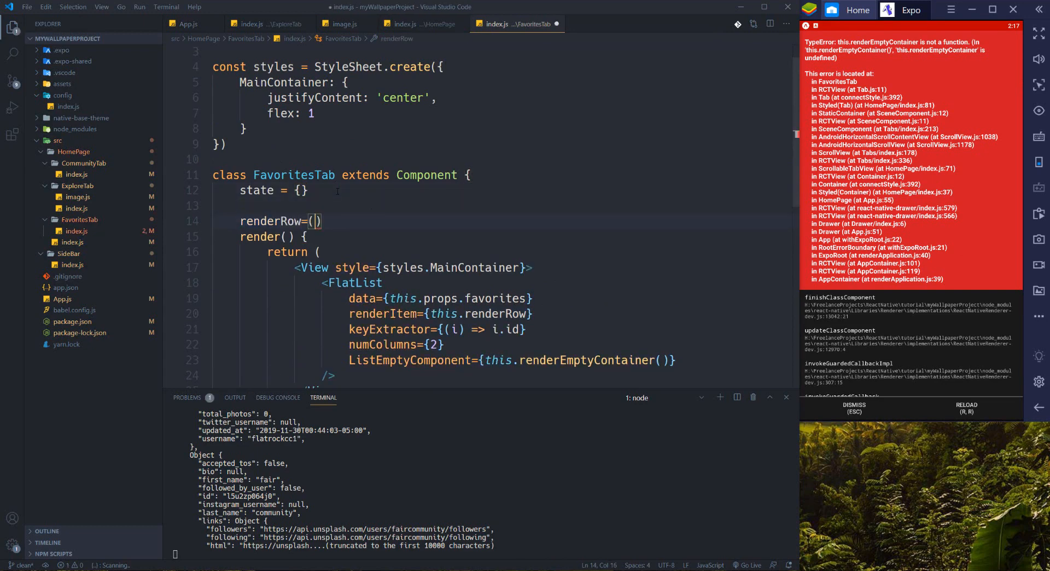
pyautogui.write('{')
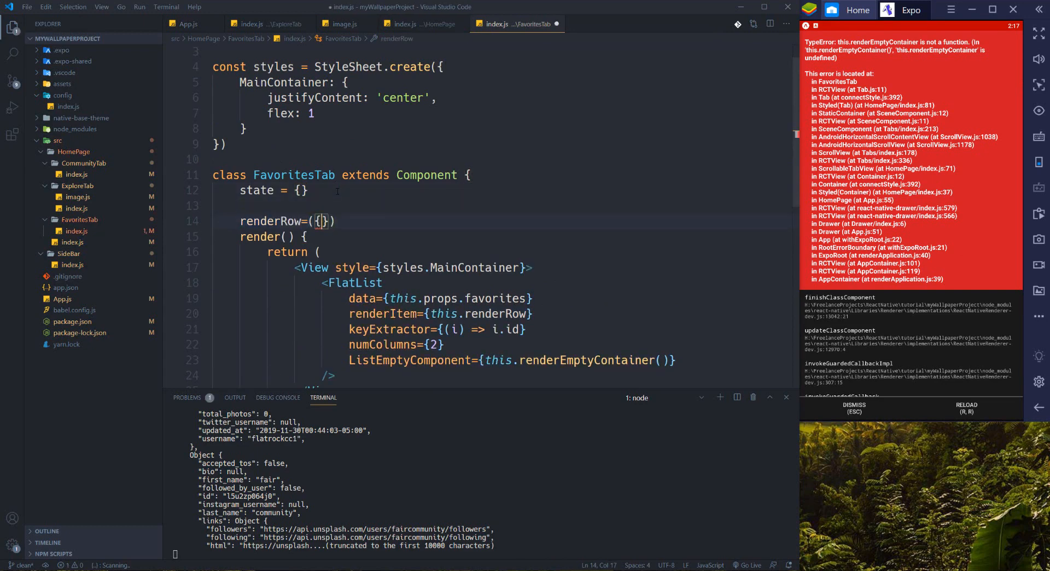
pyautogui.write('item')
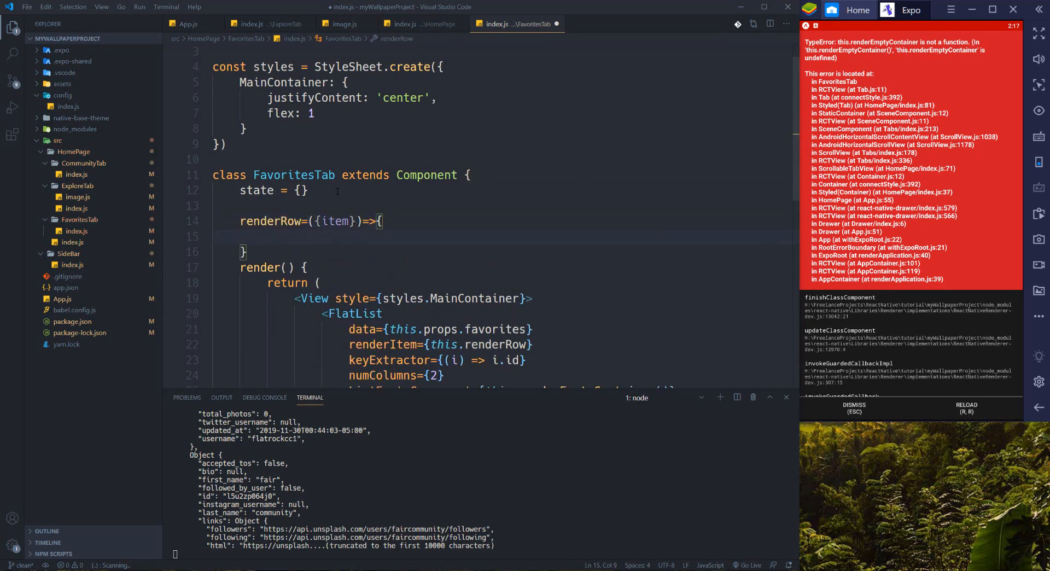
pyautogui.write('return')
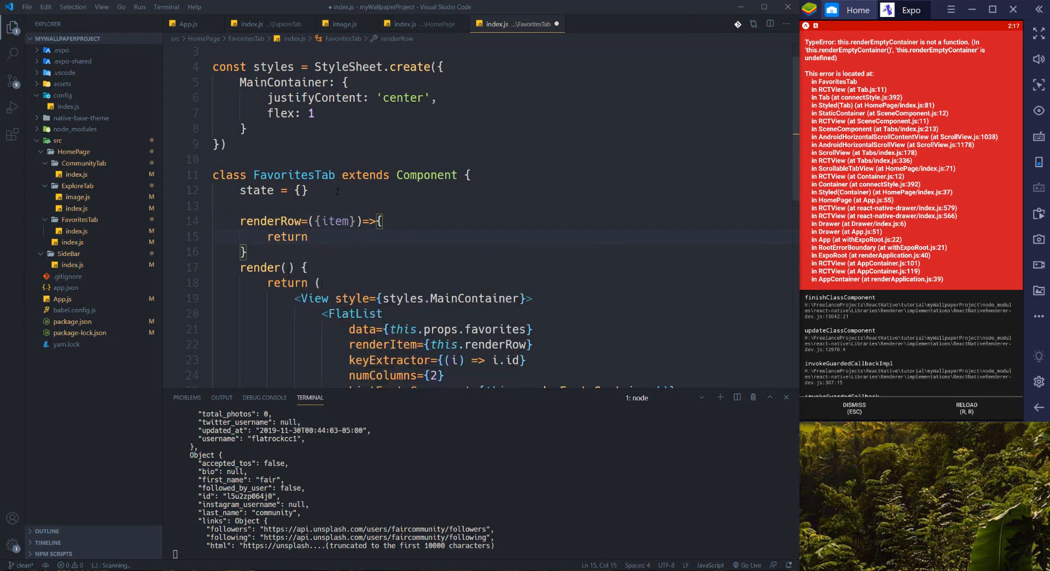
pyautogui.write('<View style={')
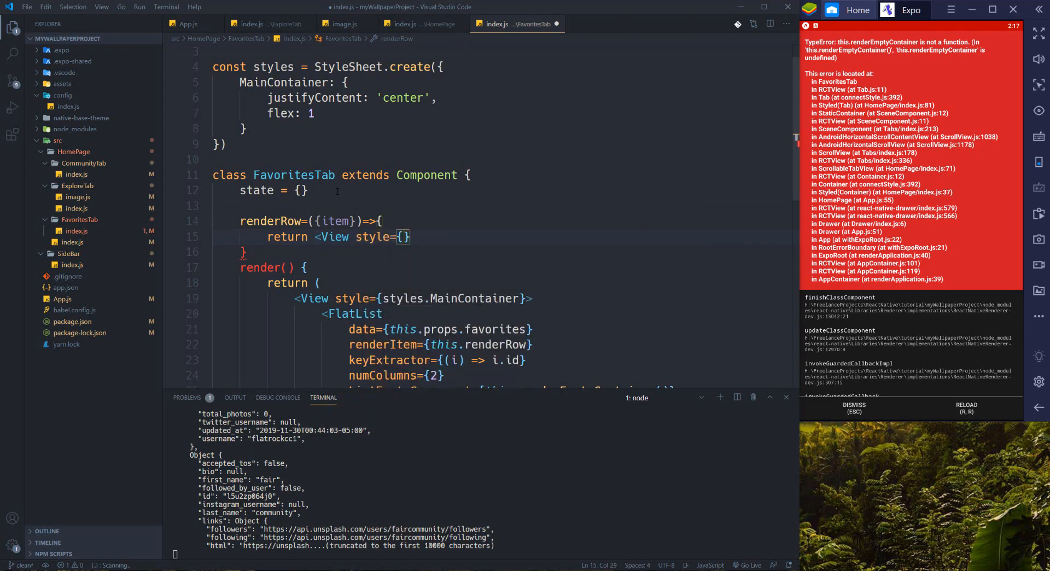
pyautogui.write('{flex')
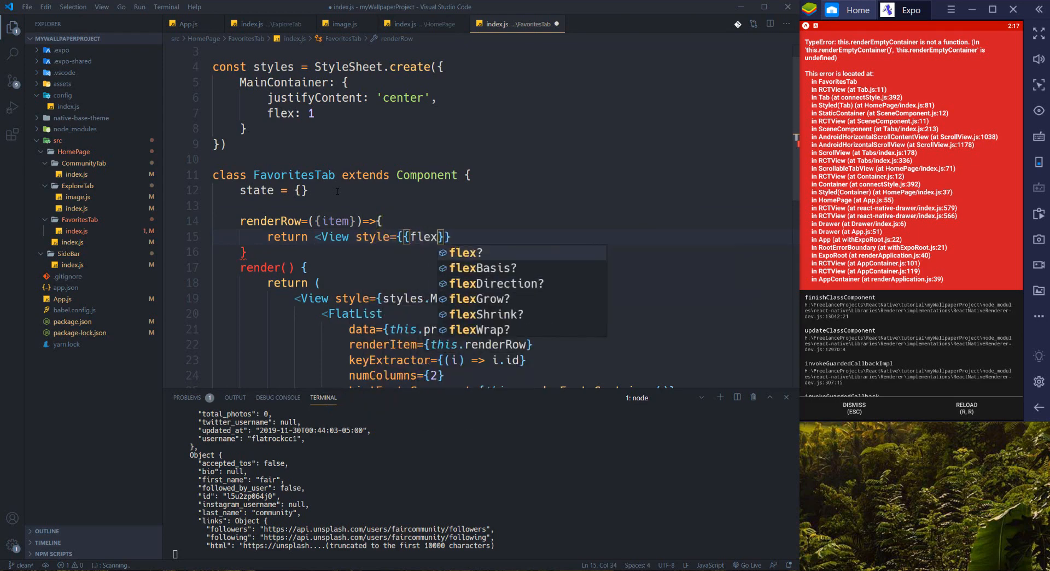
pyautogui.write(':1,')
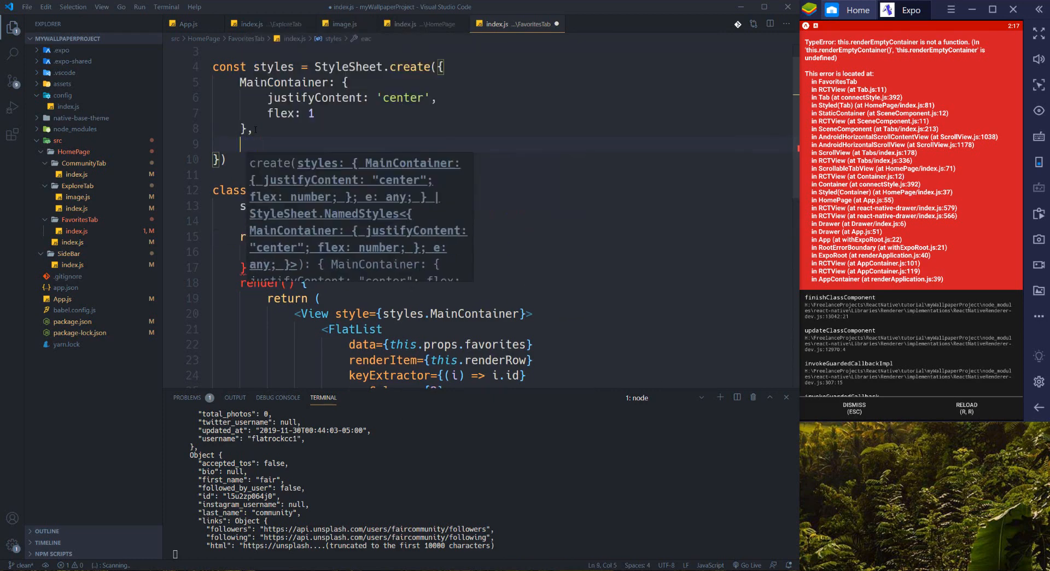
# - Add RowStyle (flex 1, column, margin 1) and apply styles.RowStyle to renderRow's closed View
pyautogui.write('RowStyle')
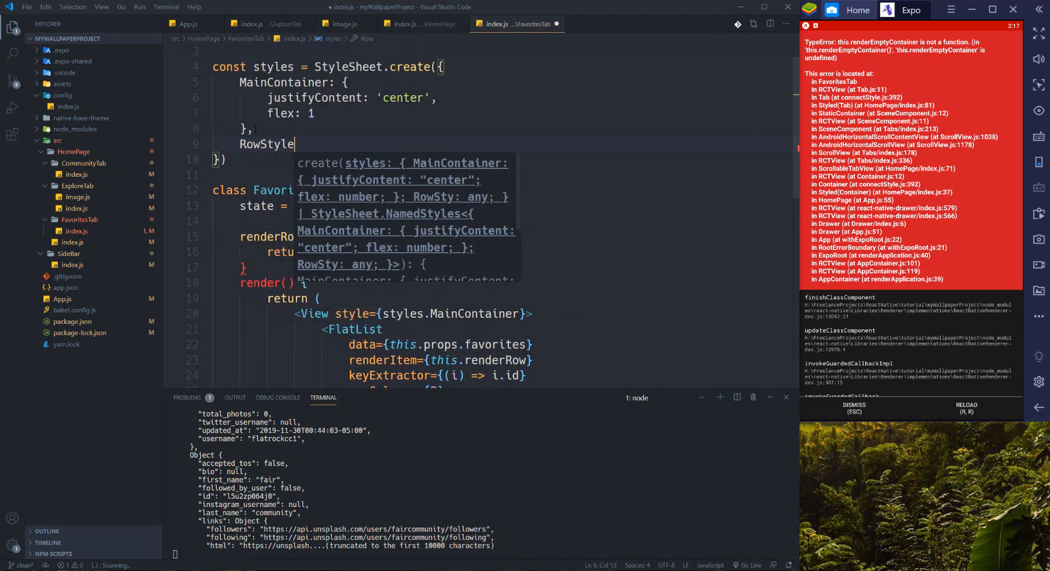
pyautogui.write(':')
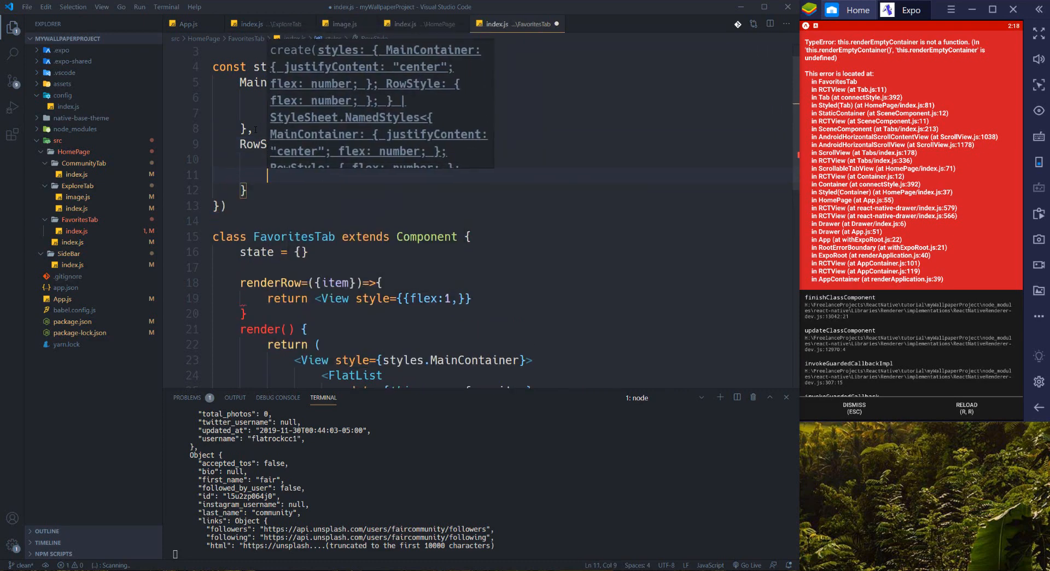
pyautogui.write("flexDirection:'column',")
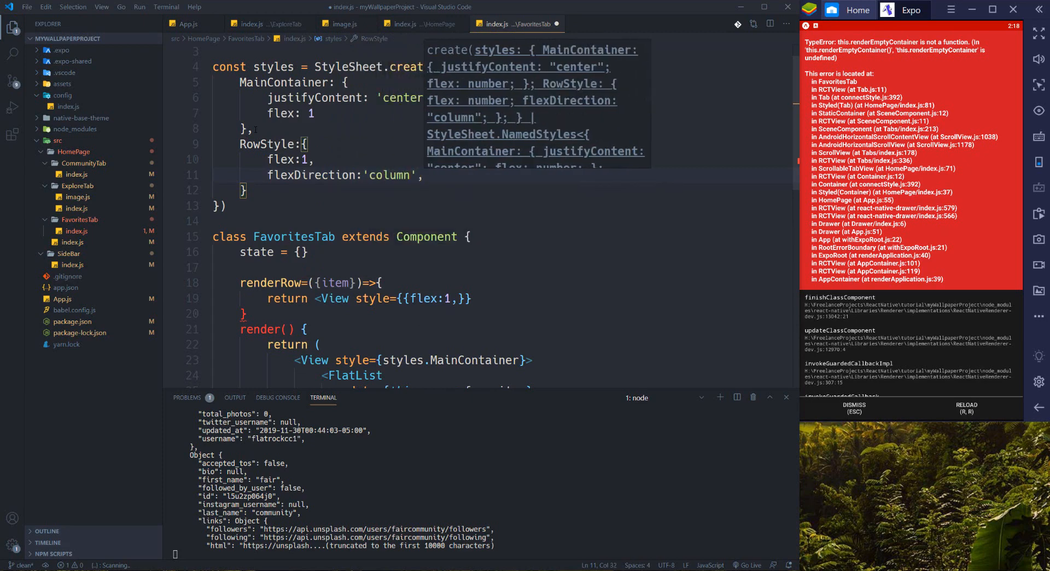
pyautogui.write('margin:1')
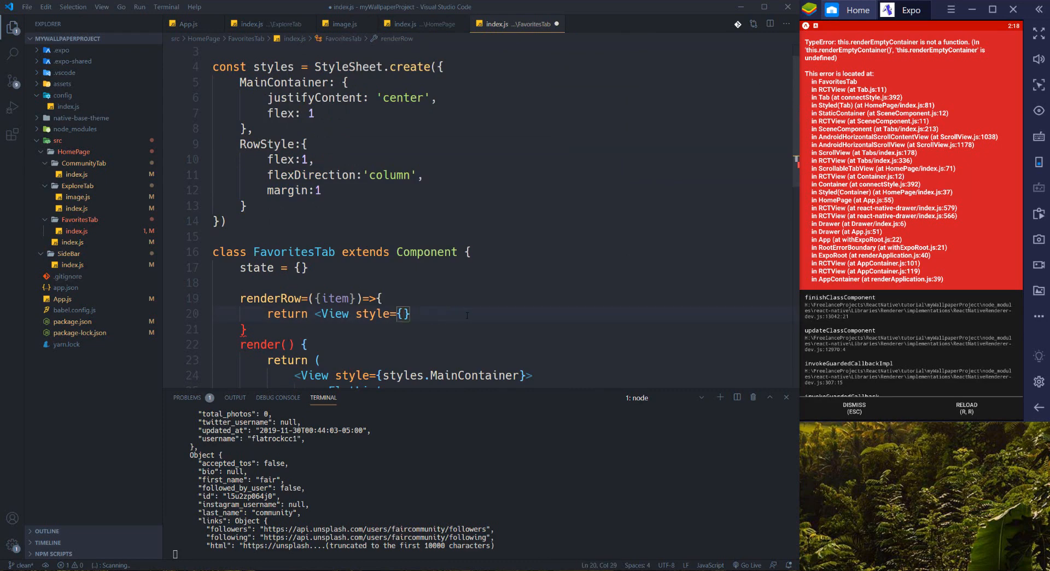
pyautogui.write('styles.RowStyle')
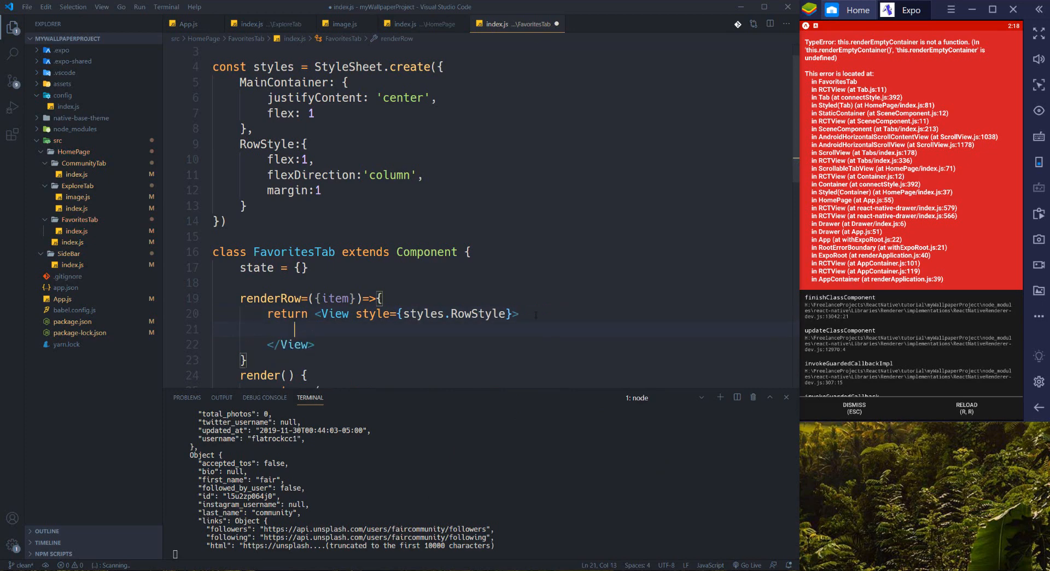
# - Add a Thumbnail styled styles.imageThumbnail with source {{uri: item.url}} inside the row View
pyautogui.write('<Thumbnail')
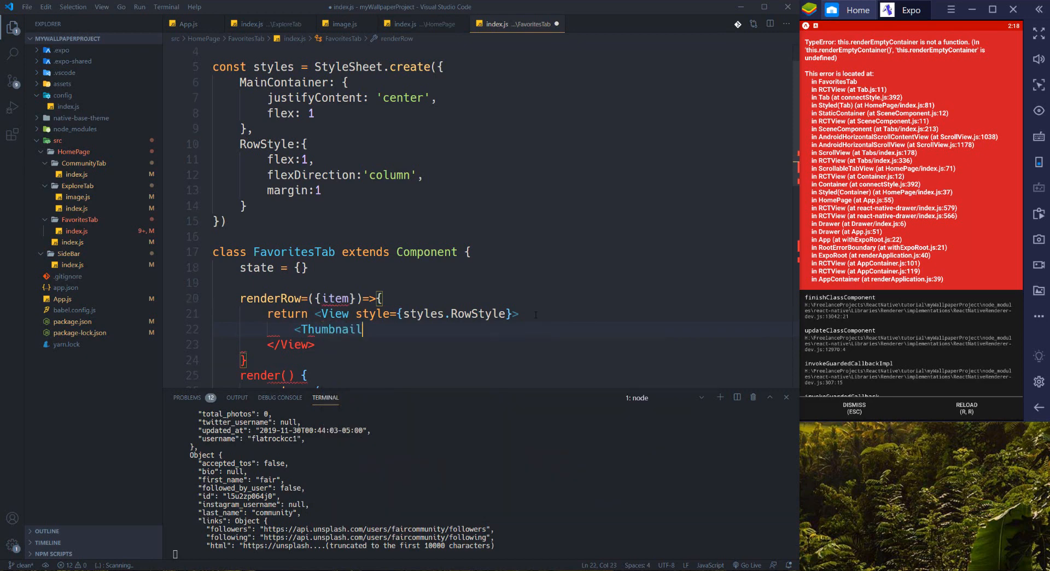
pyautogui.write('style={')
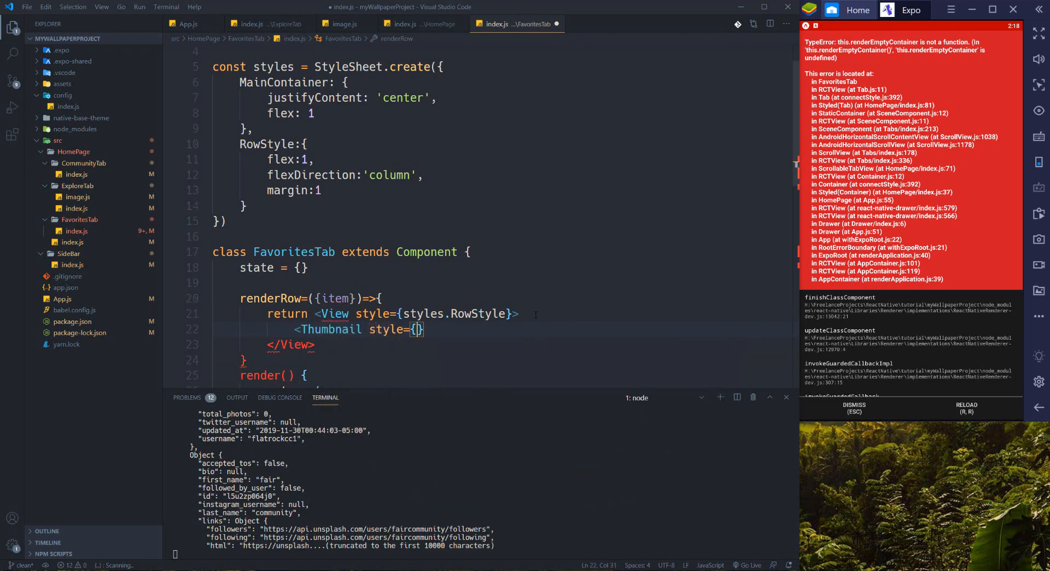
pyautogui.write('styles')
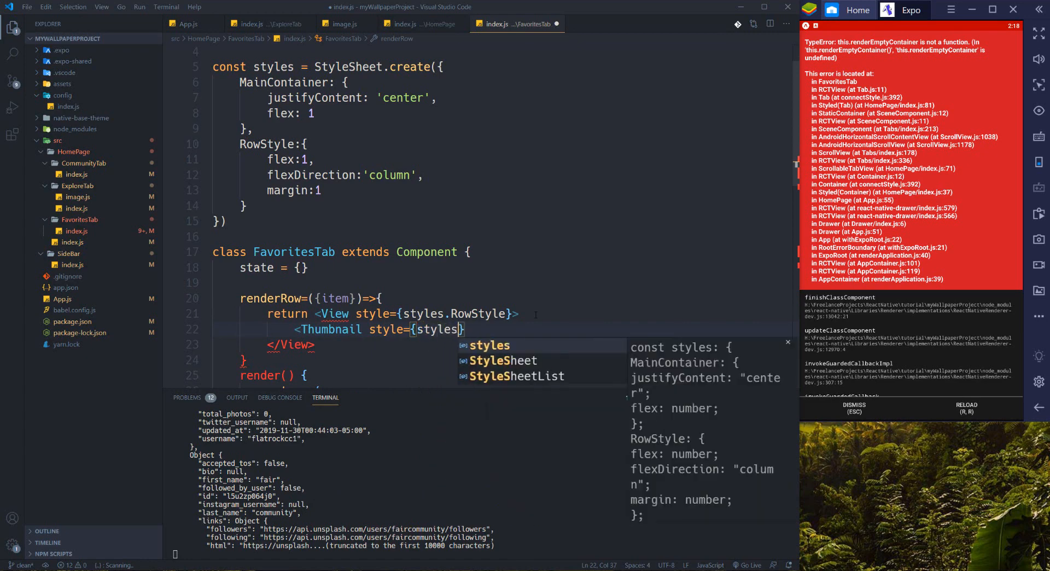
pyautogui.write('.image')
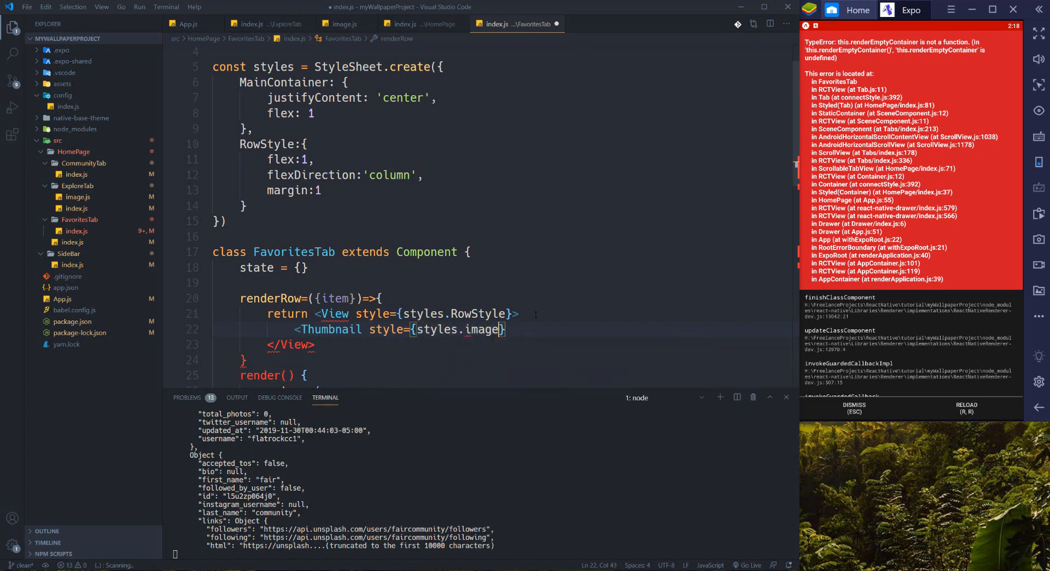
pyautogui.write('Thum')
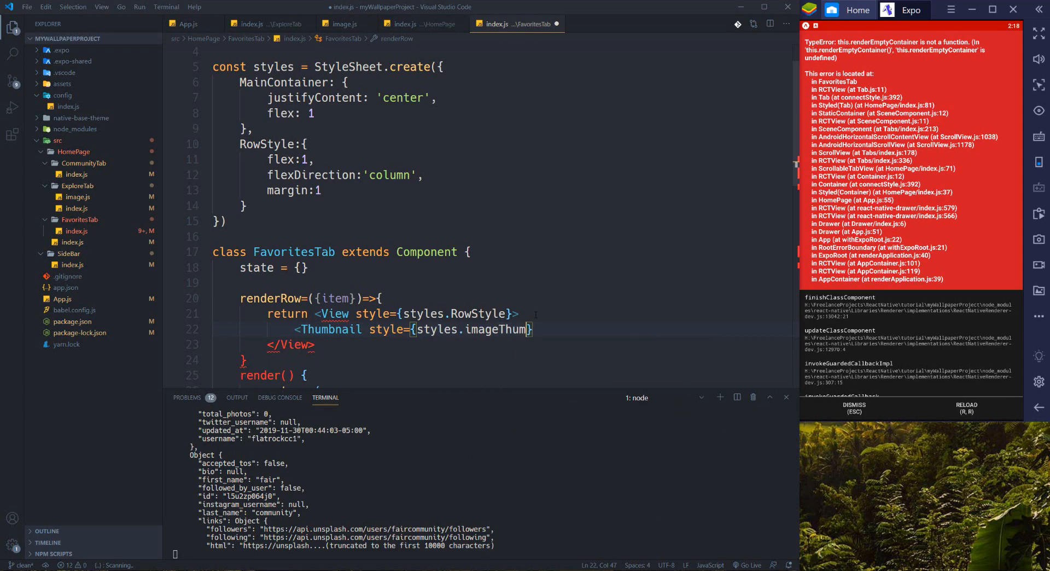
pyautogui.write('nail')
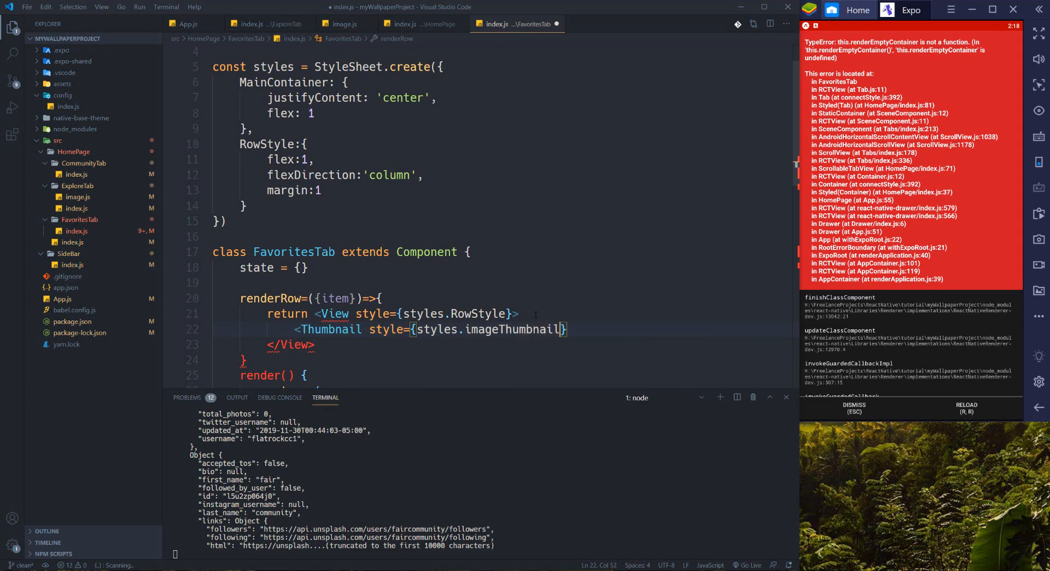
pyautogui.write('source={{uri:item.url')
pyautogui.write('imageThumbnail')
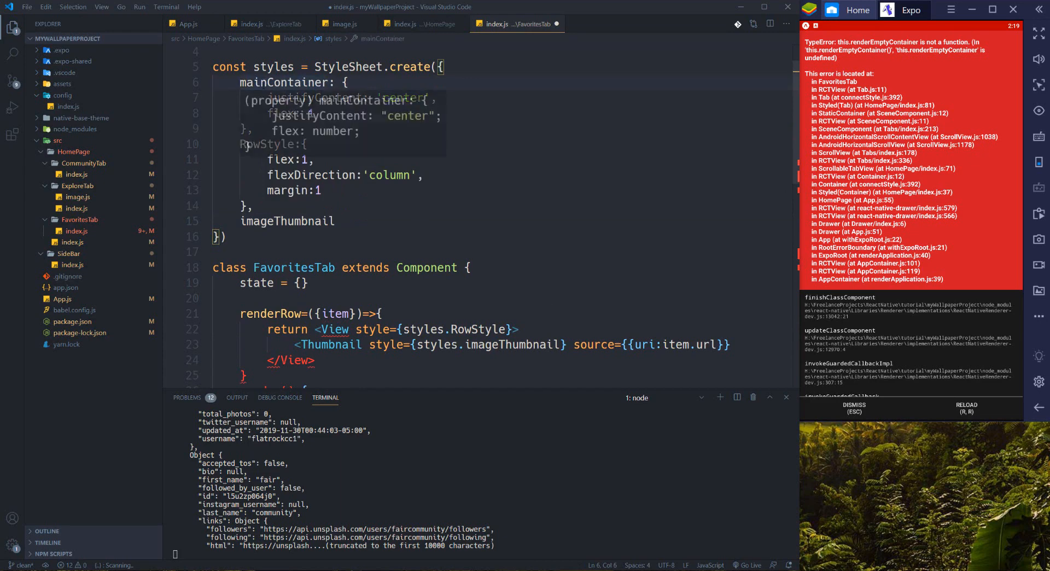
pyautogui.scroll(-3)
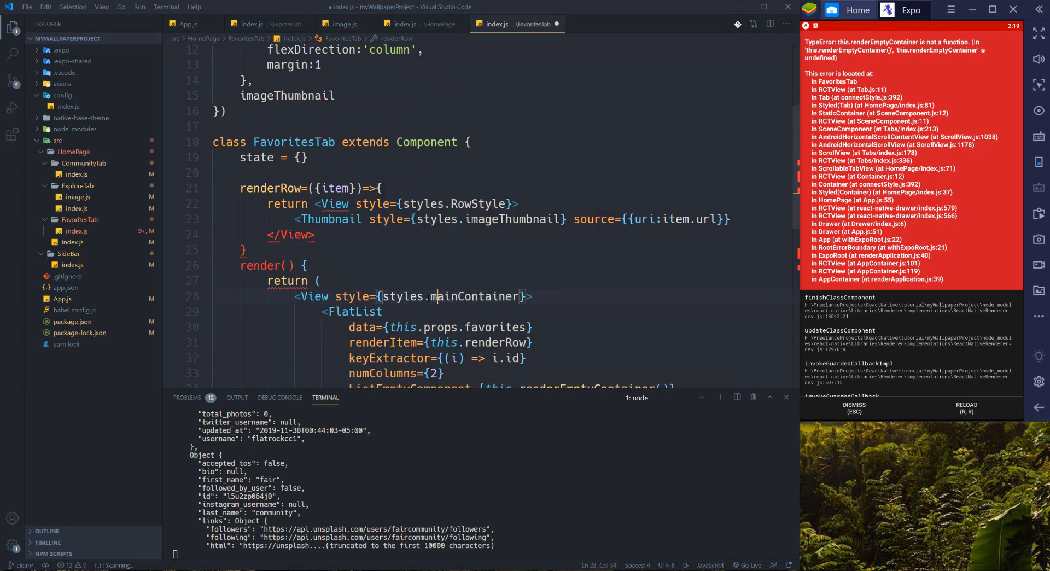
# - Fill imageThumbnail with centred justifyContent and alignItems, width '100%', height 600
pyautogui.scroll(3)
pyautogui.write(':')
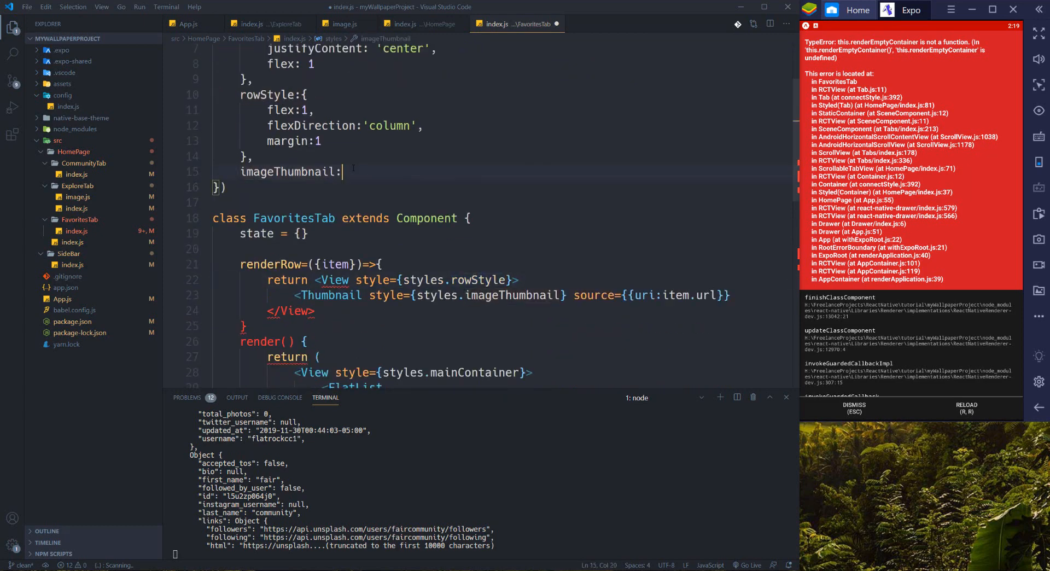
pyautogui.write('{}')
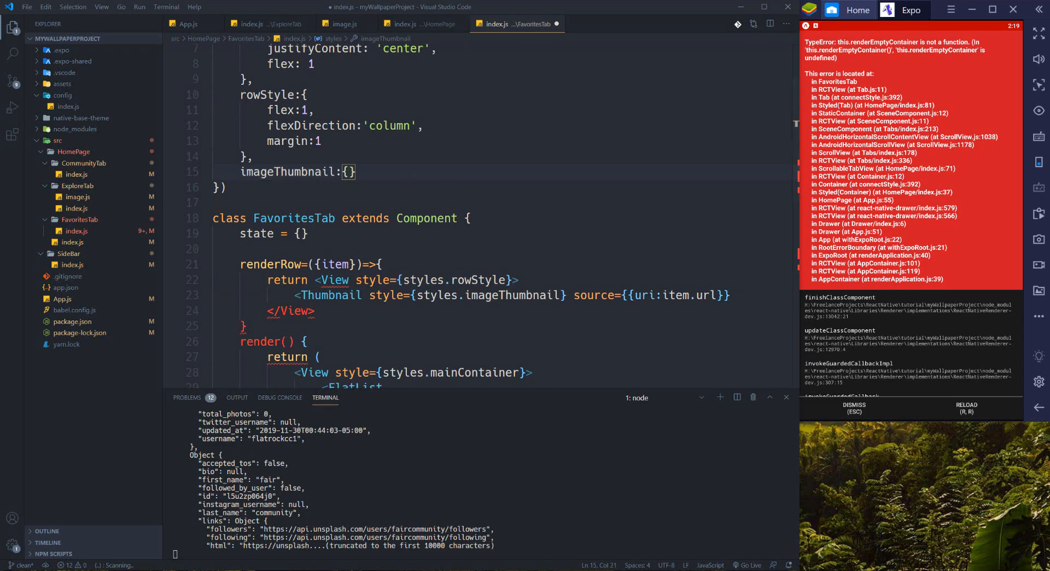
pyautogui.press('Enter')
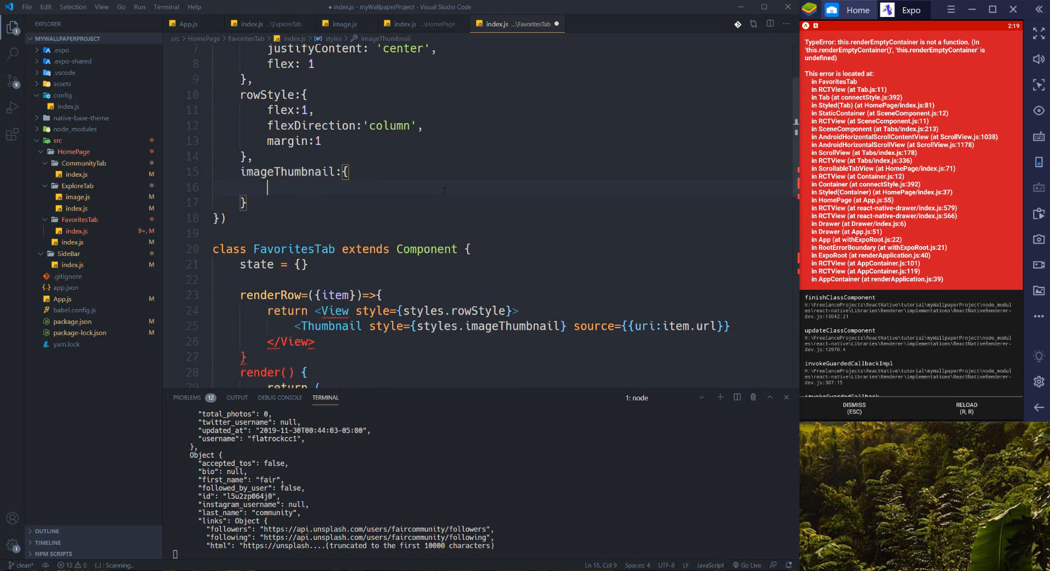
pyautogui.write('justifyContent')
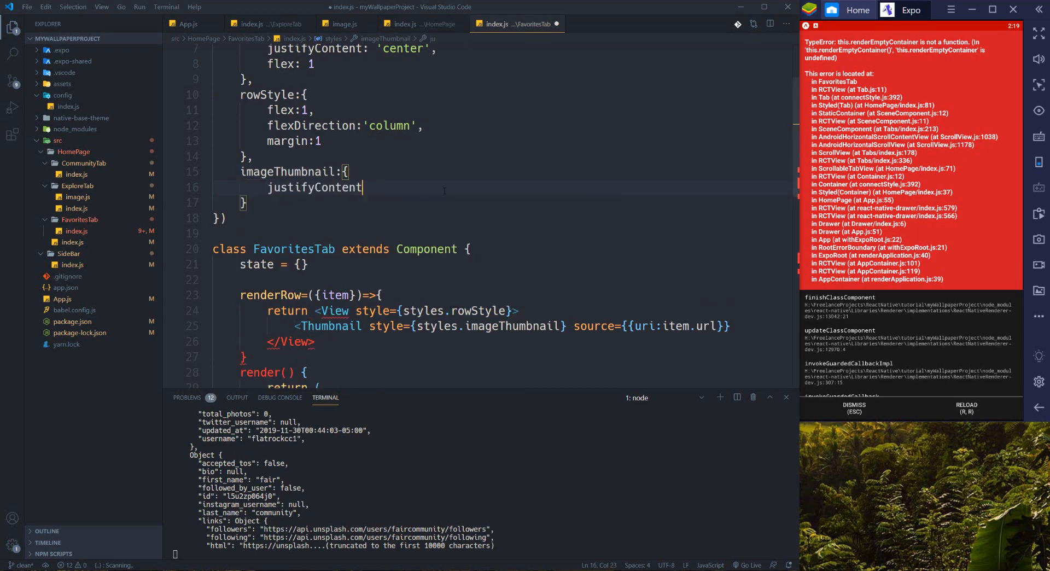
pyautogui.write(":'center'")
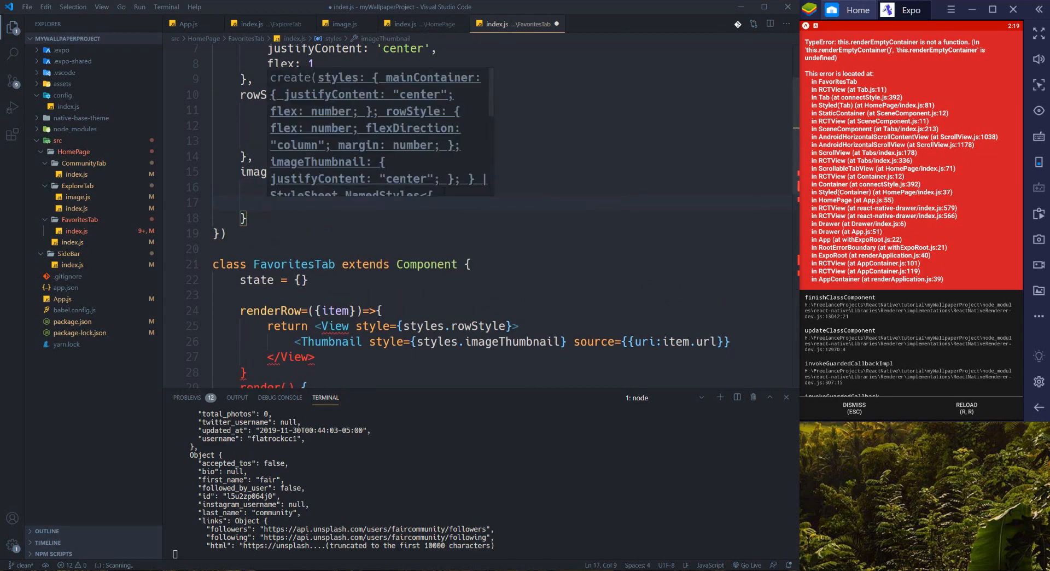
pyautogui.write('alg')
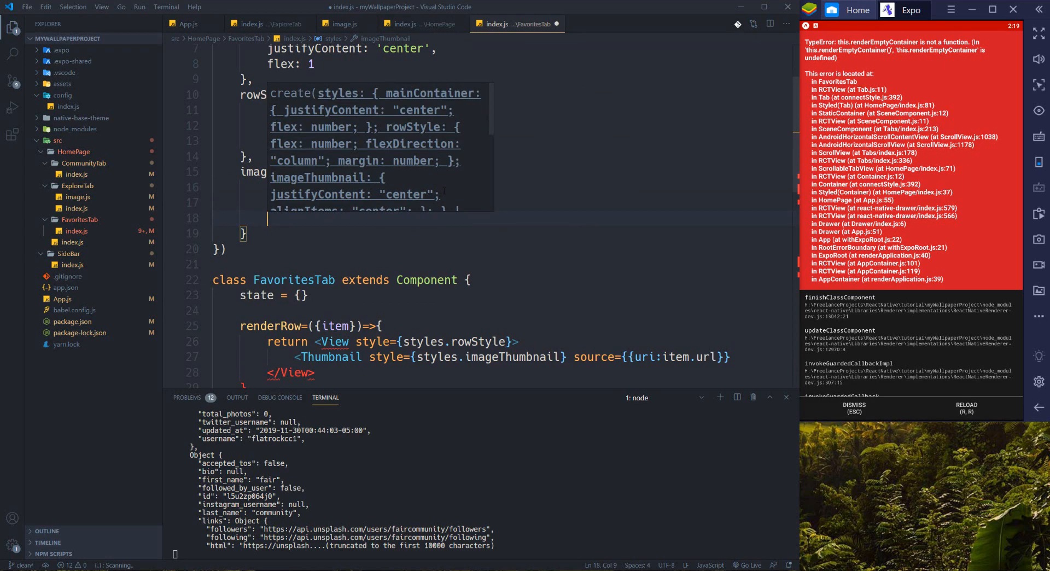
pyautogui.write('w')
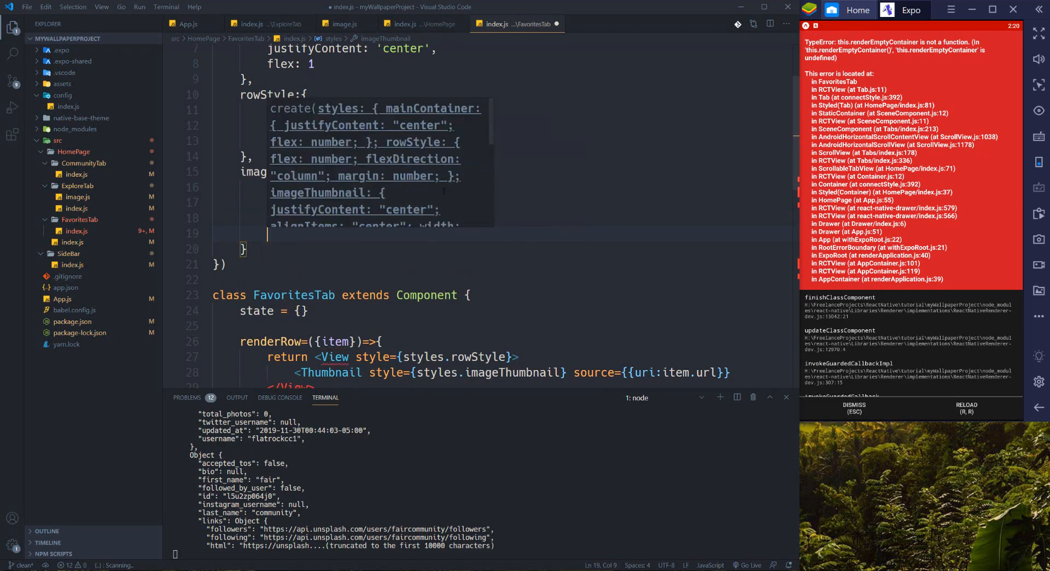
pyautogui.write('height:')
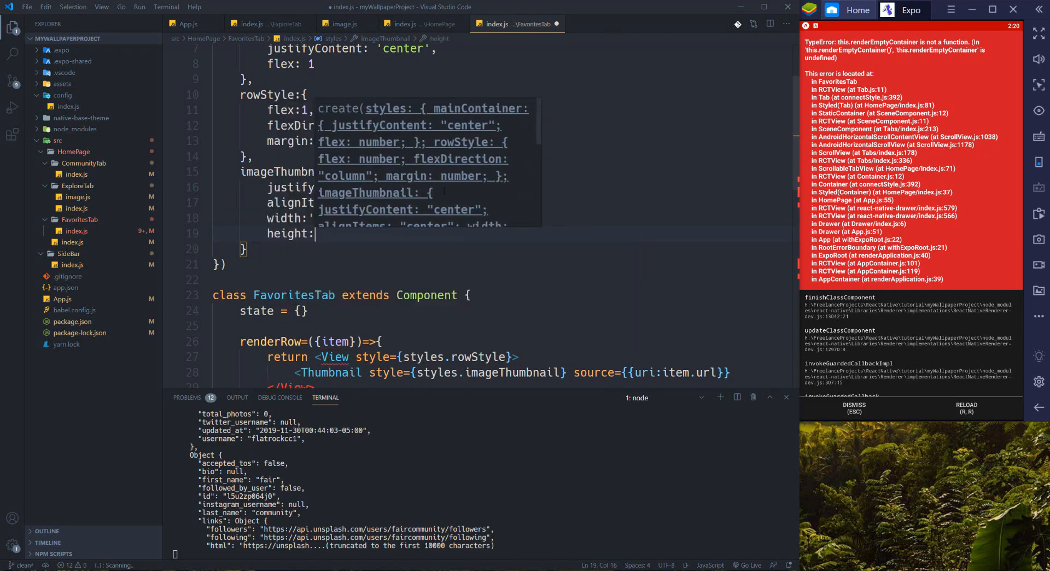
pyautogui.write('6')
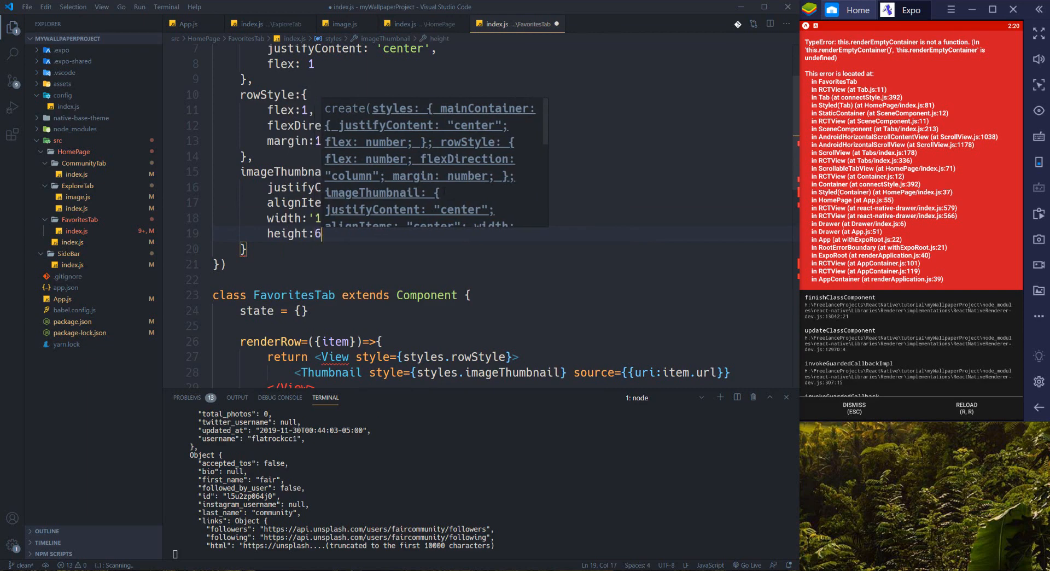
pyautogui.write('00,')
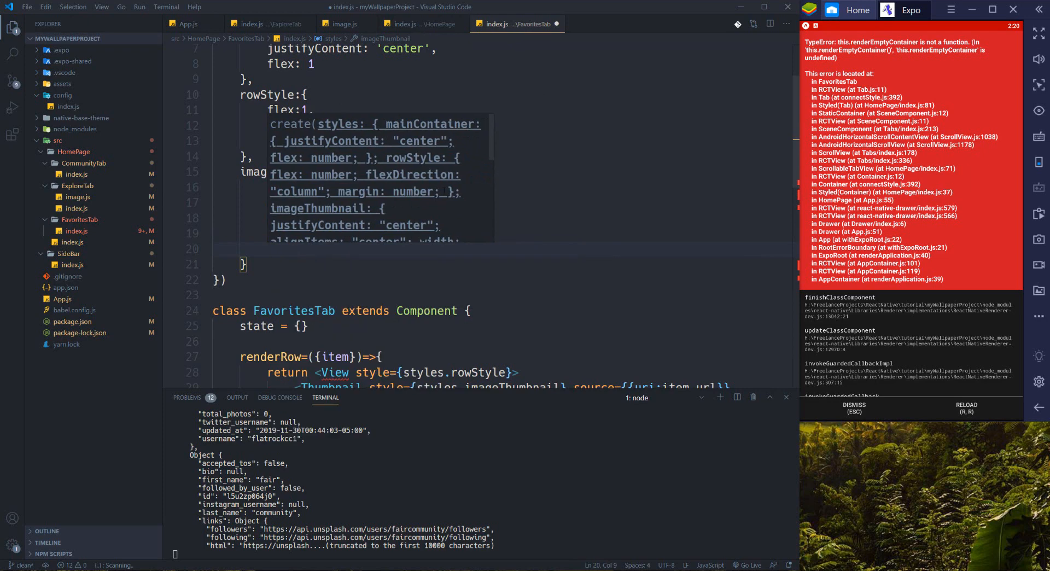
pyautogui.write('height:600')
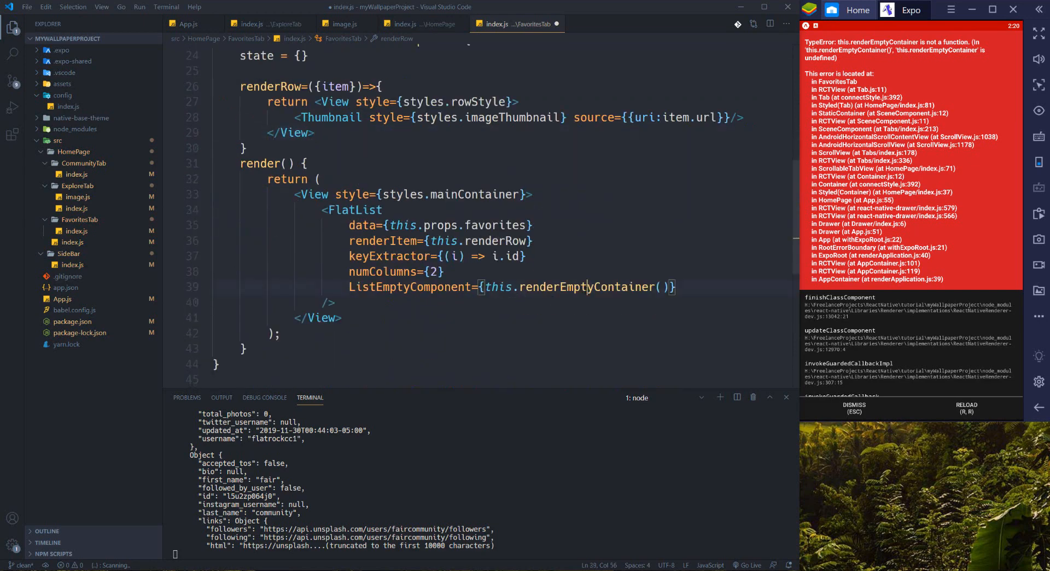
# - Add a renderEmptyContainer arrow function returning a View styled styles.emptyList
pyautogui.scroll(3)
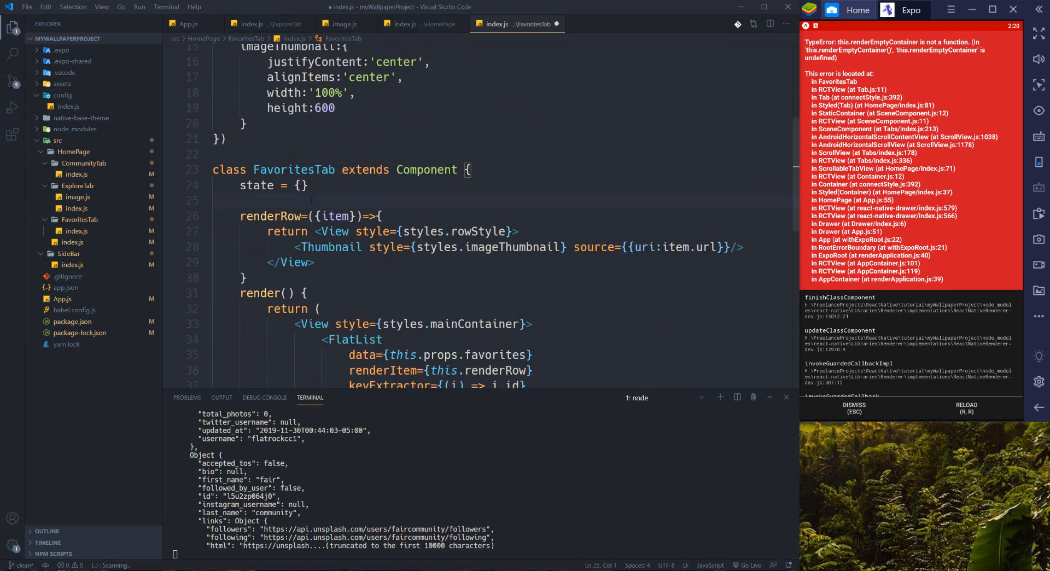
pyautogui.write('renderEmptyContainer=')
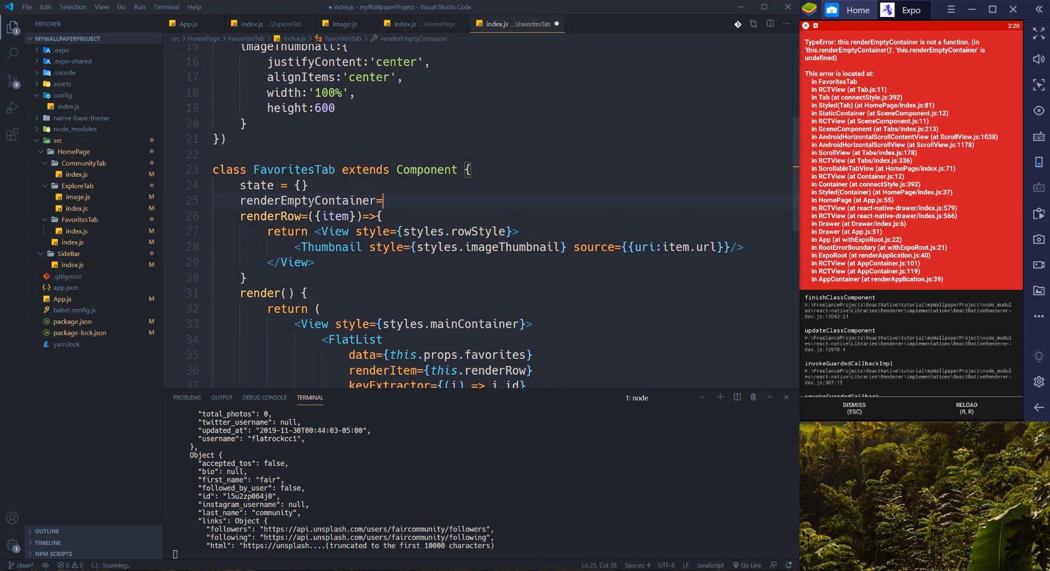
pyautogui.write('()')
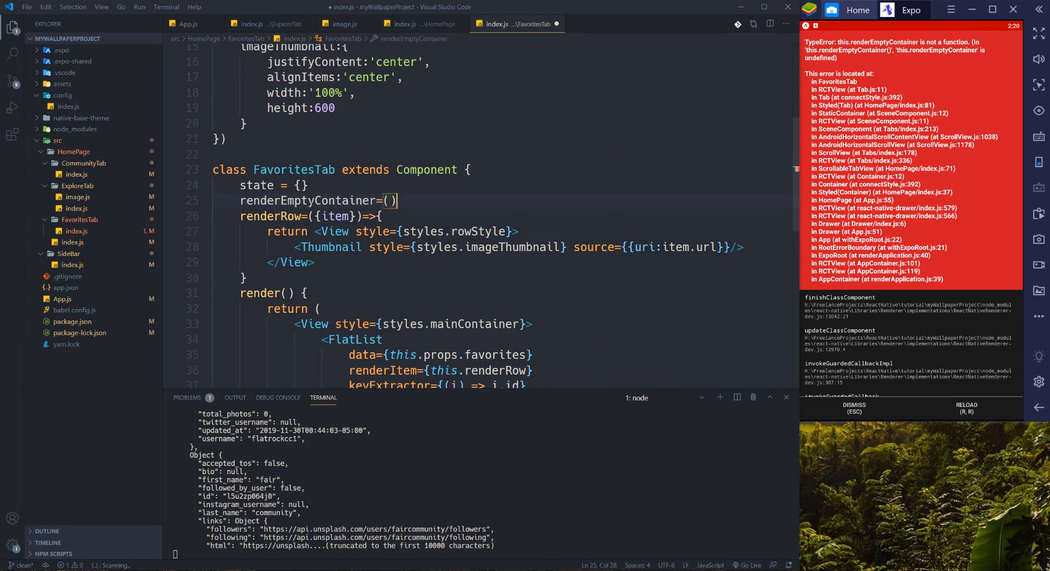
pyautogui.write('=>{')
pyautogui.write('re')
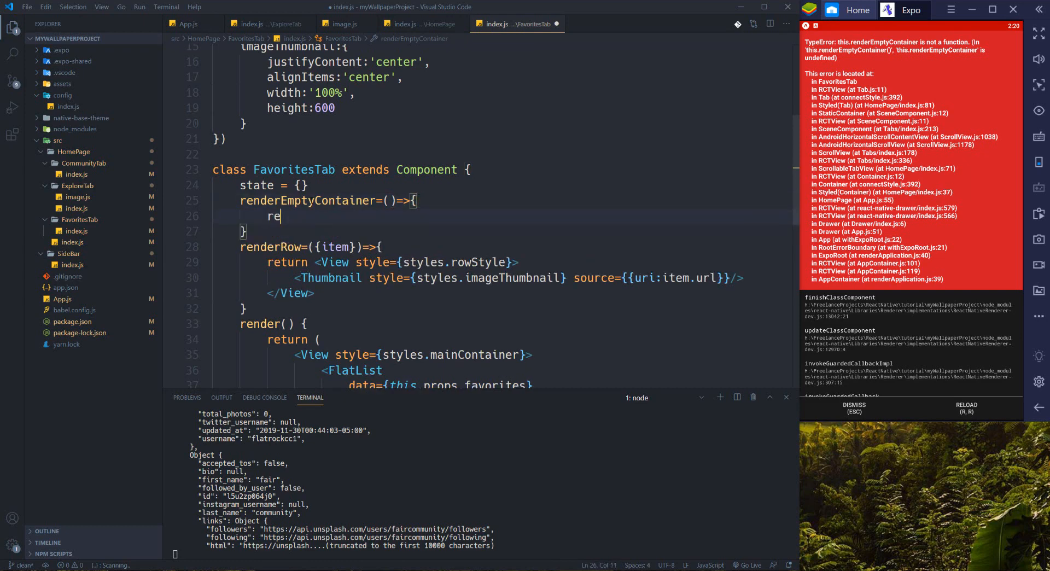
pyautogui.write('turn')
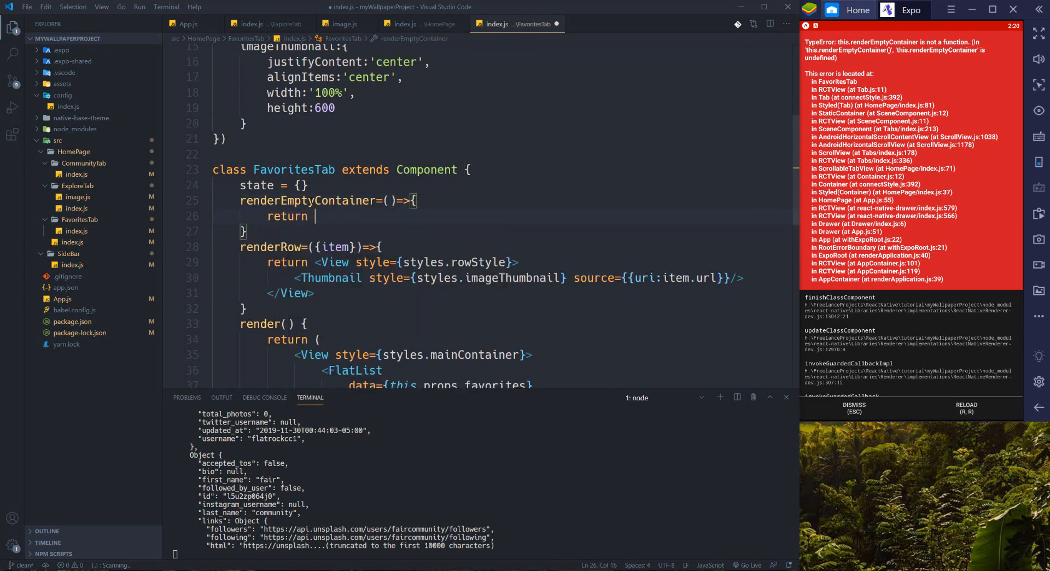
pyautogui.write('<View style=')
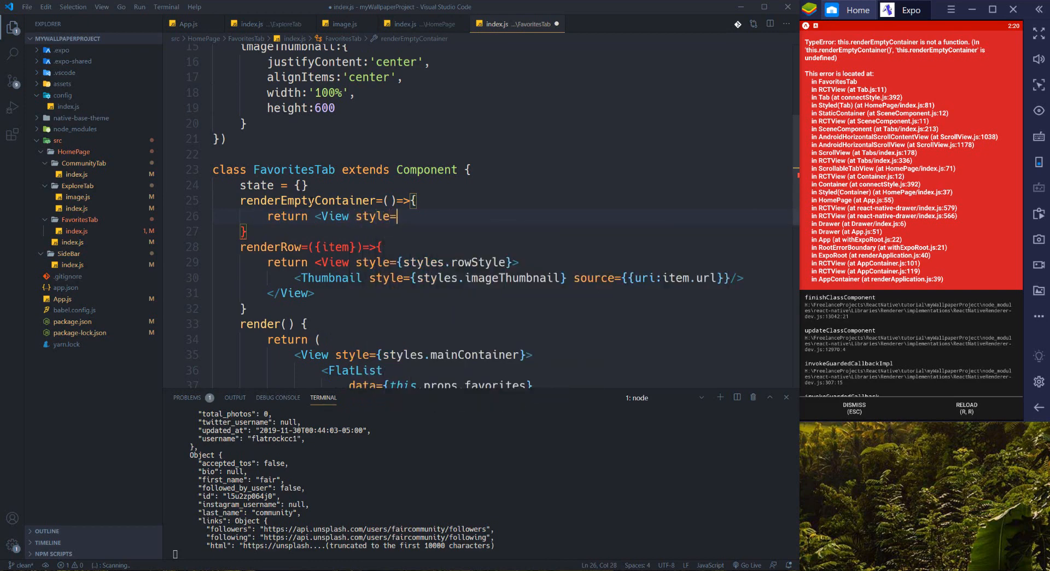
pyautogui.write('{}')
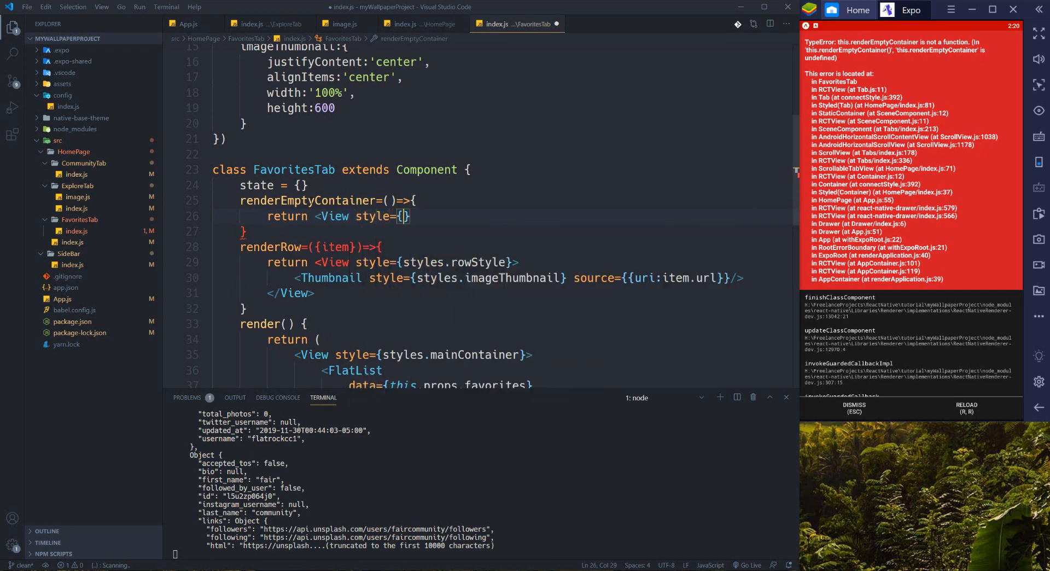
pyautogui.write('styles.emptyLi')
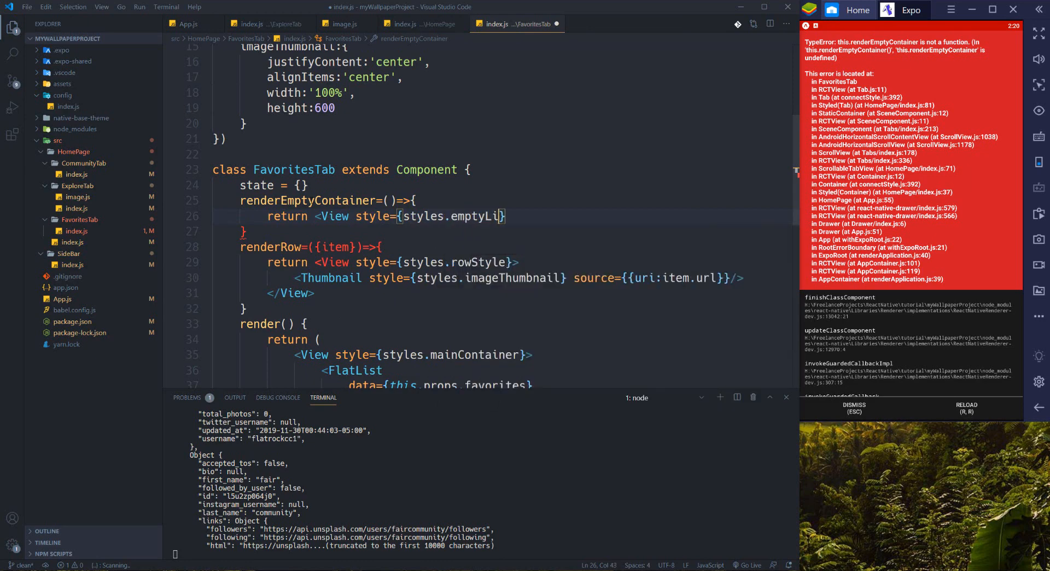
pyautogui.write('st')
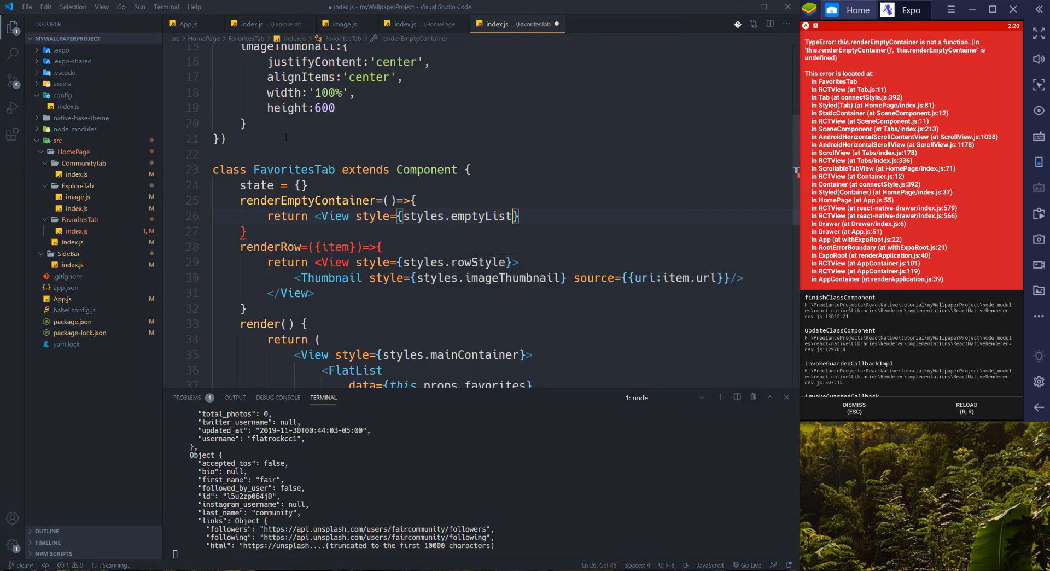
pyautogui.write('emptyList:')
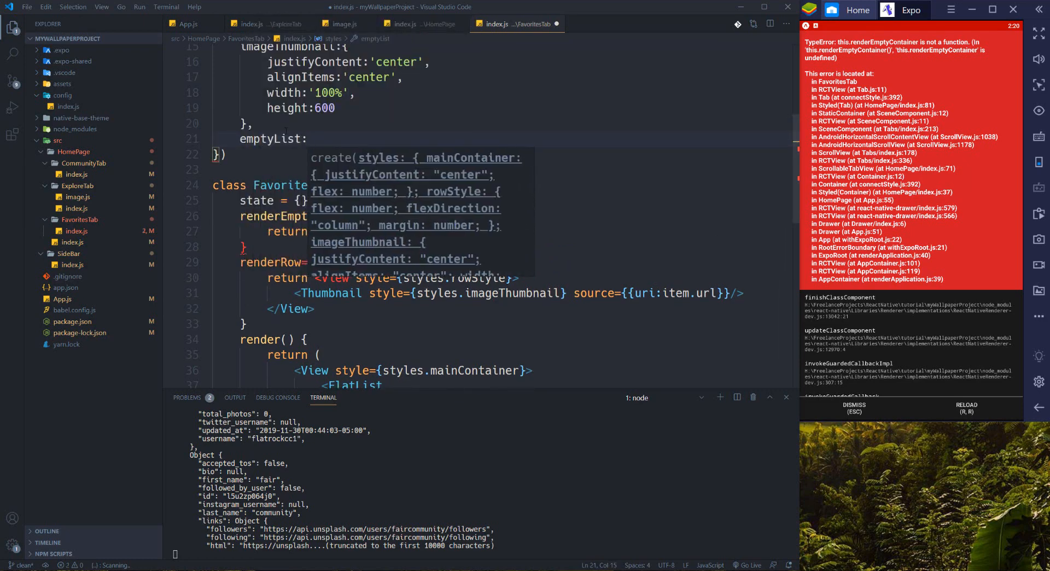
# - Add emptyList style: marginTop 100, justifyContent 'center', alignItems 'center'
pyautogui.write('margin')
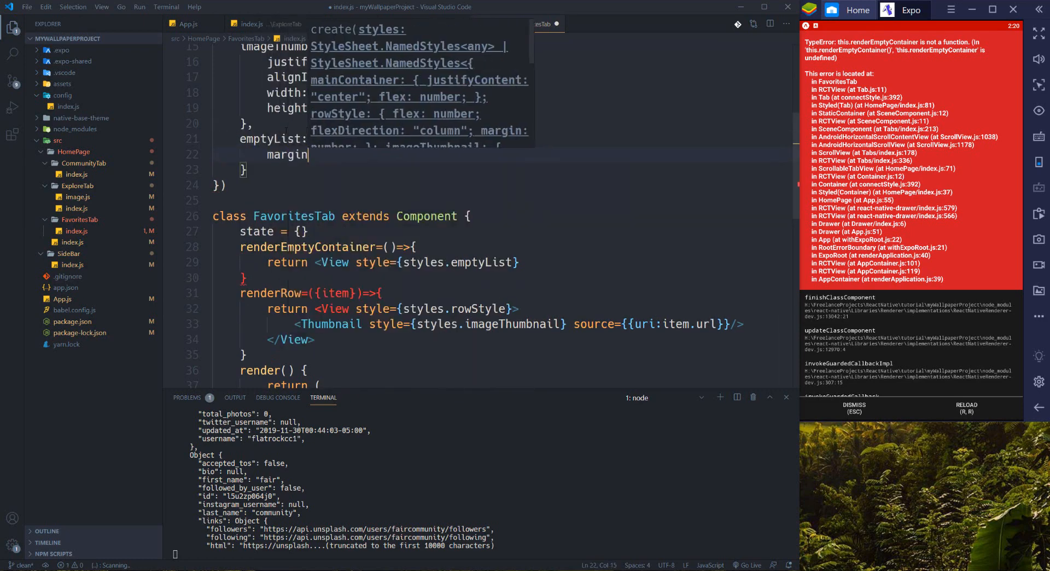
pyautogui.write('Top:100,')
pyautogui.write('justifyContent')
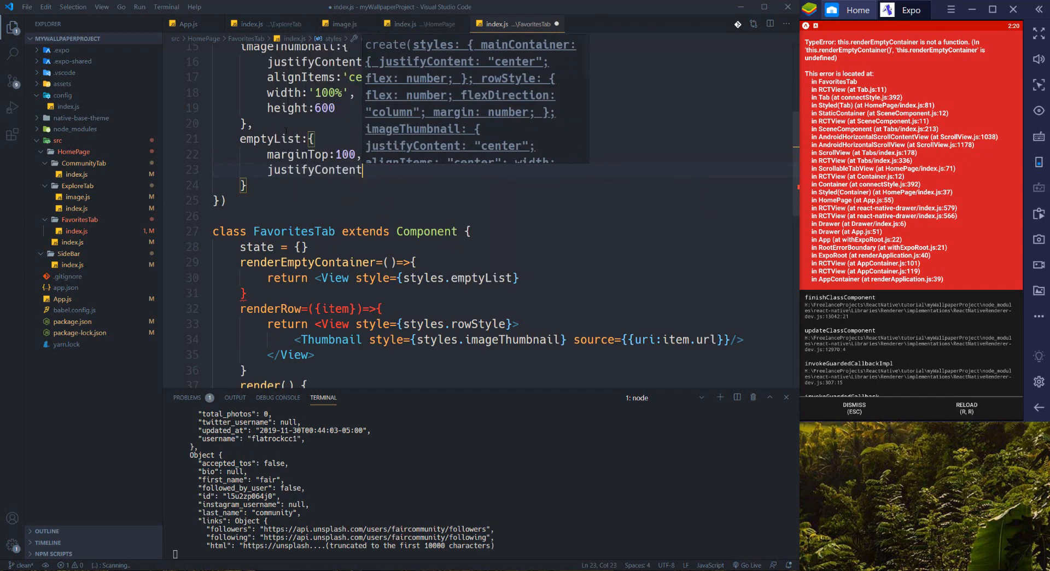
pyautogui.write(":'center'")
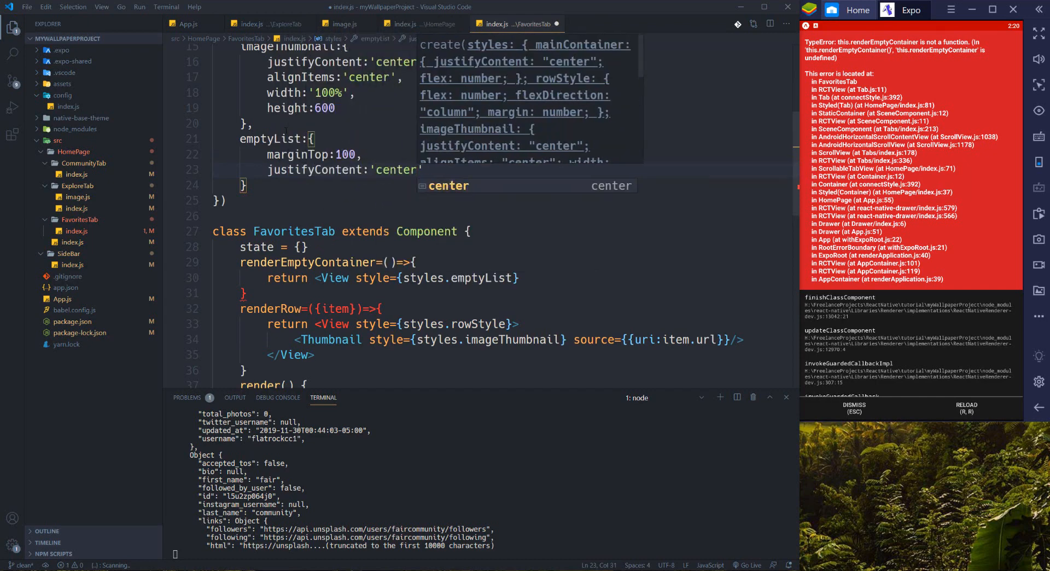
pyautogui.write("alignItems:'center")
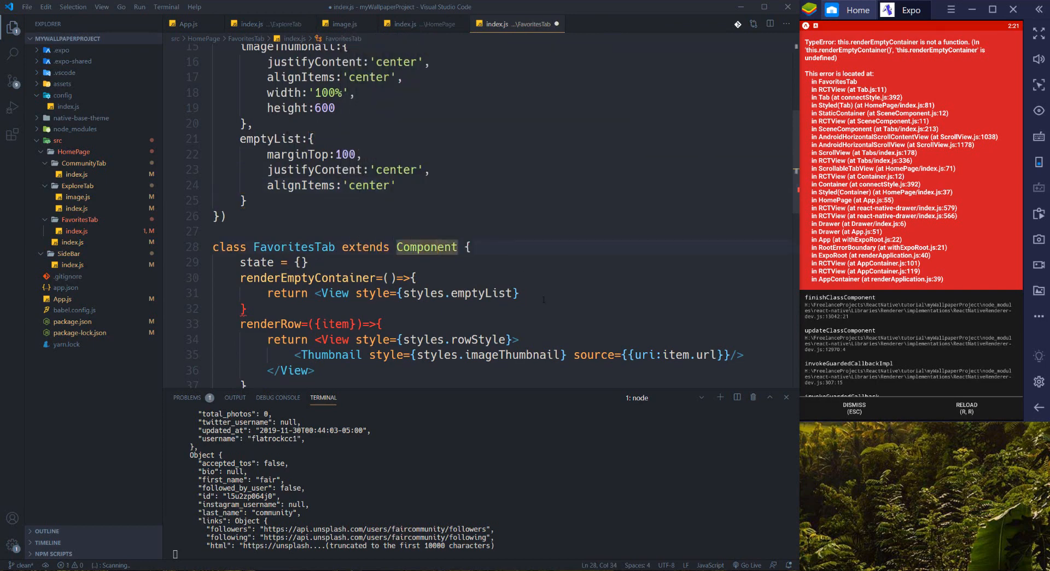
# - Close the emptyList View and put a Text element reading 'The list is empty' inside it
pyautogui.click(518, 293)
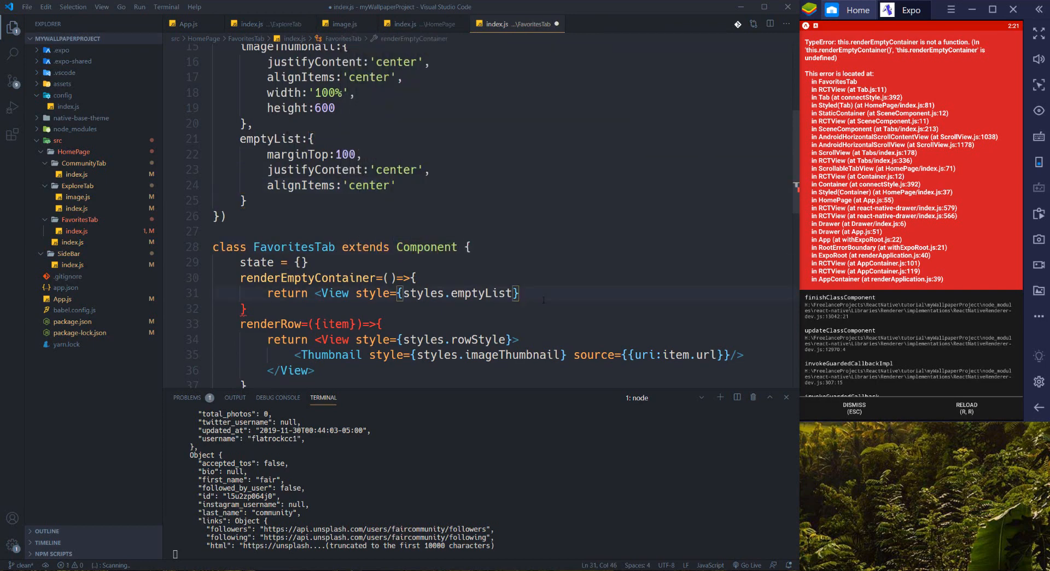
pyautogui.write('</View>')
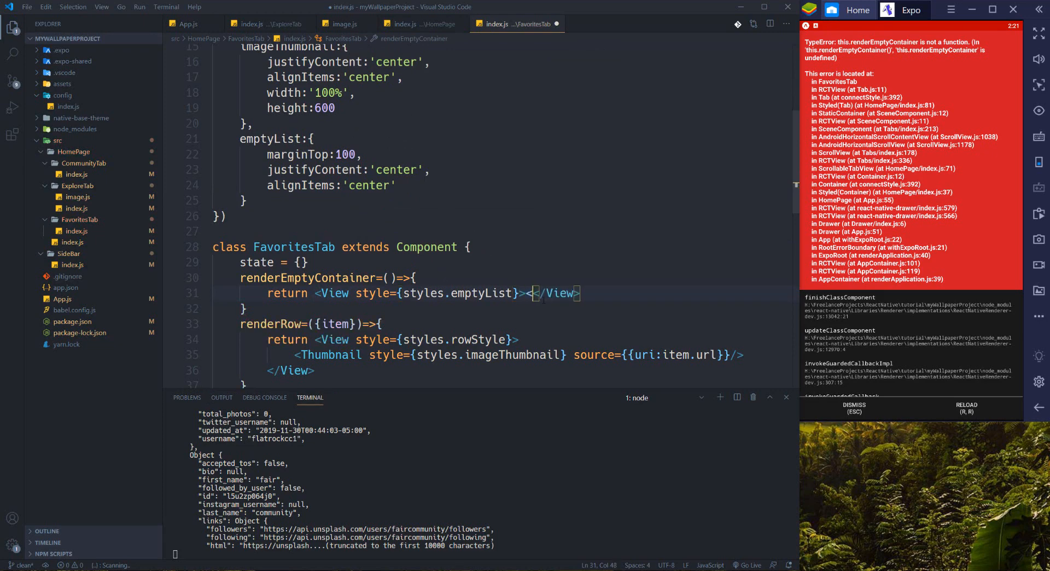
pyautogui.write('Text></Text>')
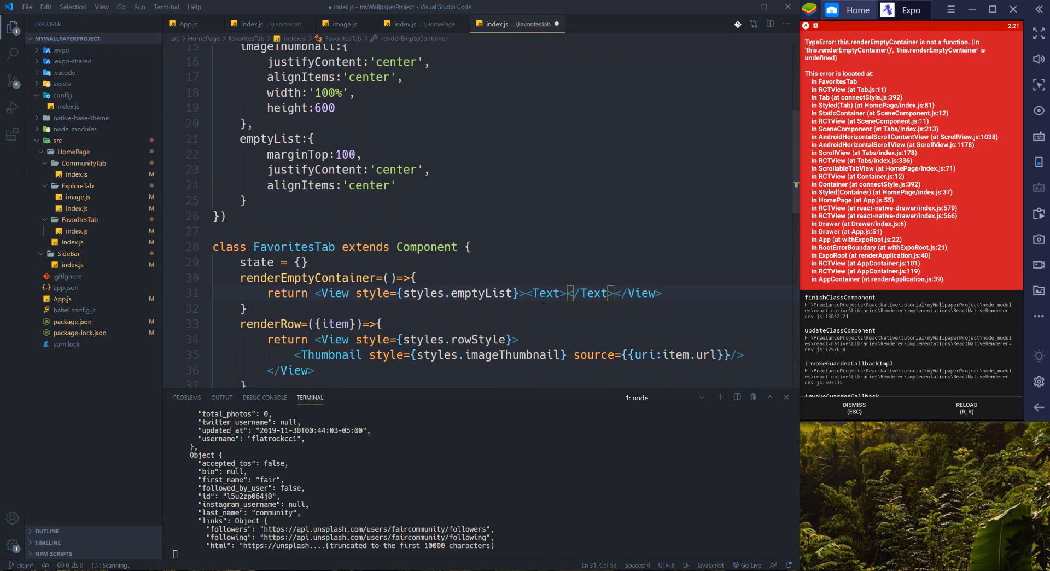
pyautogui.write('T')
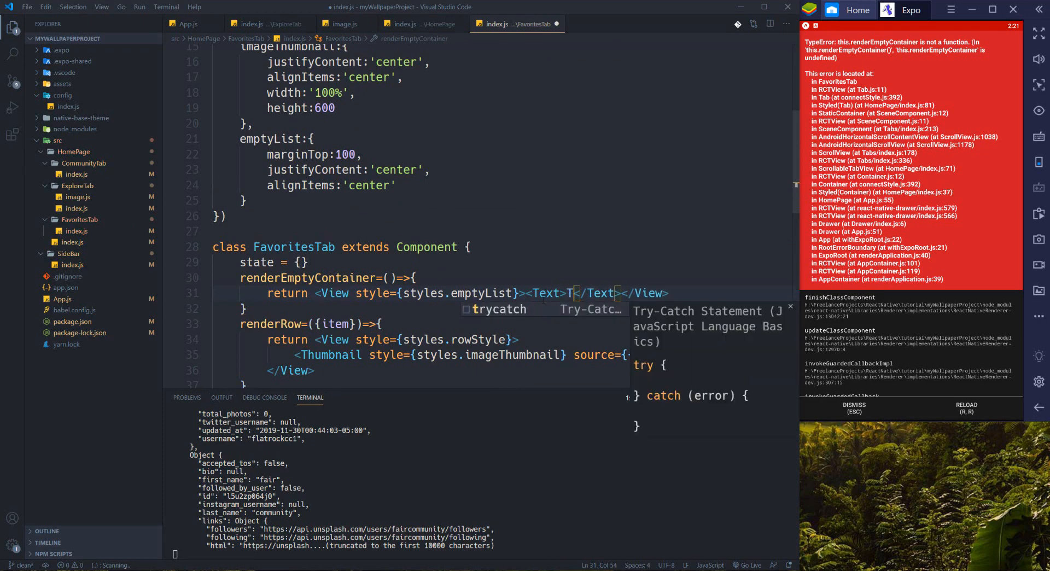
pyautogui.write('This')
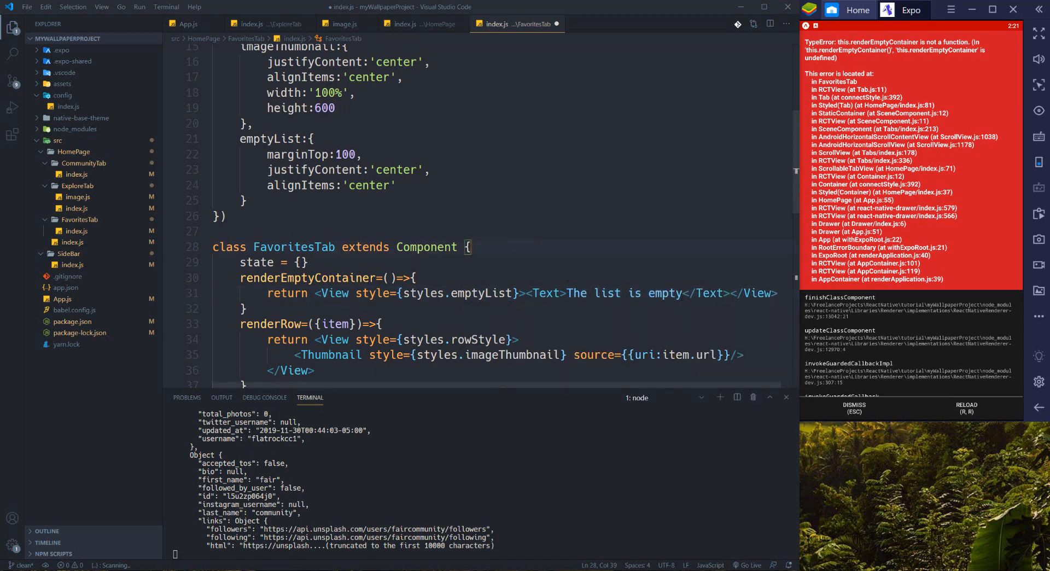
pyautogui.click(547, 293)
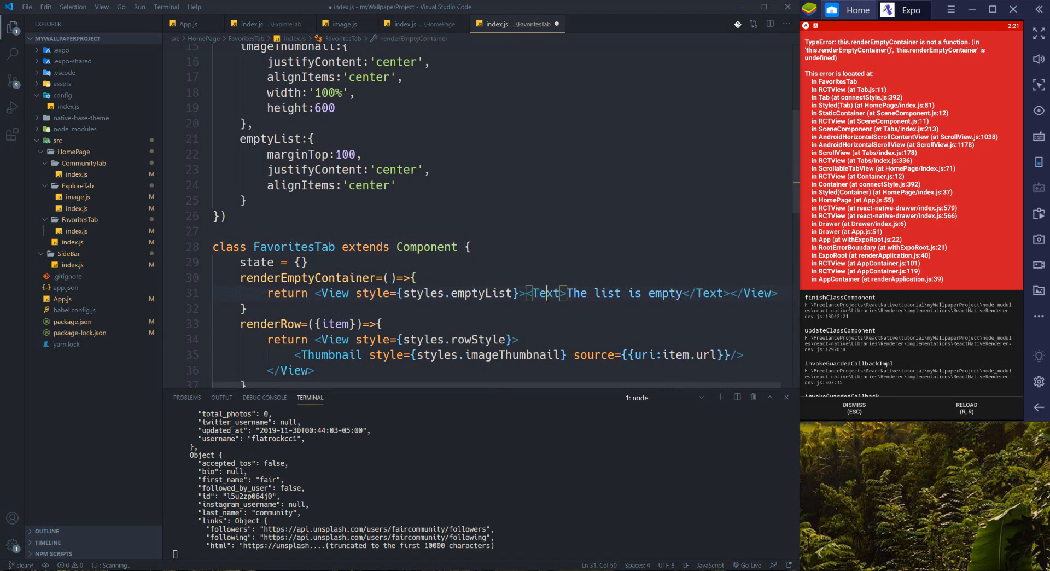
pyautogui.scroll(3)
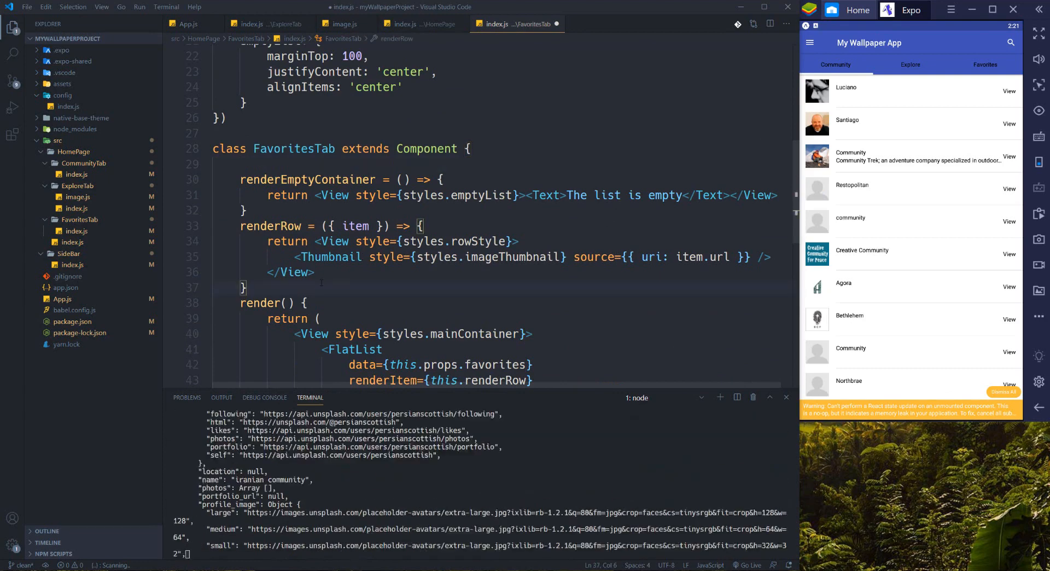
# - Save and format FavoritesTab/index.js, review its FlatList, and switch to HomePage's code
pyautogui.press('Backspace')
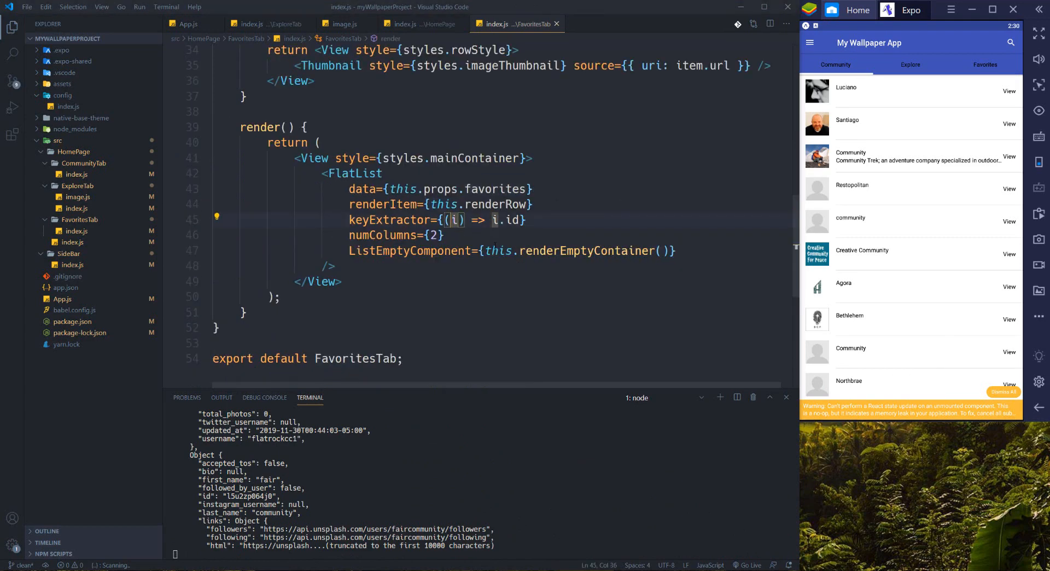
pyautogui.scroll(3)
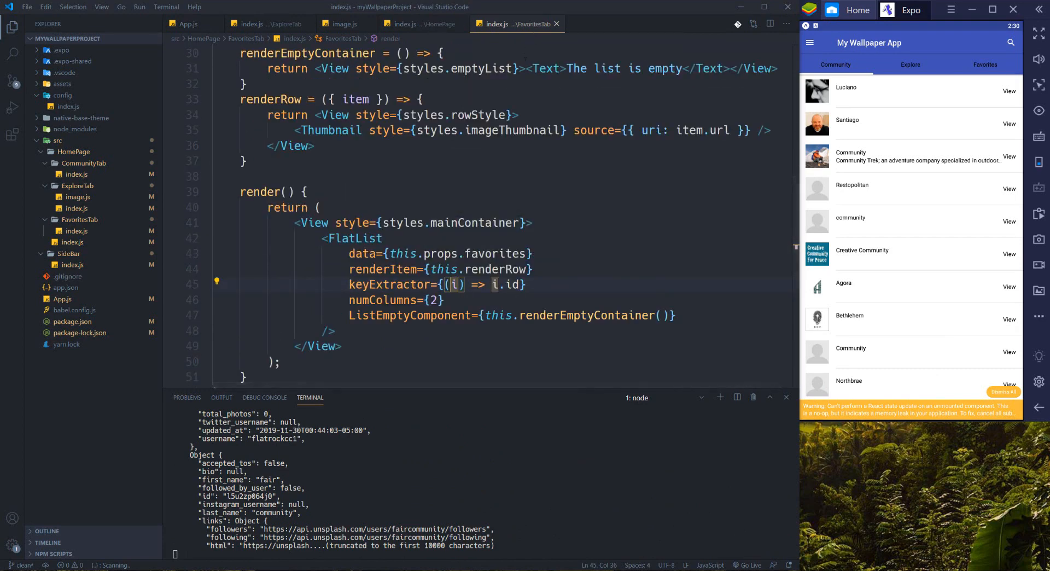
pyautogui.click(358, 237)
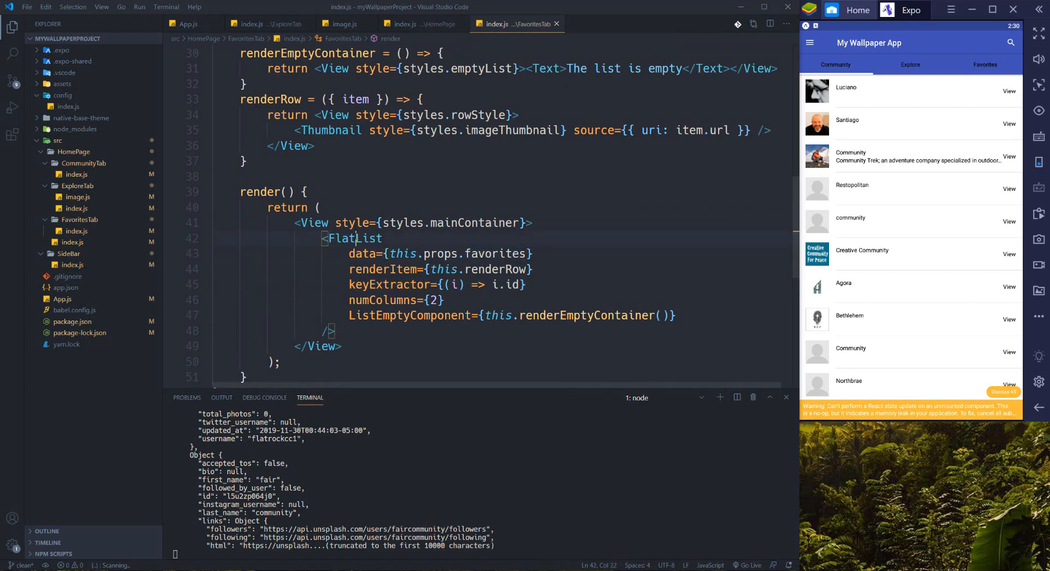
pyautogui.click(417, 25)
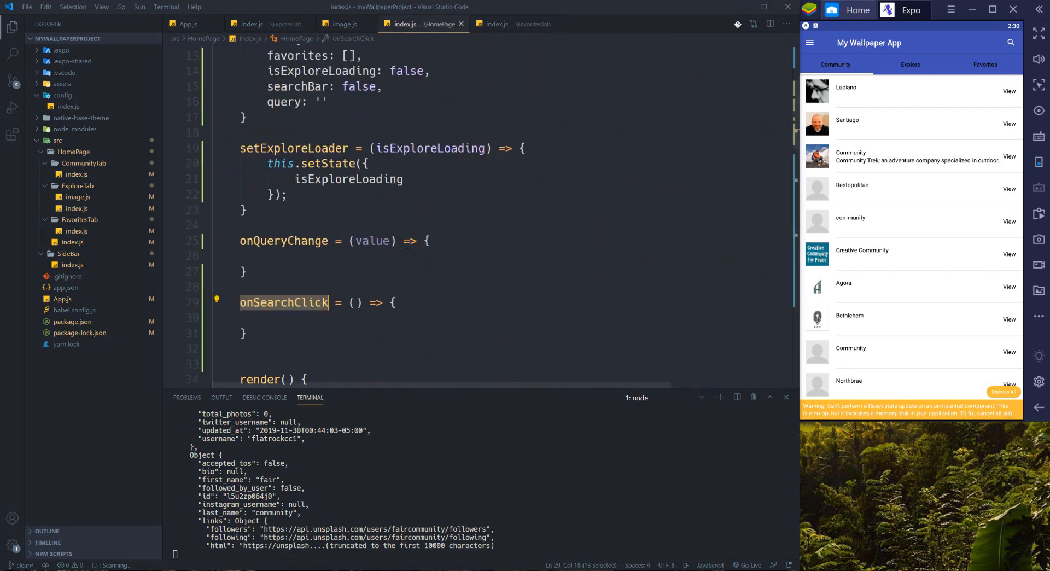
# - Add favorites={this.state.favorites} as a prop on HomePage's FavoritesTab element
pyautogui.scroll(3)
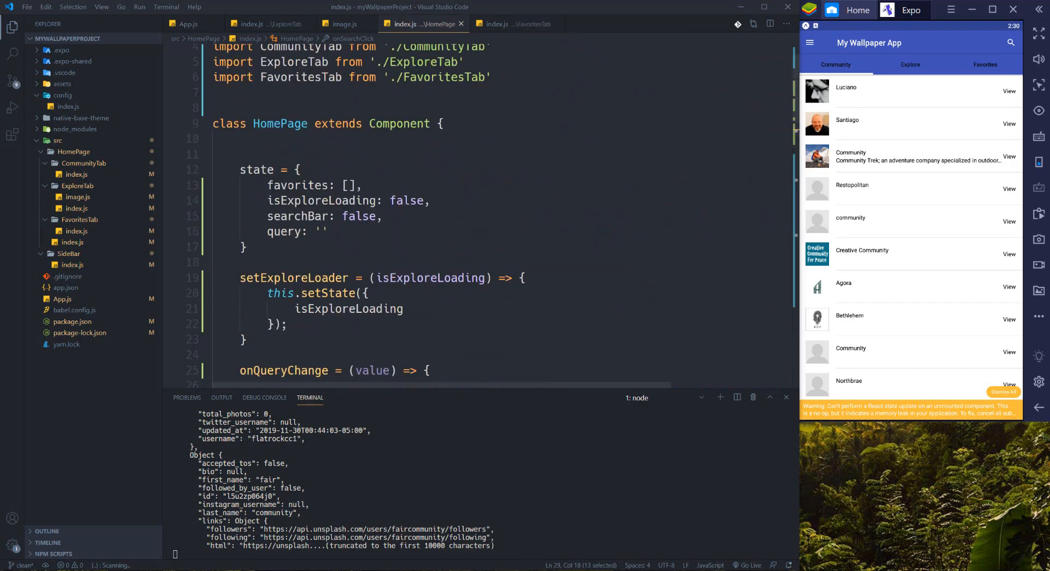
pyautogui.scroll(-3)
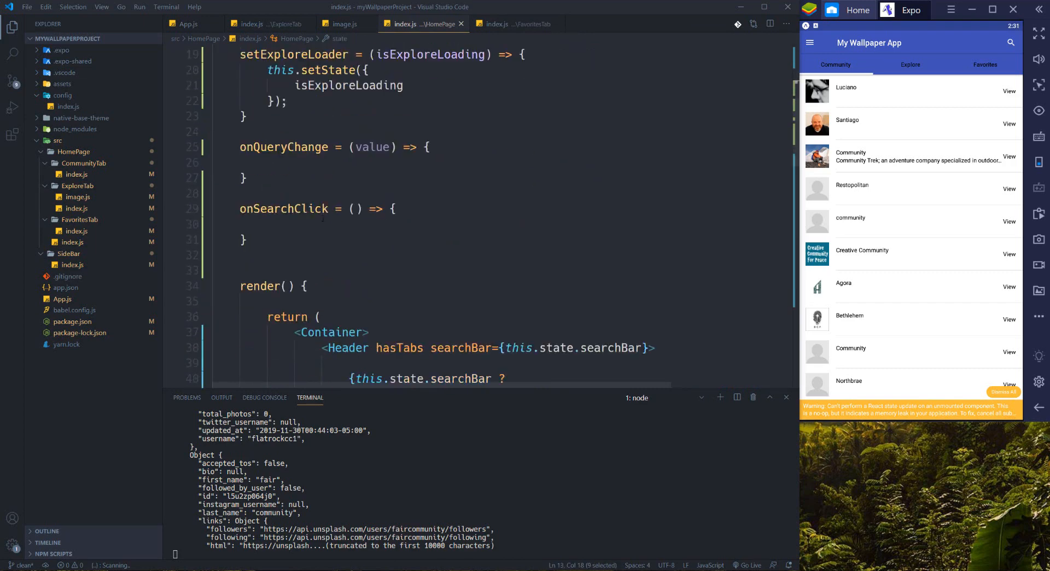
pyautogui.scroll(-3)
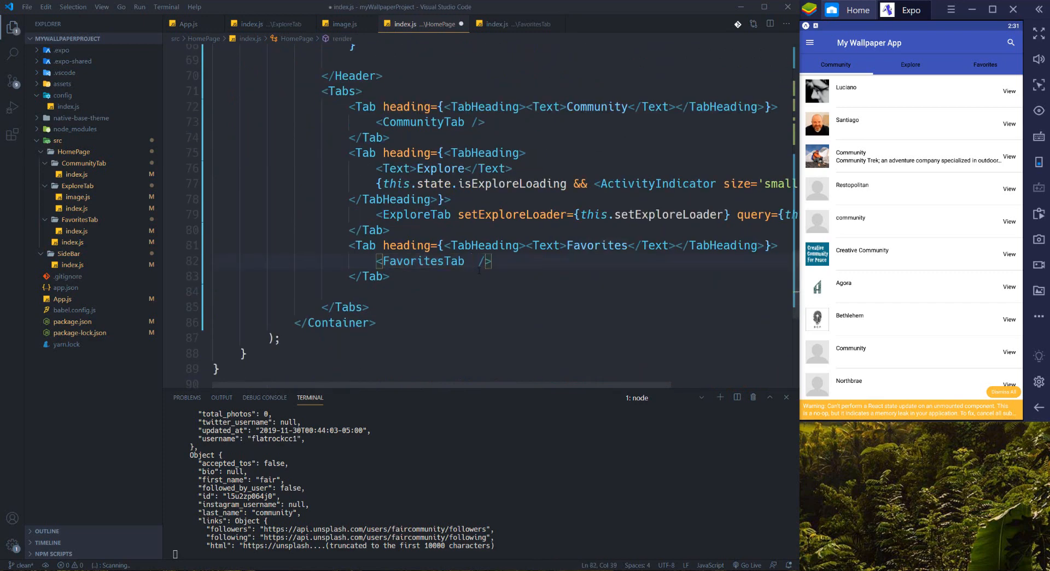
pyautogui.write('favorites={')
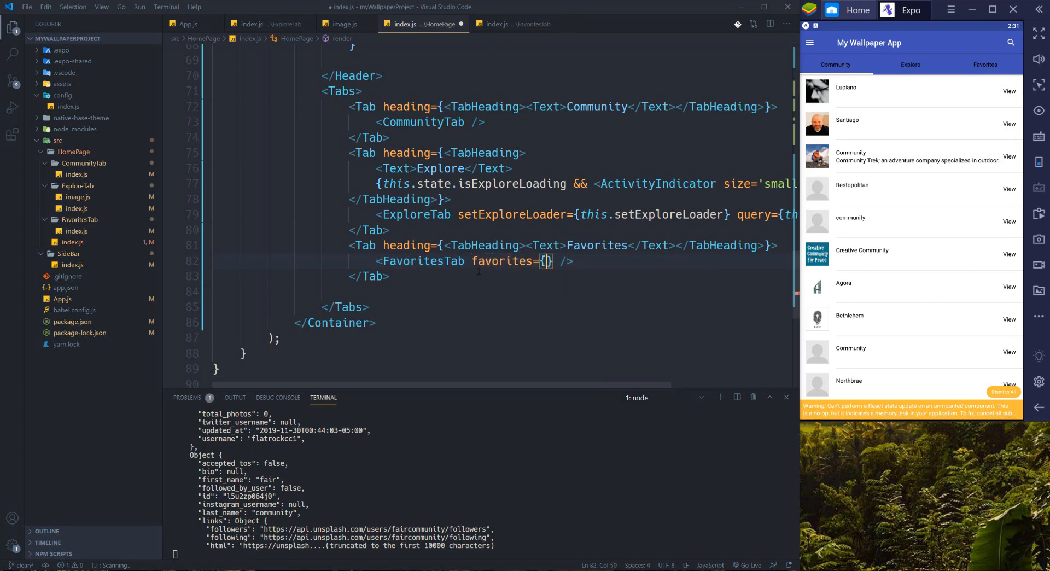
pyautogui.write('this.state')
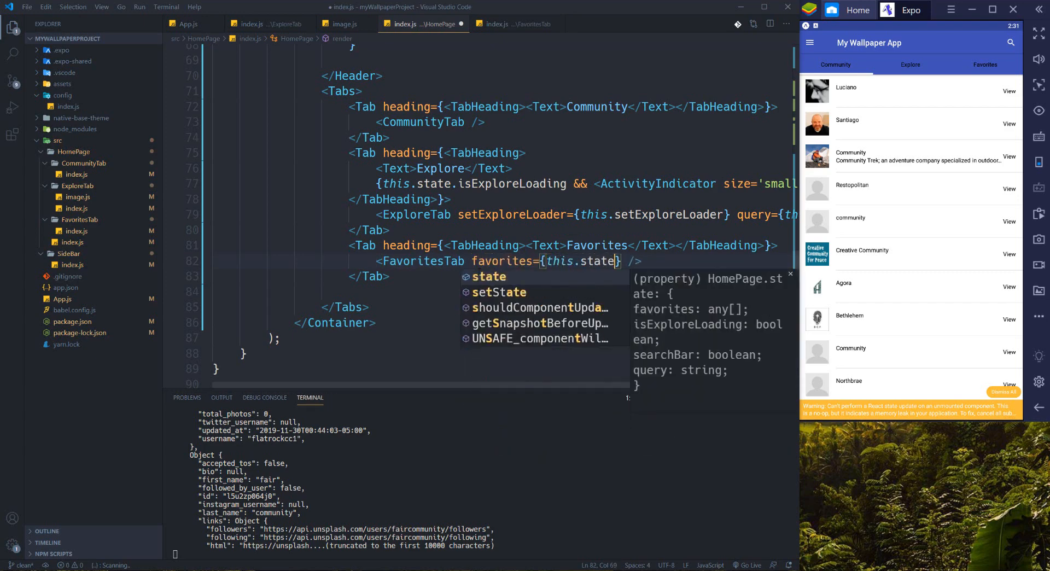
pyautogui.write('.favorites')
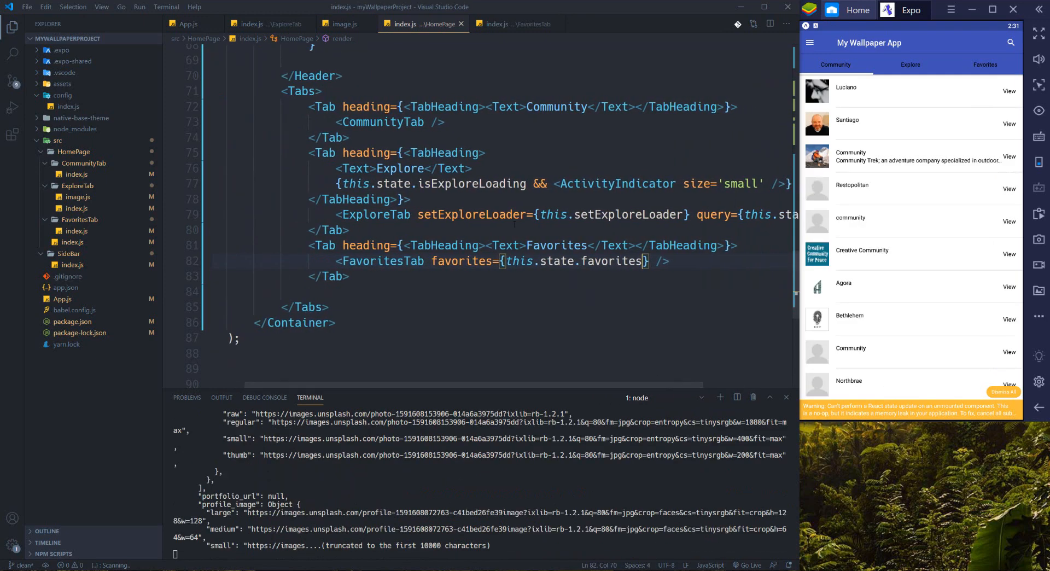
pyautogui.click(358, 215)
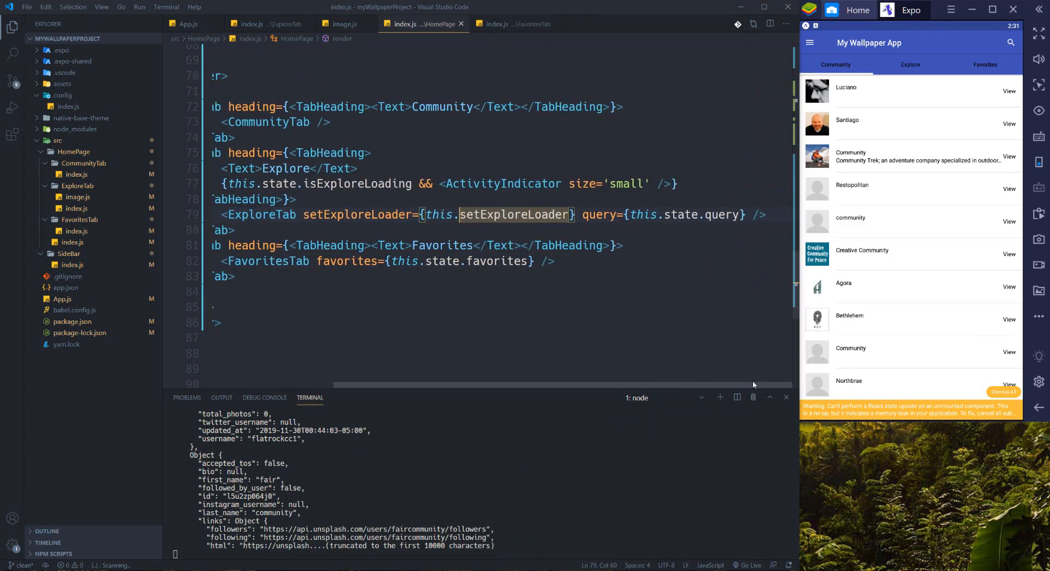
# - Open ExploreTab's code and try an unsuccessful text search for 'addto'
pyautogui.click(251, 24)
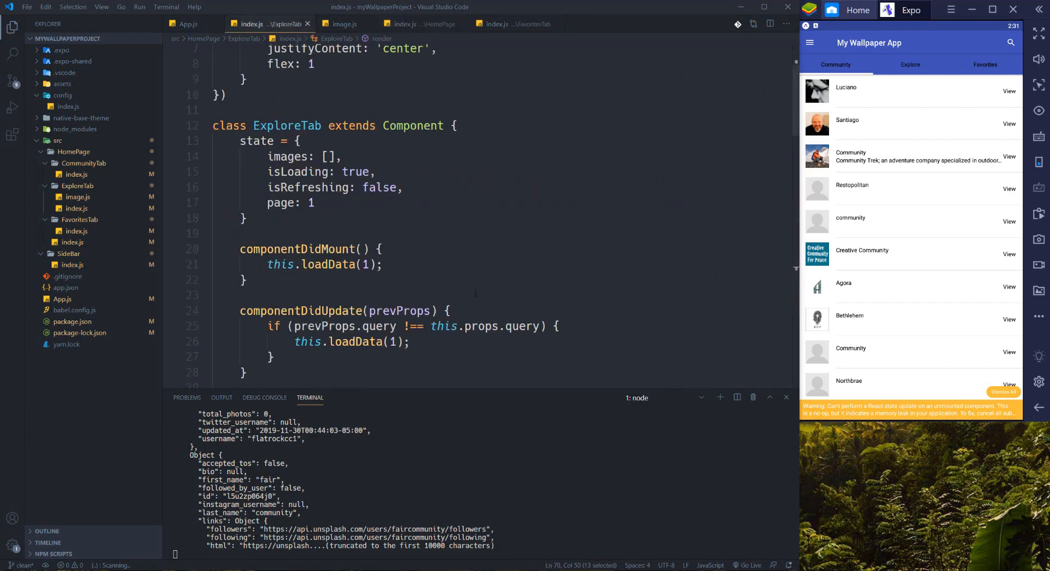
pyautogui.scroll(-3)
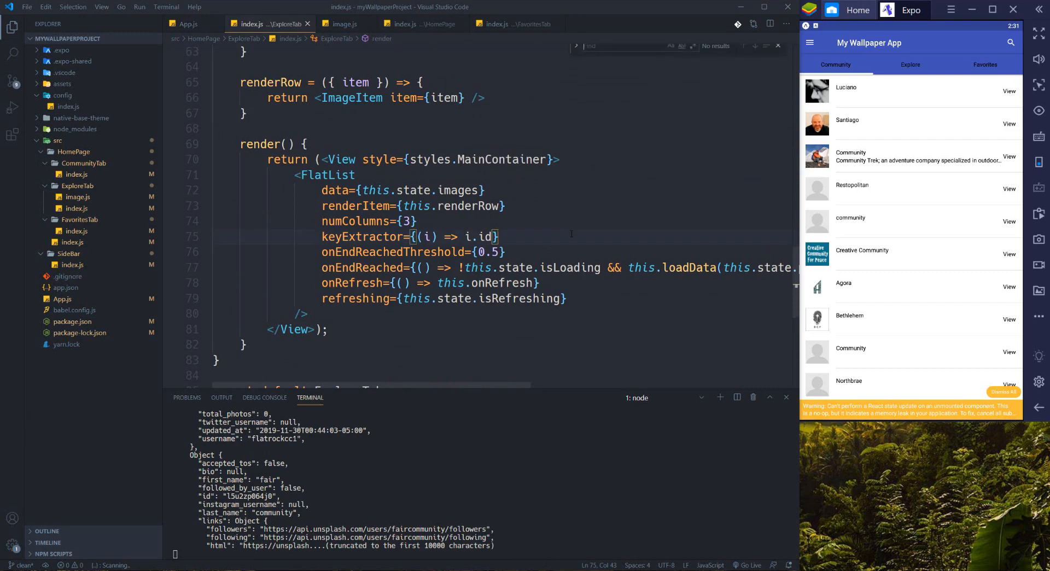
pyautogui.write('a')
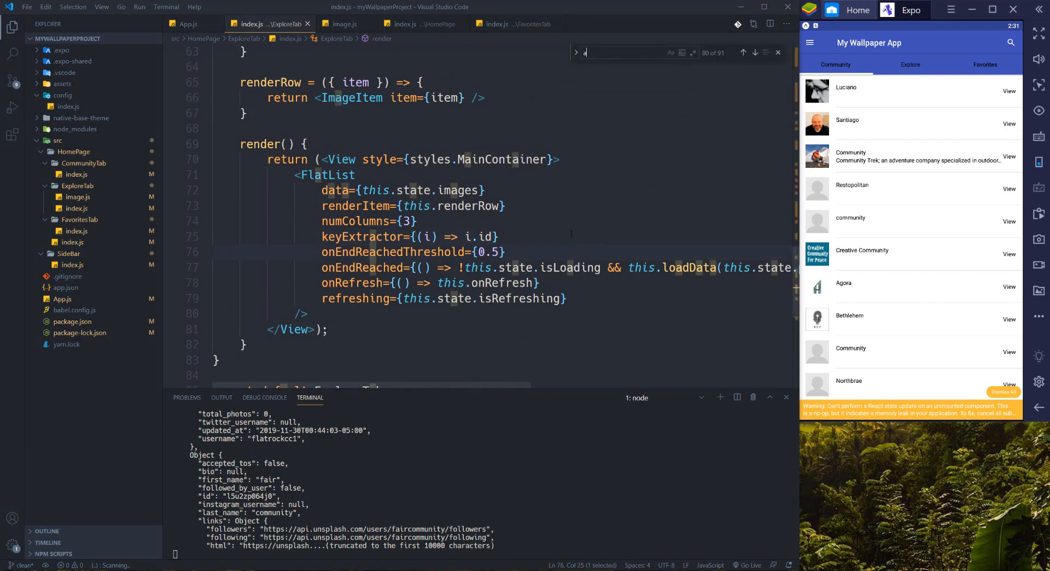
pyautogui.write('ddto')
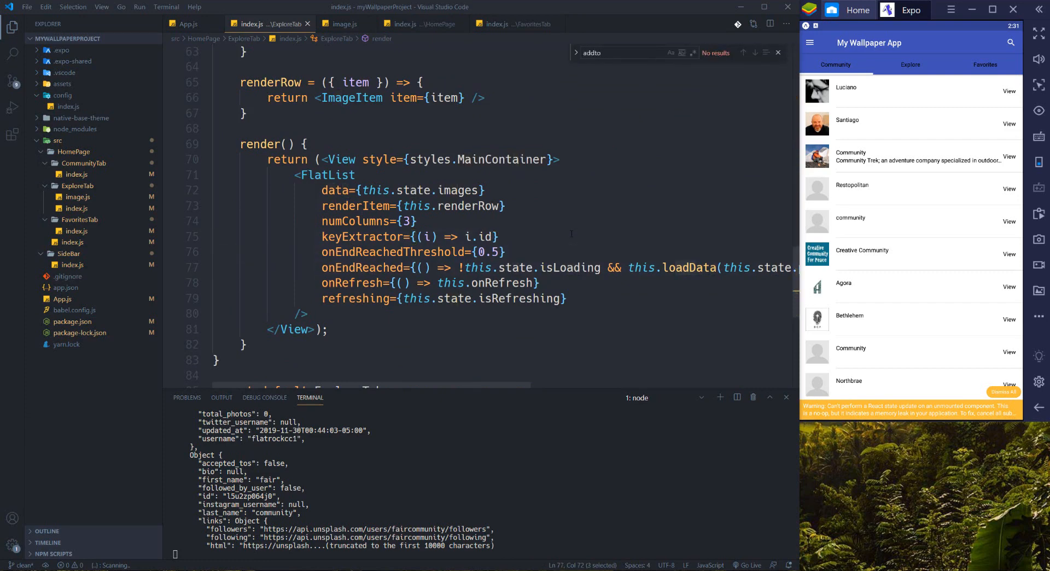
pyautogui.click(778, 53)
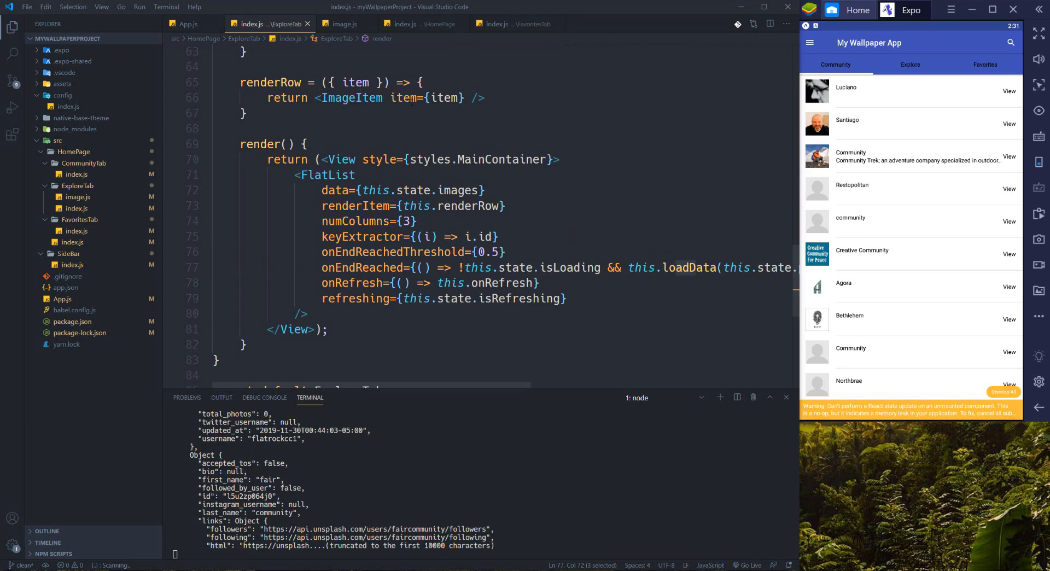
# - Review the ImageItem component, ExploreTab's renderRow ImageItem, and HomePage's Tabs markup
pyautogui.click(342, 24)
pyautogui.write('addtofa')
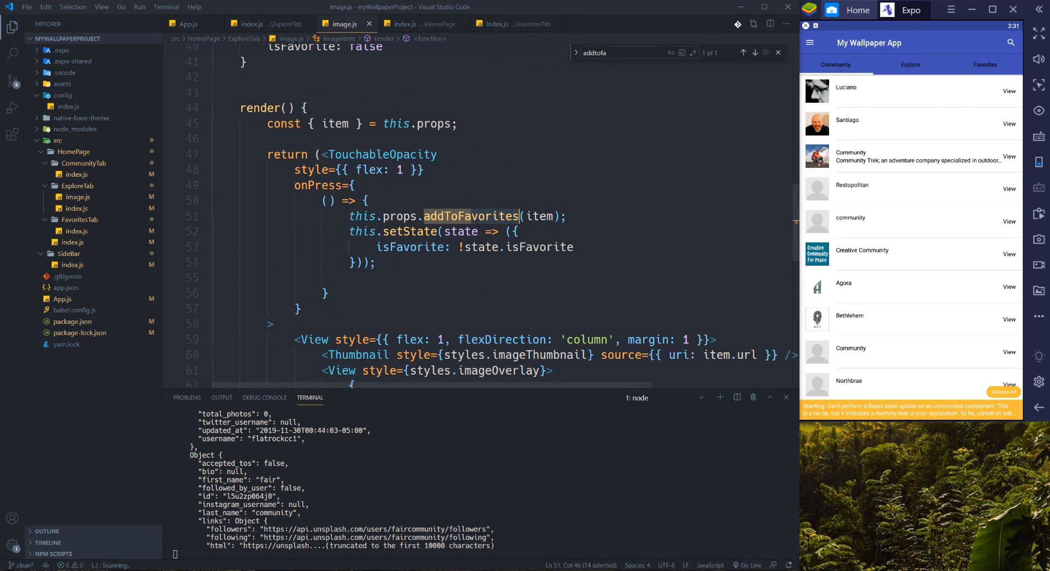
pyautogui.click(254, 23)
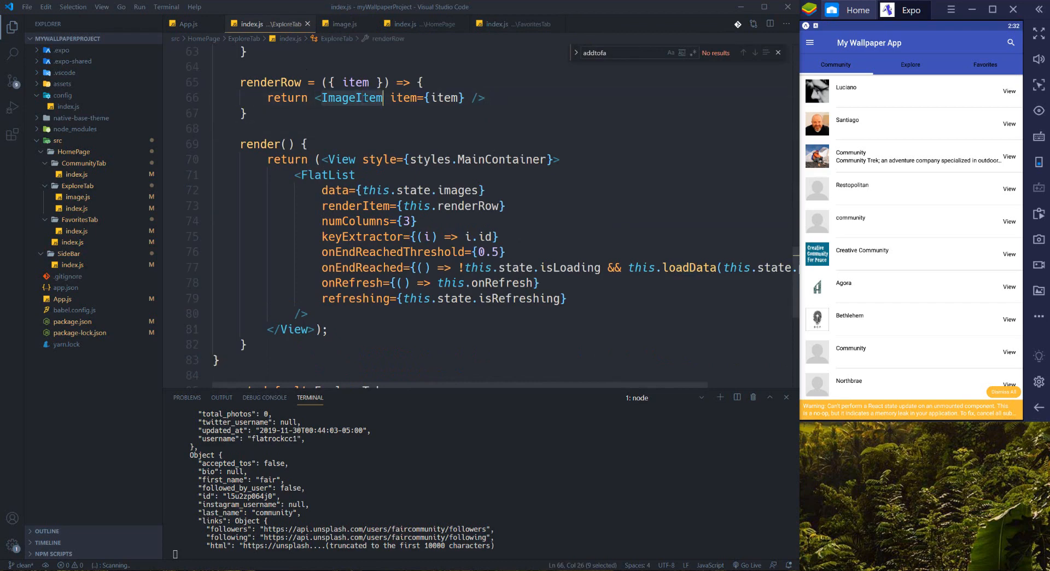
pyautogui.doubleClick(351, 98)
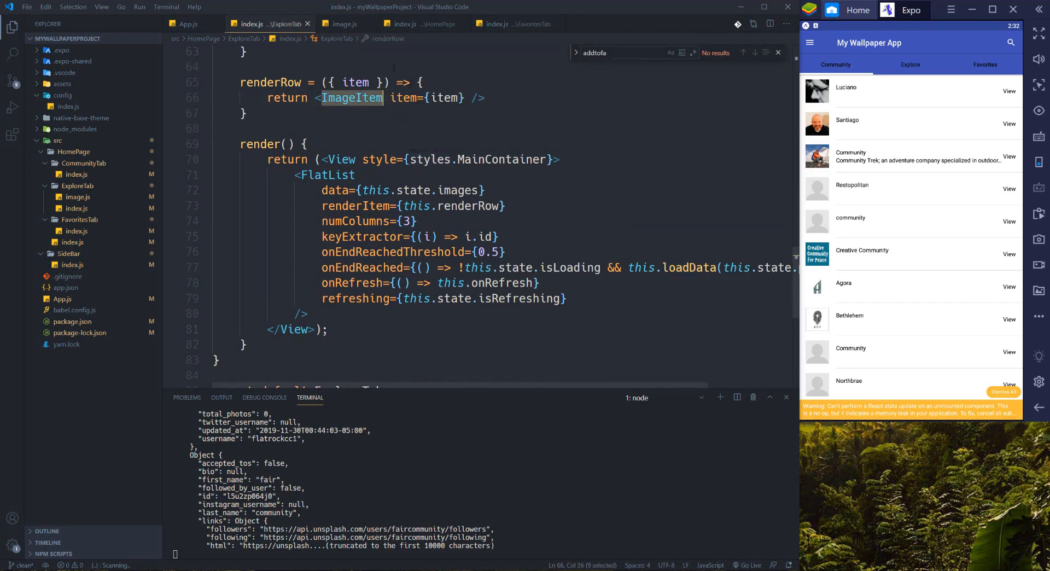
pyautogui.click(402, 23)
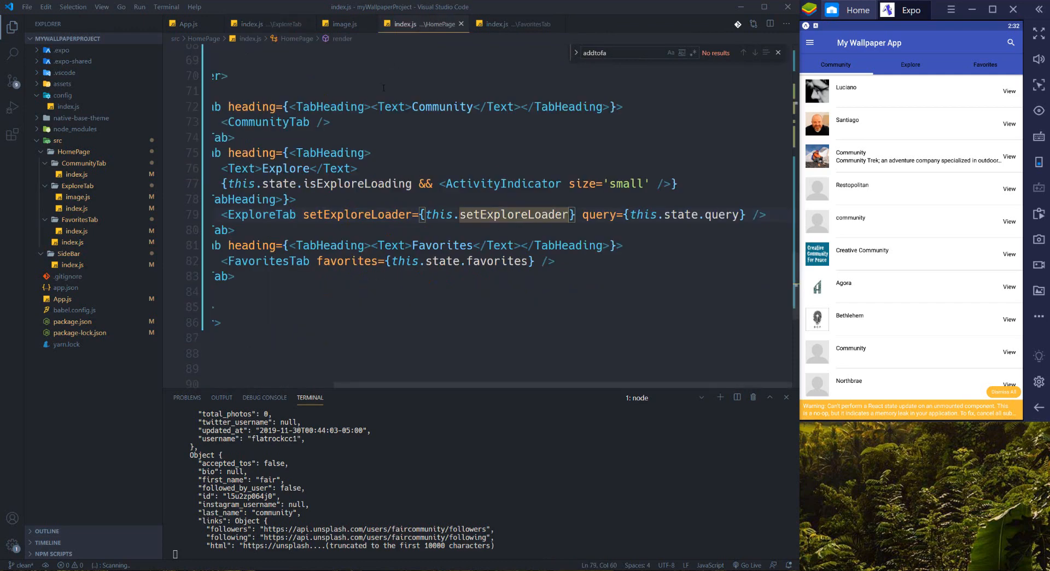
pyautogui.click(247, 24)
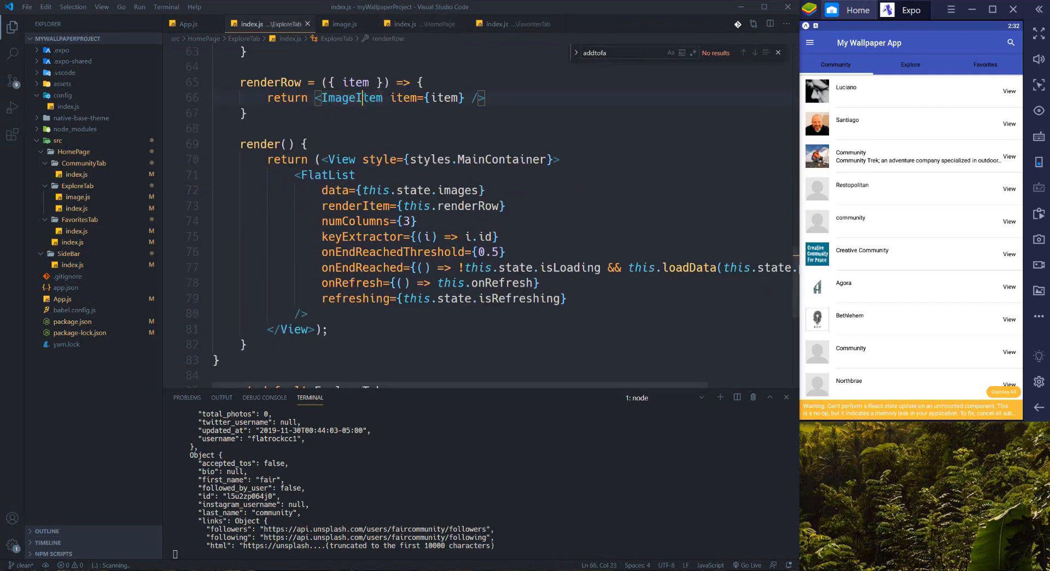
pyautogui.click(343, 23)
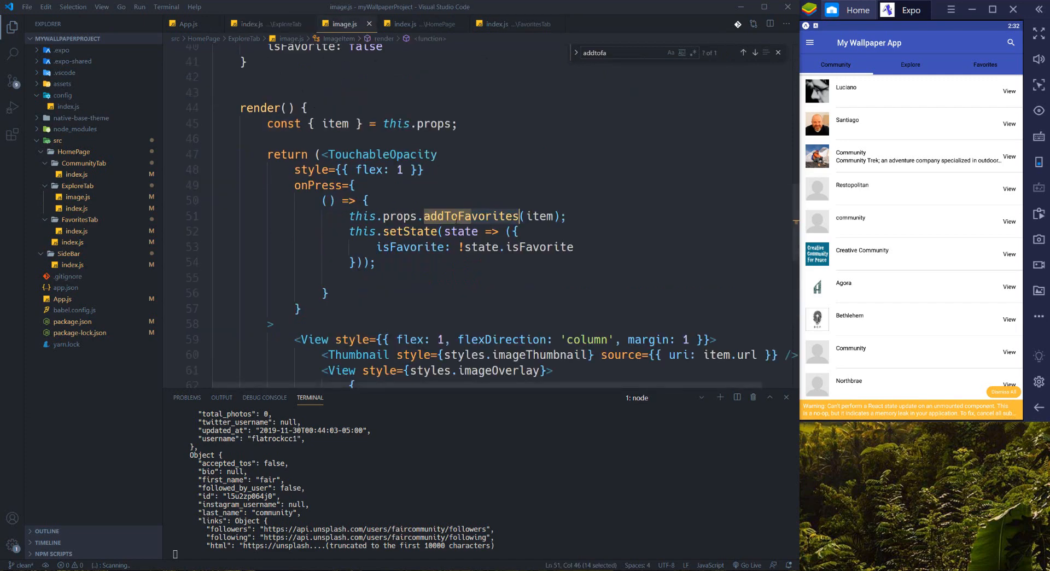
pyautogui.click(498, 23)
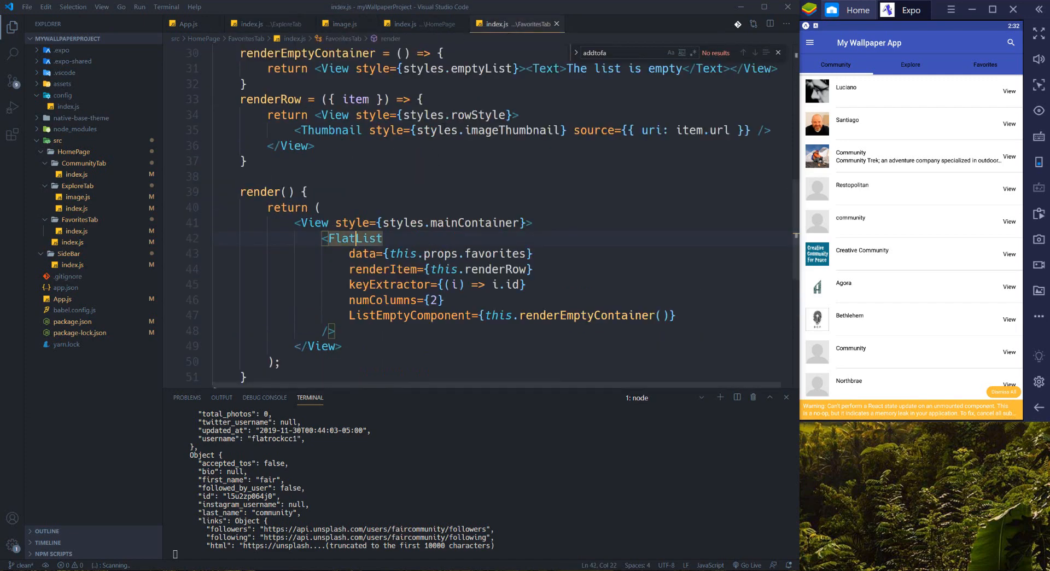
pyautogui.click(405, 23)
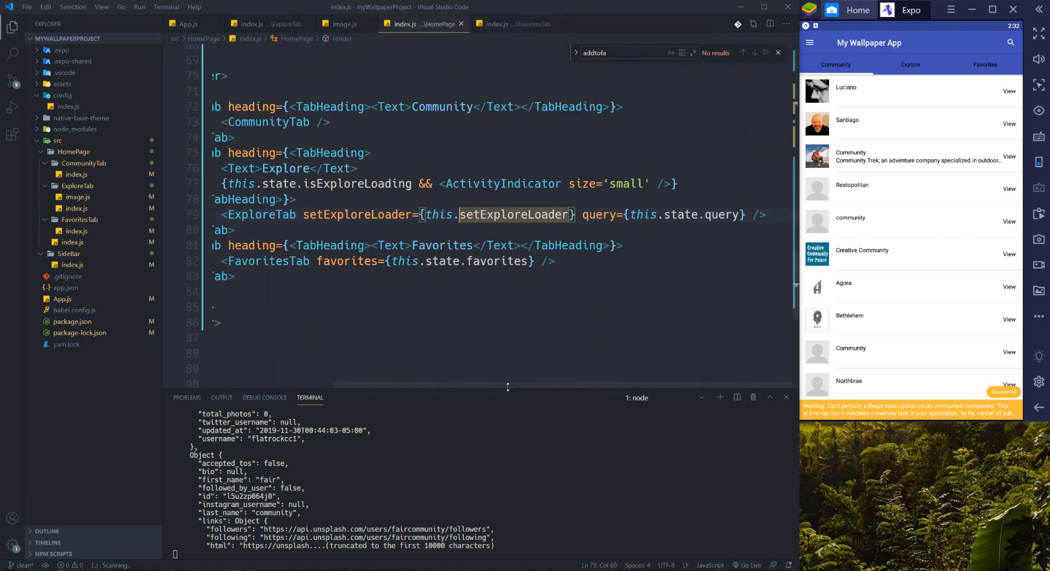
pyautogui.scroll(3)
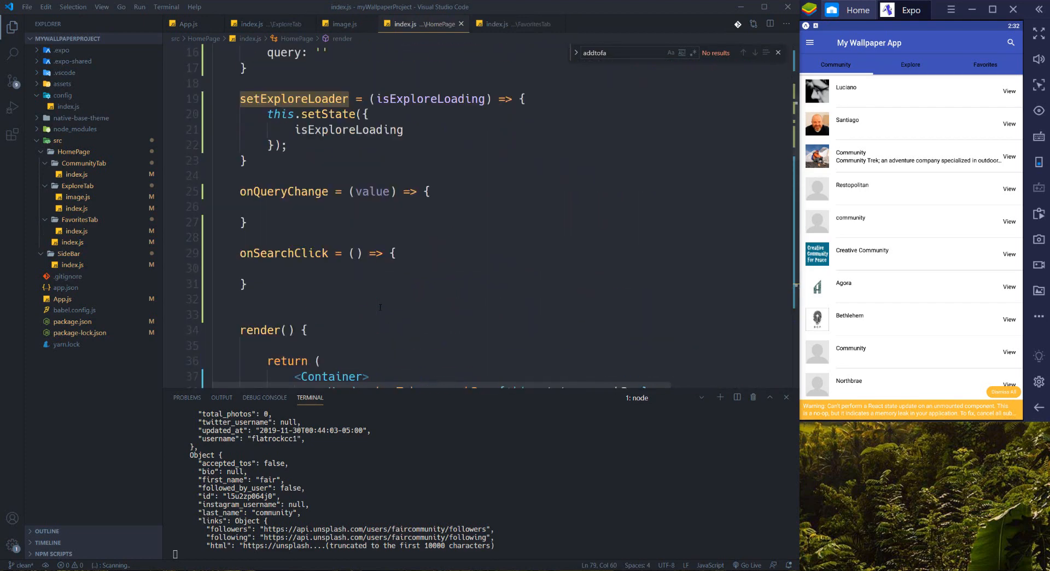
pyautogui.scroll(3)
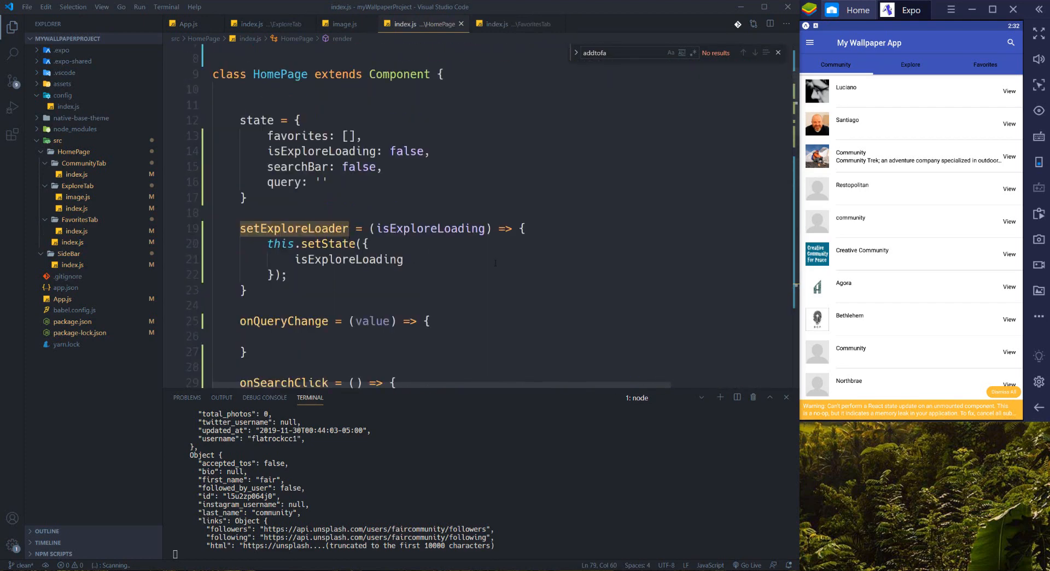
pyautogui.click(268, 213)
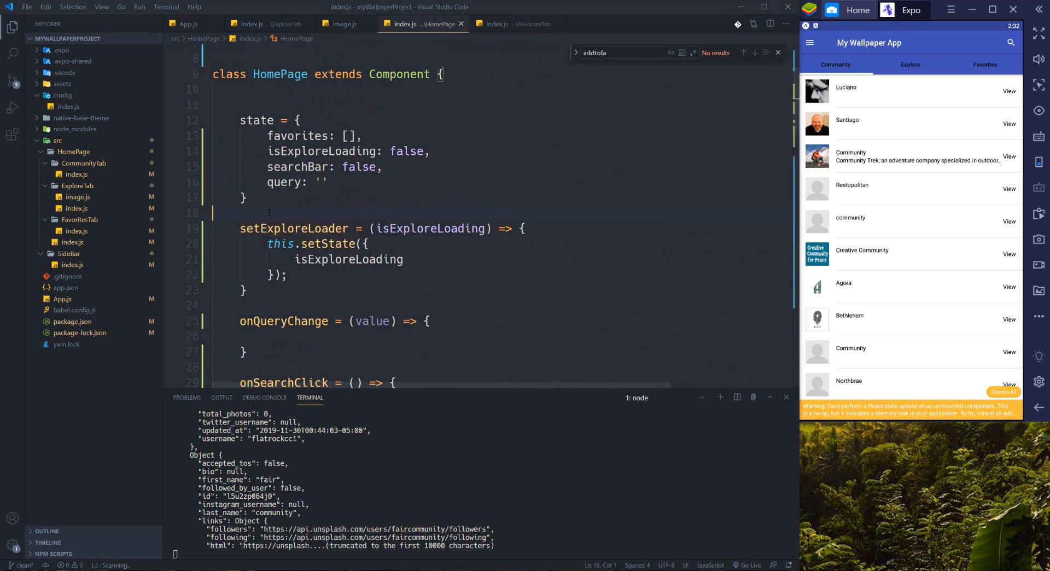
# - Start an addToFavorites = (item, cb) => arrow method below the state object
pyautogui.write('add')
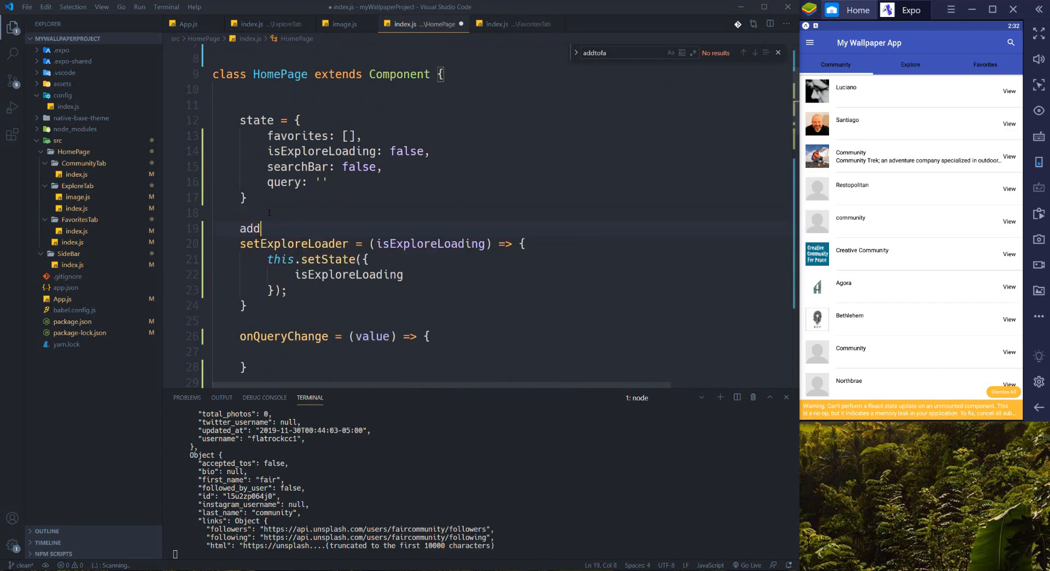
pyautogui.write('To')
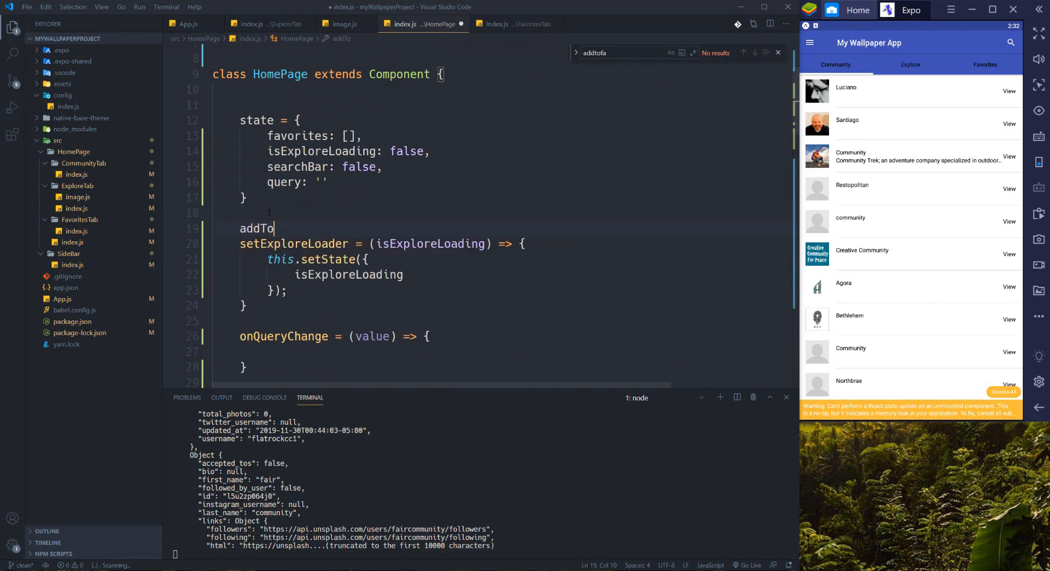
pyautogui.write('Favorite')
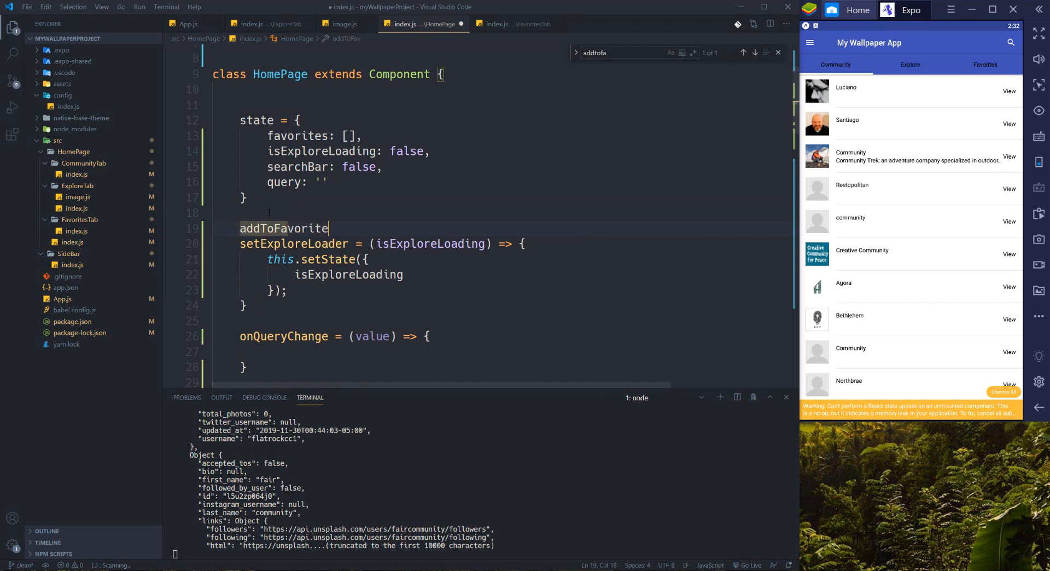
pyautogui.write('s = ()')
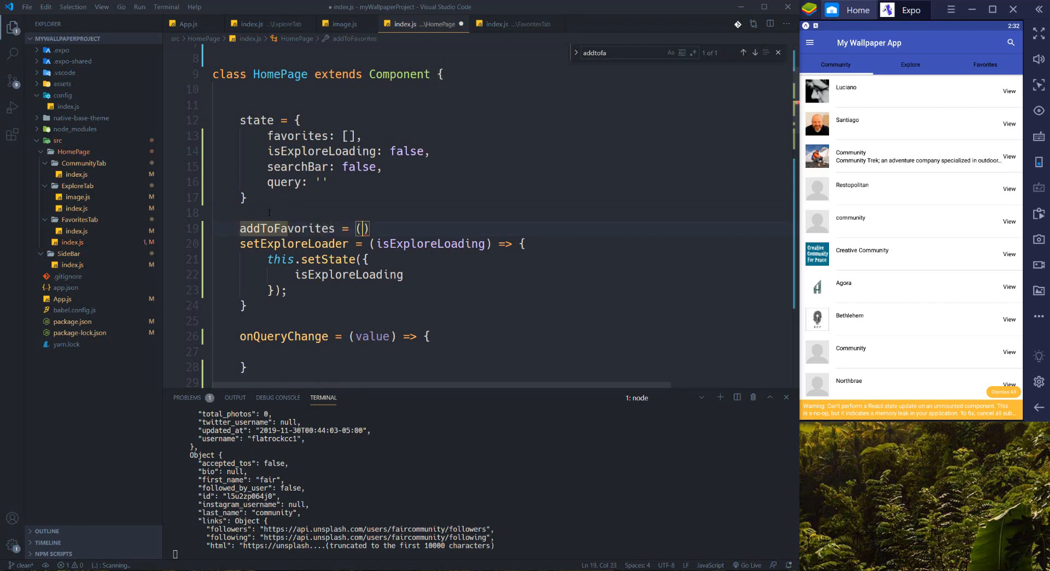
pyautogui.write('item,')
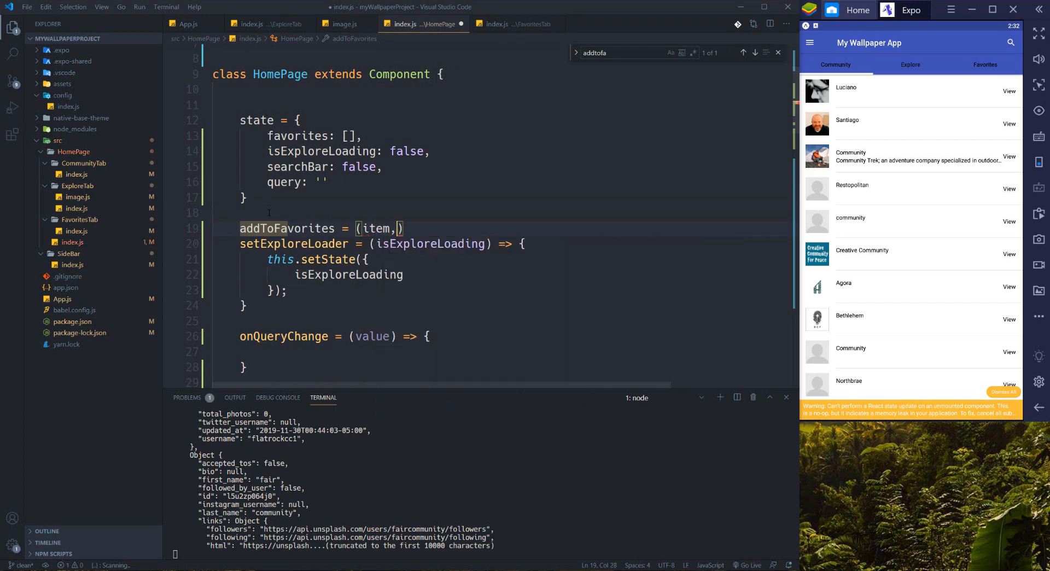
pyautogui.write('cb')
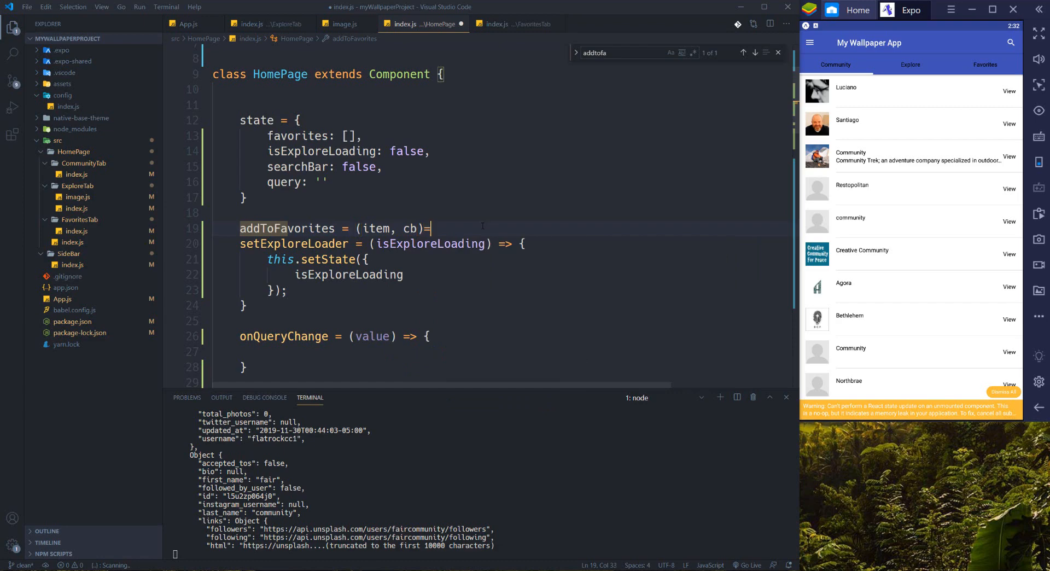
pyautogui.write('>')
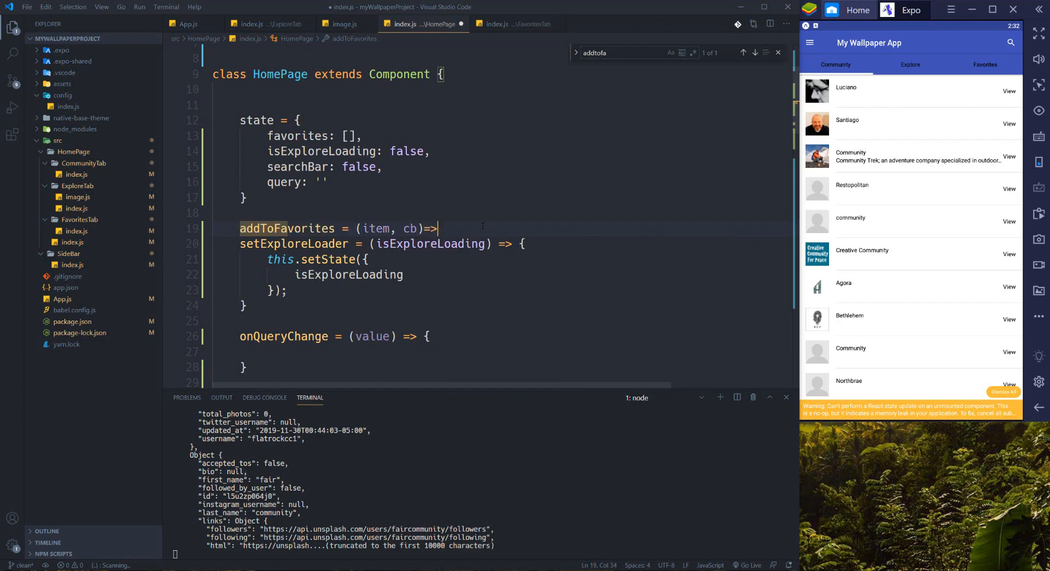
pyautogui.press('Enter')
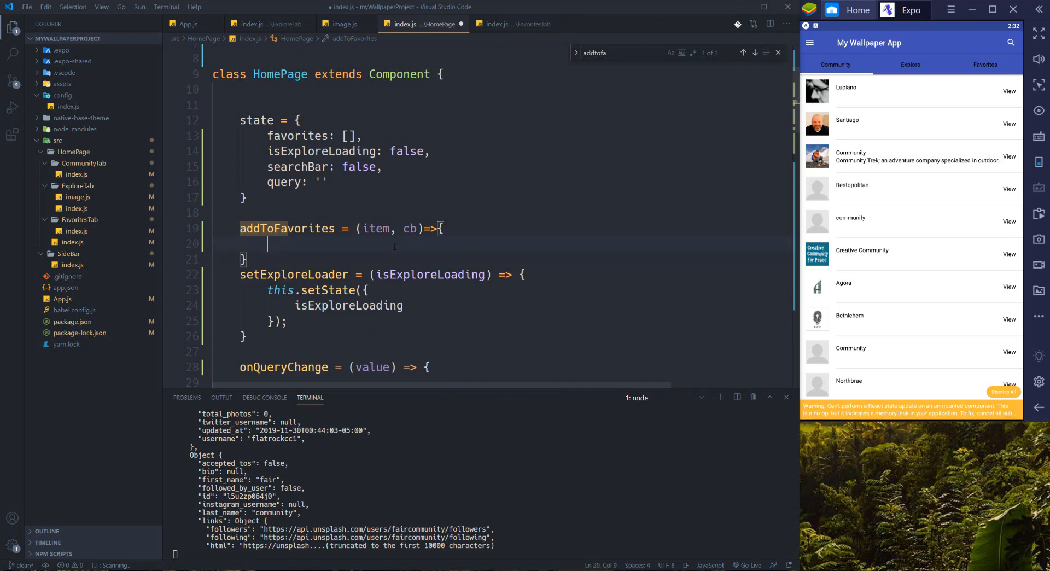
# - Add const favorites = Object.assign([], this.state.favorites); as the method's first line
pyautogui.write('const favorites=')
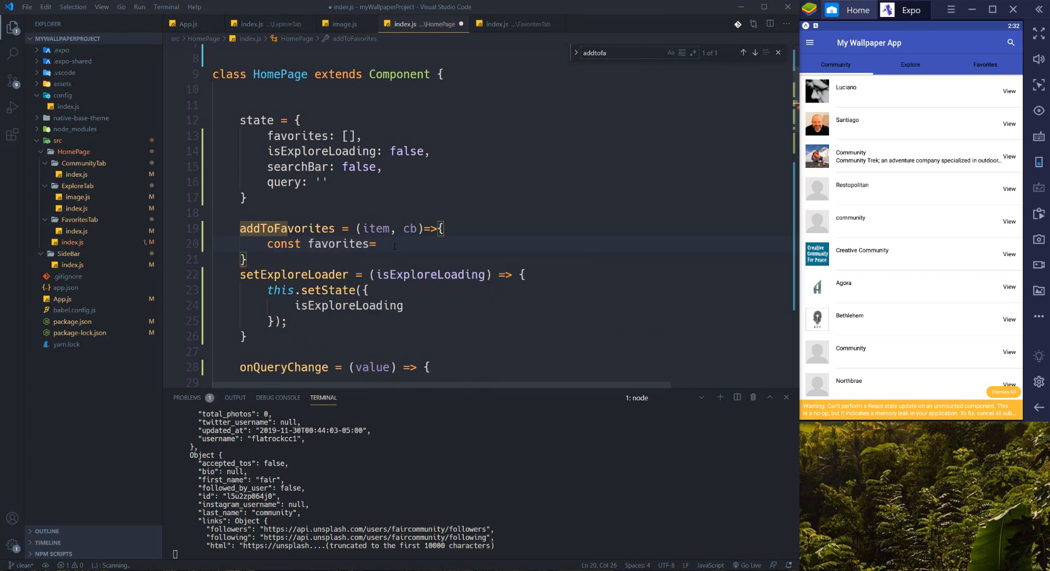
pyautogui.write('Object')
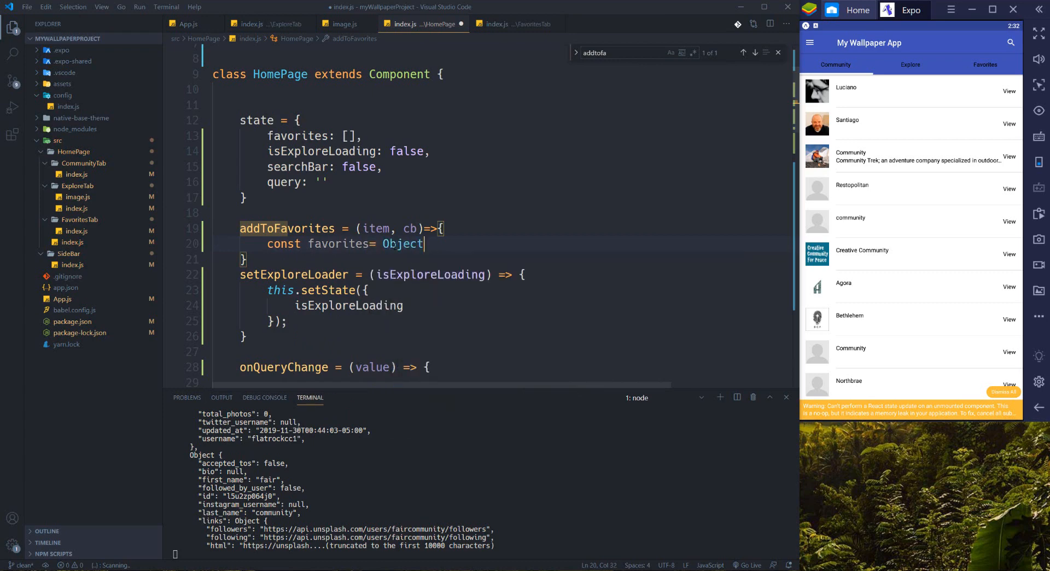
pyautogui.write('.assign')
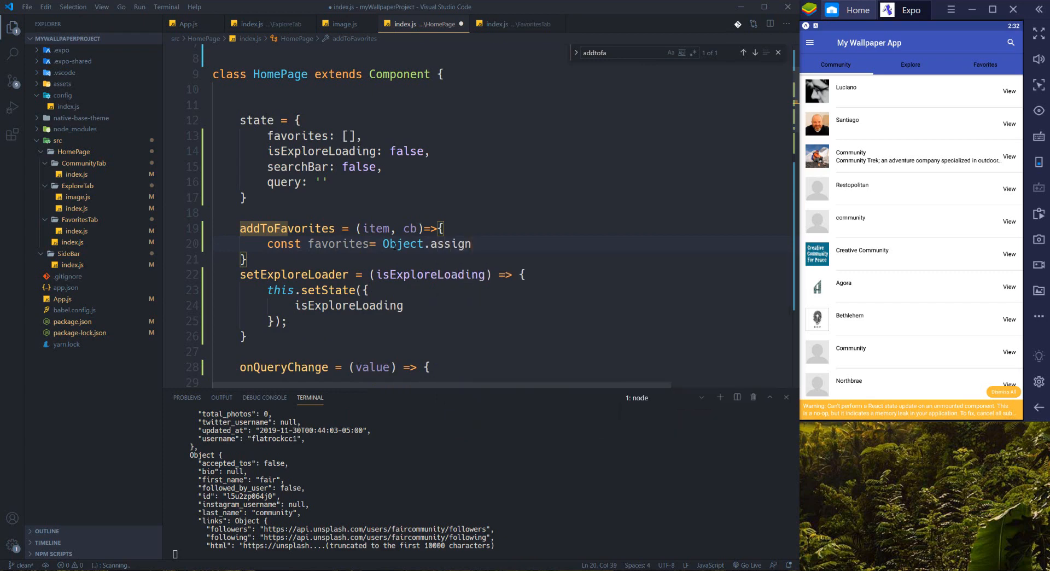
pyautogui.write('([])')
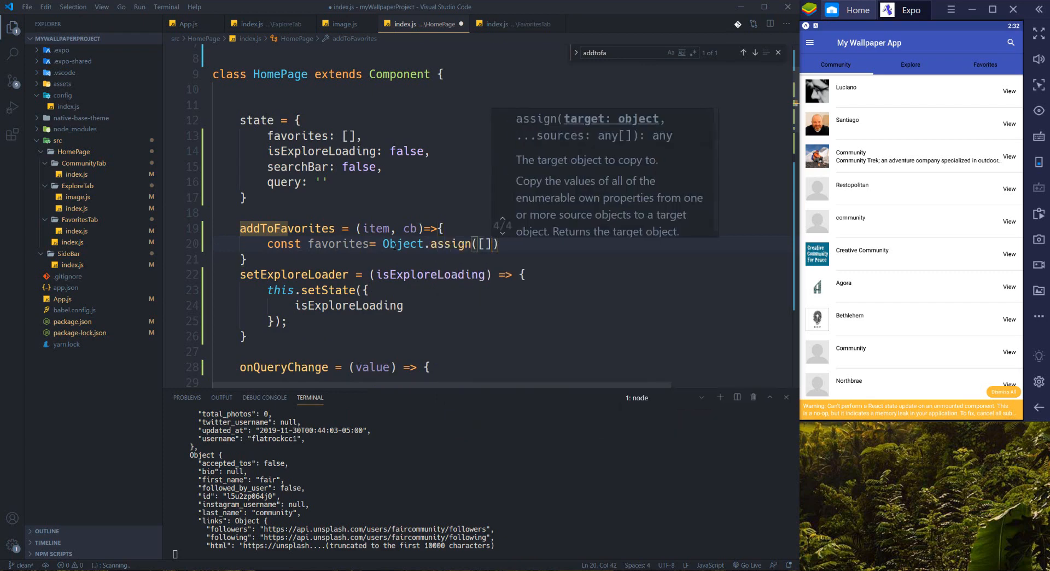
pyautogui.write(',this.steat')
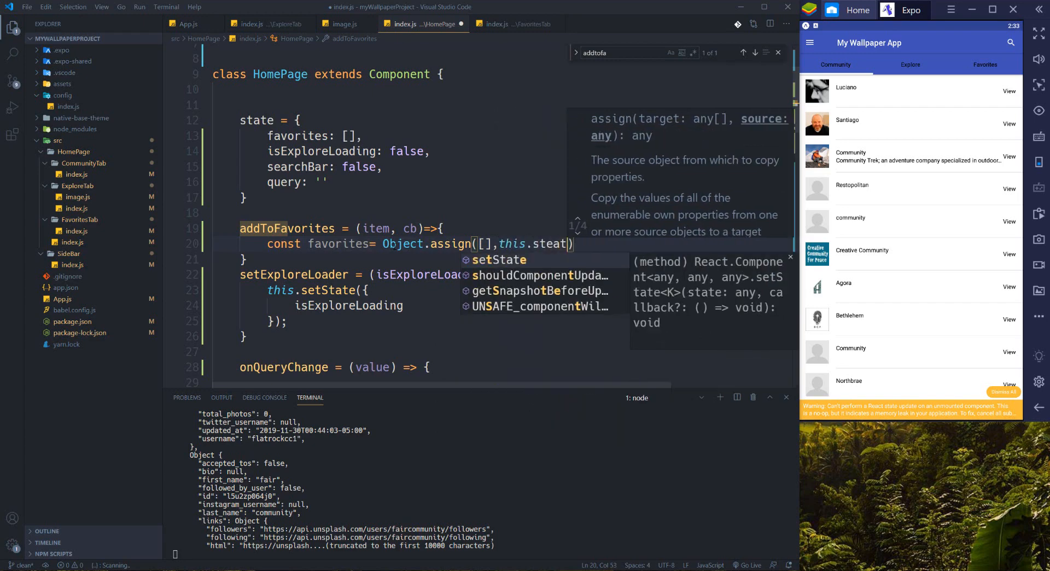
pyautogui.write('.favorites')
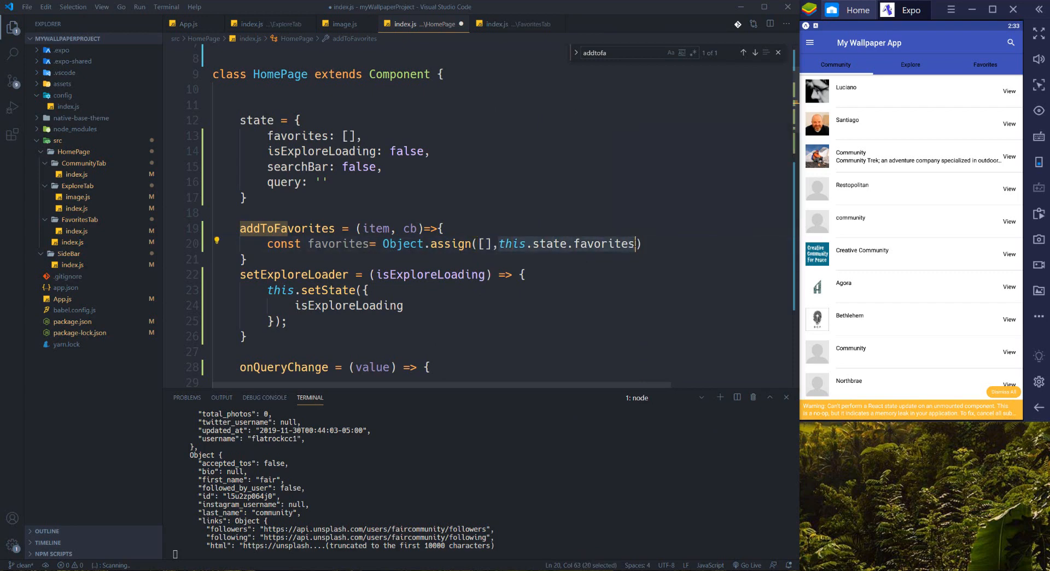
pyautogui.click(337, 243)
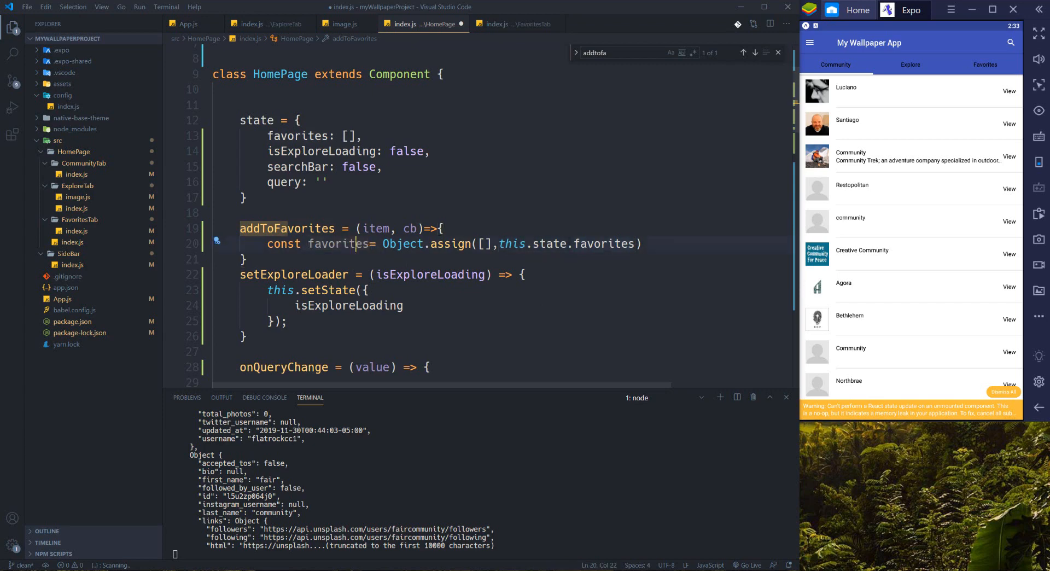
pyautogui.write(';')
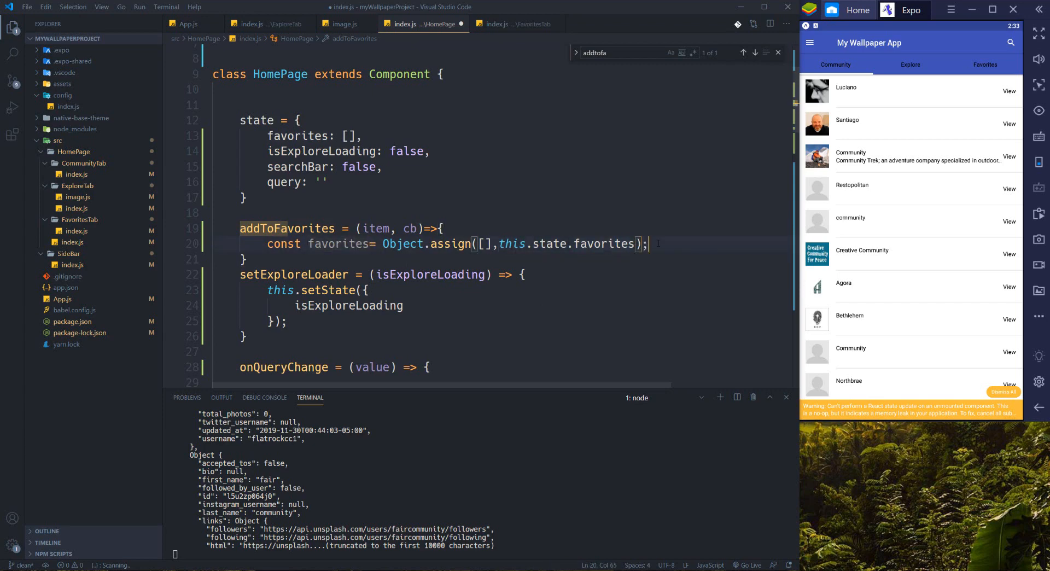
pyautogui.press('enter')
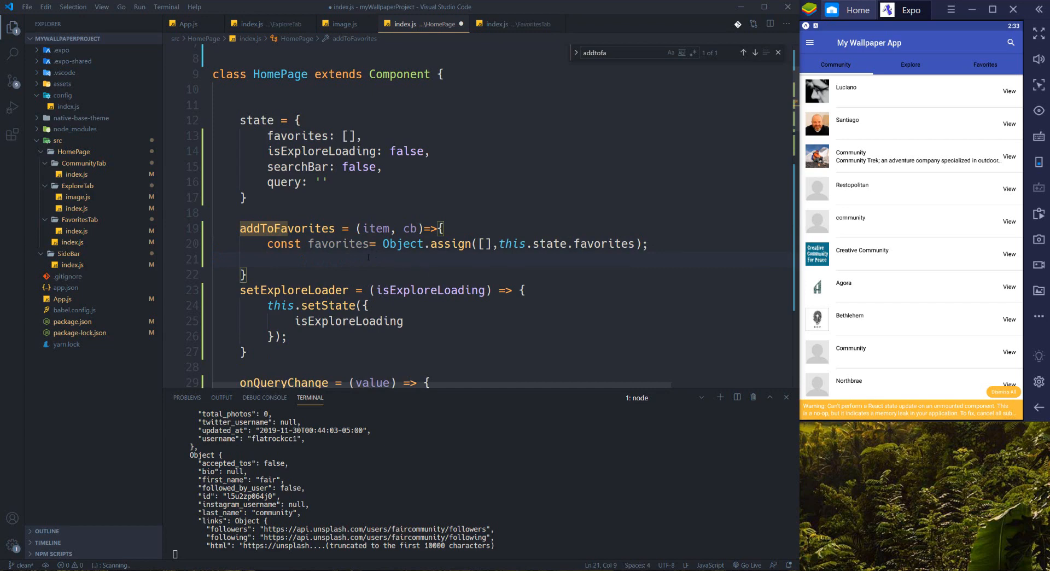
# - Add const index = favorites.findIndex(f => f.id === item.id); and start a new line
pyautogui.write('const')
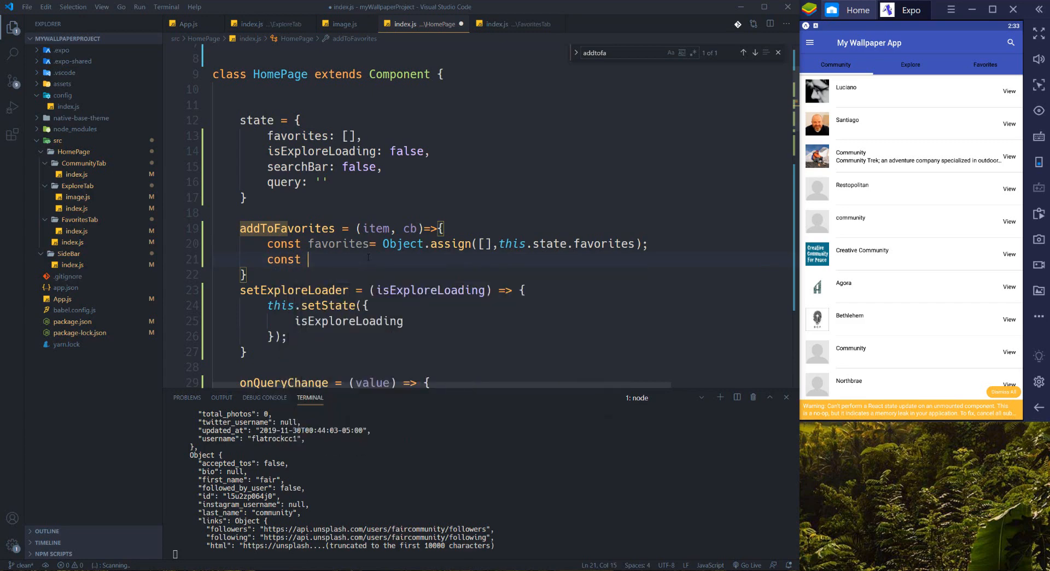
pyautogui.write('index =')
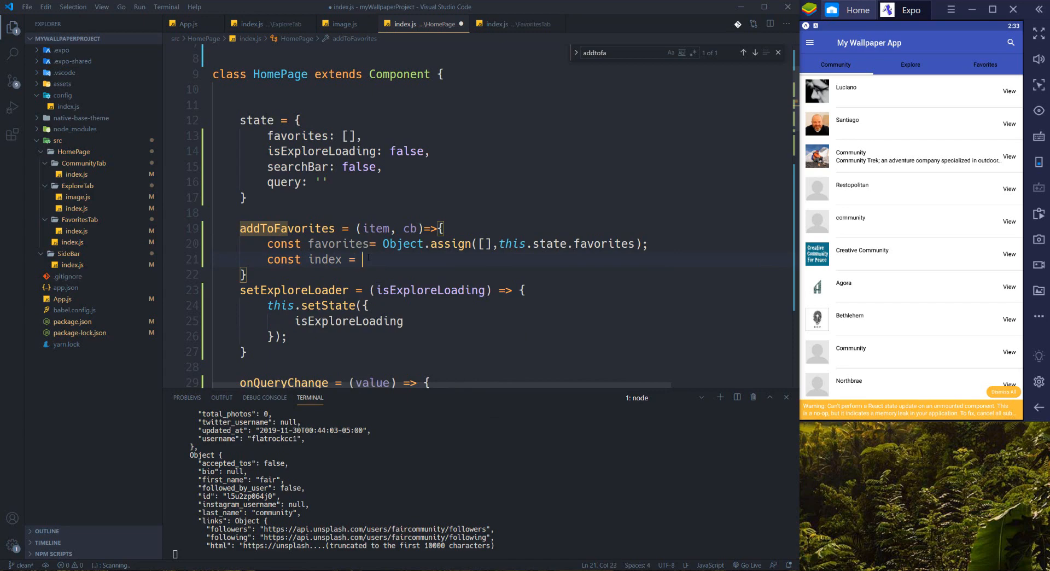
pyautogui.write('favorites.findIndex')
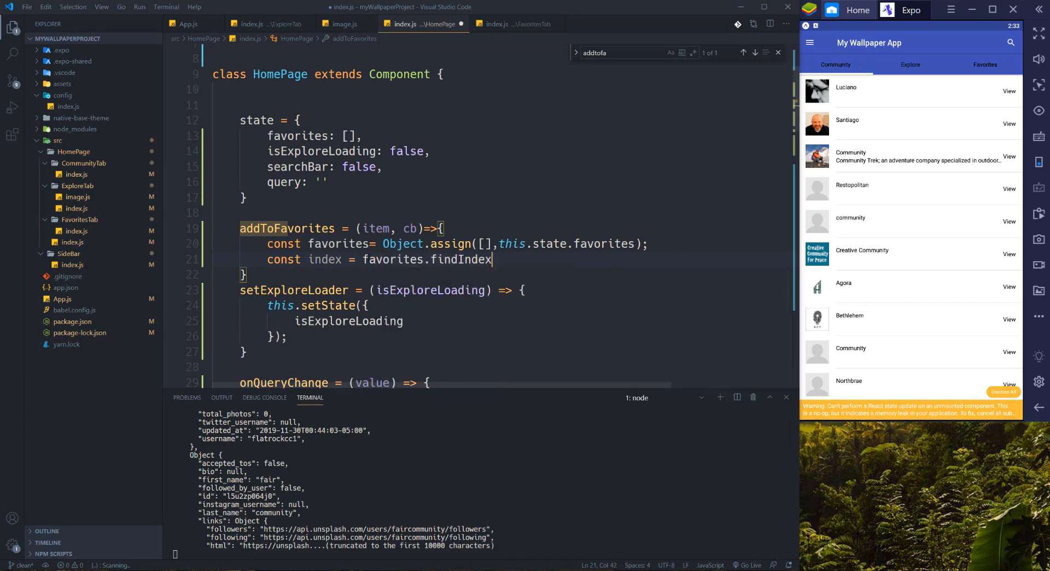
pyautogui.write('(f')
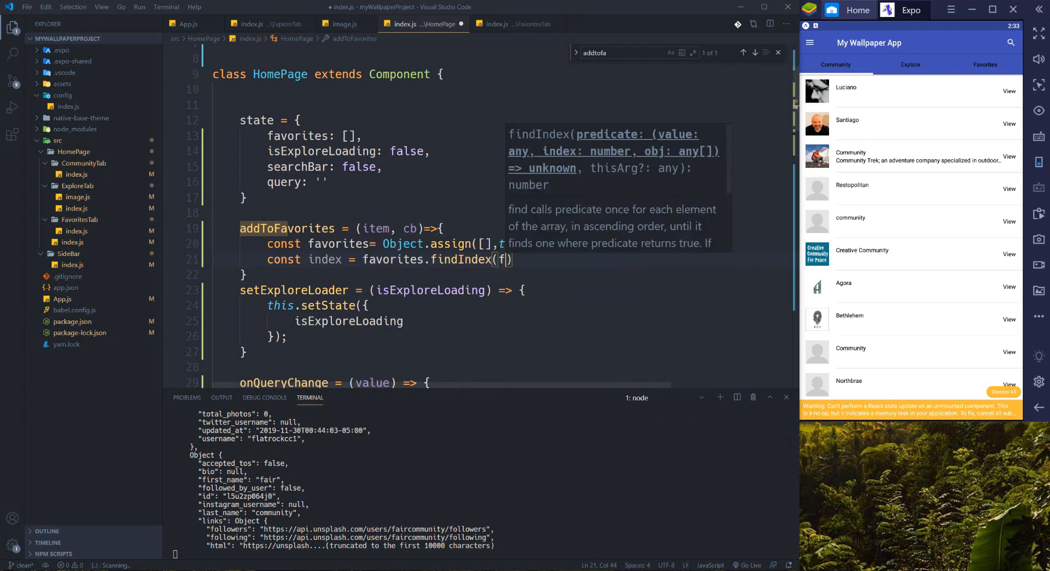
pyautogui.write('=>f')
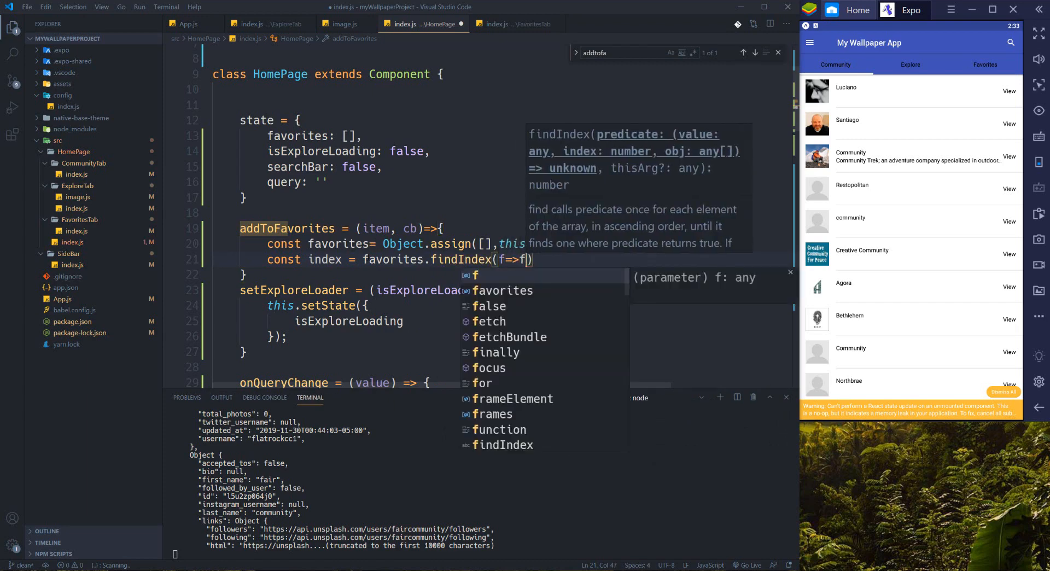
pyautogui.write('.id === i')
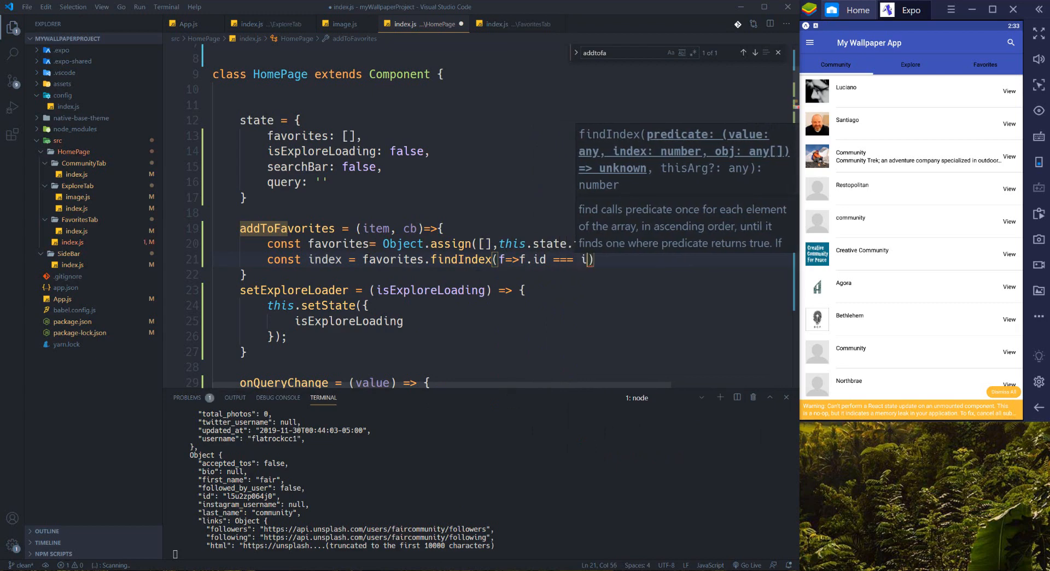
pyautogui.write('tem.id')
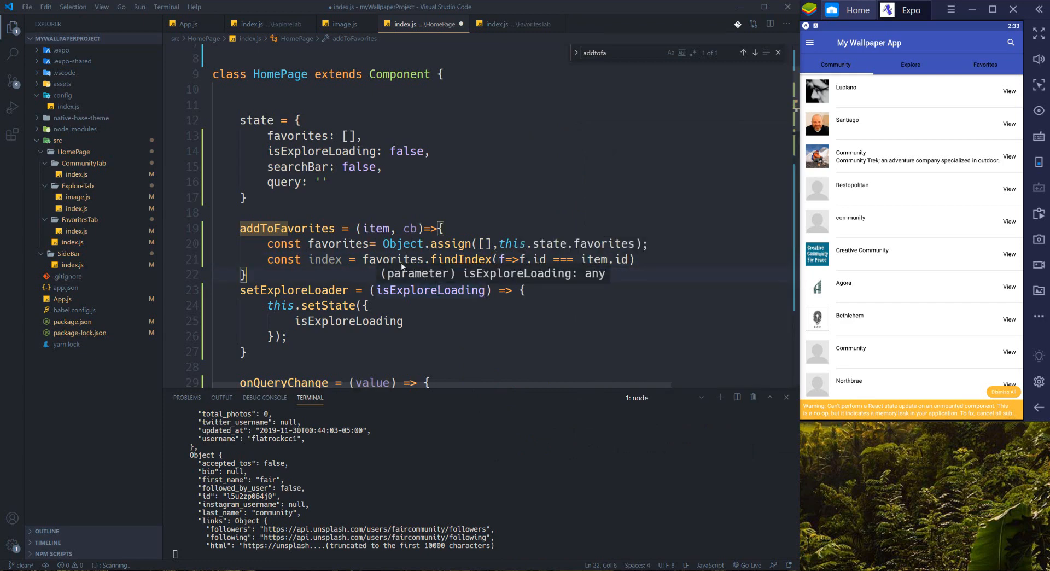
pyautogui.doubleClick(393, 260)
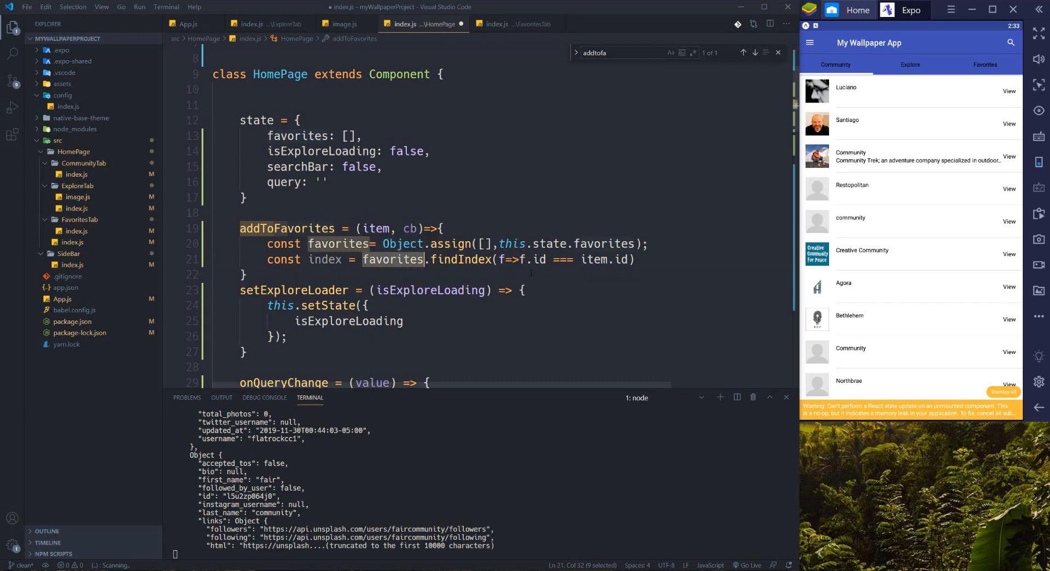
pyautogui.click(591, 260)
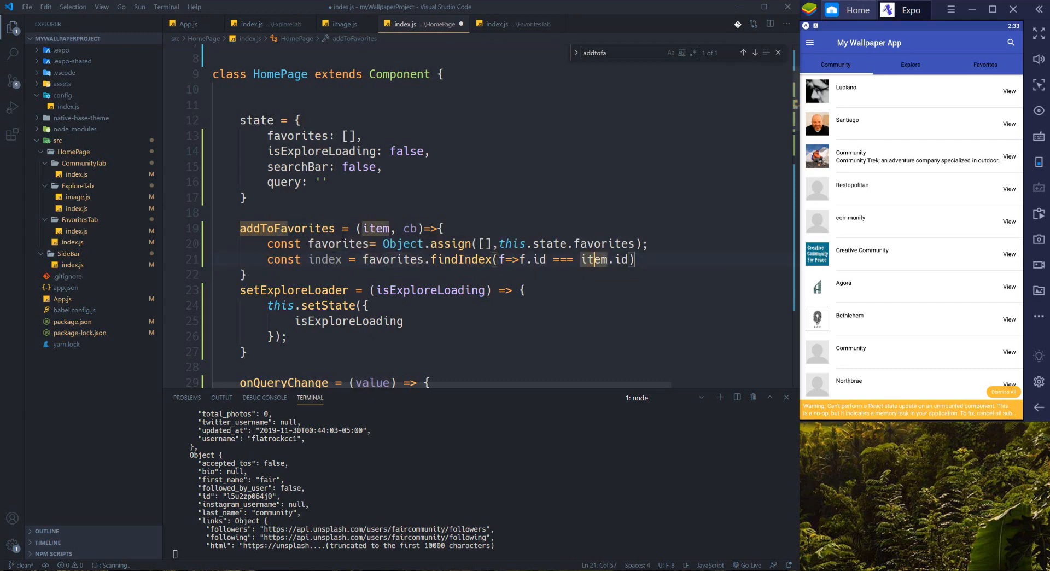
pyautogui.click(301, 228)
pyautogui.write(';')
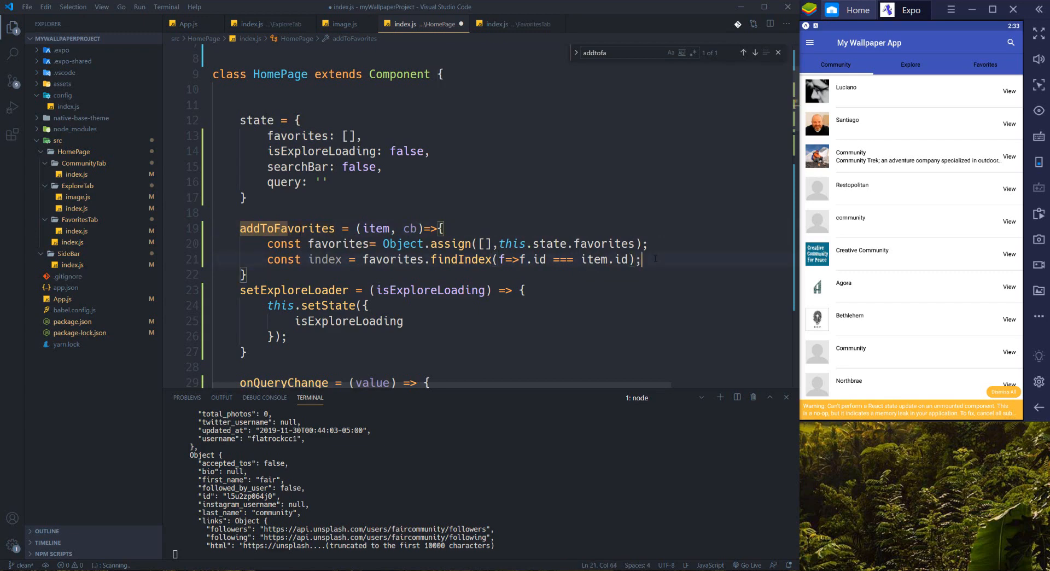
pyautogui.press('Enter')
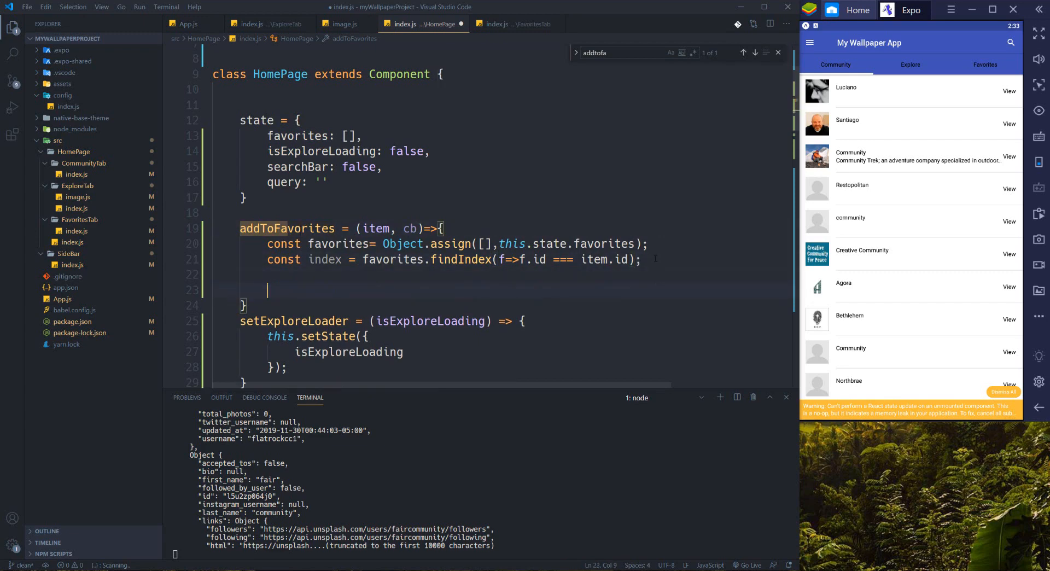
# - Write if (index === -1) favorites.push(item) else favorites.splice(index, 1)
pyautogui.write('if(')
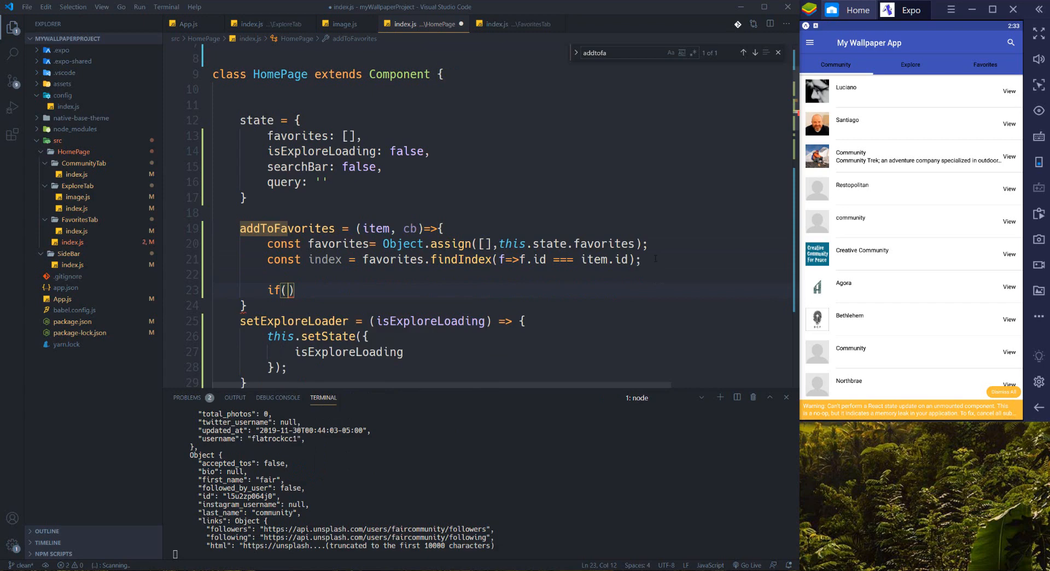
pyautogui.write('index')
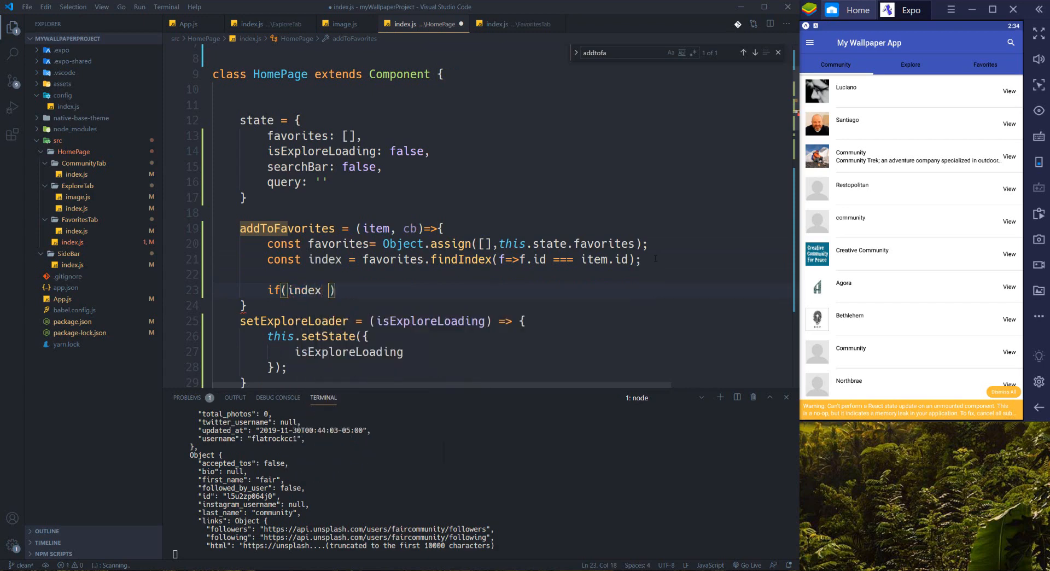
pyautogui.write('=== -1')
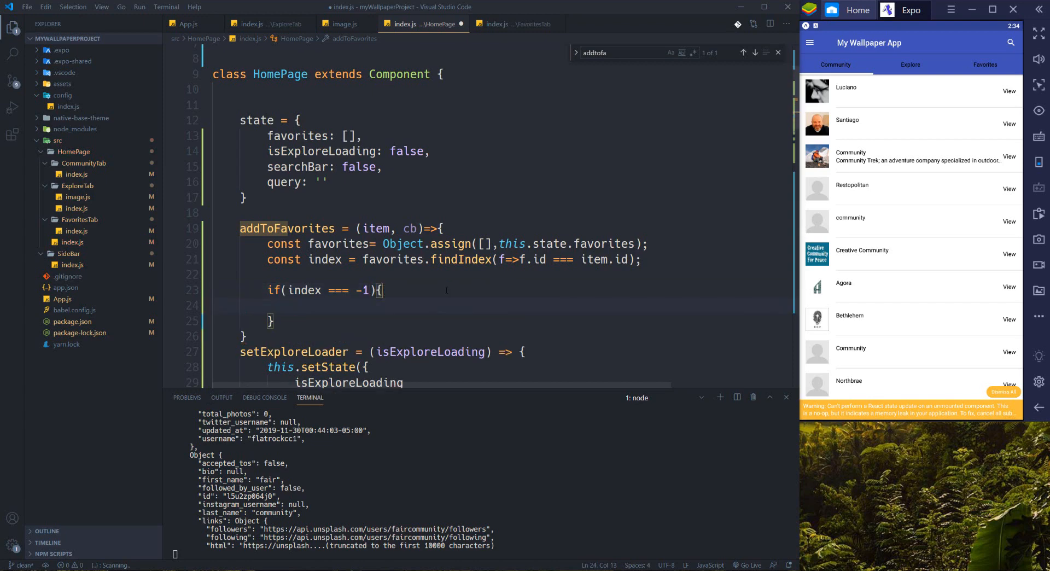
pyautogui.write('fa')
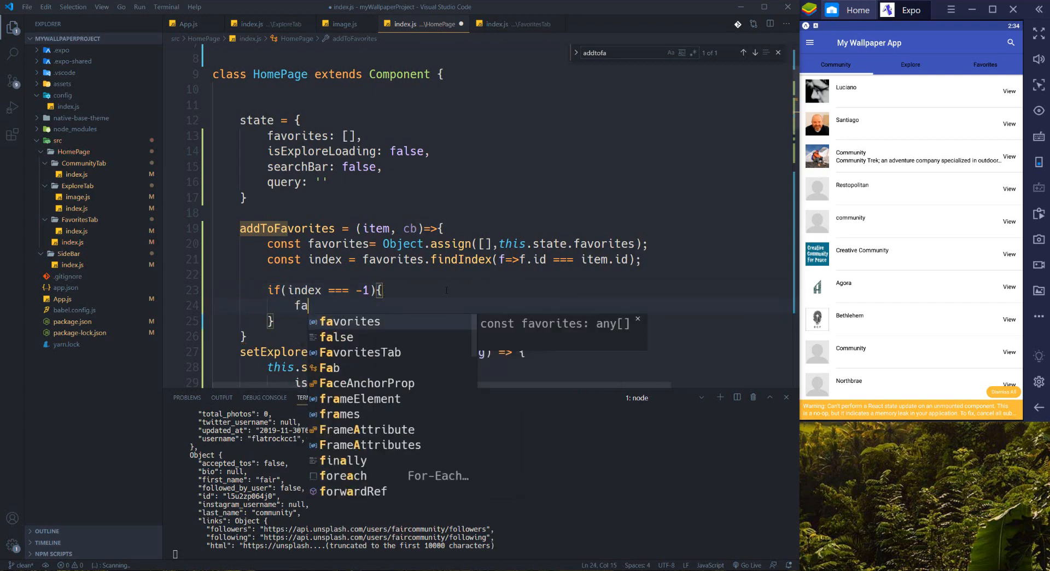
pyautogui.write('vorites')
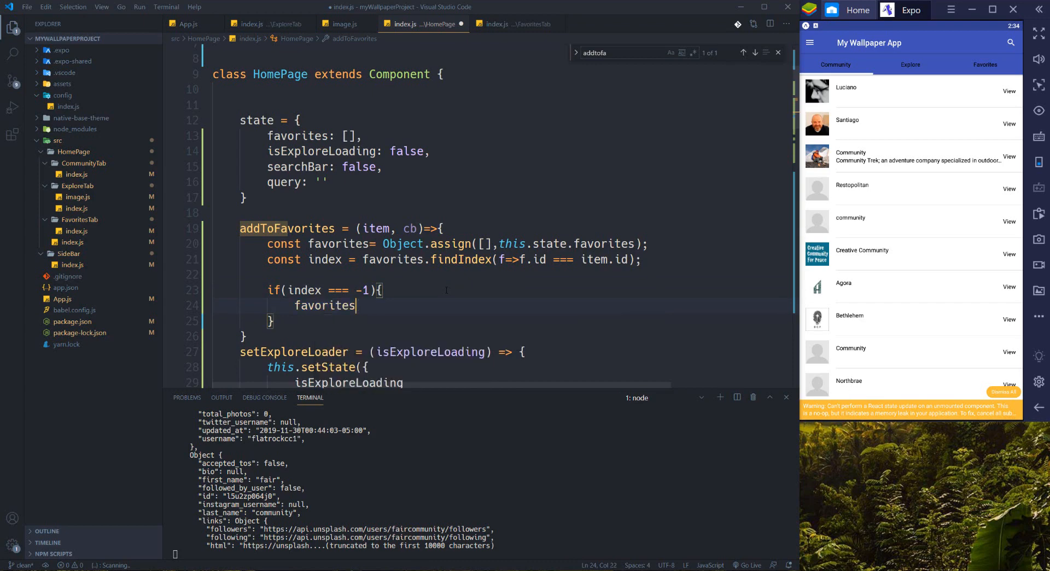
pyautogui.write('.push(')
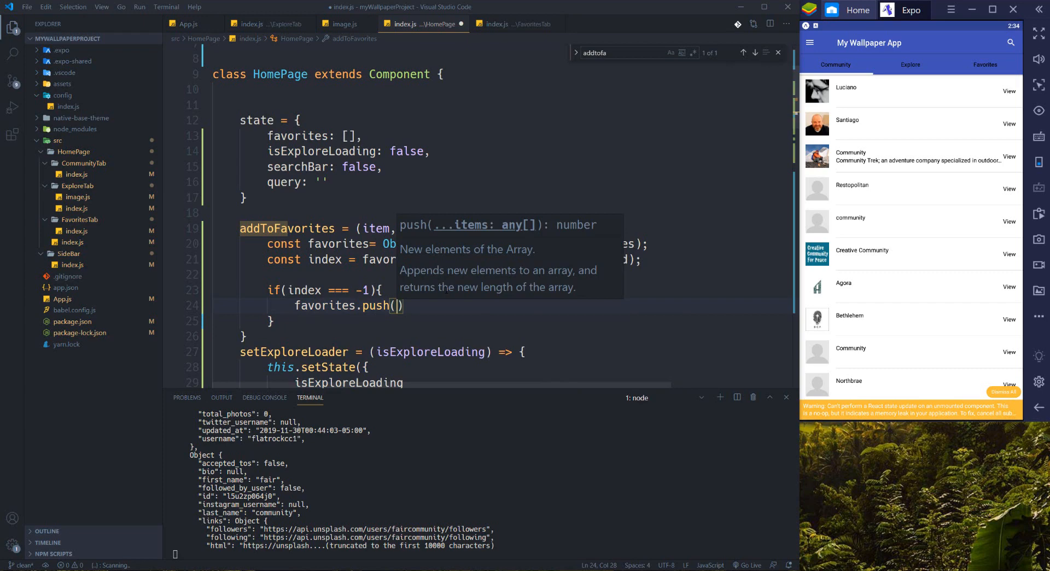
pyautogui.write('item')
pyautogui.click(502, 320)
pyautogui.write('else{')
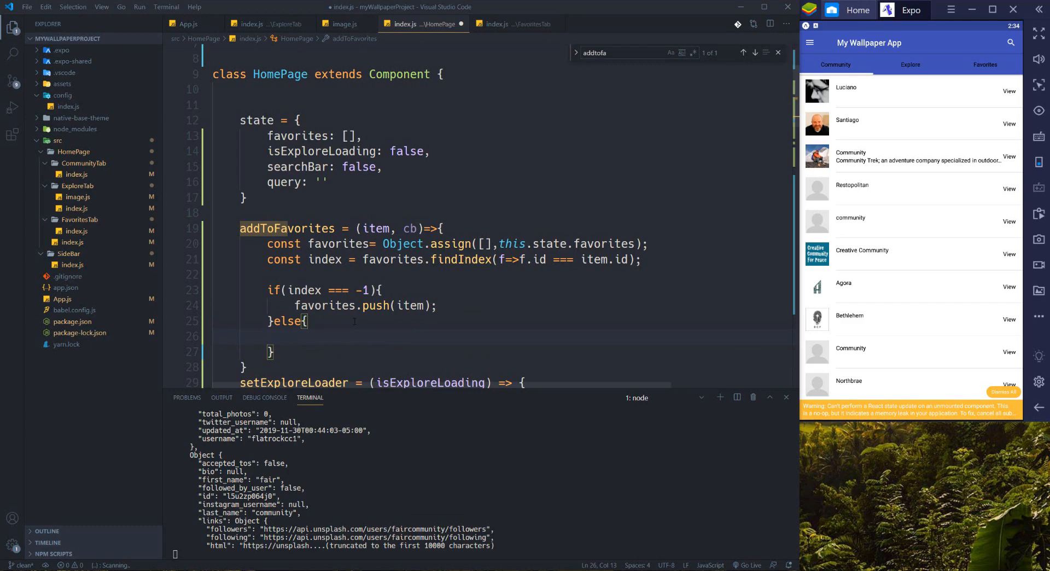
pyautogui.write('favorites.splice')
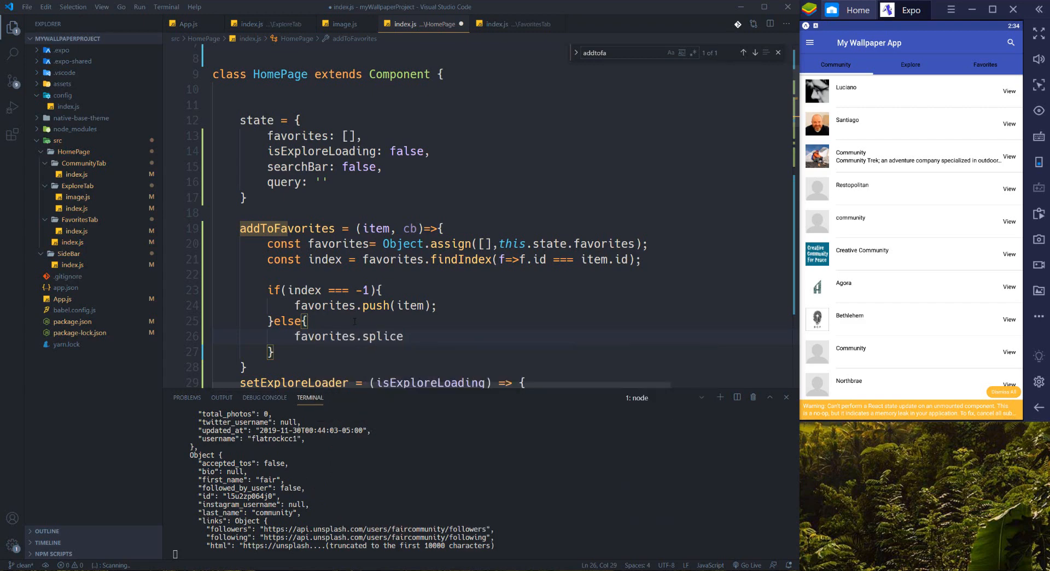
pyautogui.write('(index')
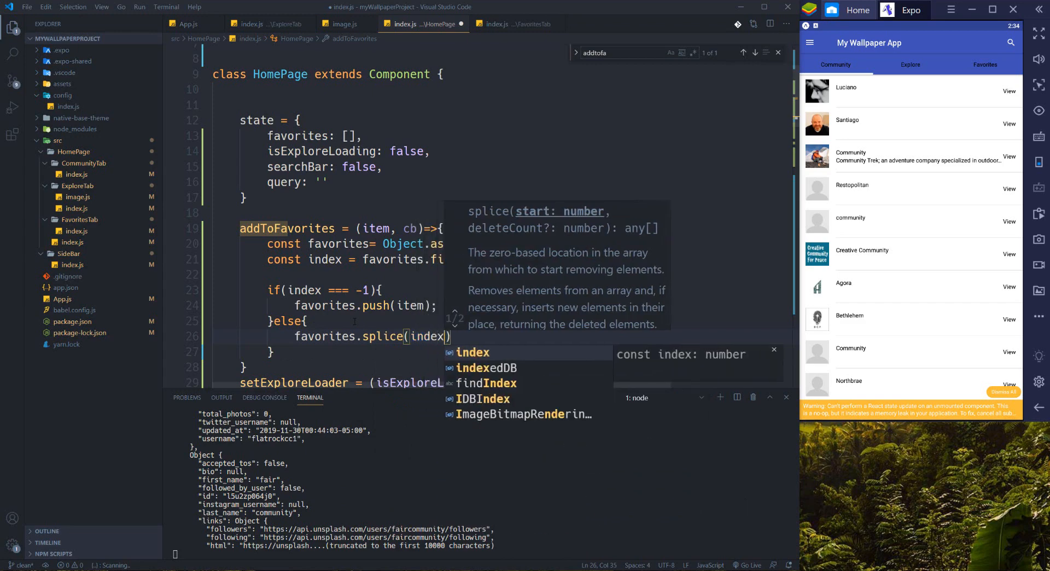
pyautogui.write(',1')
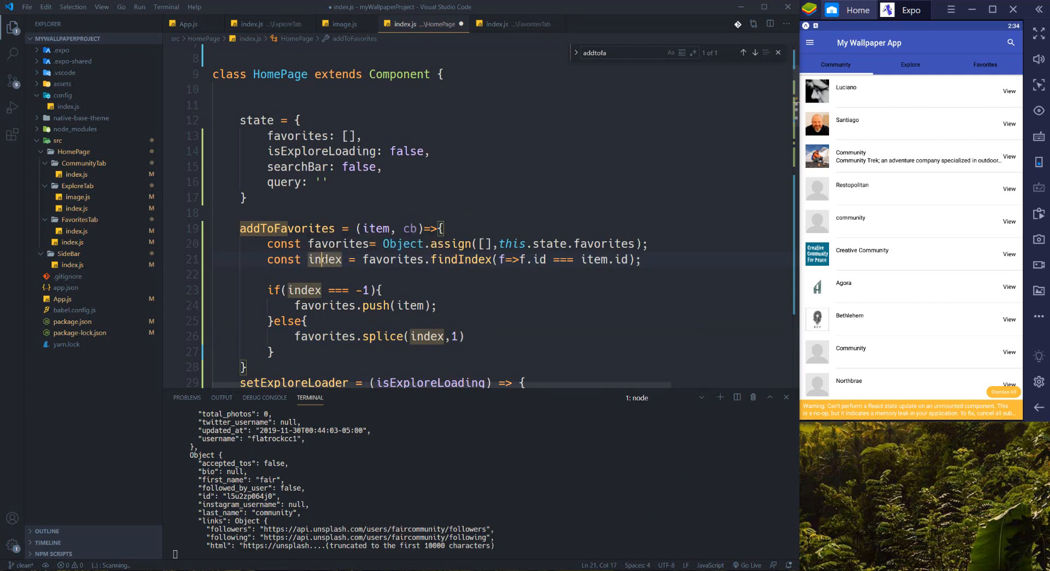
# - Review uses of index and item, then add this.setState({ favorites }) after the block
pyautogui.doubleClick(324, 260)
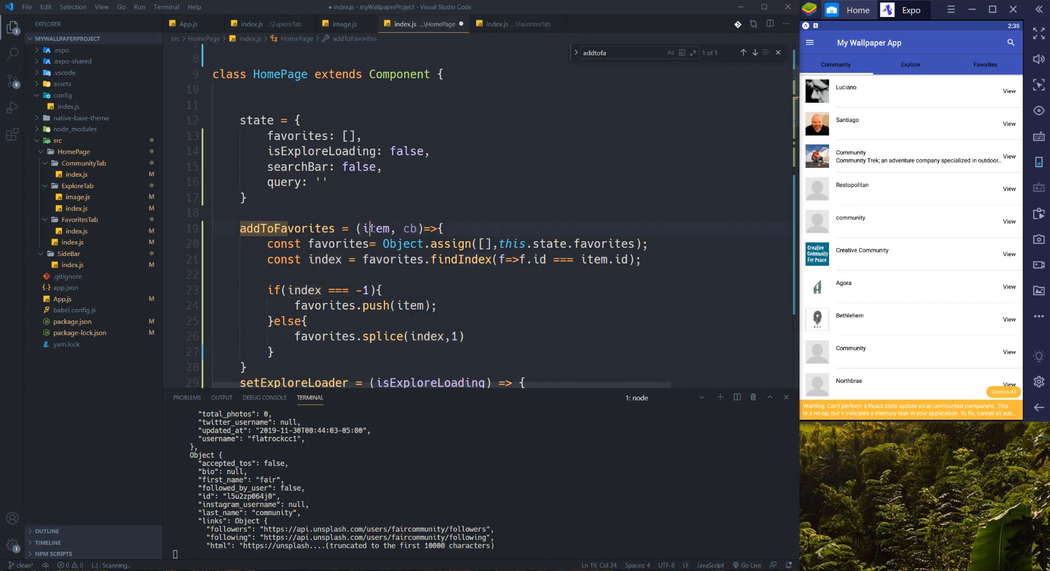
pyautogui.doubleClick(377, 228)
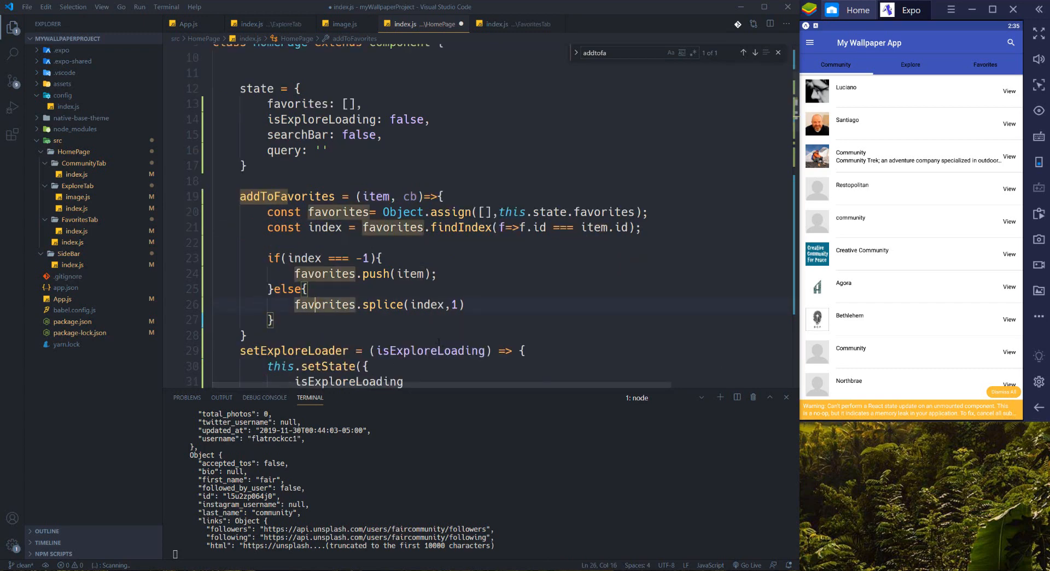
pyautogui.click(355, 321)
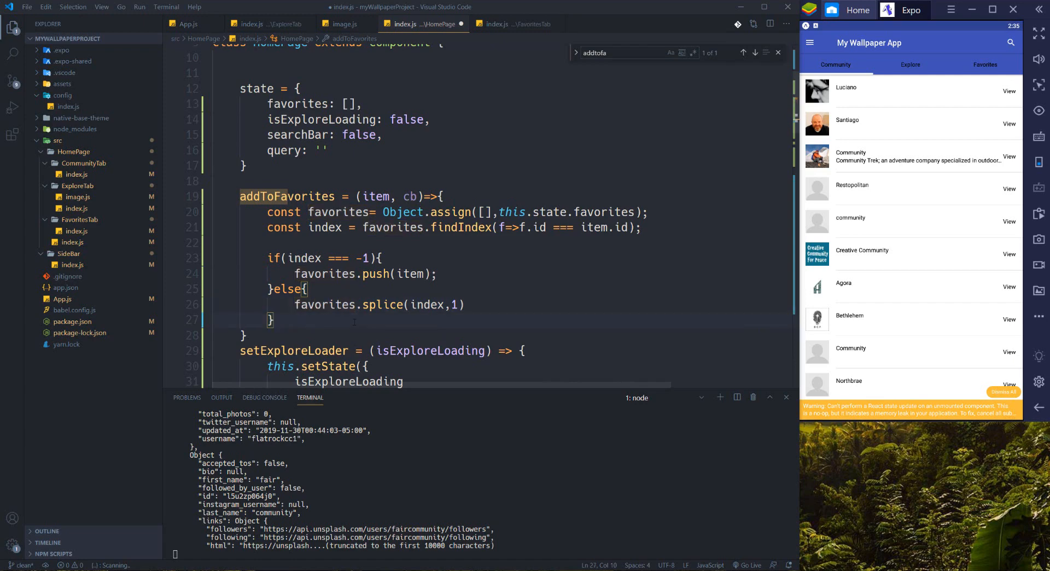
pyautogui.write('this.setState({')
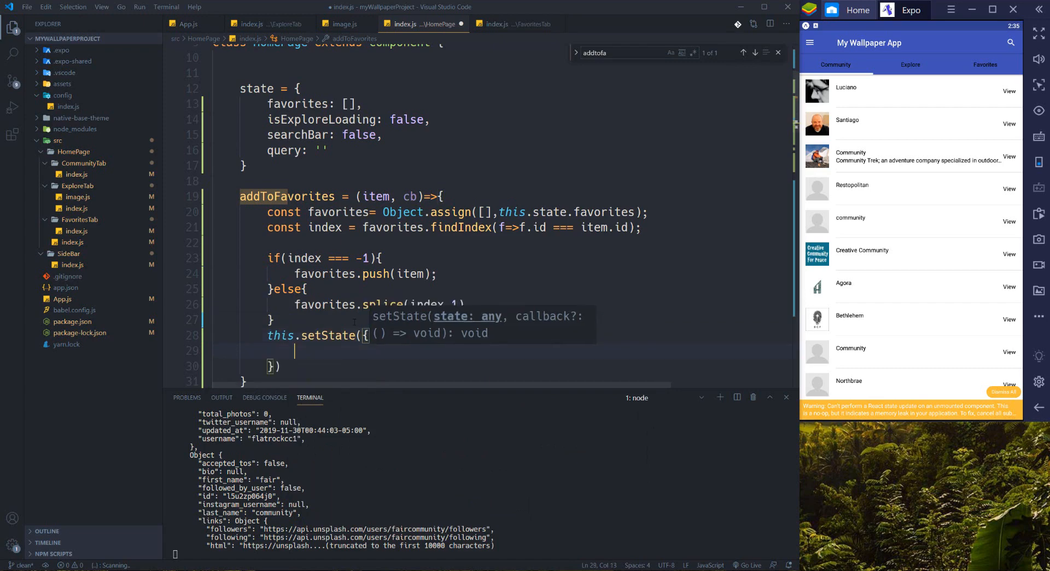
pyautogui.write('favorites')
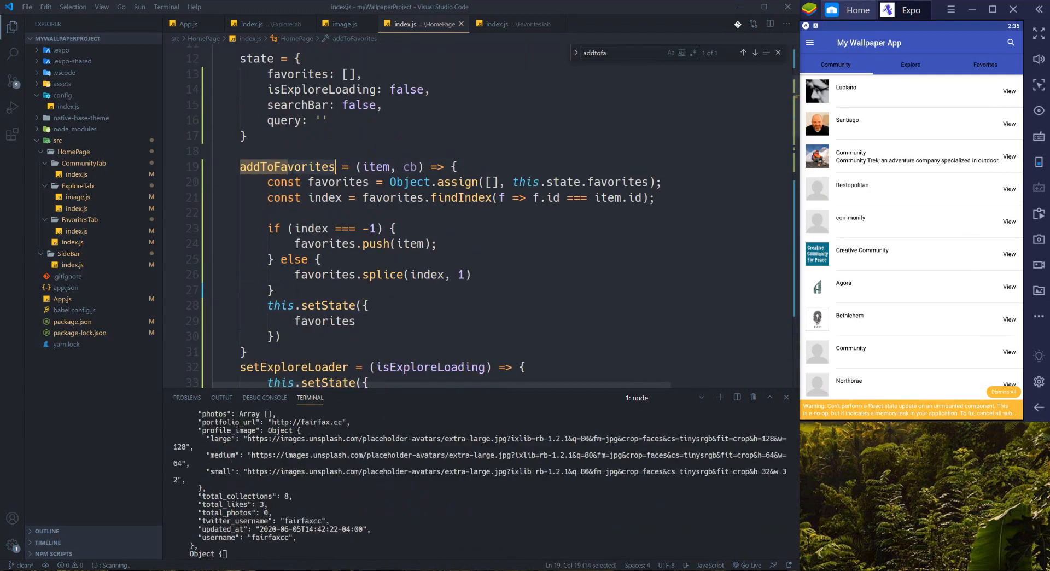
# - Add addToFavorites={this.addToFavorites} to the ExploreTab element in HomePage's render
pyautogui.scroll(-3)
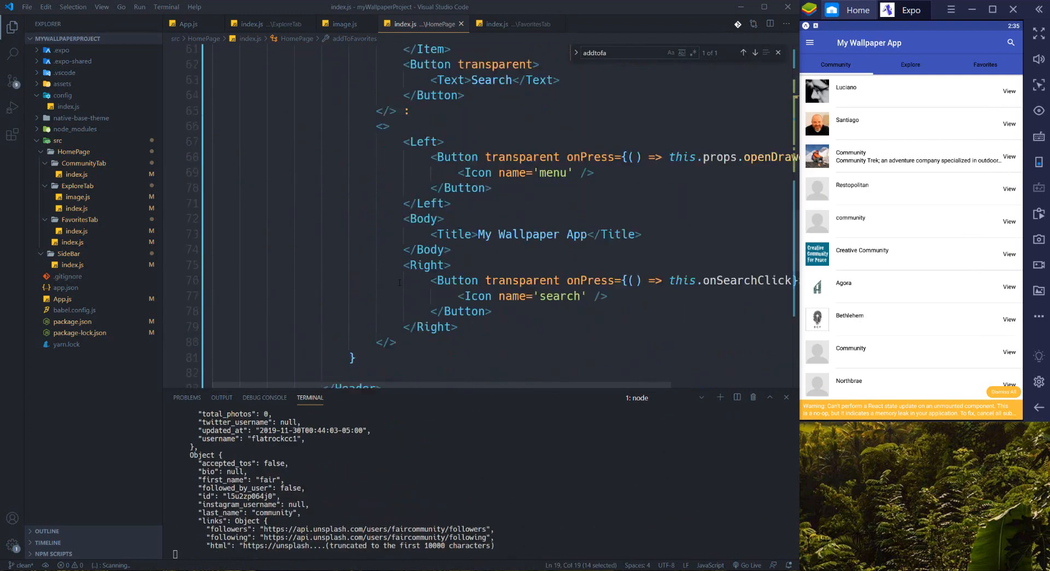
pyautogui.scroll(-3)
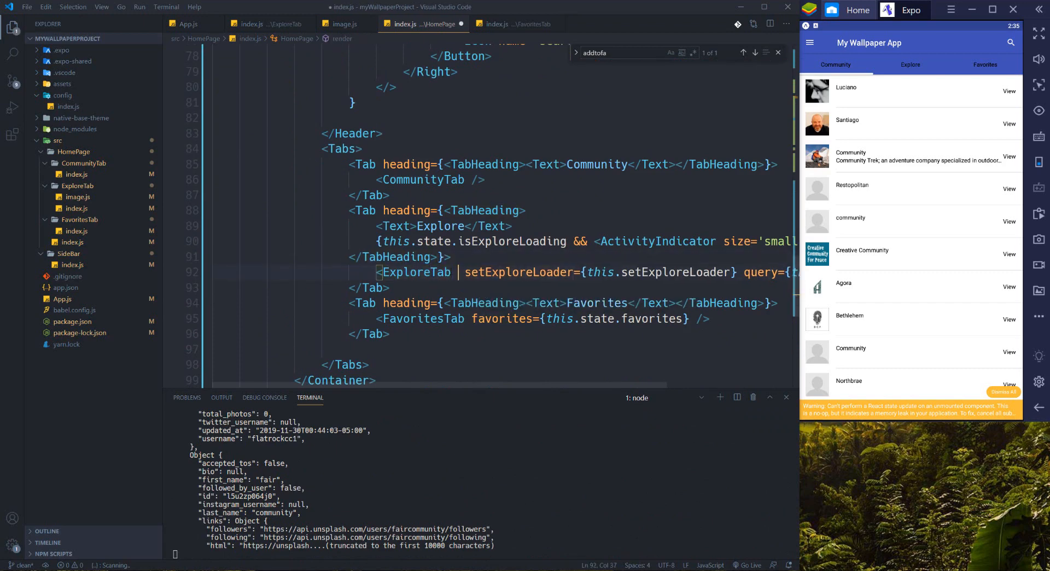
pyautogui.write('addToFavorites={this.addToFavorites} setExploreLoa')
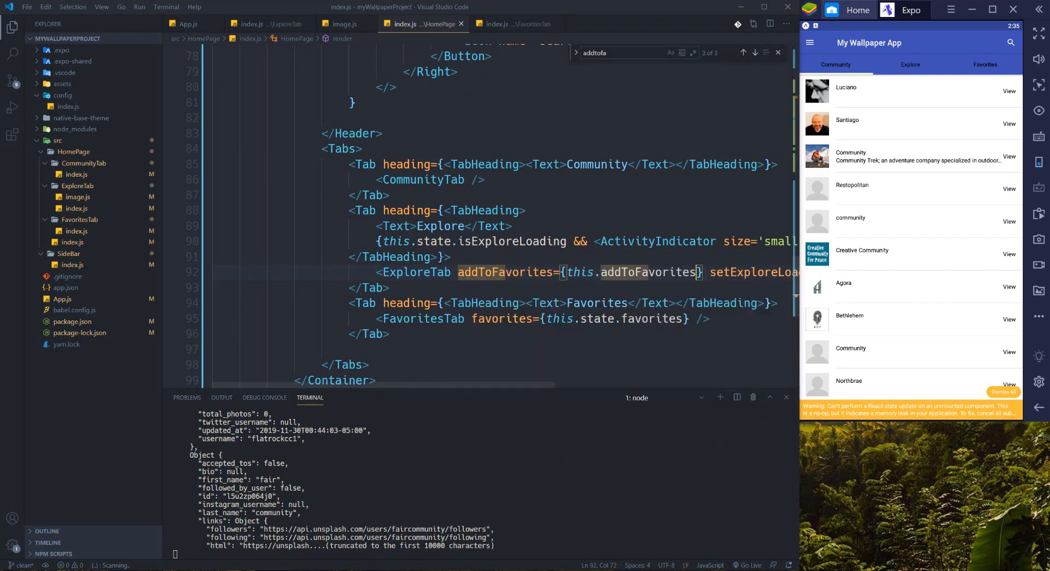
# - After checking ImageItem, pass addToFavorites={this.props.addToFavorites} to ImageItem in renderRow
pyautogui.click(343, 24)
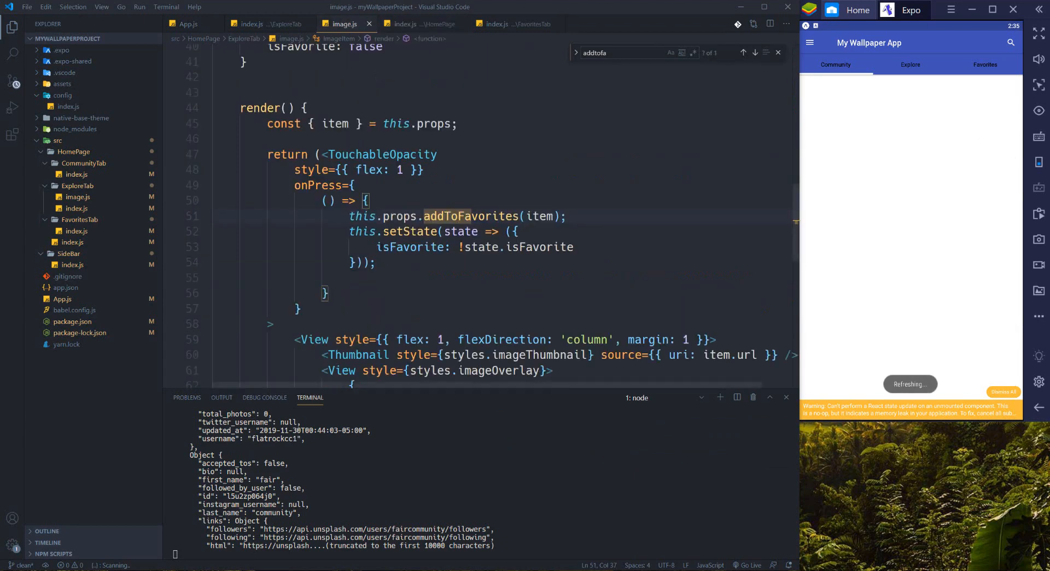
pyautogui.click(253, 24)
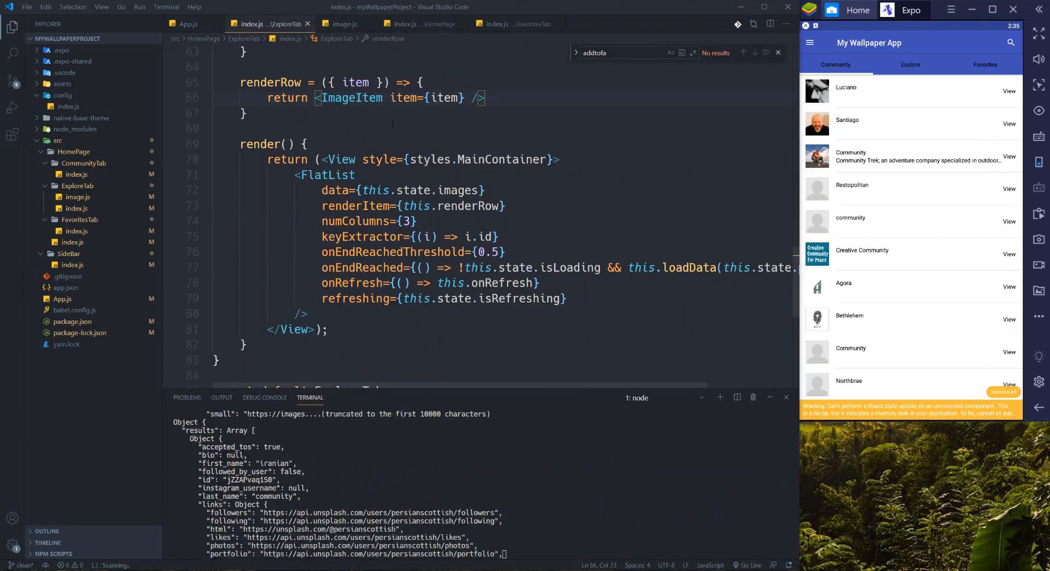
pyautogui.write('a')
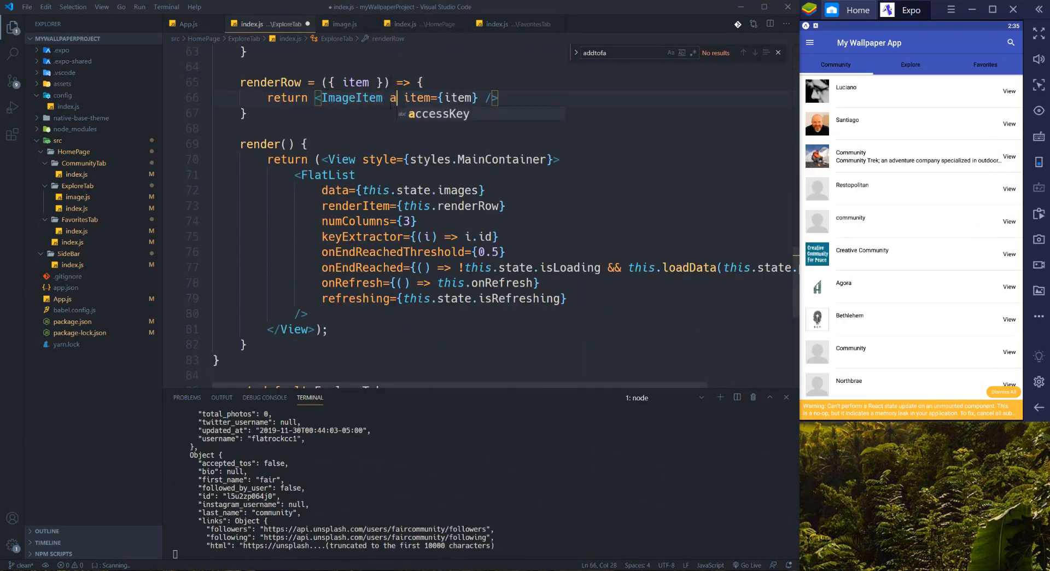
pyautogui.write('ddToFavorites={this.props.addToFavorites')
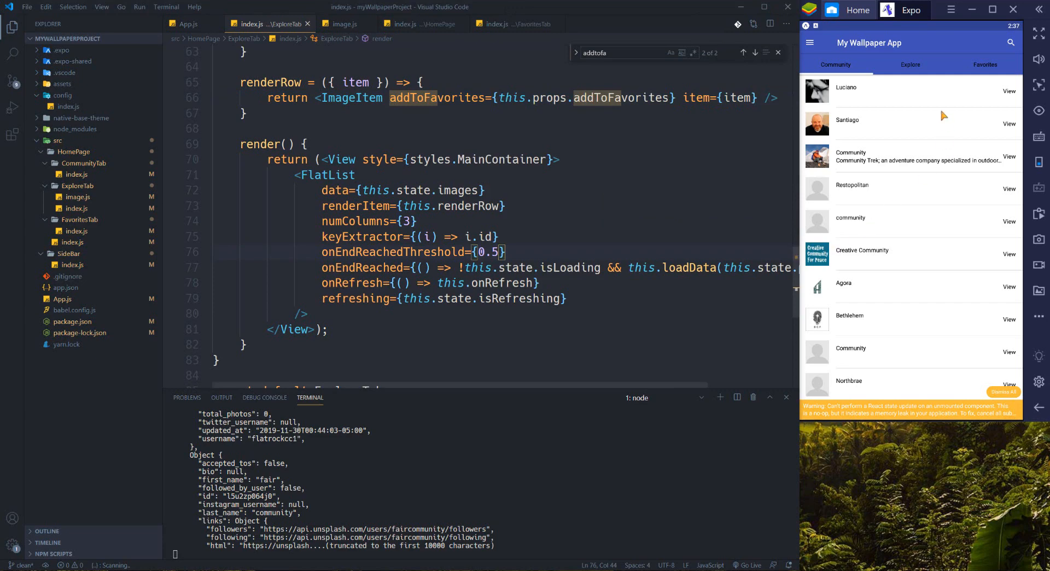
# - Test favoriting Explore images in the emulator, view the Favorites tab, then open FavoritesTab/index.js
pyautogui.click(910, 64)
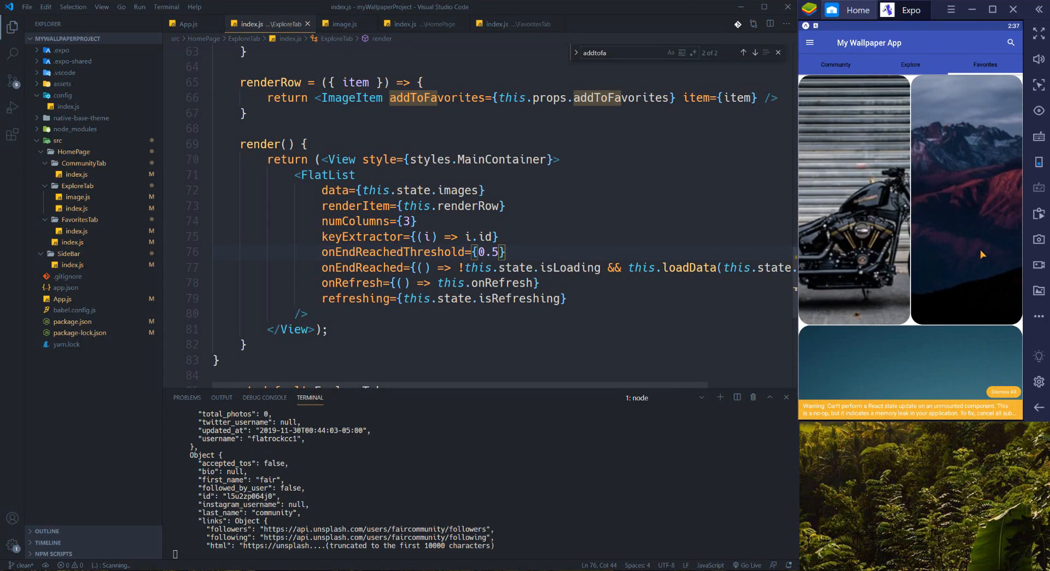
pyautogui.scroll(3)
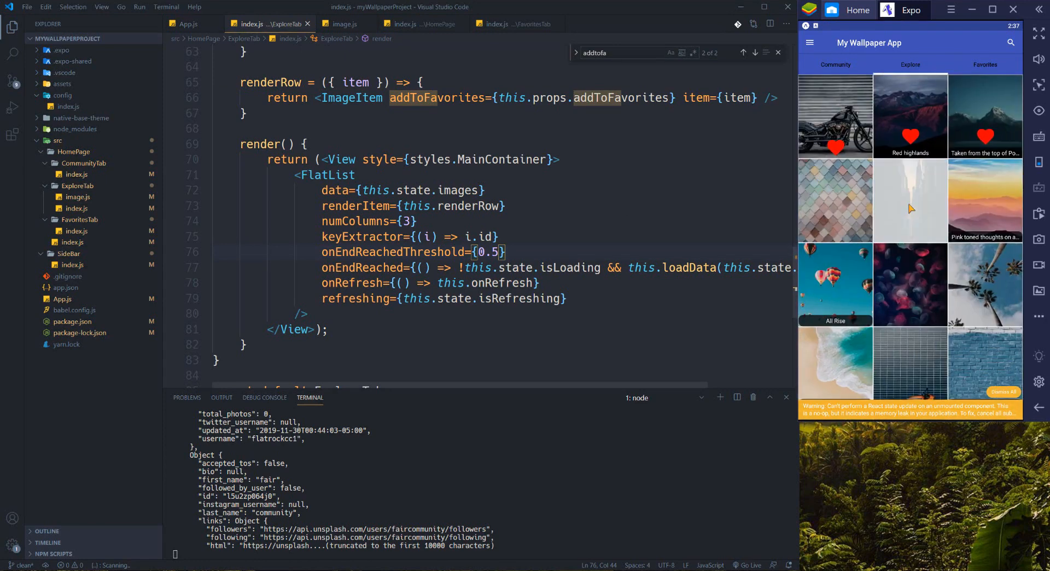
pyautogui.scroll(3)
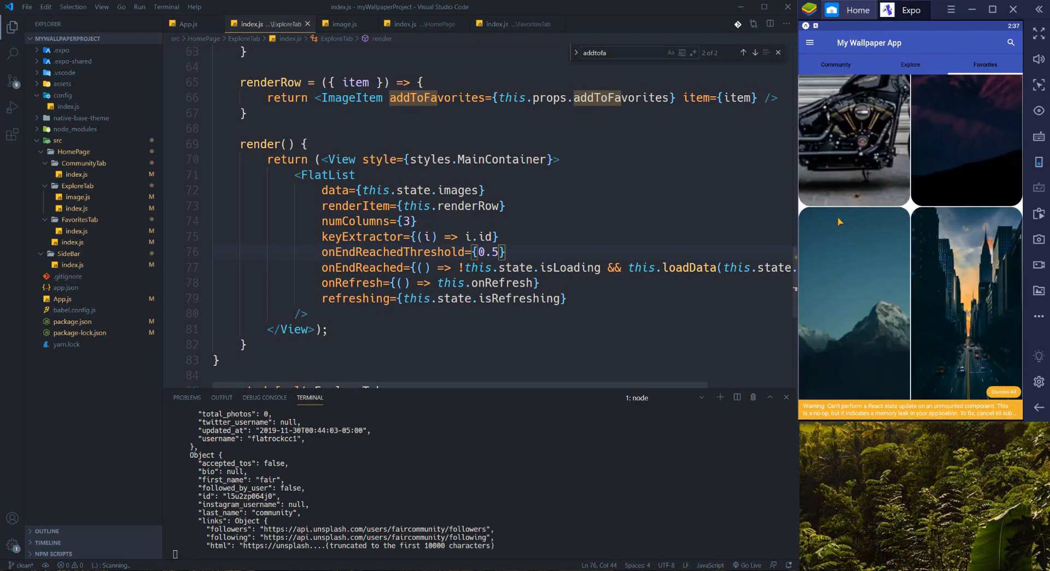
pyautogui.moveTo(887, 252)
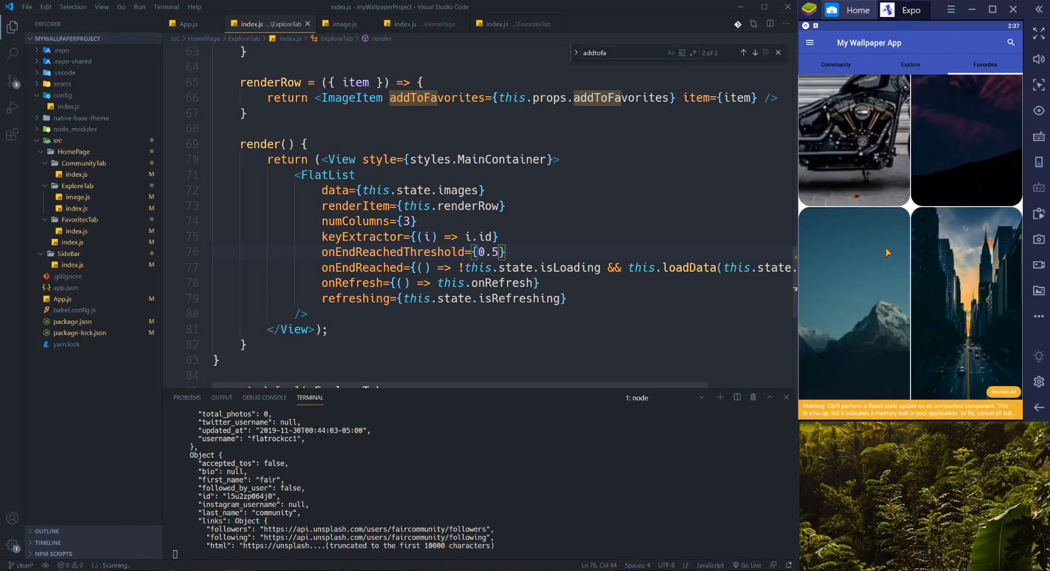
pyautogui.moveTo(882, 341)
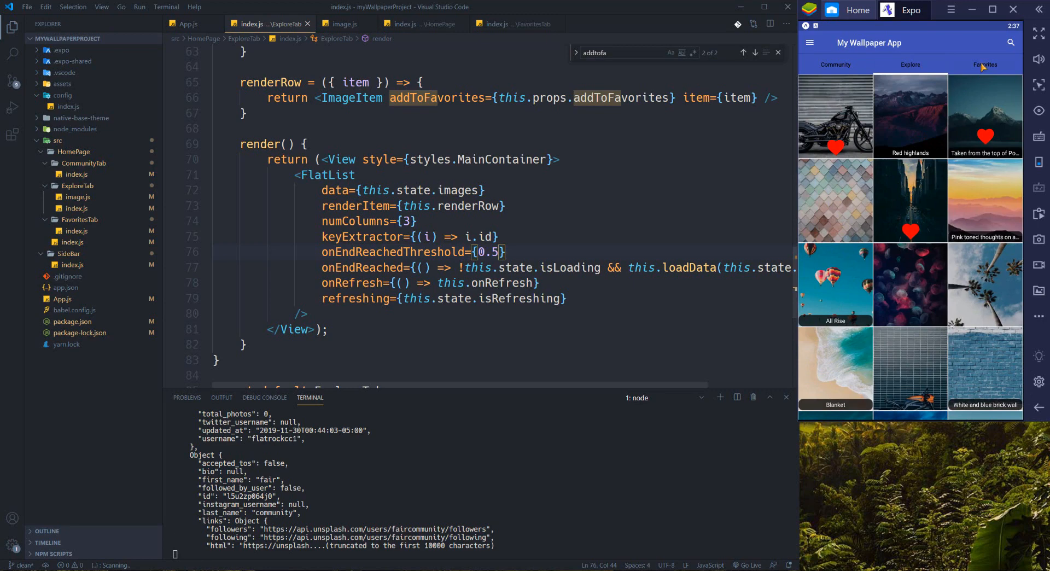
pyautogui.click(984, 64)
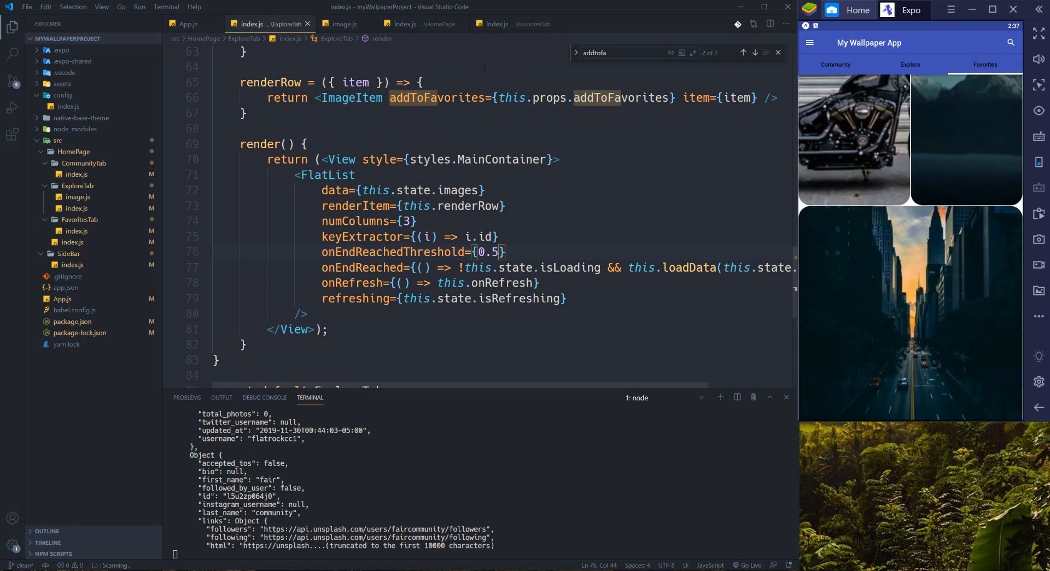
pyautogui.click(499, 24)
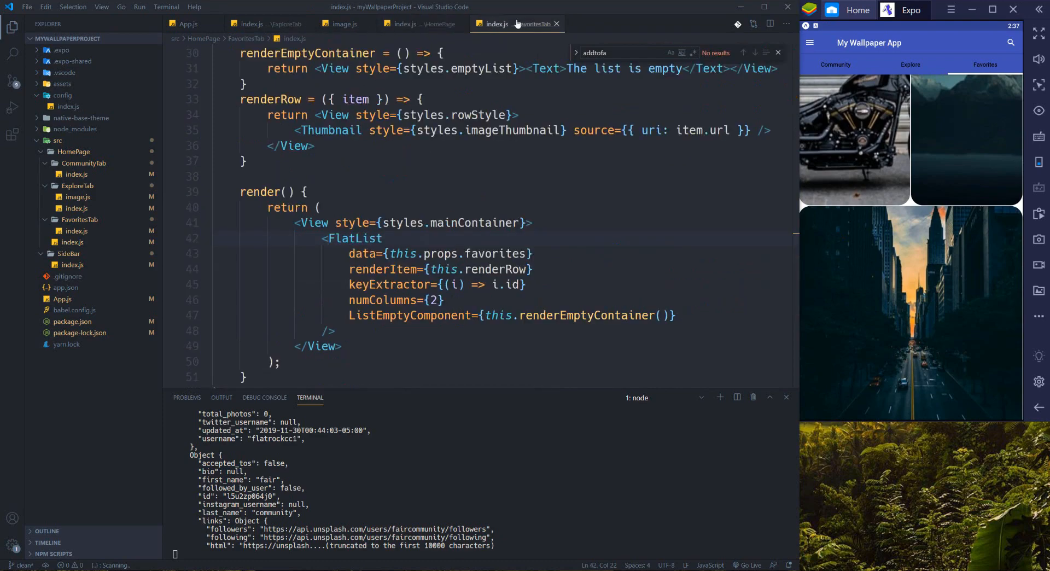
# - Return to HomePage/index.js and scroll to the empty onQueryChange and onSearchClick handlers
pyautogui.click(420, 24)
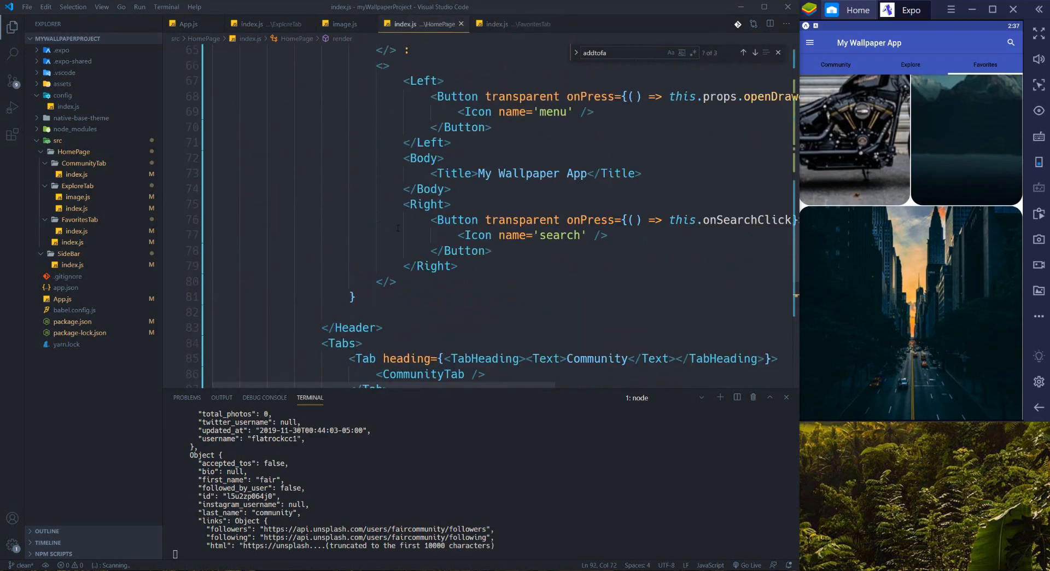
pyautogui.scroll(3)
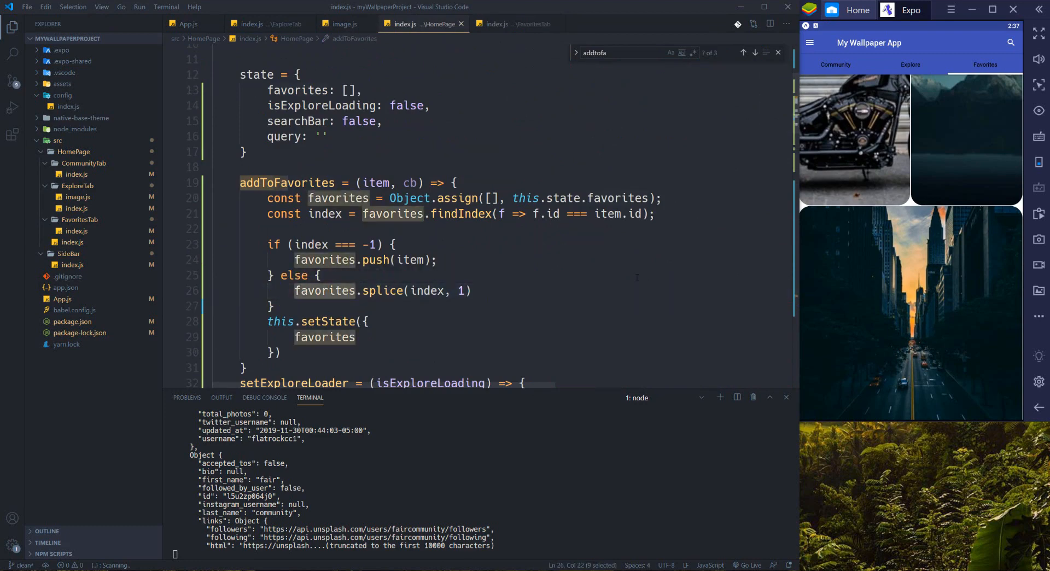
pyautogui.scroll(3)
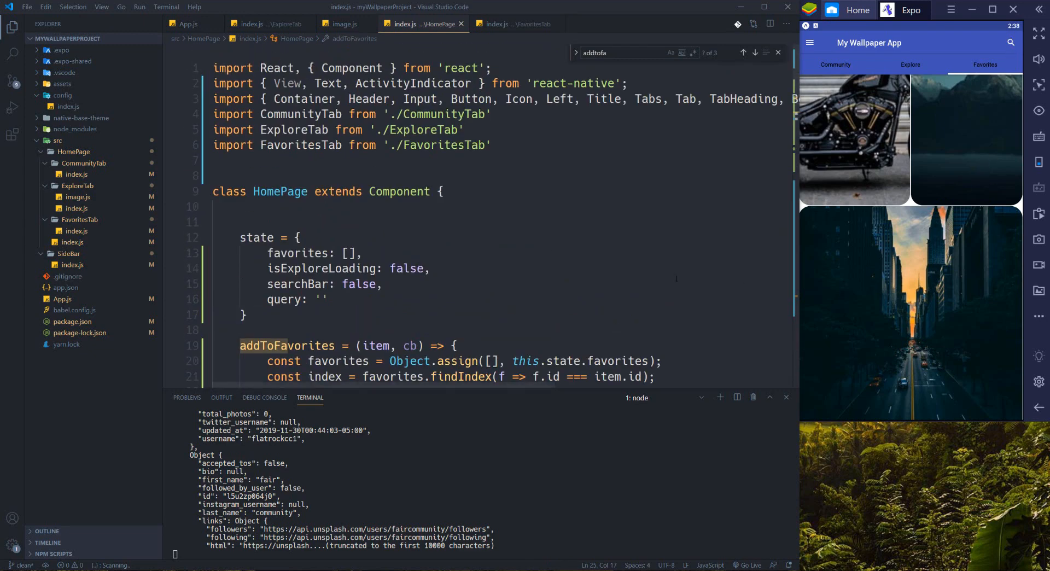
pyautogui.scroll(-3)
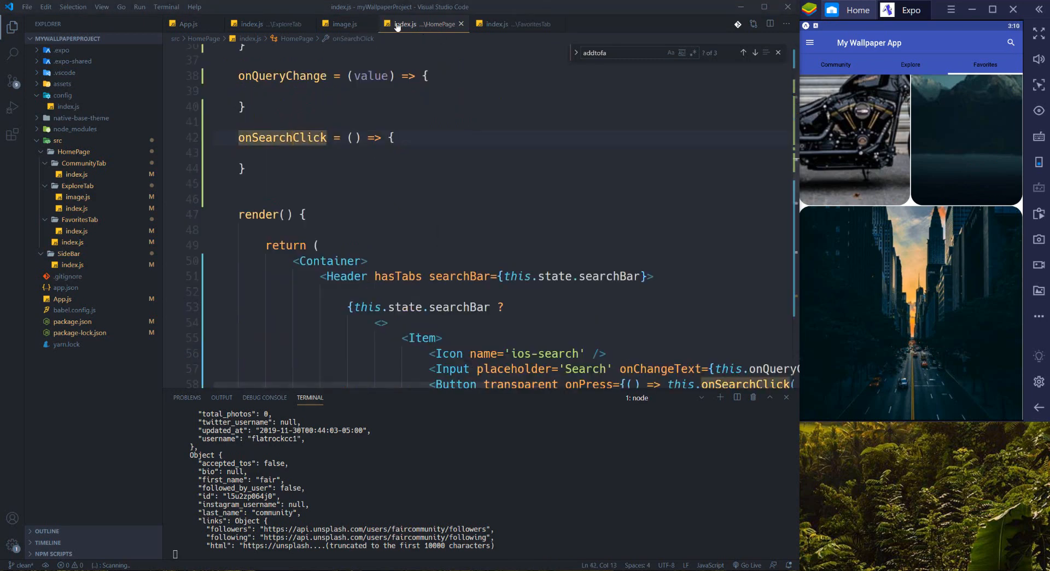
pyautogui.scroll(3)
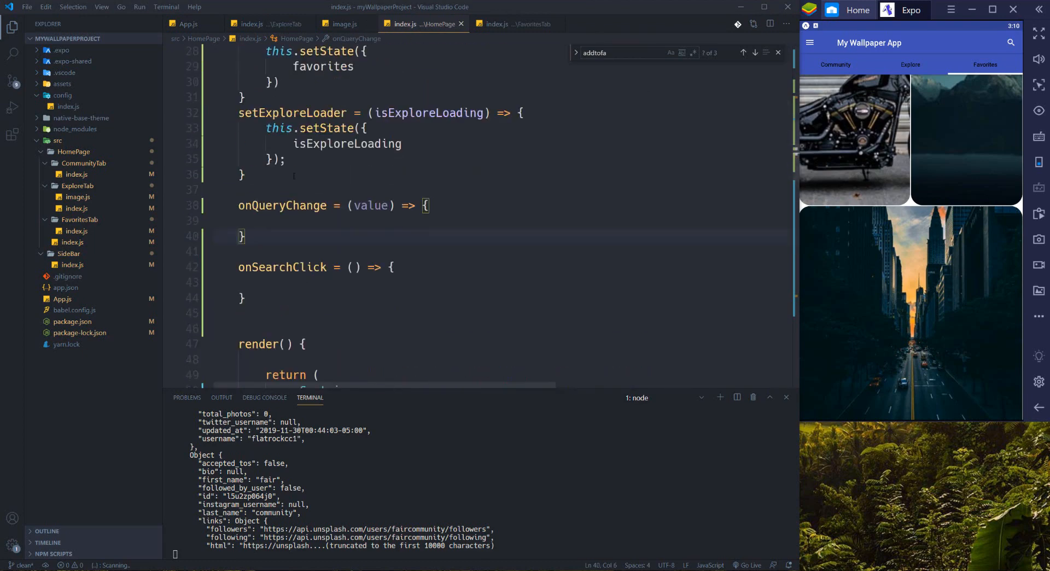
pyautogui.click(288, 266)
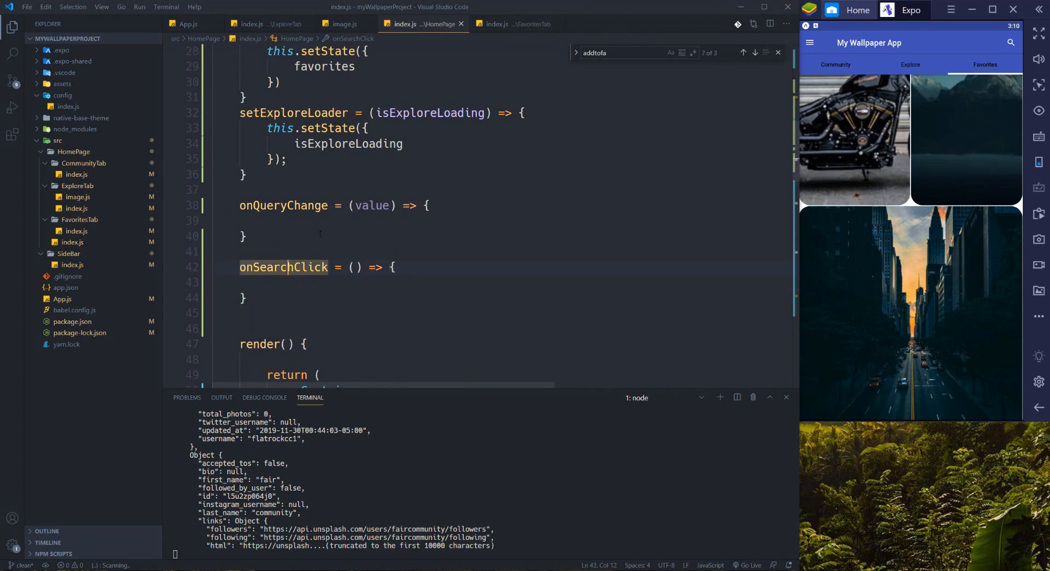
# - Begin the onQueryChange body with a this.setState call
pyautogui.click(284, 206)
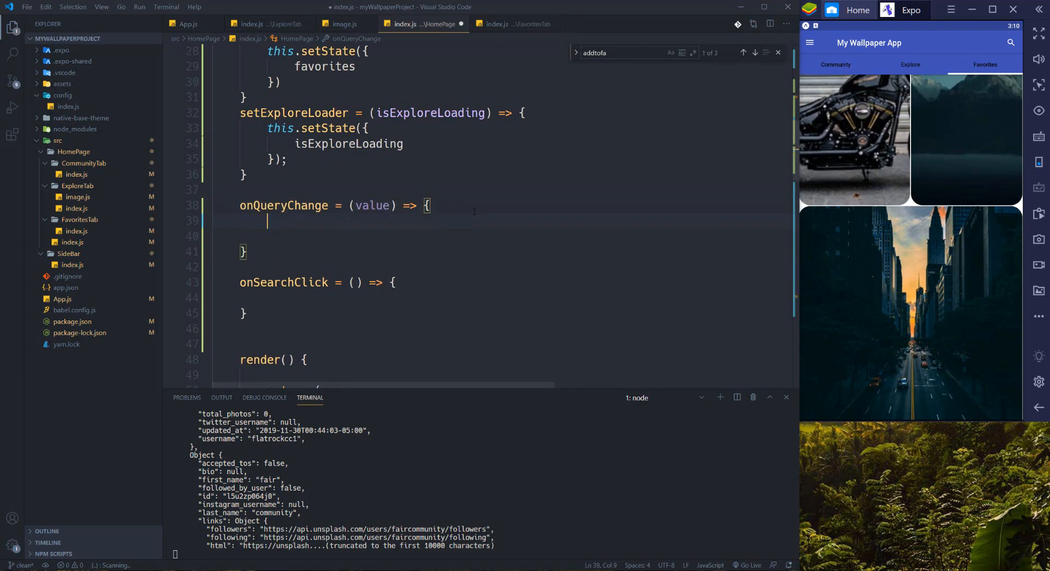
pyautogui.write('this')
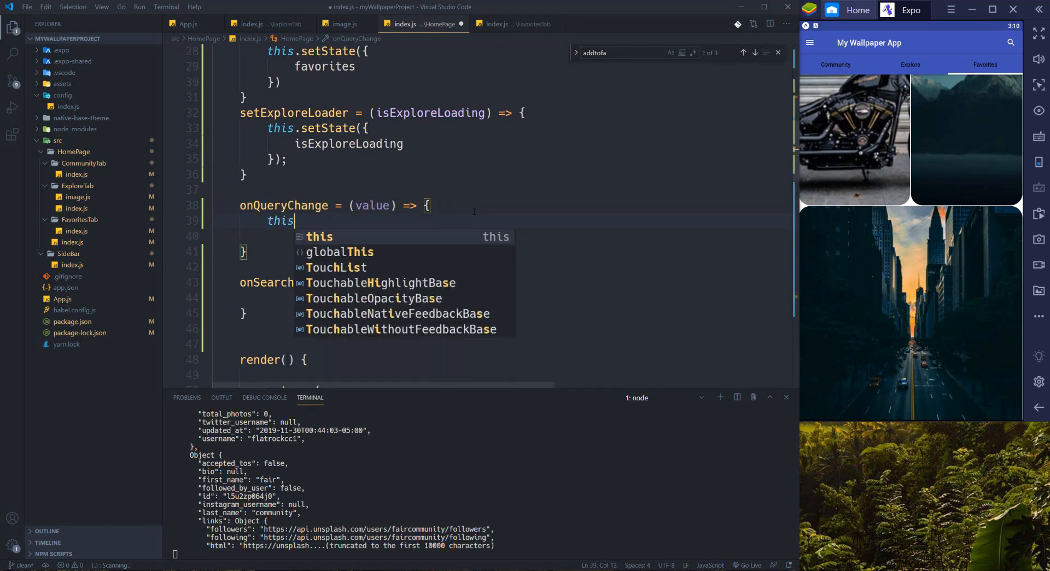
pyautogui.write('.setState({ query: value')
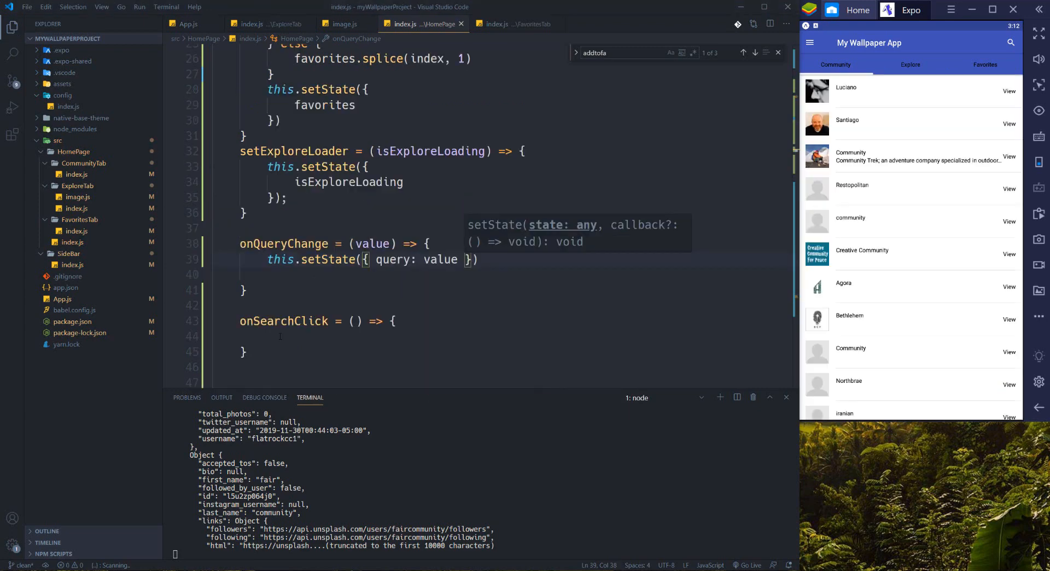
# - Write onSearchClick as this.setState(state => ({ searchBar: !state.searchBar, query: '' }));
pyautogui.click(268, 335)
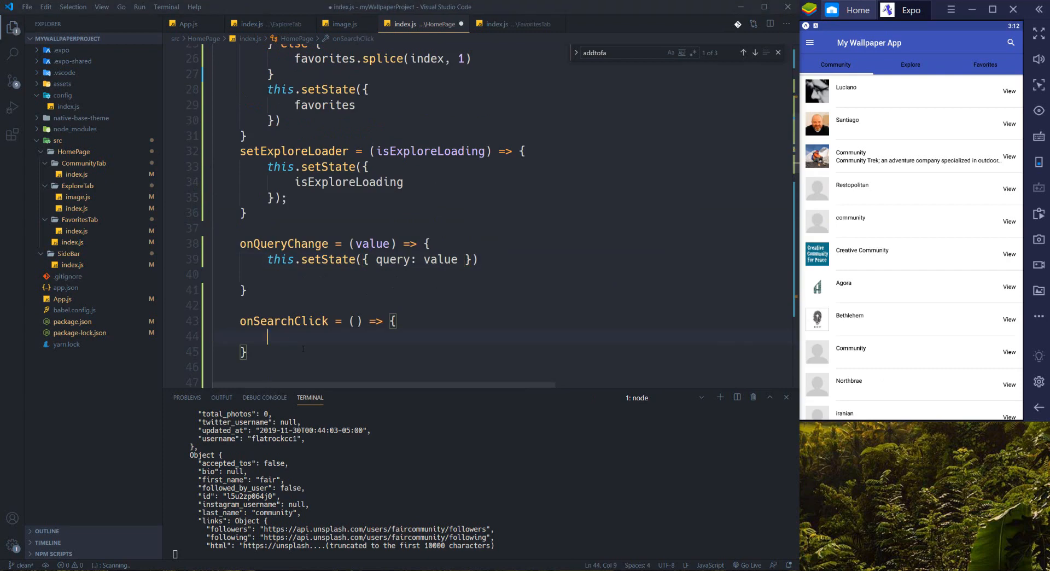
pyautogui.write('this.setState({')
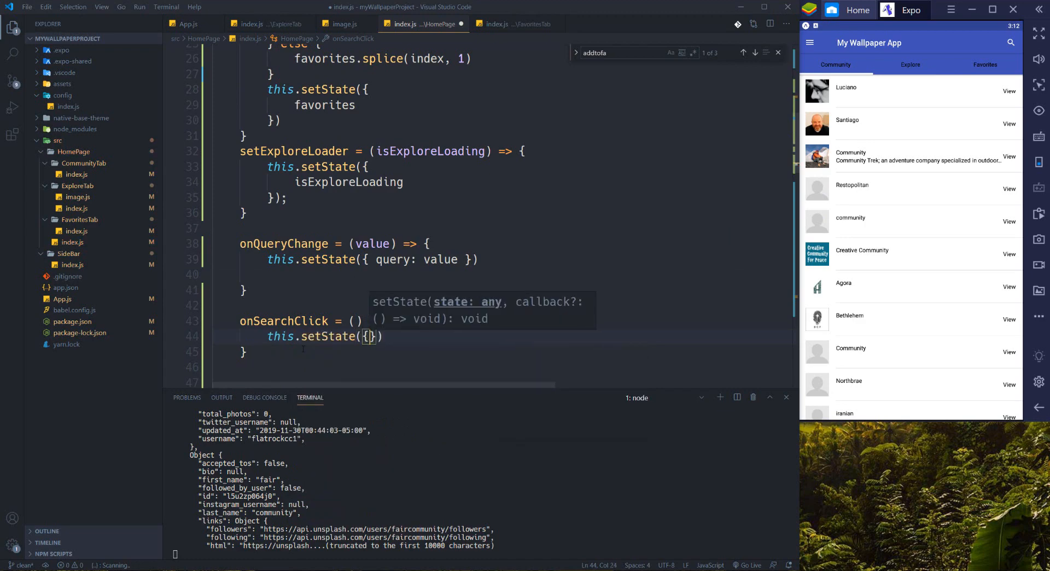
pyautogui.write('state=')
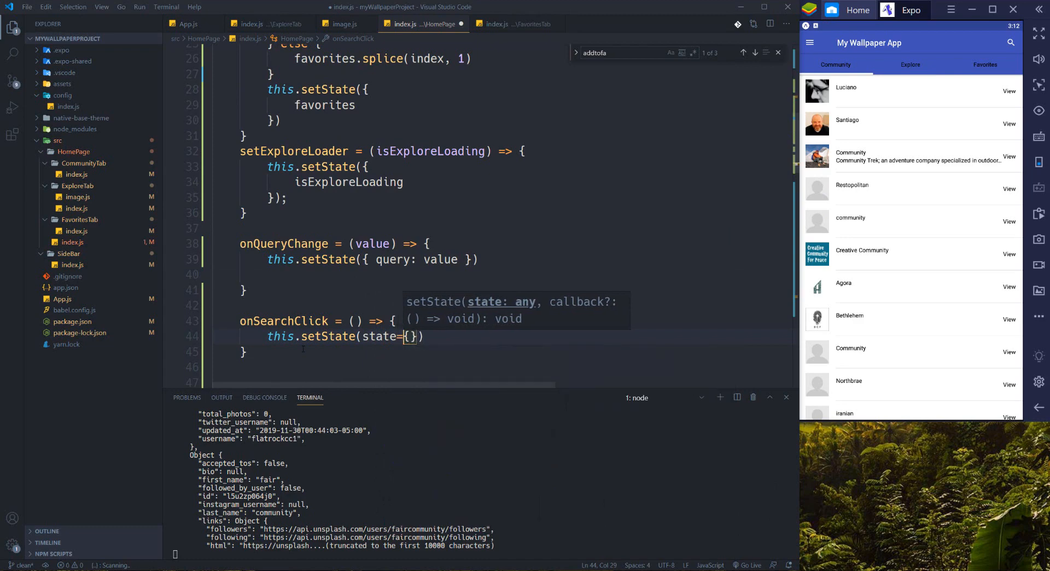
pyautogui.write('>(')
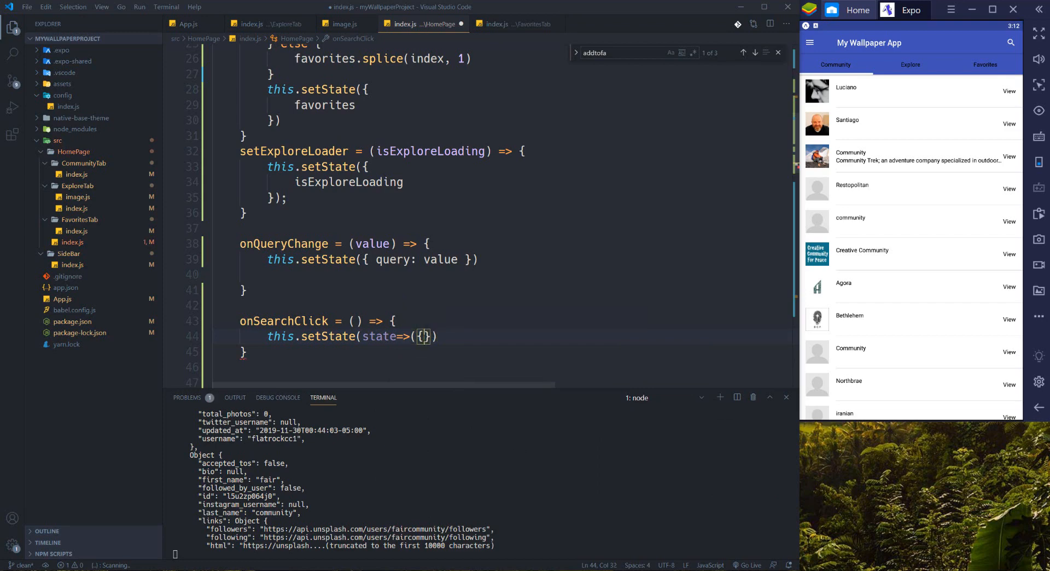
pyautogui.write('searchBar')
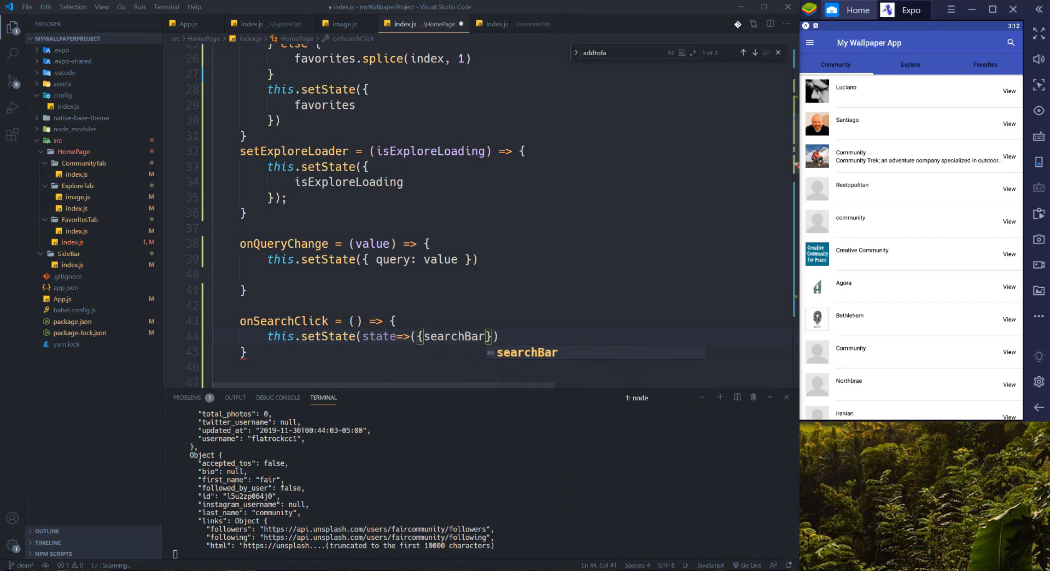
pyautogui.write(': !')
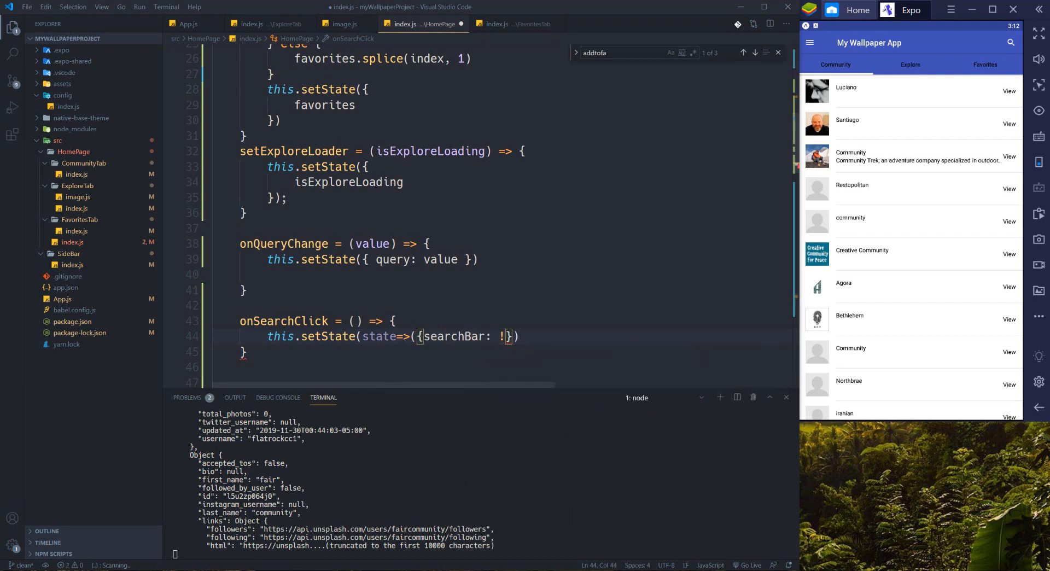
pyautogui.write('state')
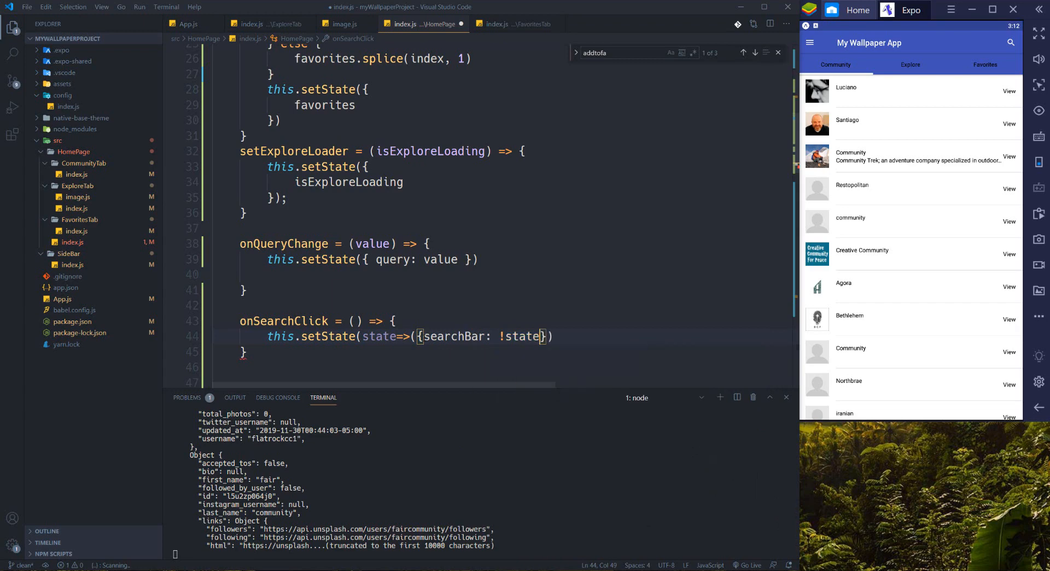
pyautogui.write('.searchBar')
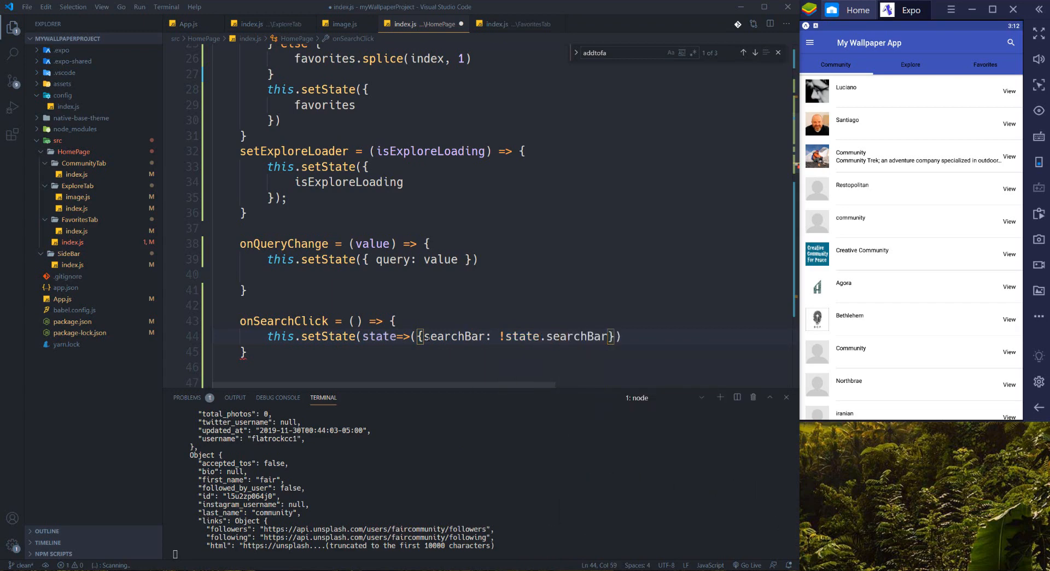
pyautogui.write(',')
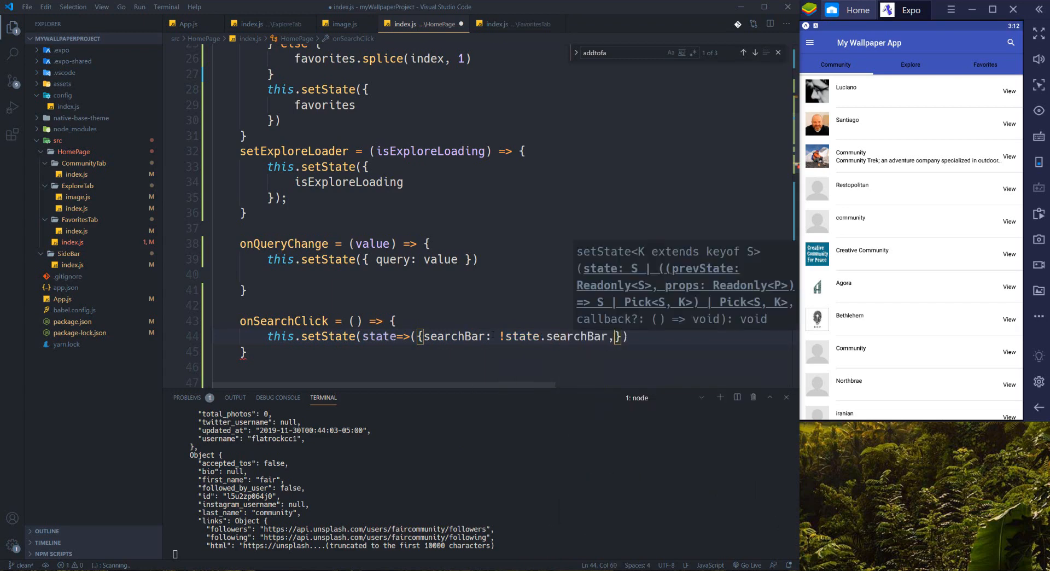
pyautogui.write('query:')
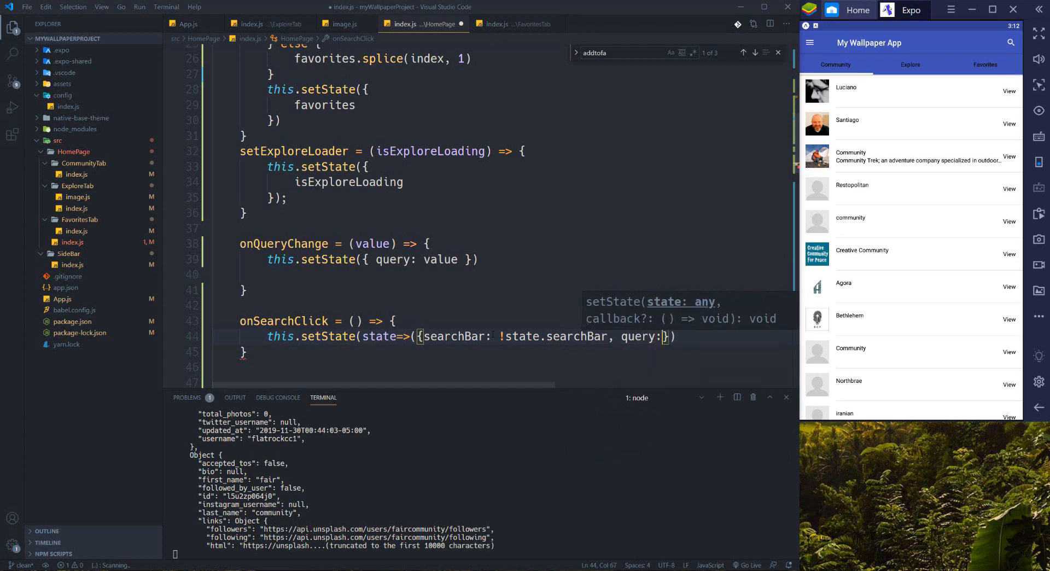
pyautogui.write("''")
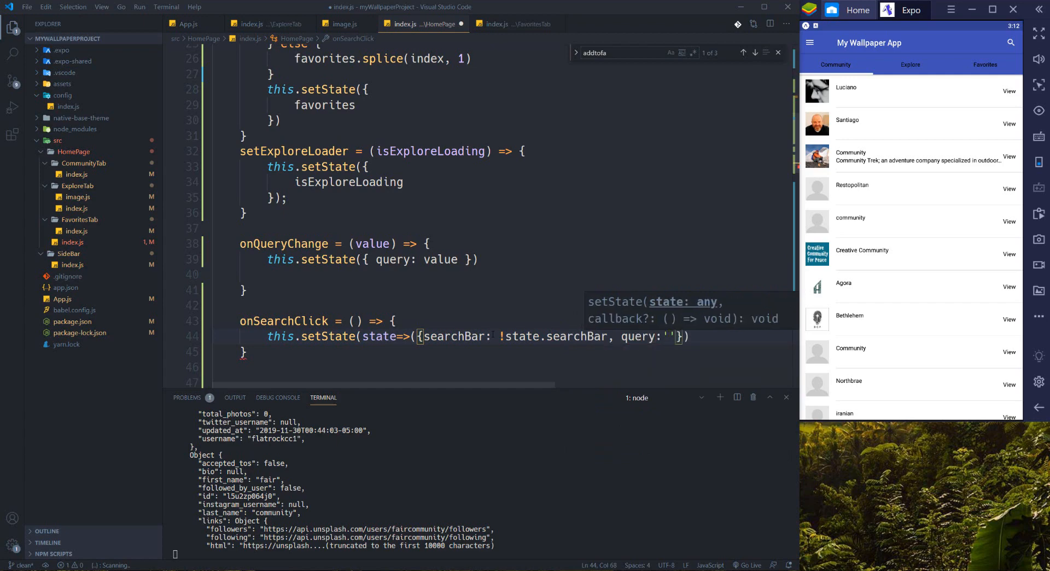
pyautogui.click(391, 320)
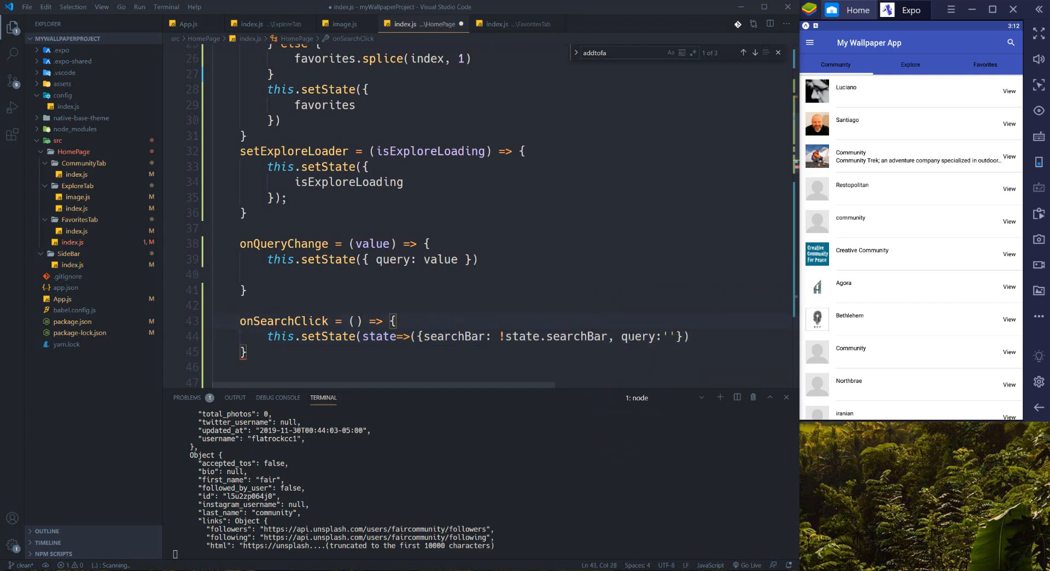
pyautogui.write(';')
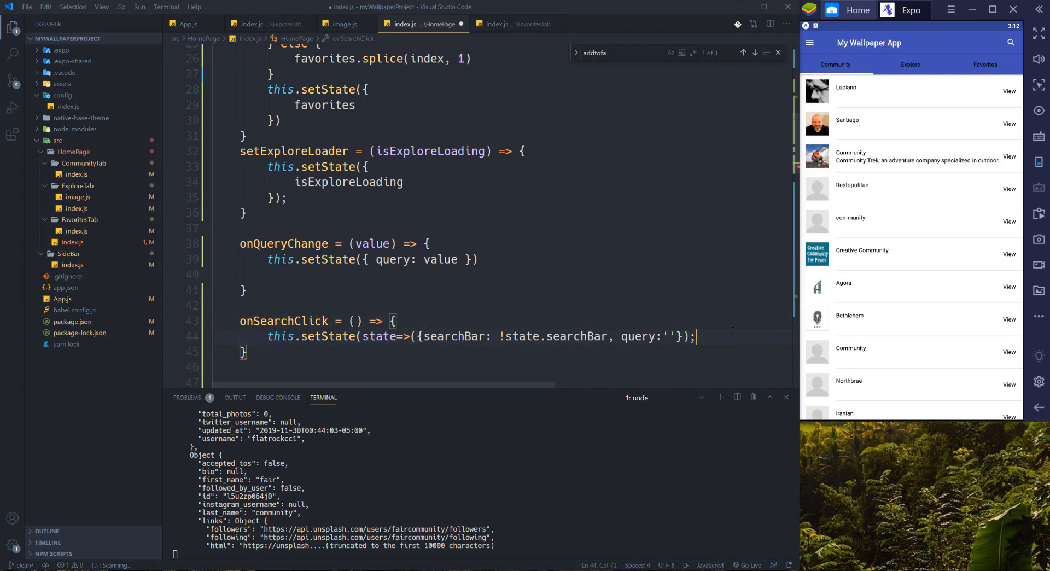
pyautogui.moveTo(929, 71)
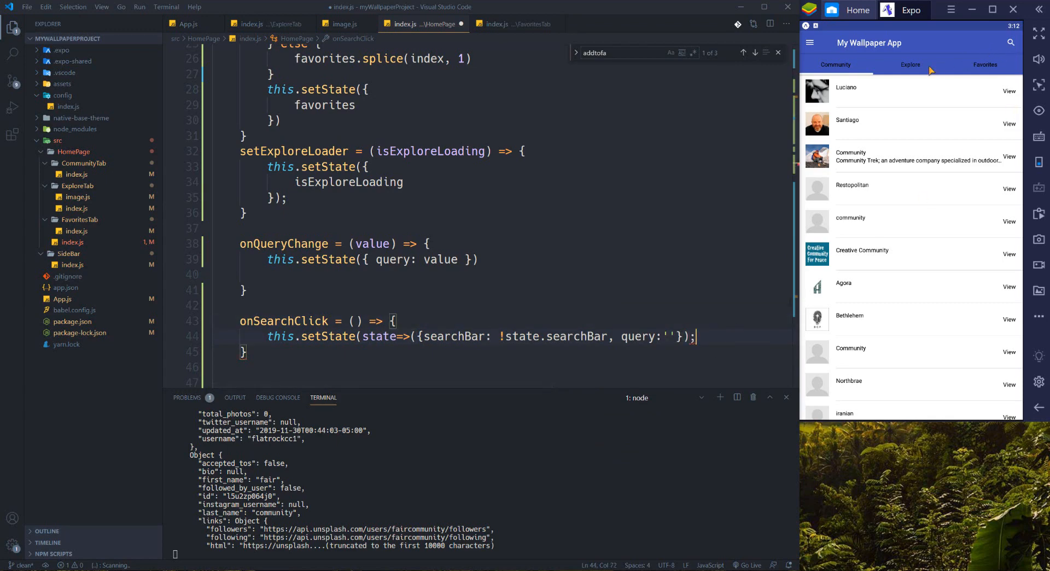
pyautogui.moveTo(966, 52)
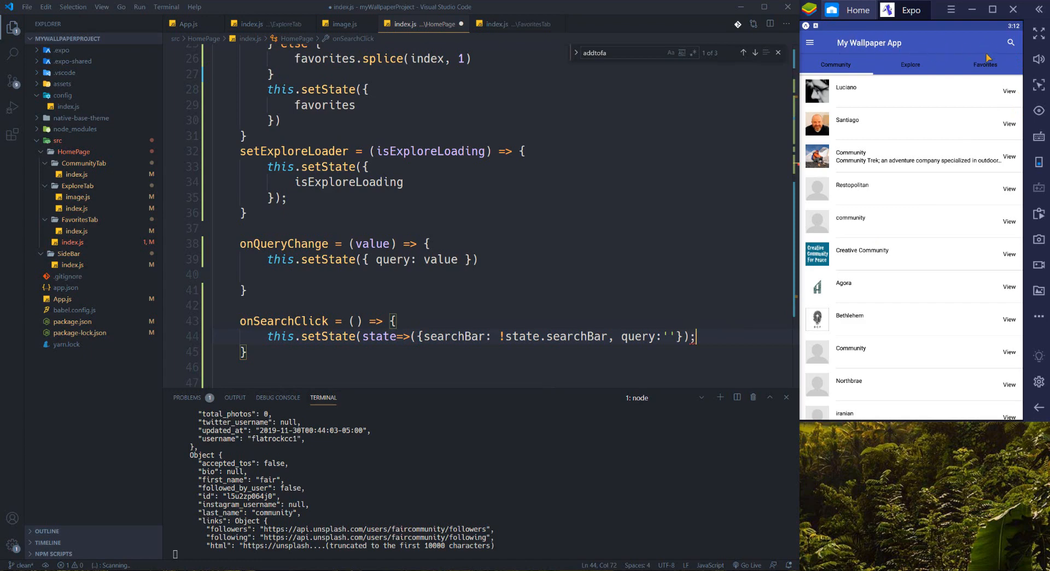
pyautogui.moveTo(1011, 44)
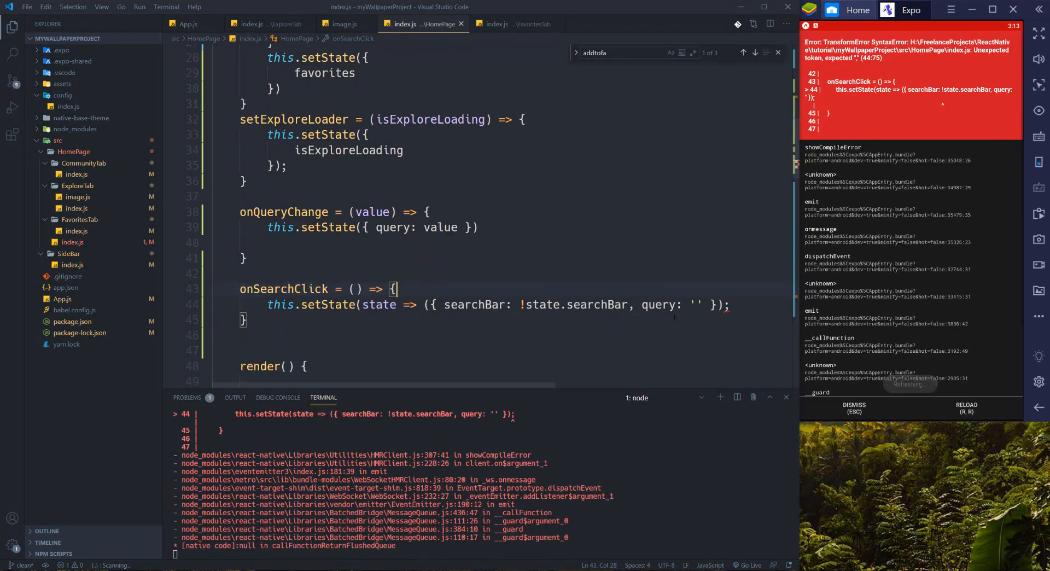
# - Reload the wallpaper app after the syntax error and switch to the Explore tab
pyautogui.click(722, 305)
pyautogui.write(')')
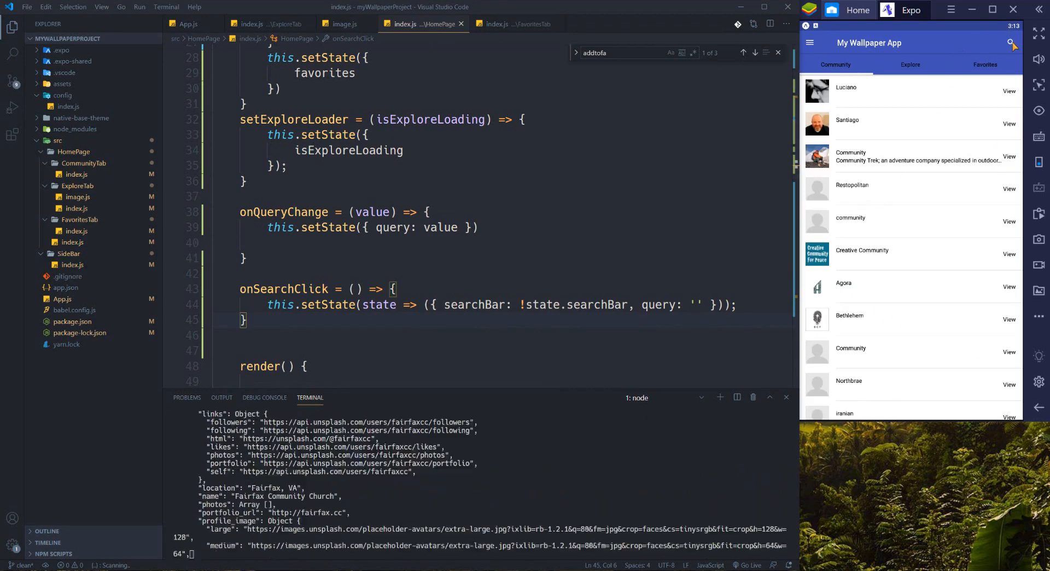
pyautogui.click(909, 64)
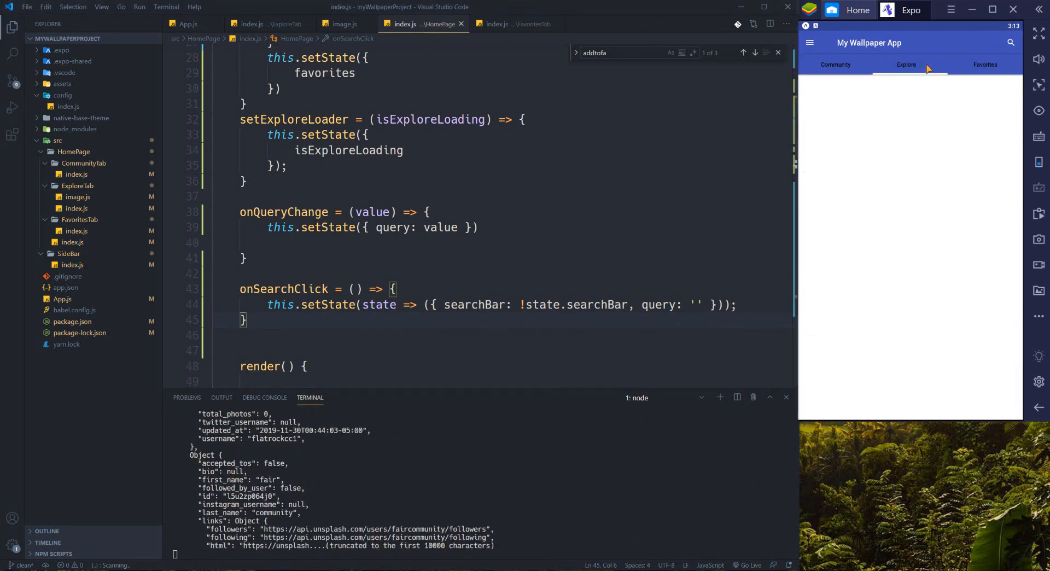
pyautogui.click(906, 64)
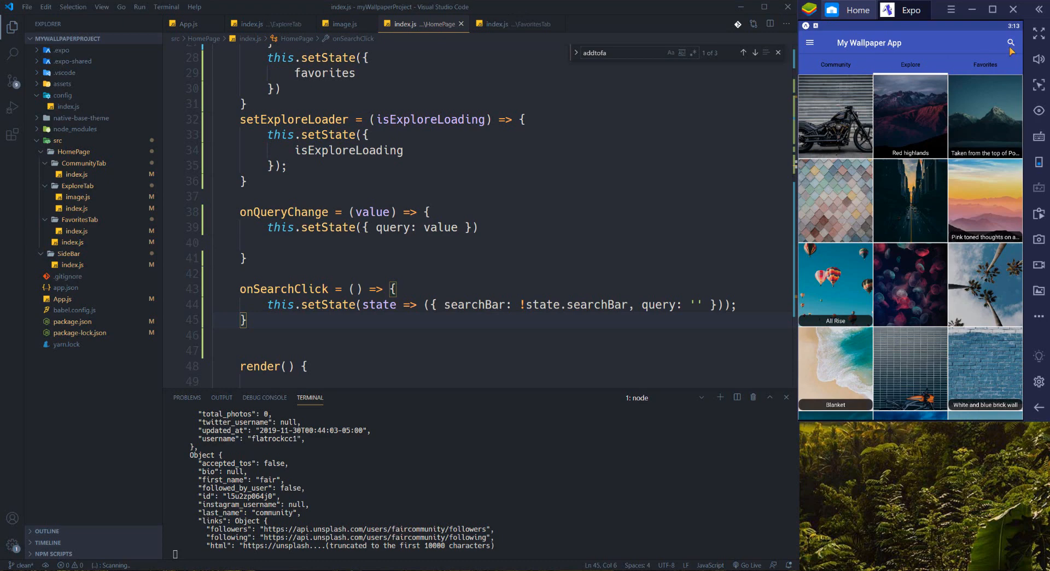
# - Point the close and header search Buttons' onPress at this.onSearchClick, then try search in the app
pyautogui.scroll(-3)
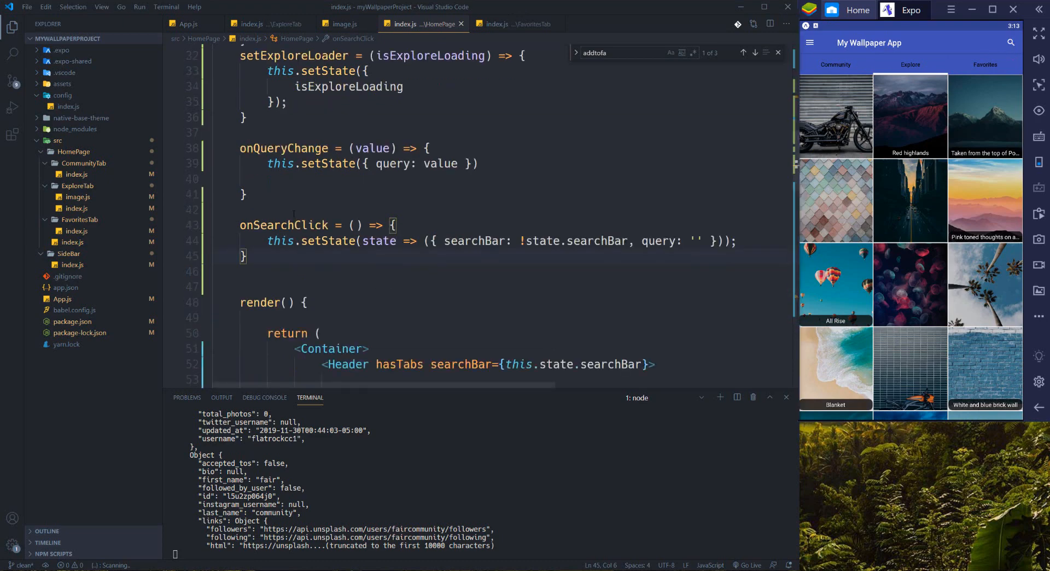
pyautogui.doubleClick(283, 225)
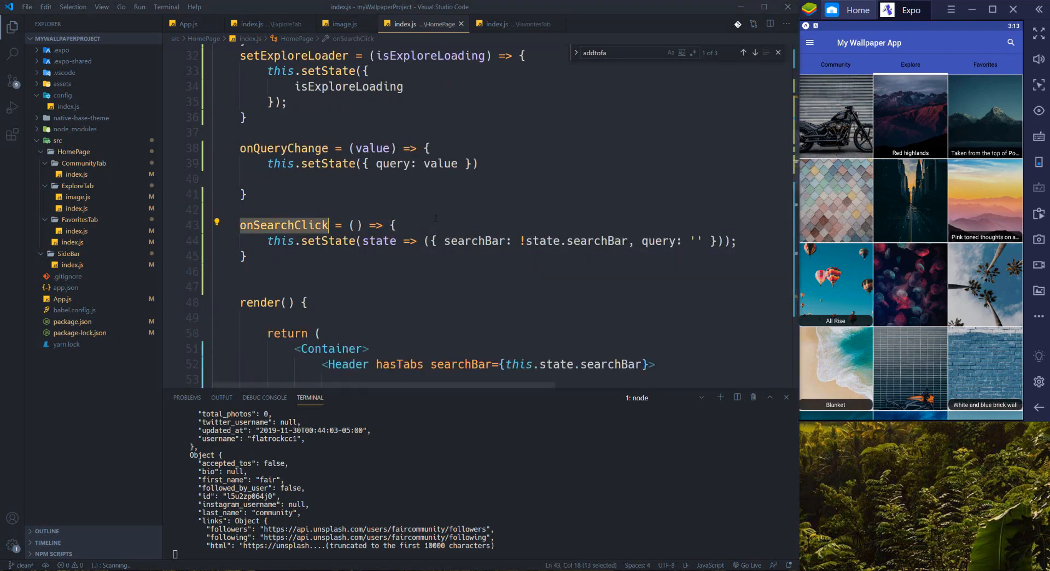
pyautogui.scroll(-3)
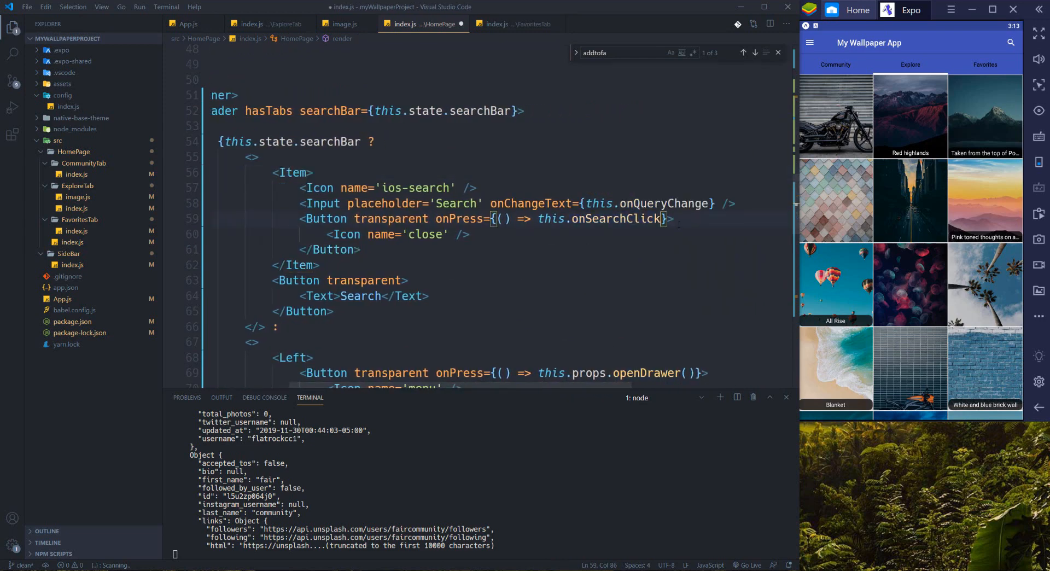
pyautogui.scroll(-3)
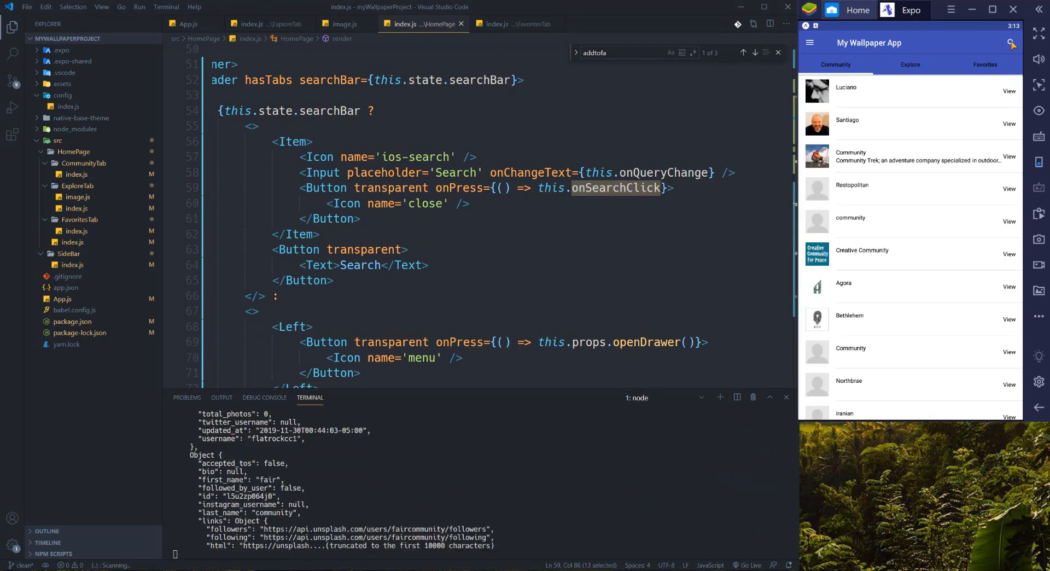
pyautogui.click(909, 64)
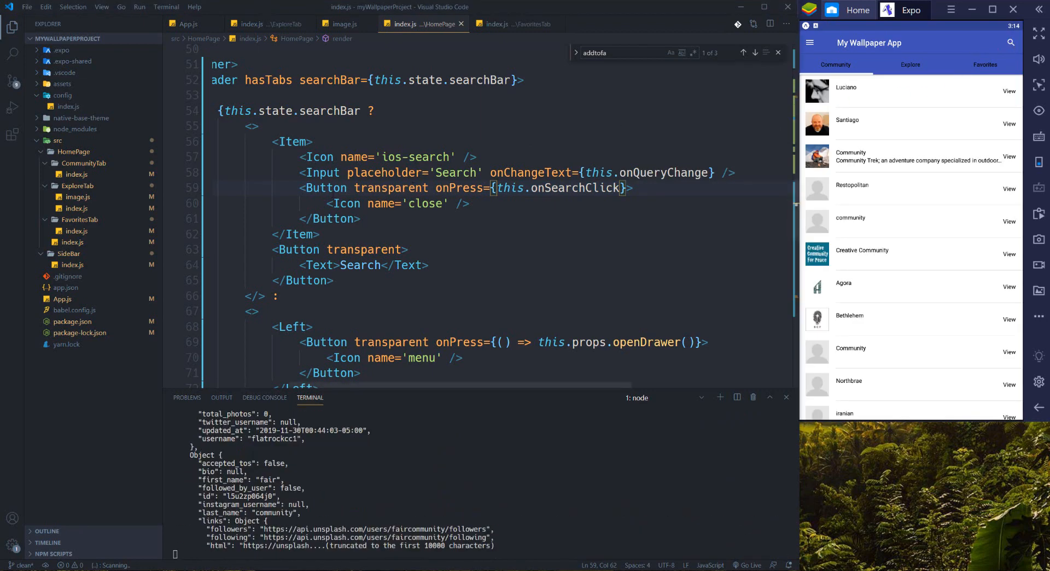
pyautogui.scroll(-3)
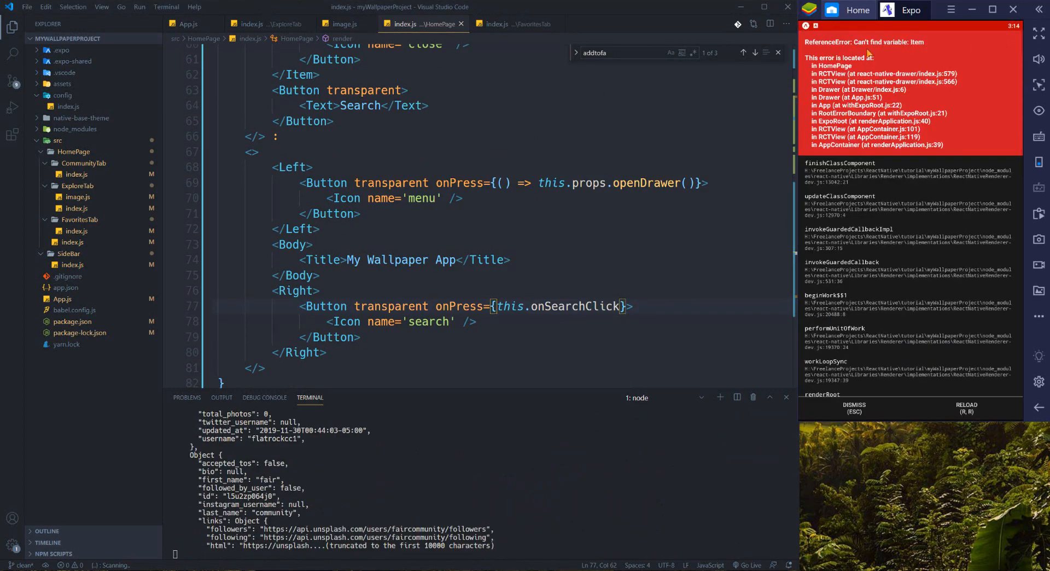
pyautogui.moveTo(916, 47)
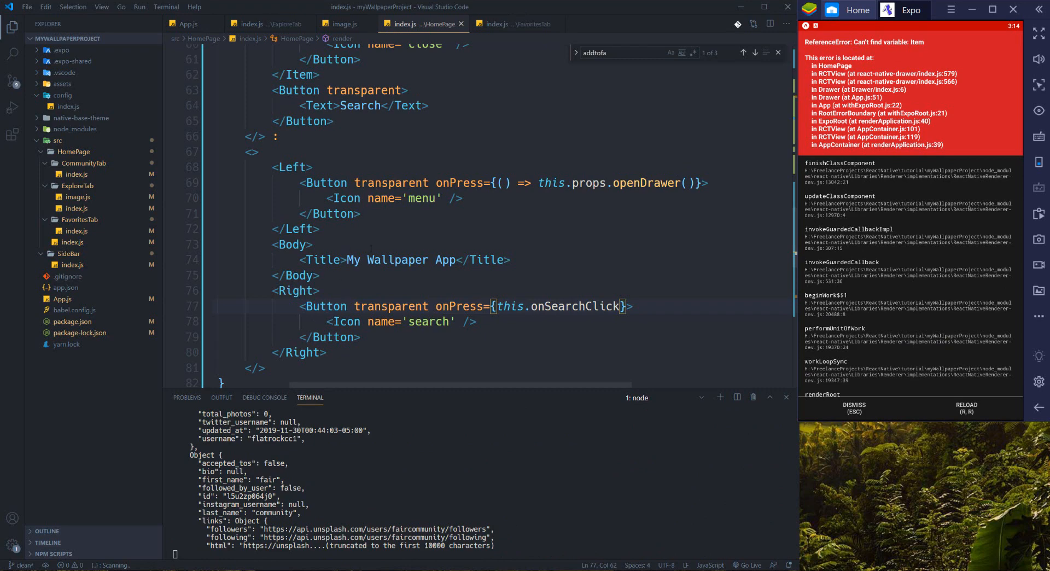
# - Add Item to HomePage's native-base import list
pyautogui.scroll(3)
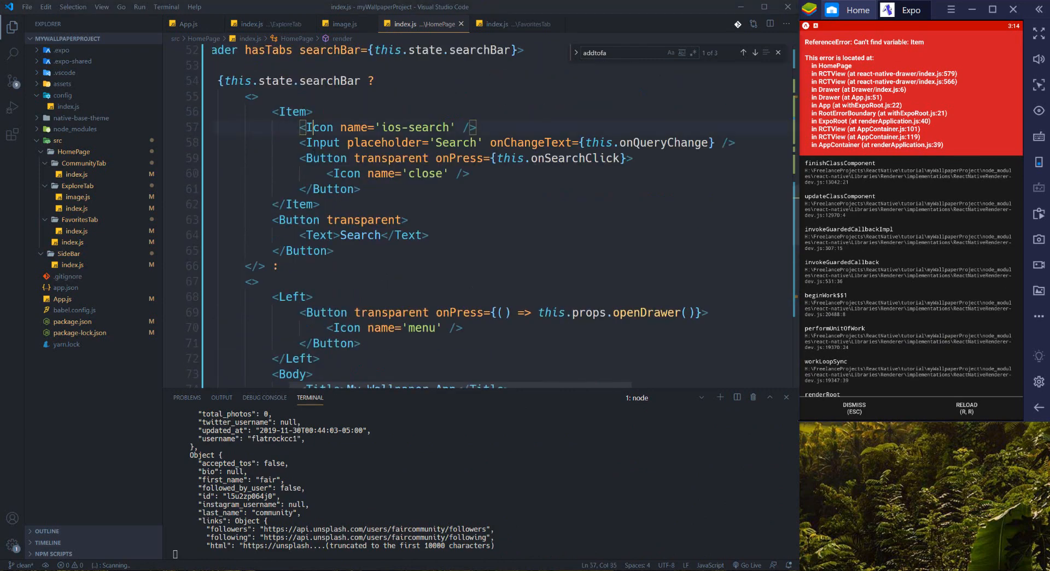
pyautogui.doubleClick(292, 112)
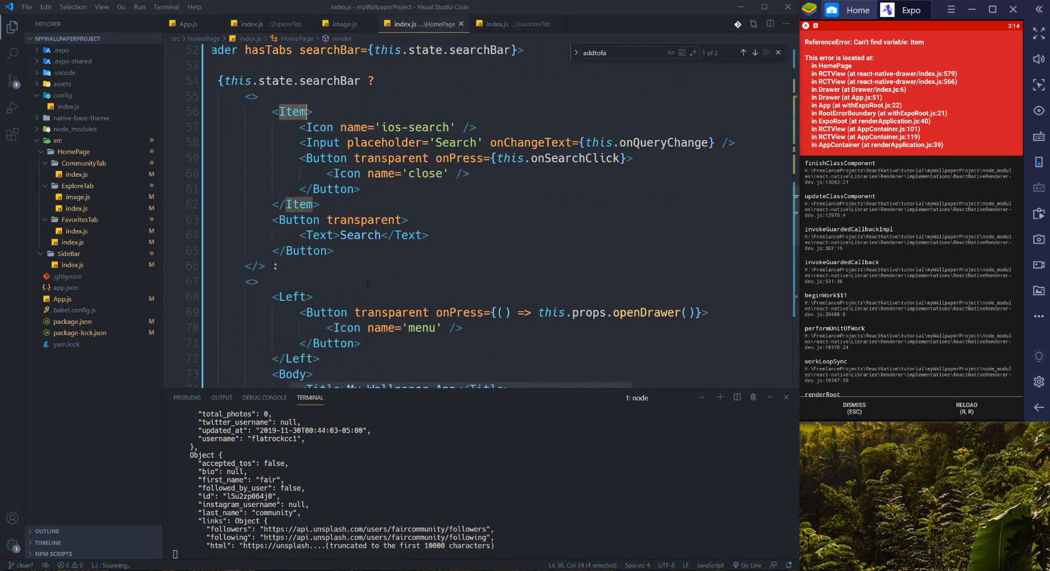
pyautogui.scroll(3)
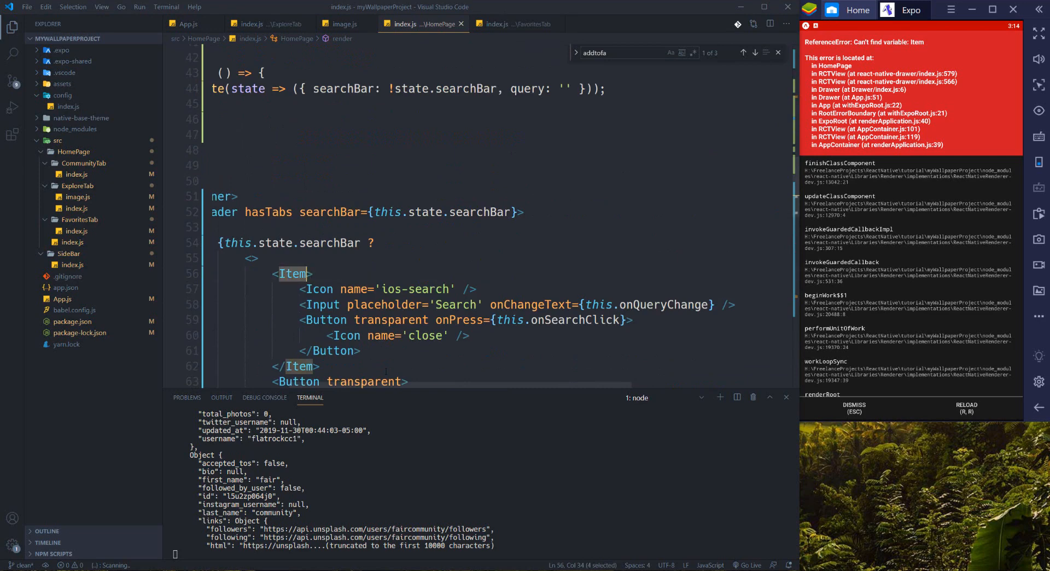
pyautogui.scroll(3)
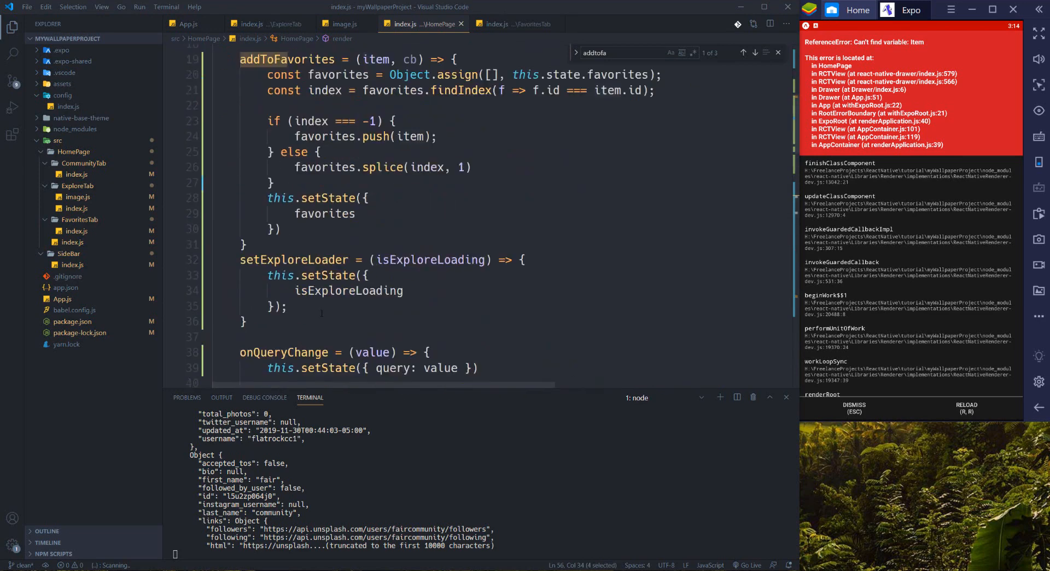
pyautogui.scroll(3)
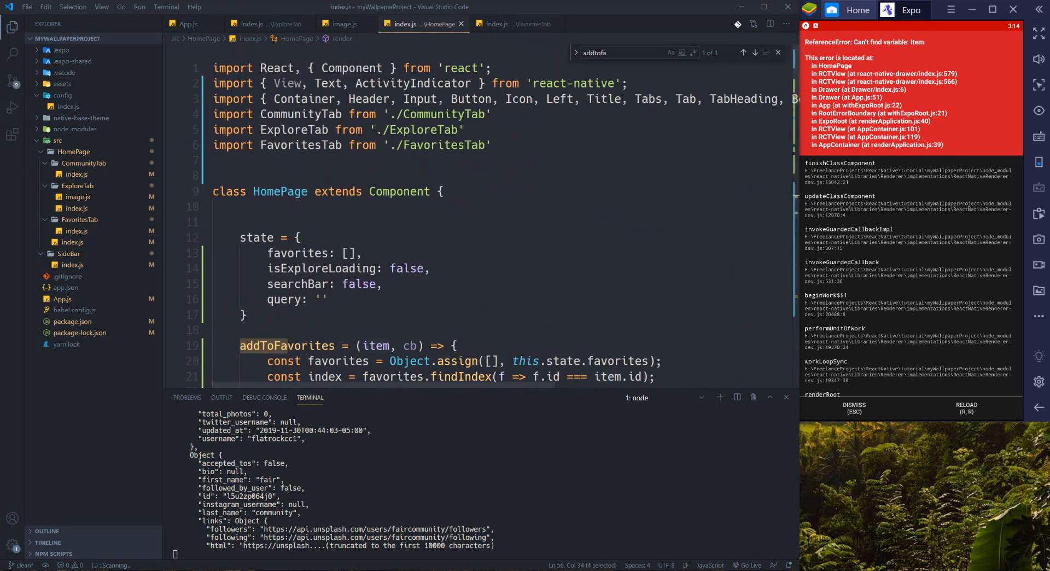
pyautogui.write('Item')
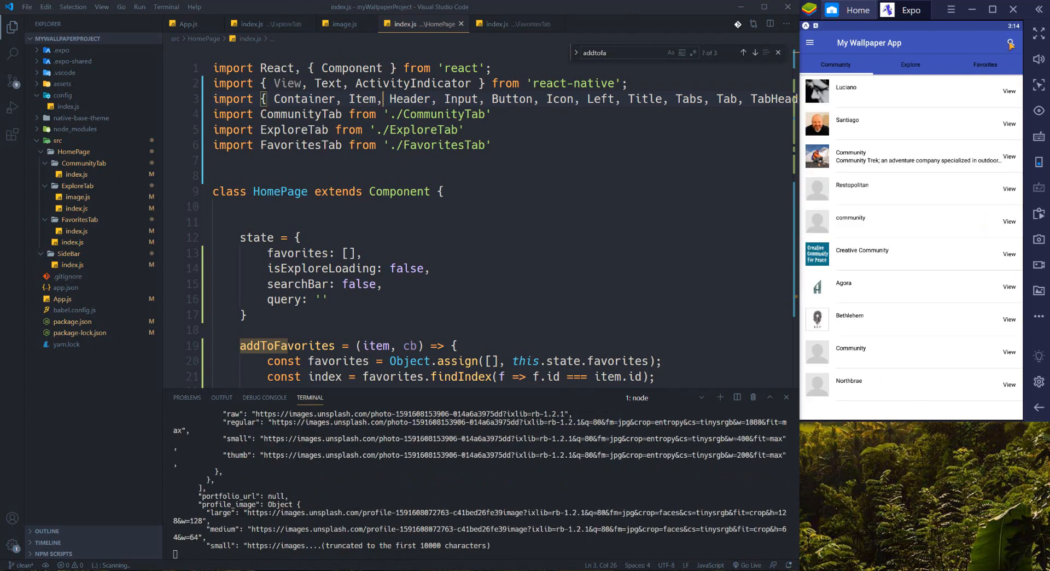
# - Open, close and reopen the app's search bar, then type 'abc'
pyautogui.click(1010, 42)
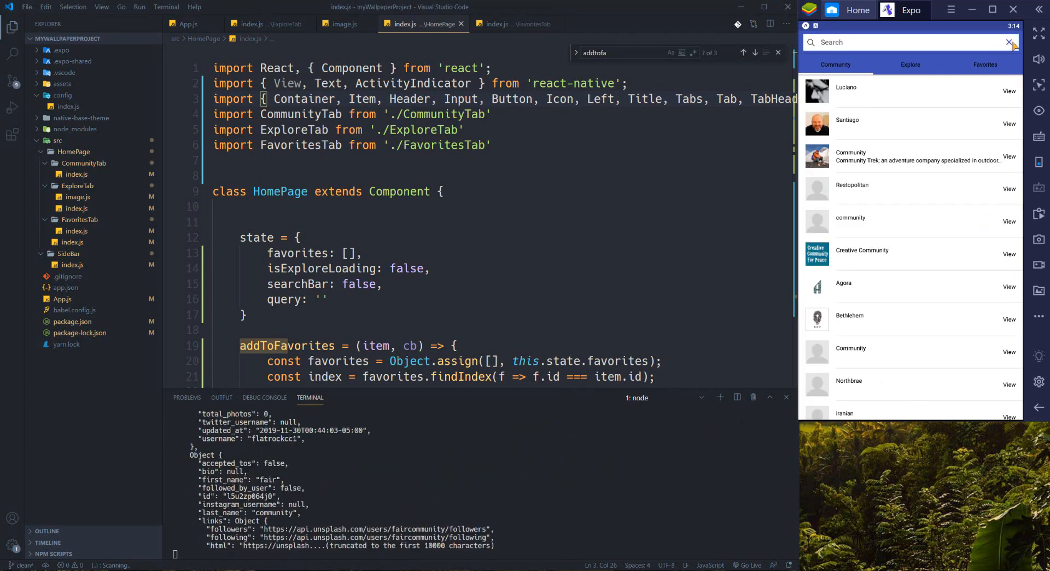
pyautogui.click(1009, 42)
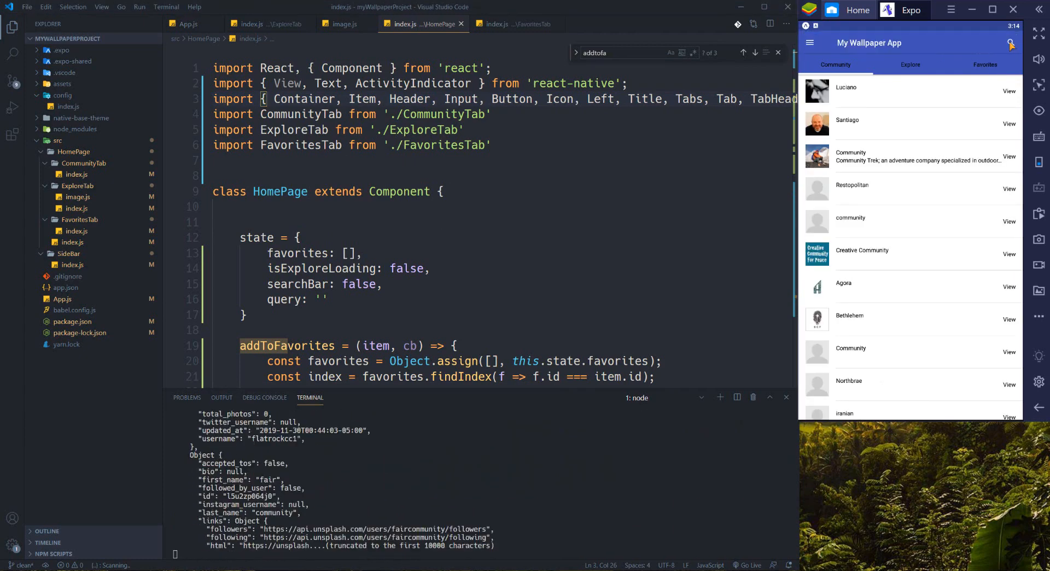
pyautogui.click(1011, 42)
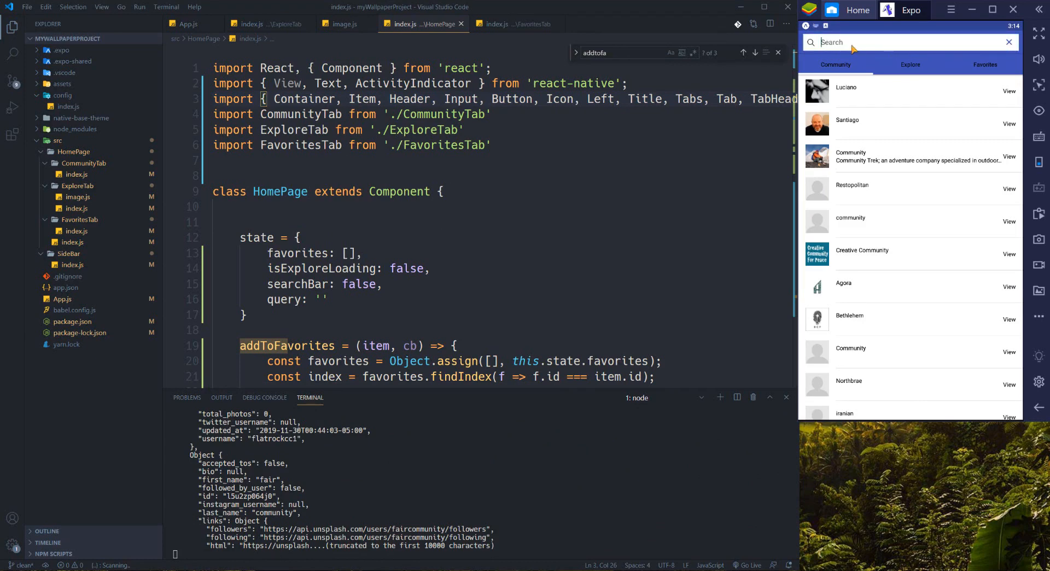
pyautogui.write('a')
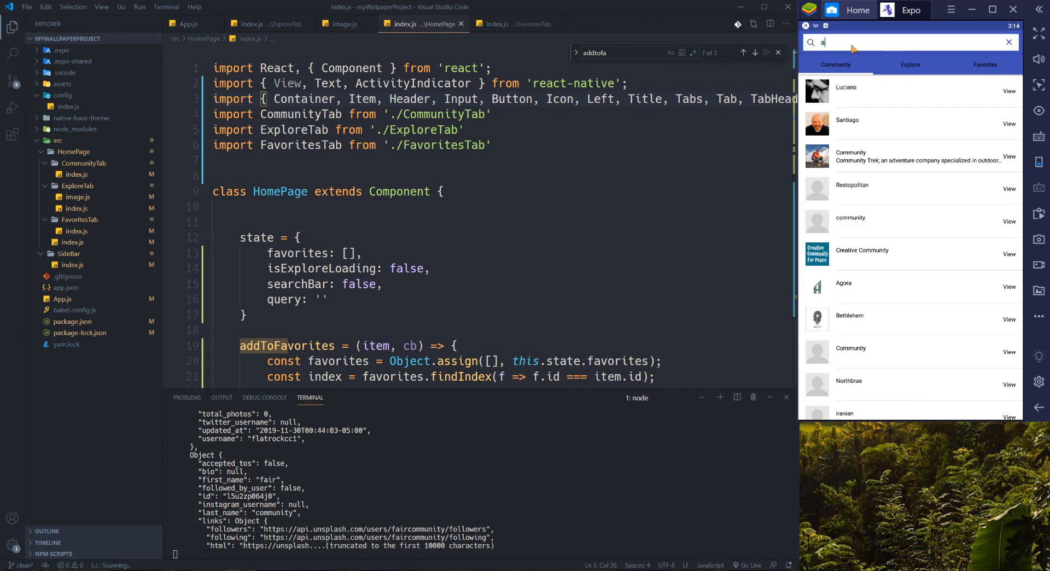
pyautogui.write('bc')
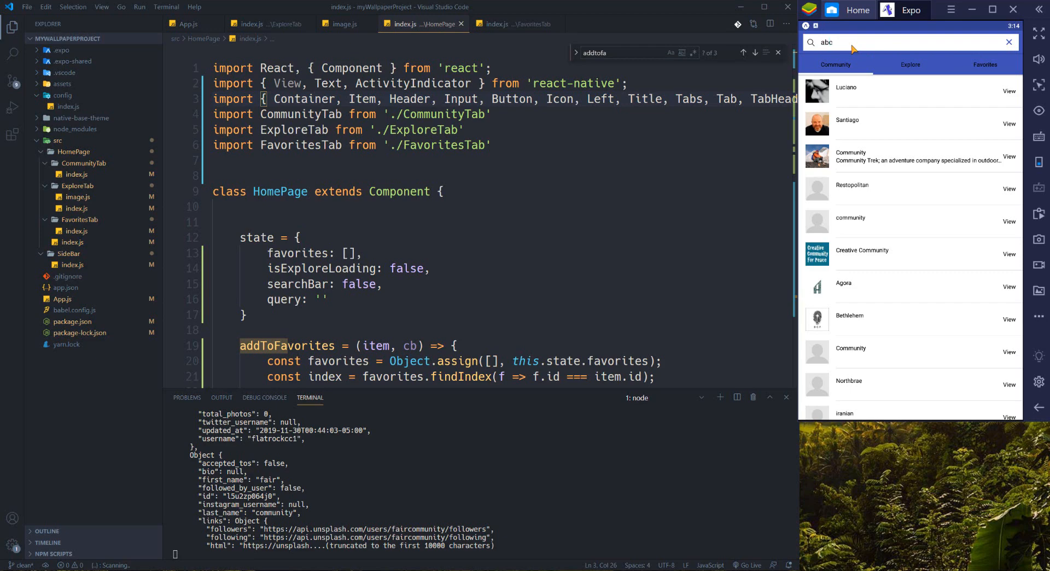
# - Search Explore for 'cars' and 'cat', then close the search bar
pyautogui.click(910, 64)
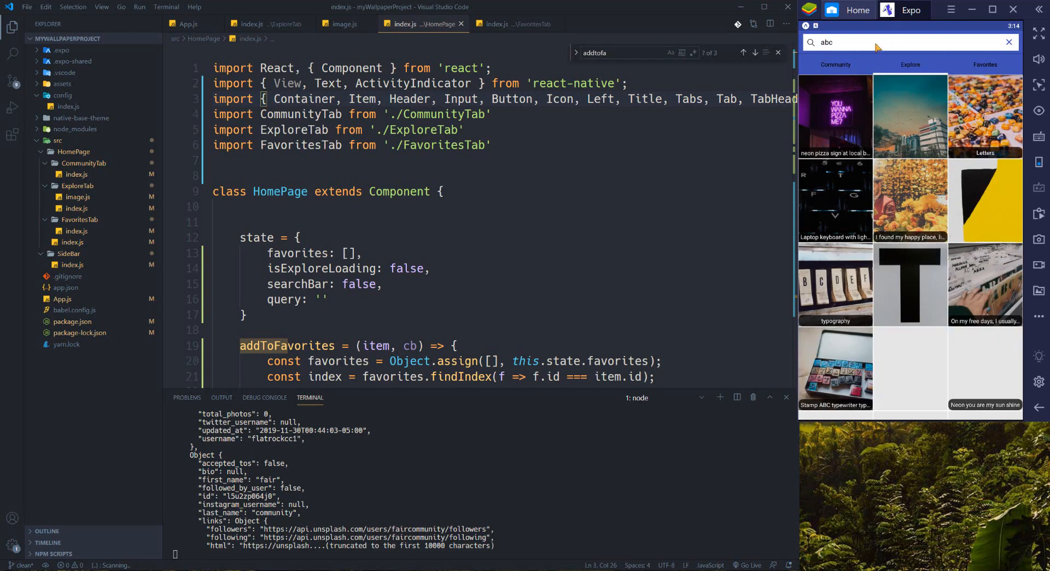
pyautogui.click(1008, 42)
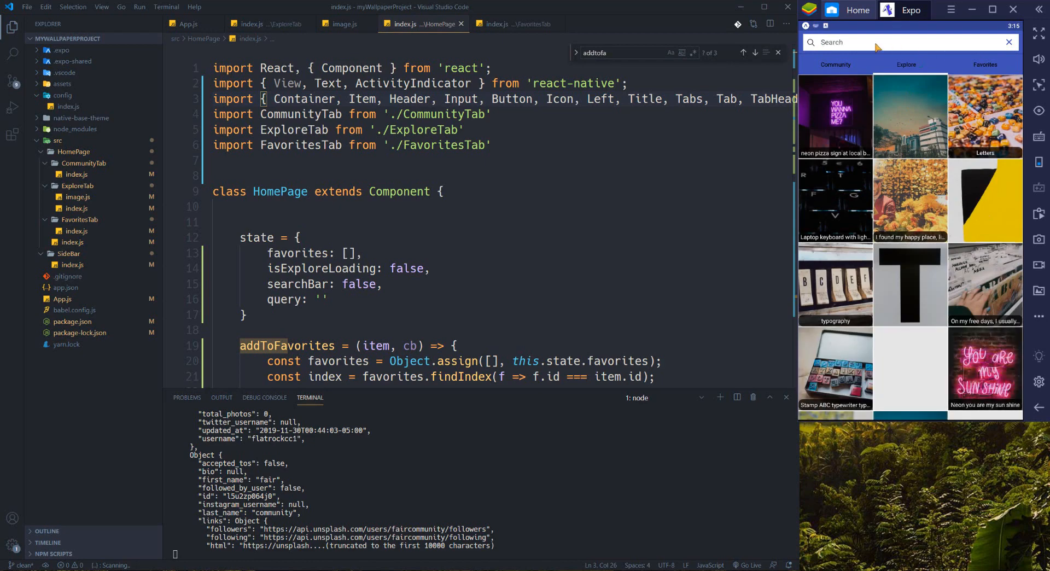
pyautogui.write('cars')
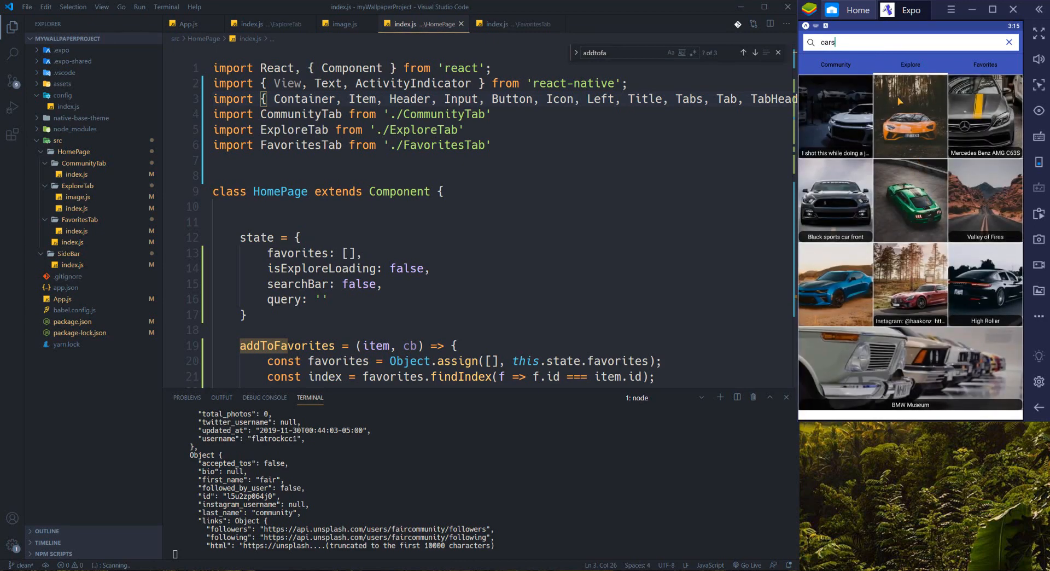
pyautogui.write('cat')
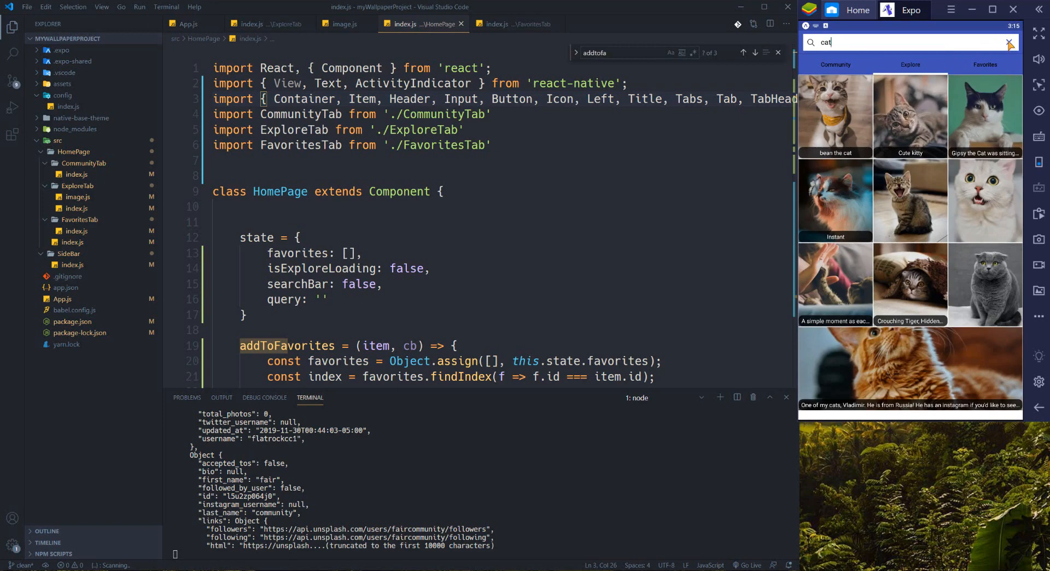
pyautogui.click(1009, 42)
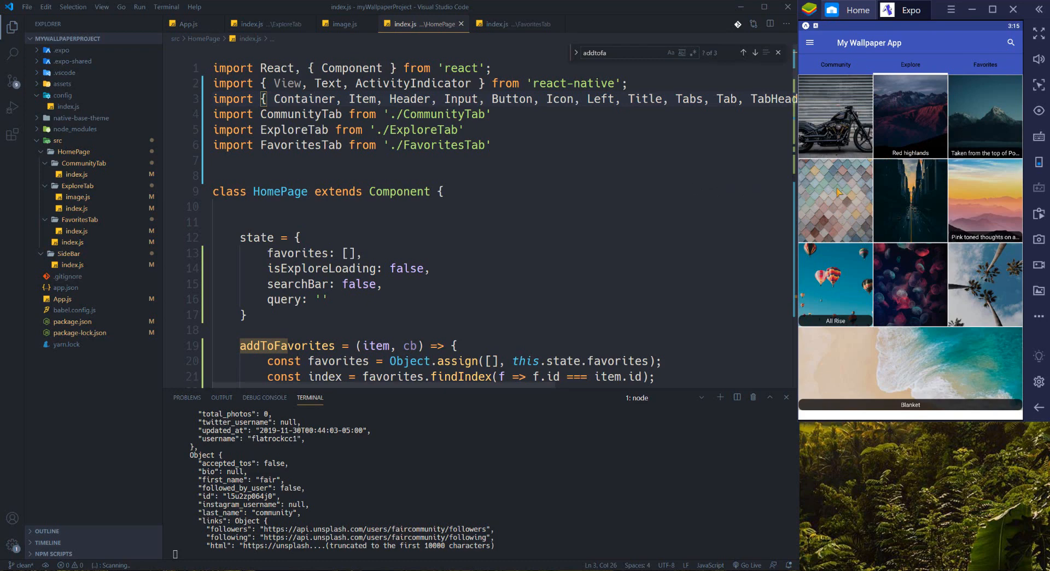
pyautogui.moveTo(1001, 116)
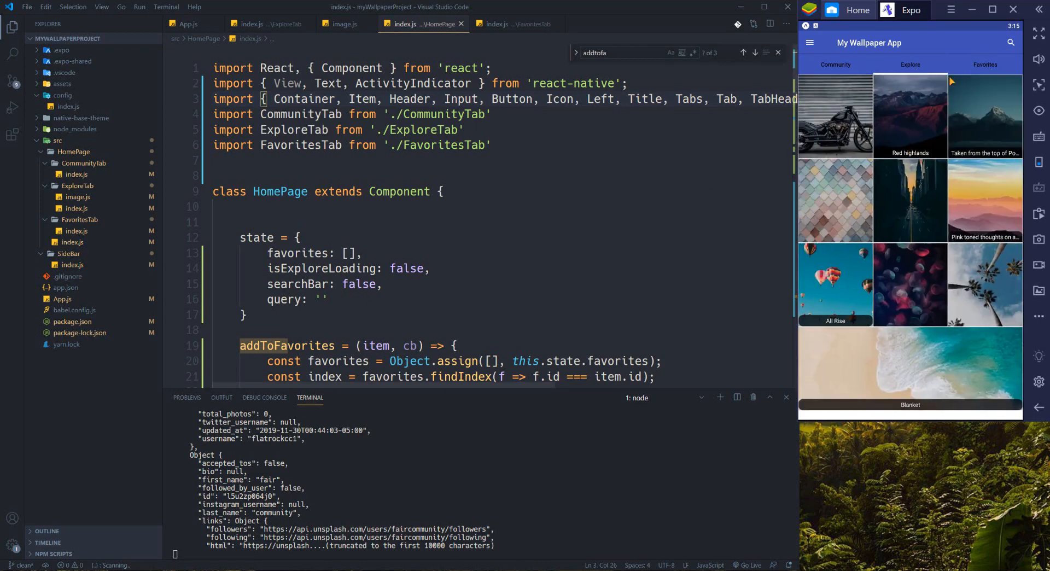
pyautogui.moveTo(1017, 50)
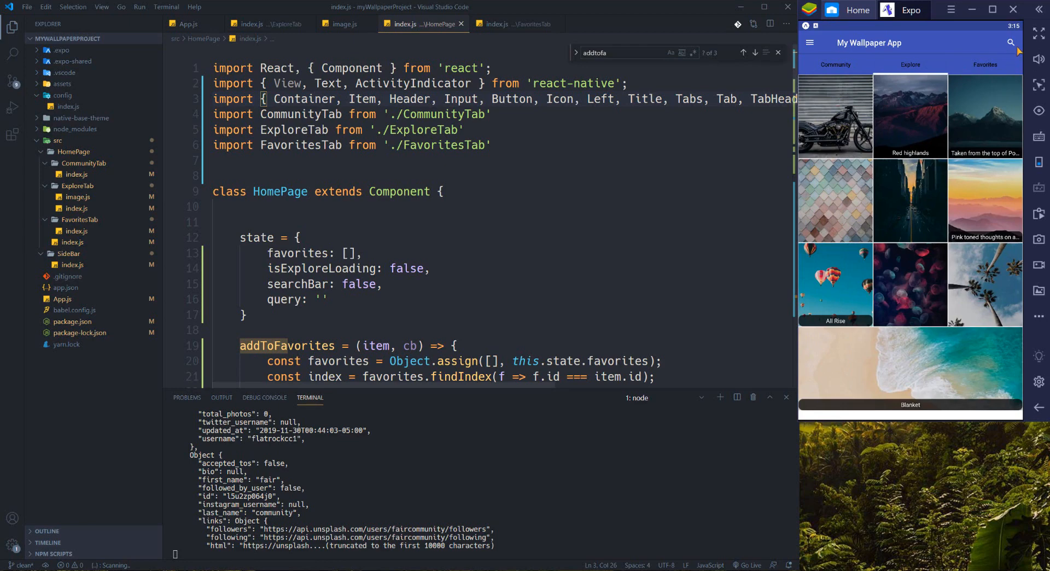
# - Cycle through the Community, Favorites and Explore tabs, finishing on Favorites' empty list
pyautogui.click(985, 64)
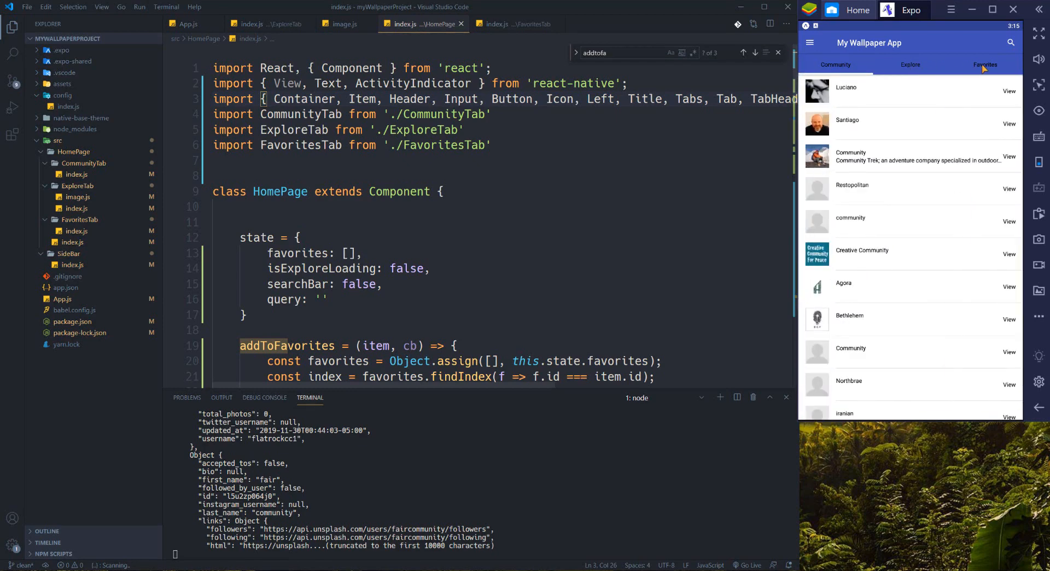
pyautogui.click(910, 65)
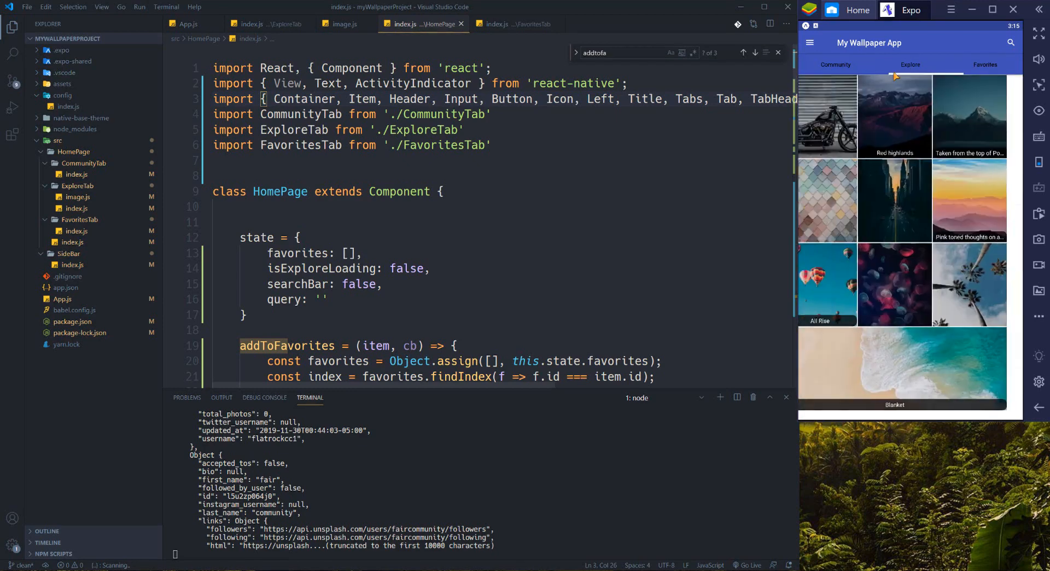
pyautogui.click(808, 42)
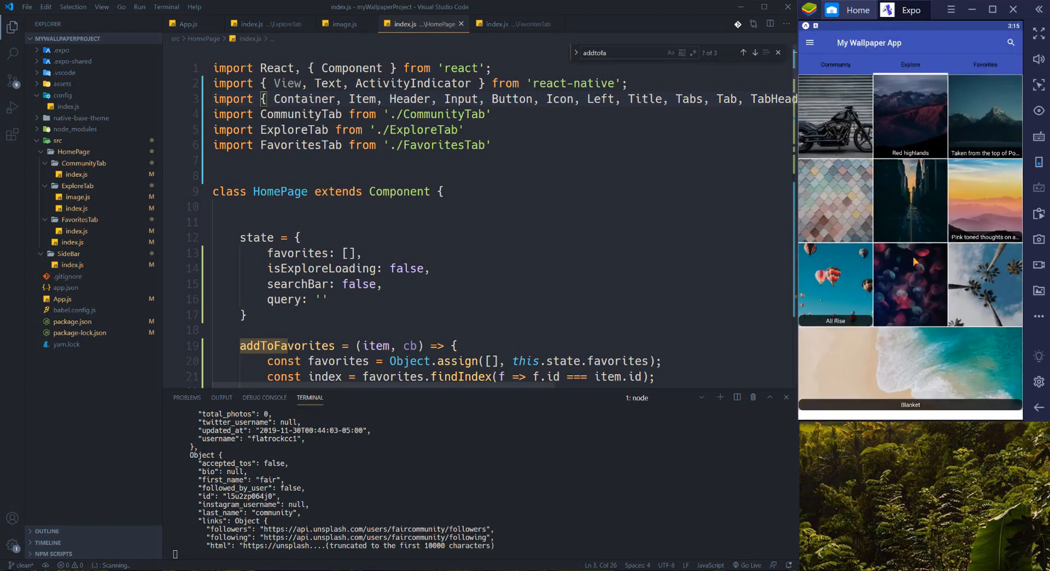
pyautogui.click(985, 64)
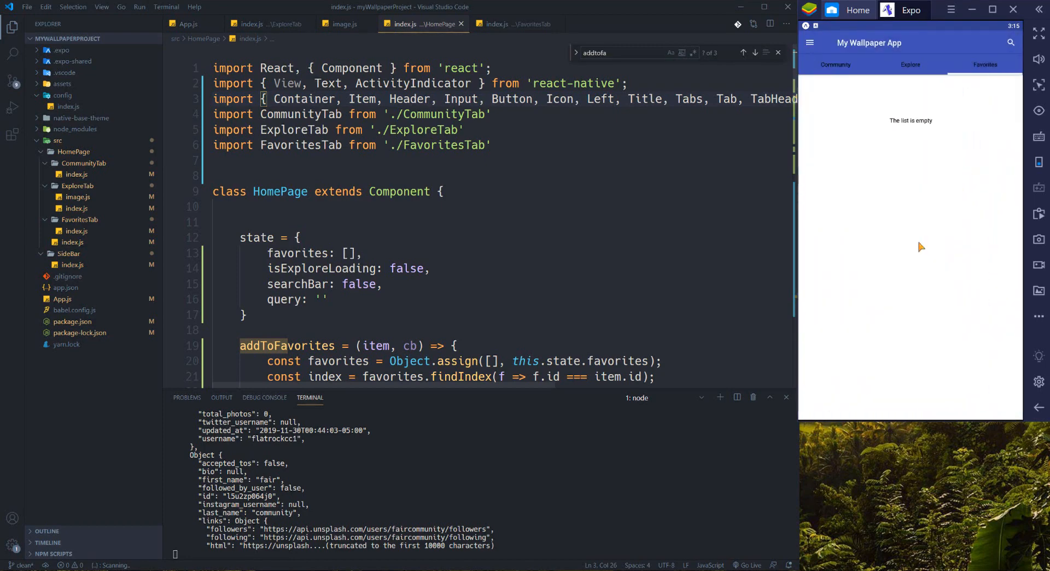
pyautogui.moveTo(876, 224)
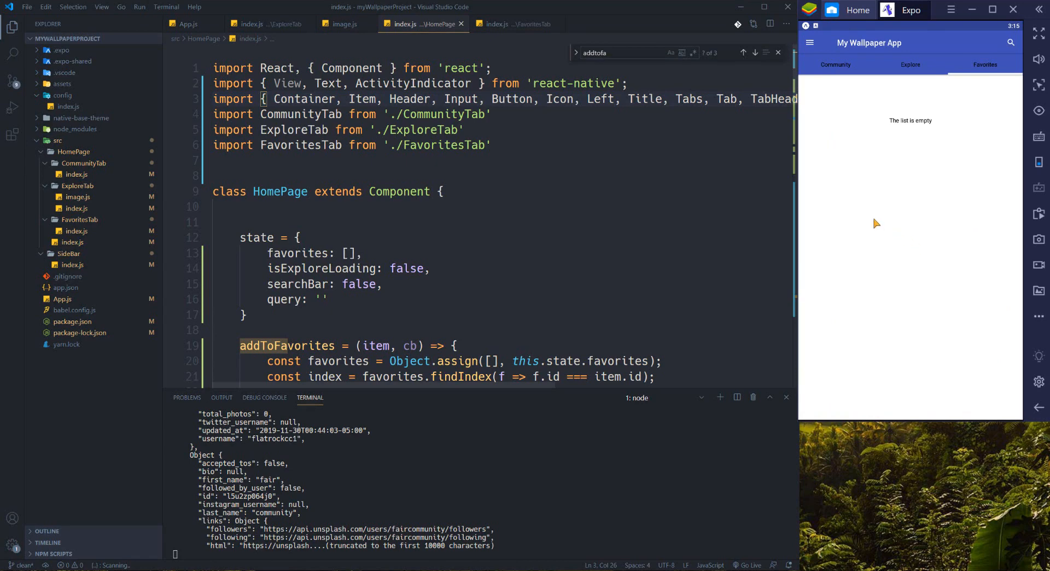